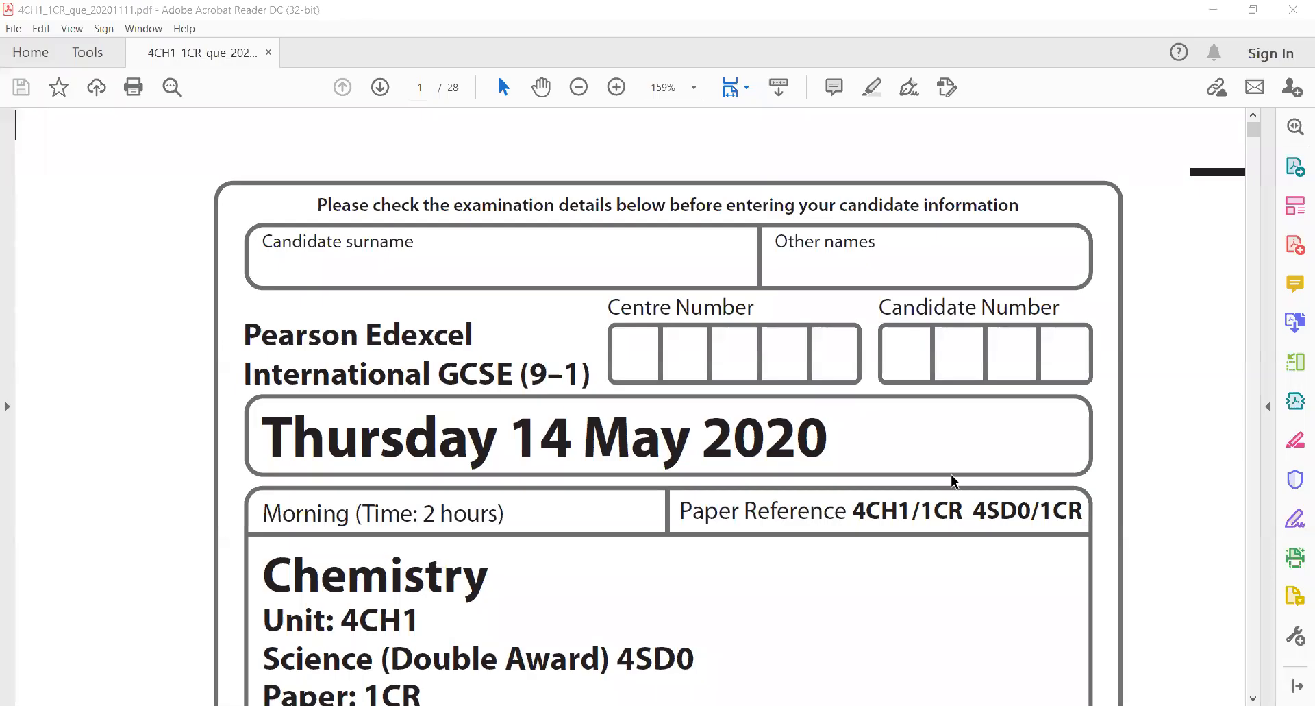
pyautogui.moveTo(888, 388)
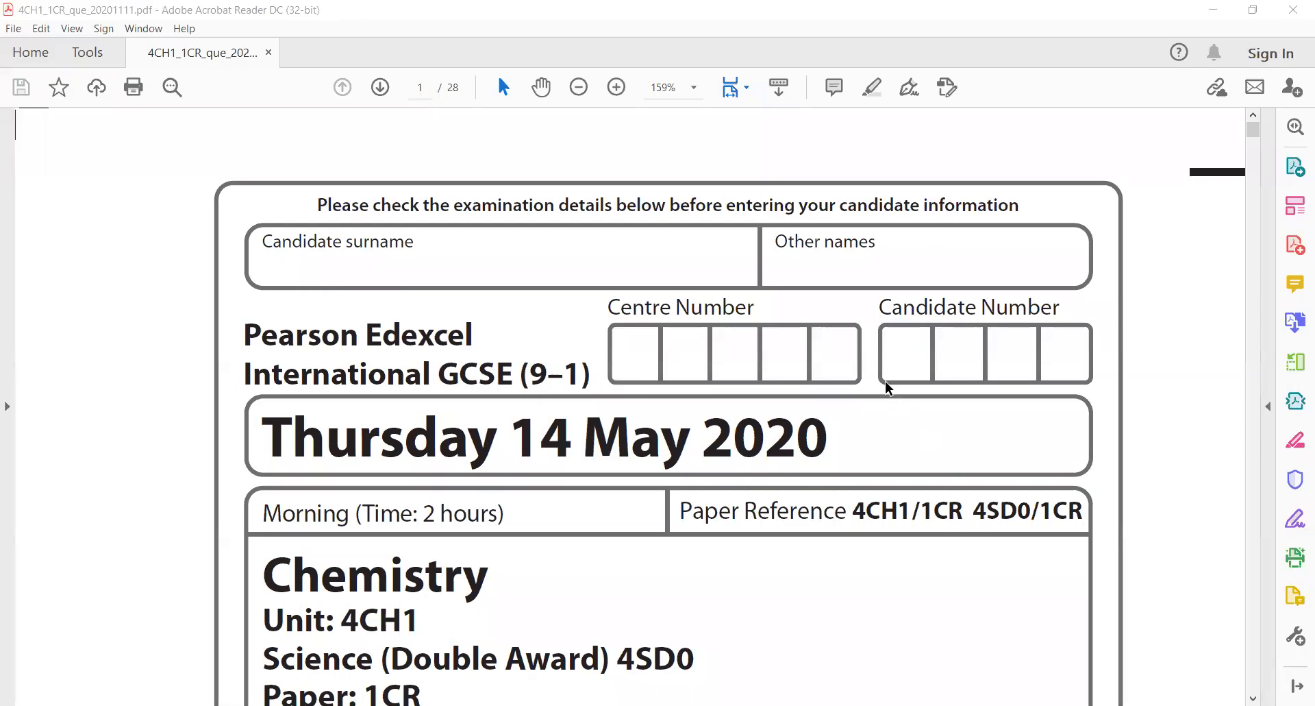
pyautogui.moveTo(798, 494)
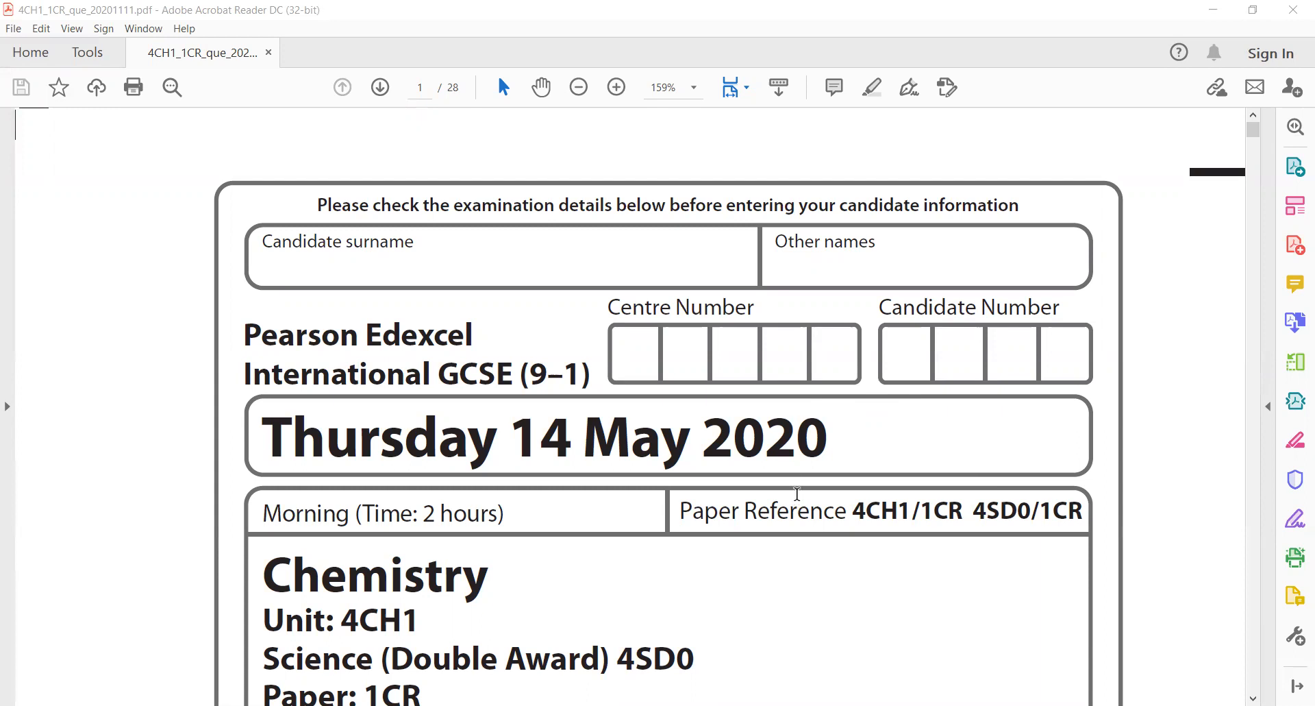
# - Scroll from the cover page past the Periodic Table to question 1 on page 3
pyautogui.scroll(-3)
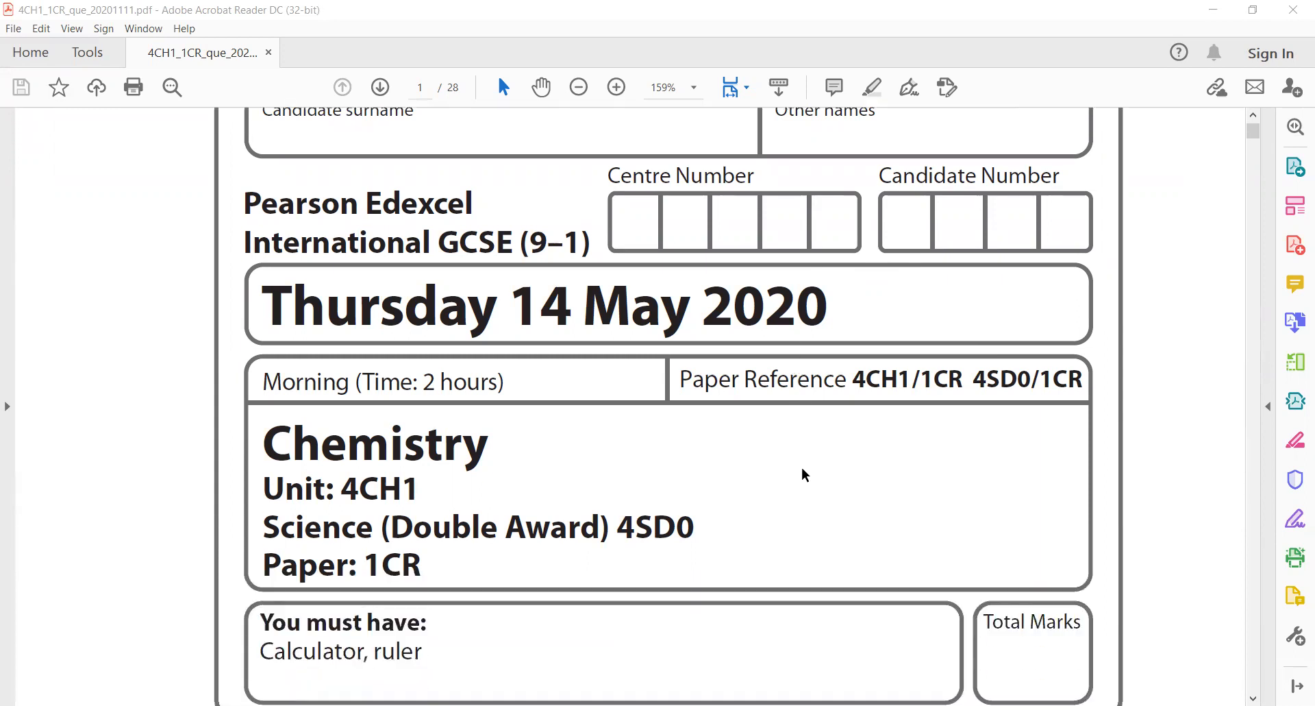
pyautogui.scroll(-3)
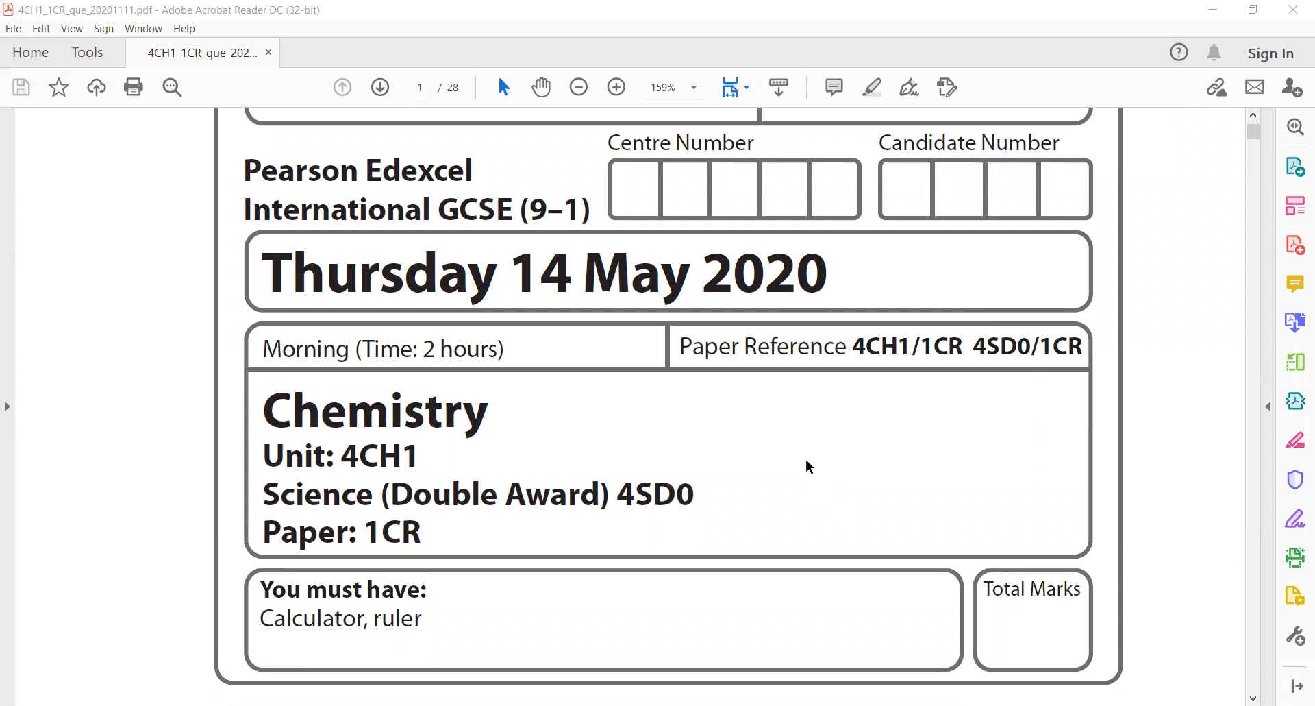
pyautogui.scroll(-3)
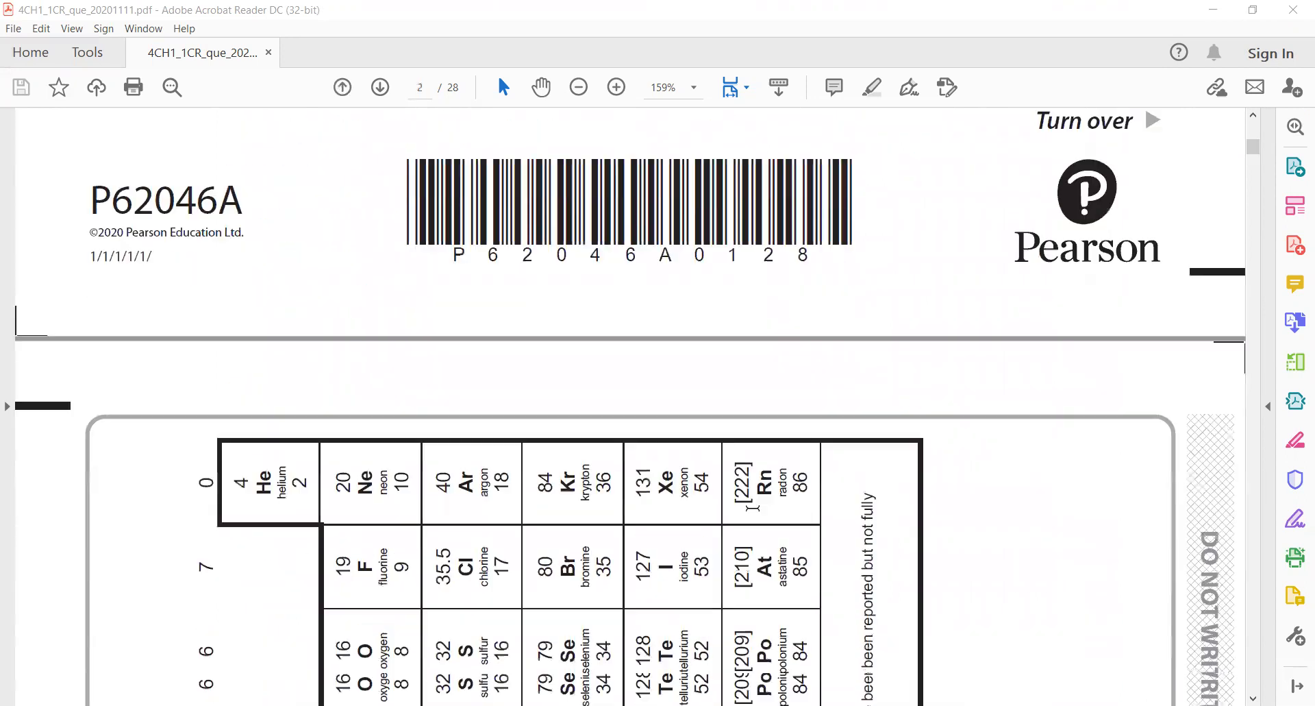
pyautogui.scroll(-3)
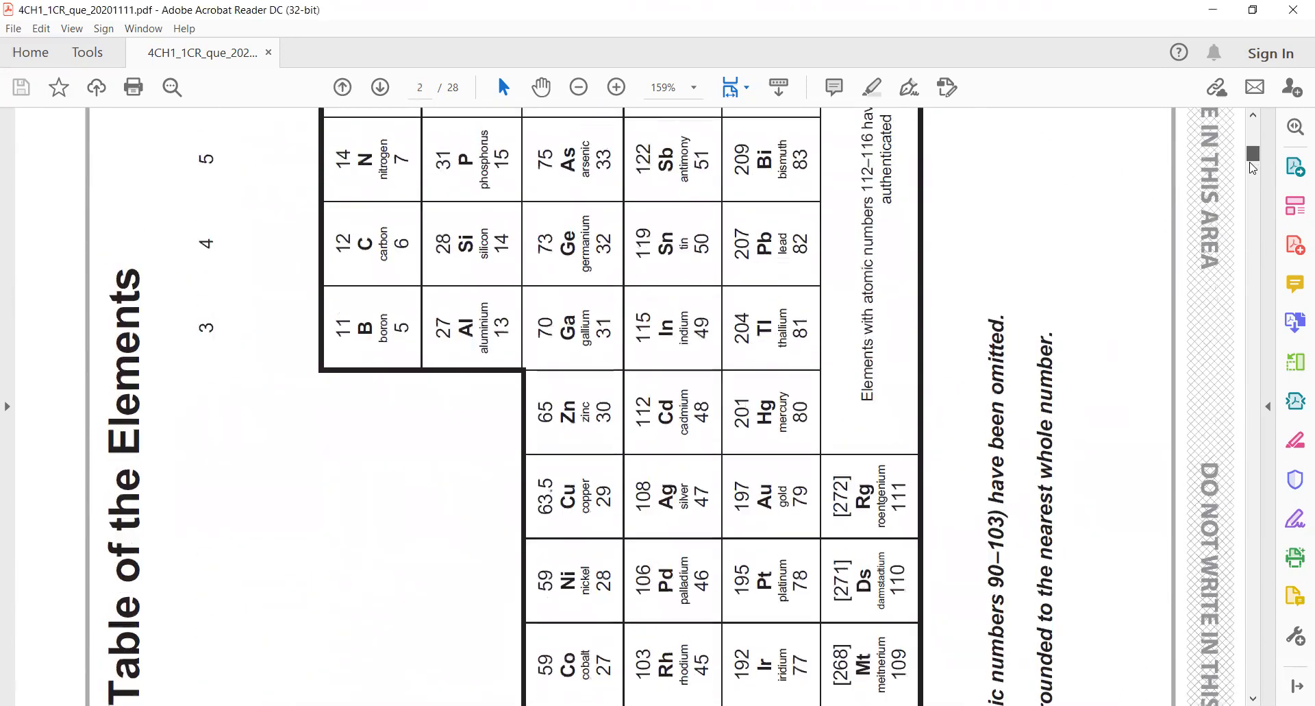
pyautogui.scroll(-3)
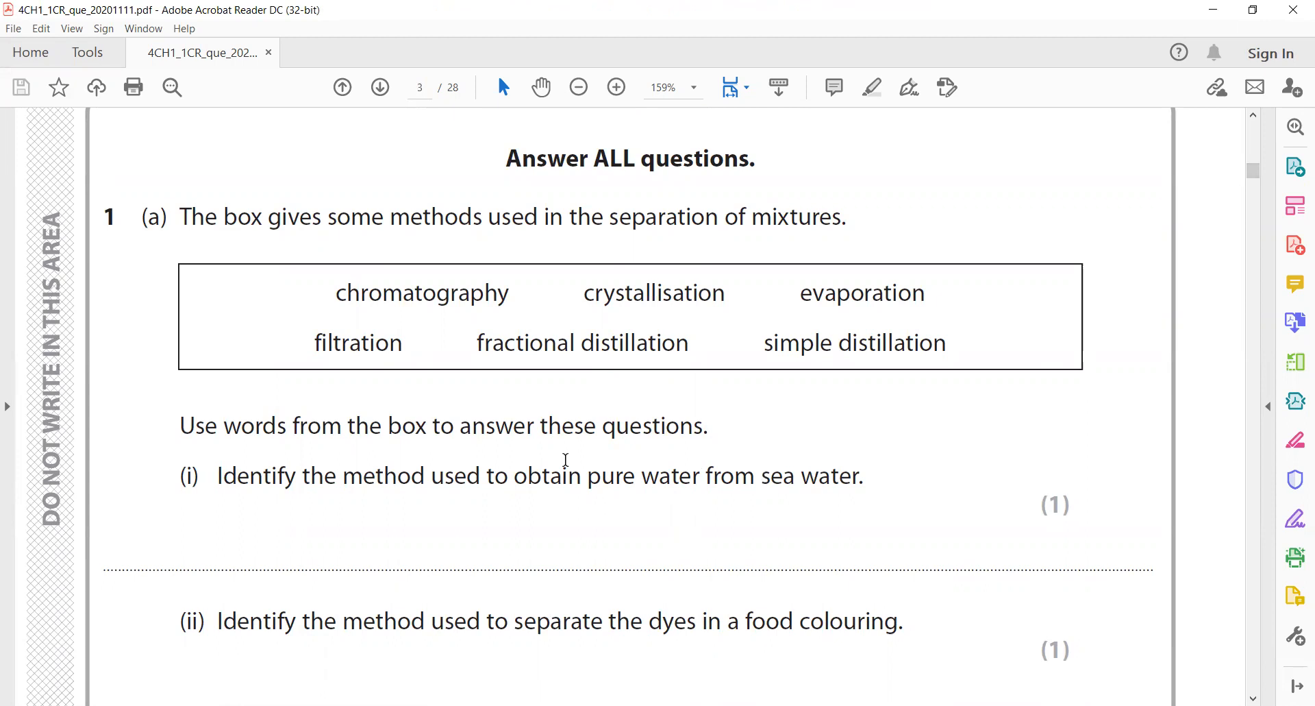
# - Scroll through question 1(a) parts (i)–(iii) down to part (b) on saturated solutions
pyautogui.scroll(-3)
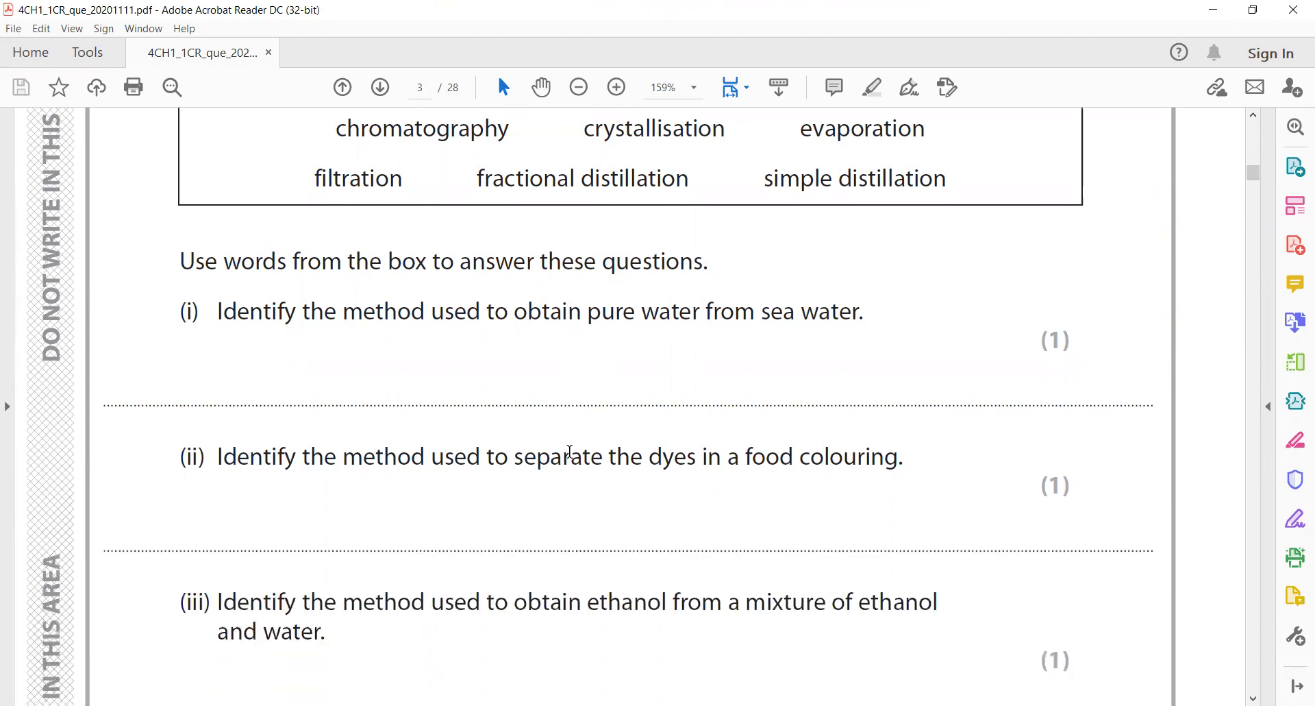
pyautogui.scroll(-3)
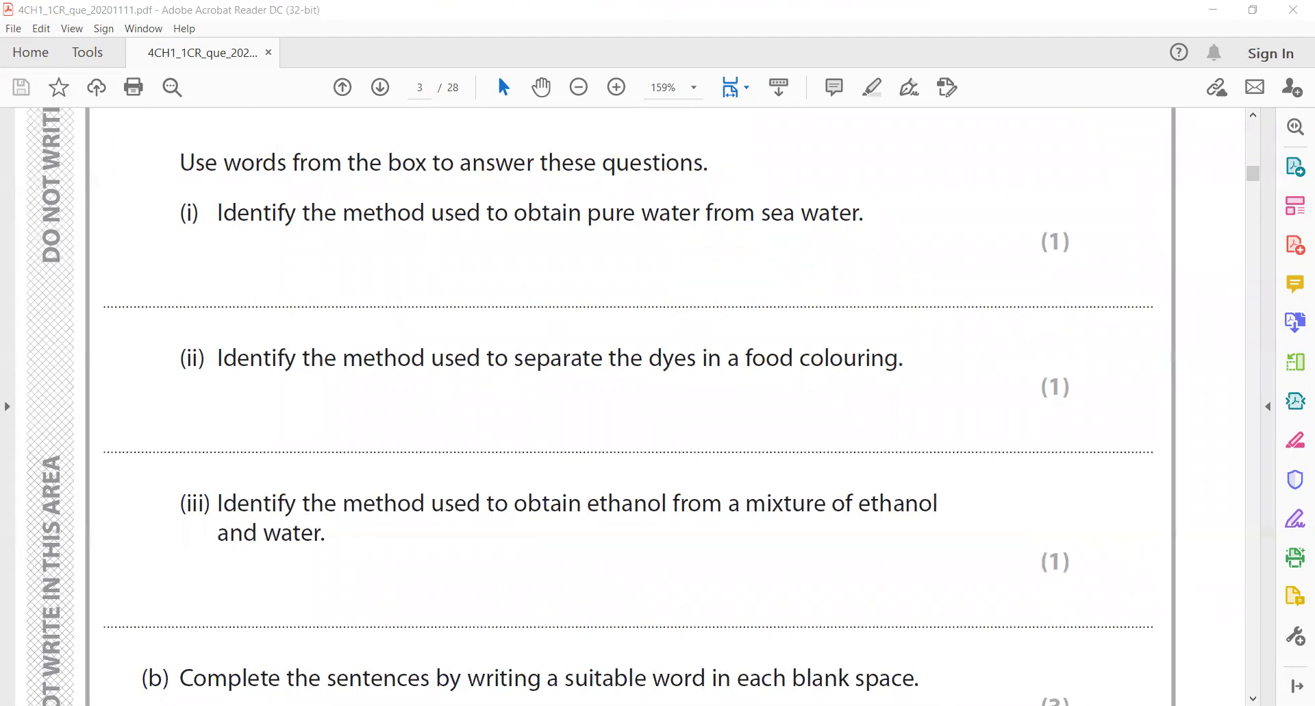
pyautogui.moveTo(409, 411)
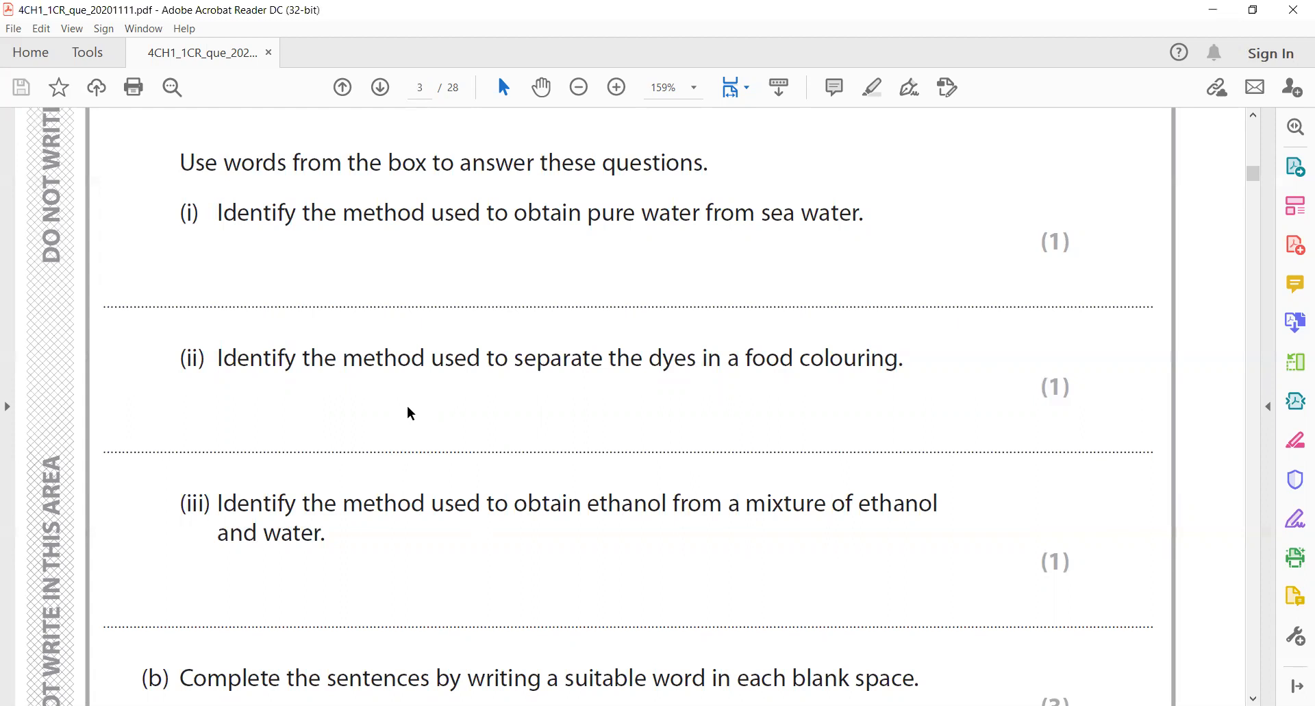
pyautogui.moveTo(674, 680)
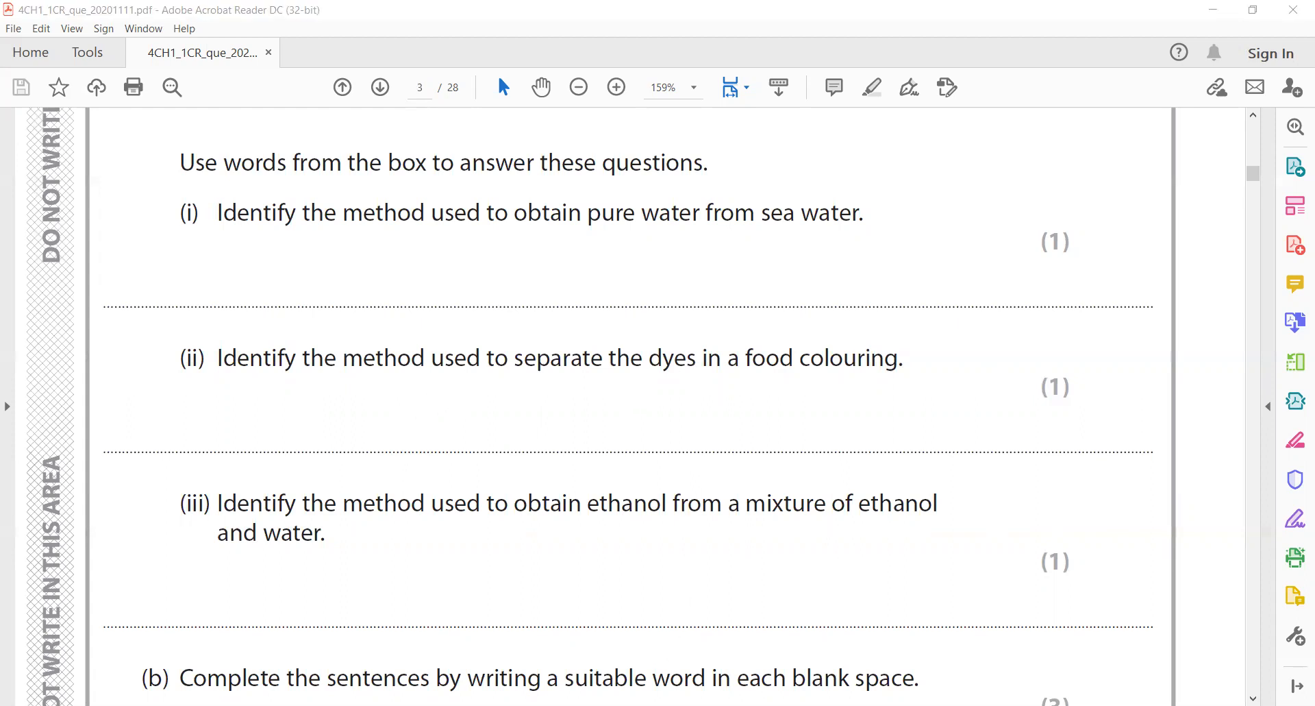
pyautogui.scroll(-3)
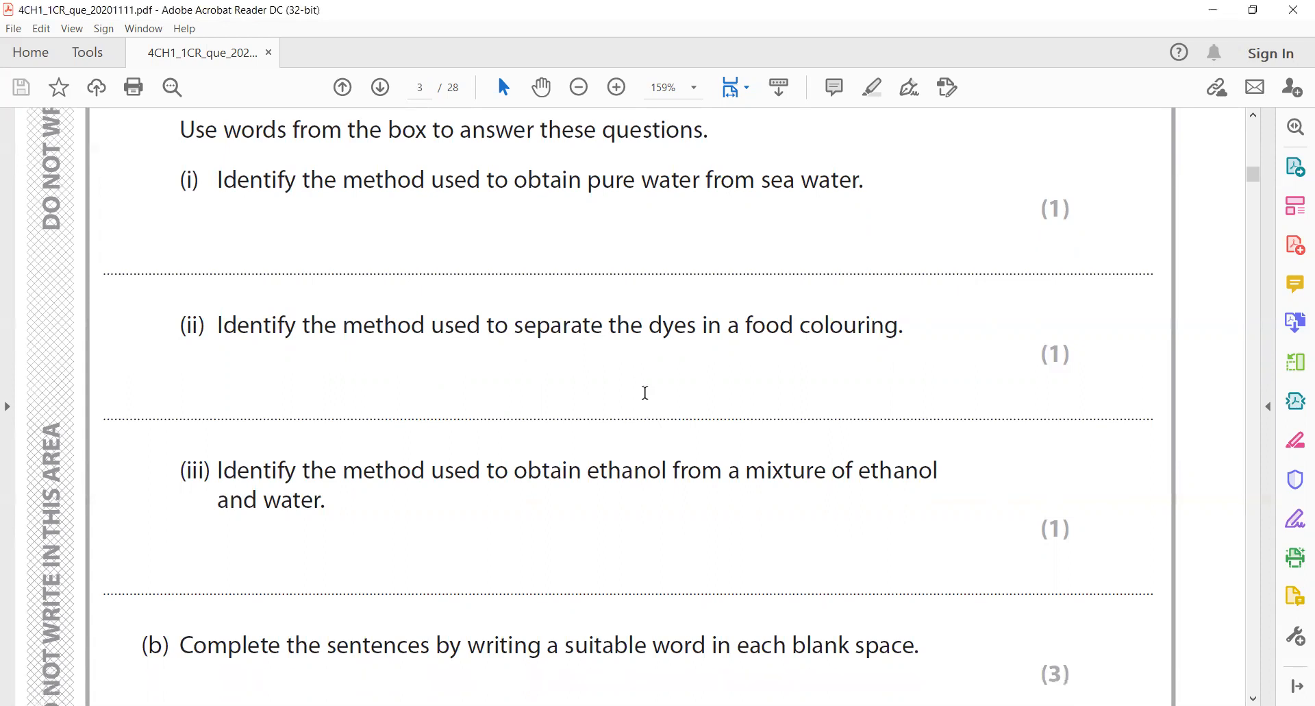
pyautogui.scroll(-3)
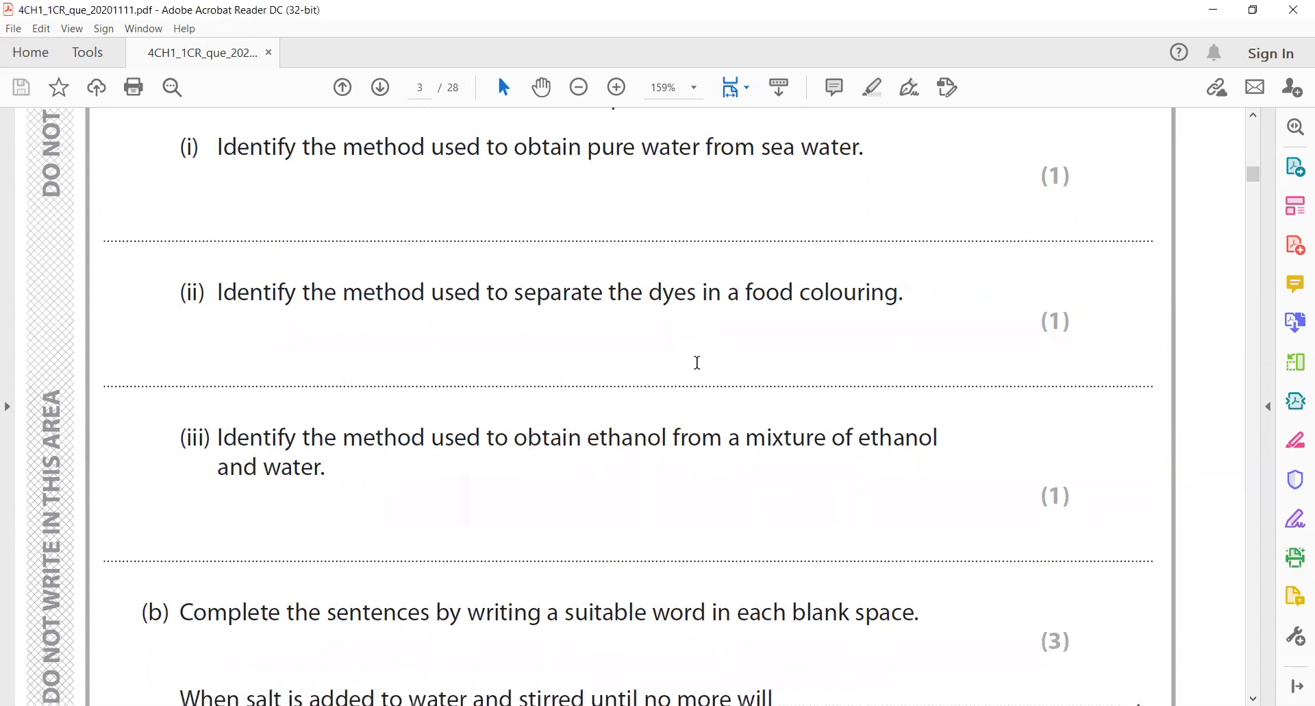
pyautogui.moveTo(686, 364)
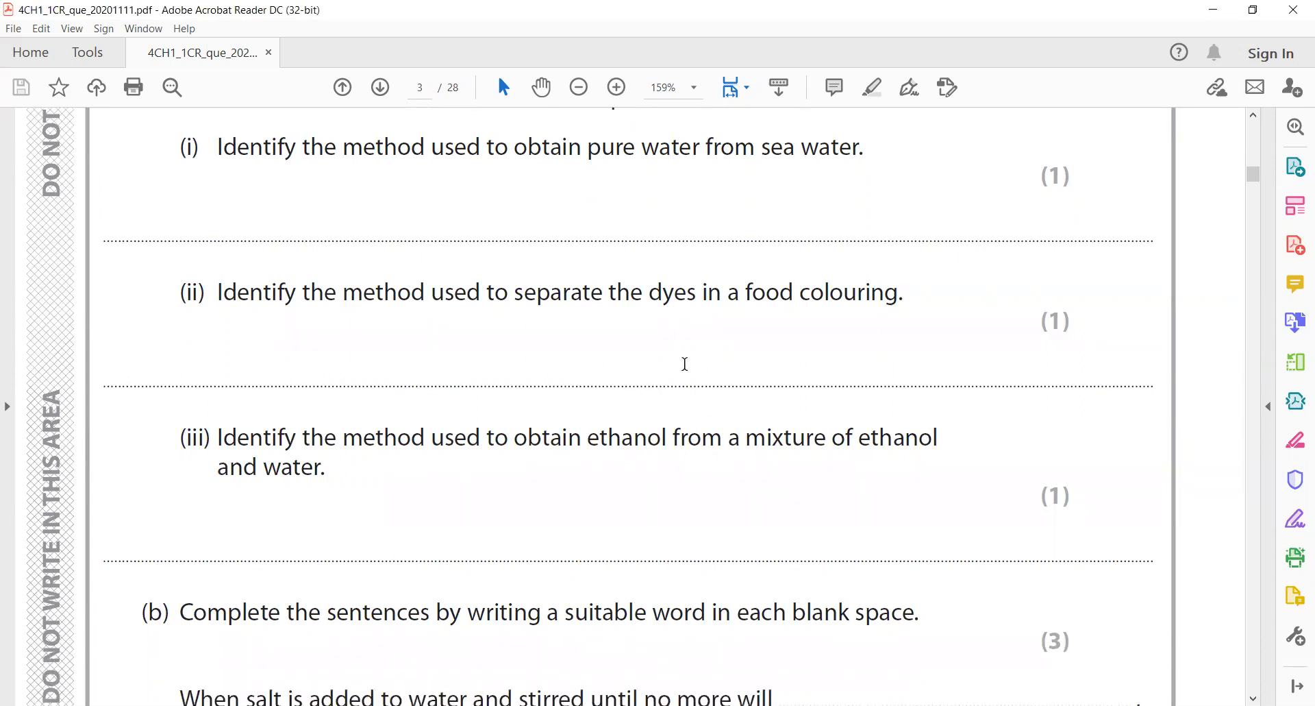
pyautogui.scroll(-3)
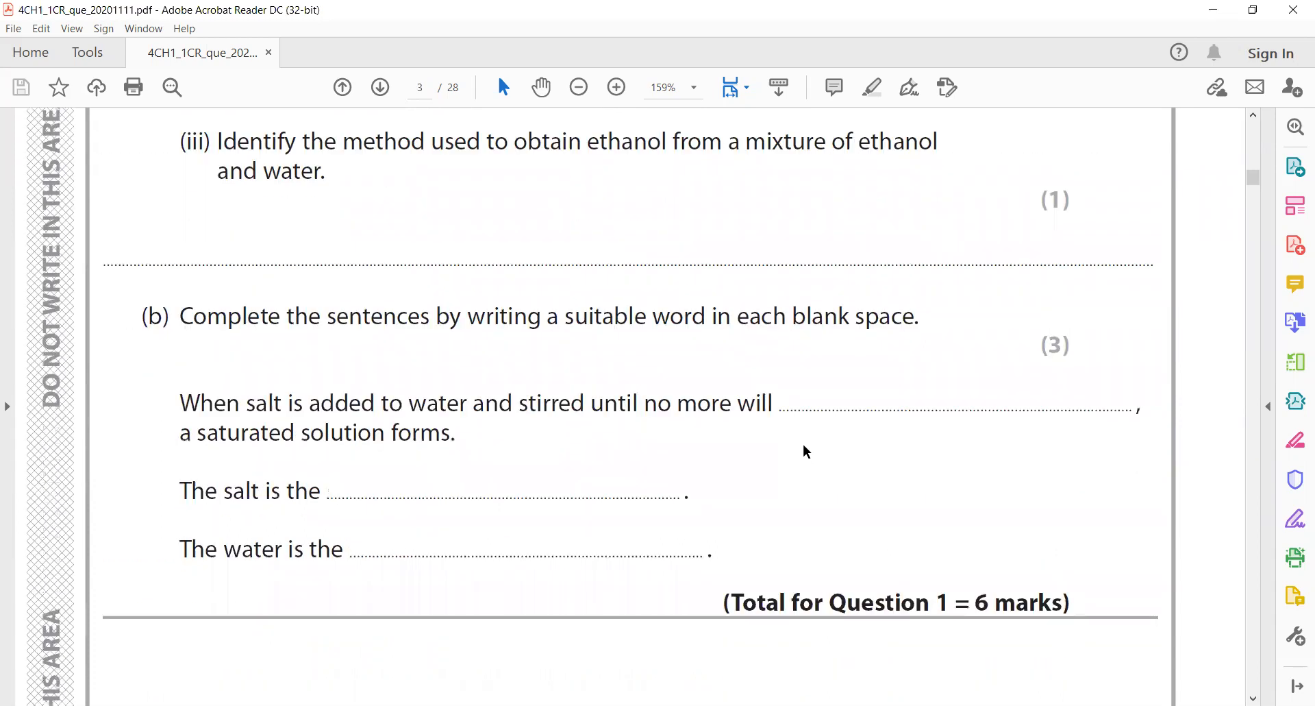
pyautogui.moveTo(797, 445)
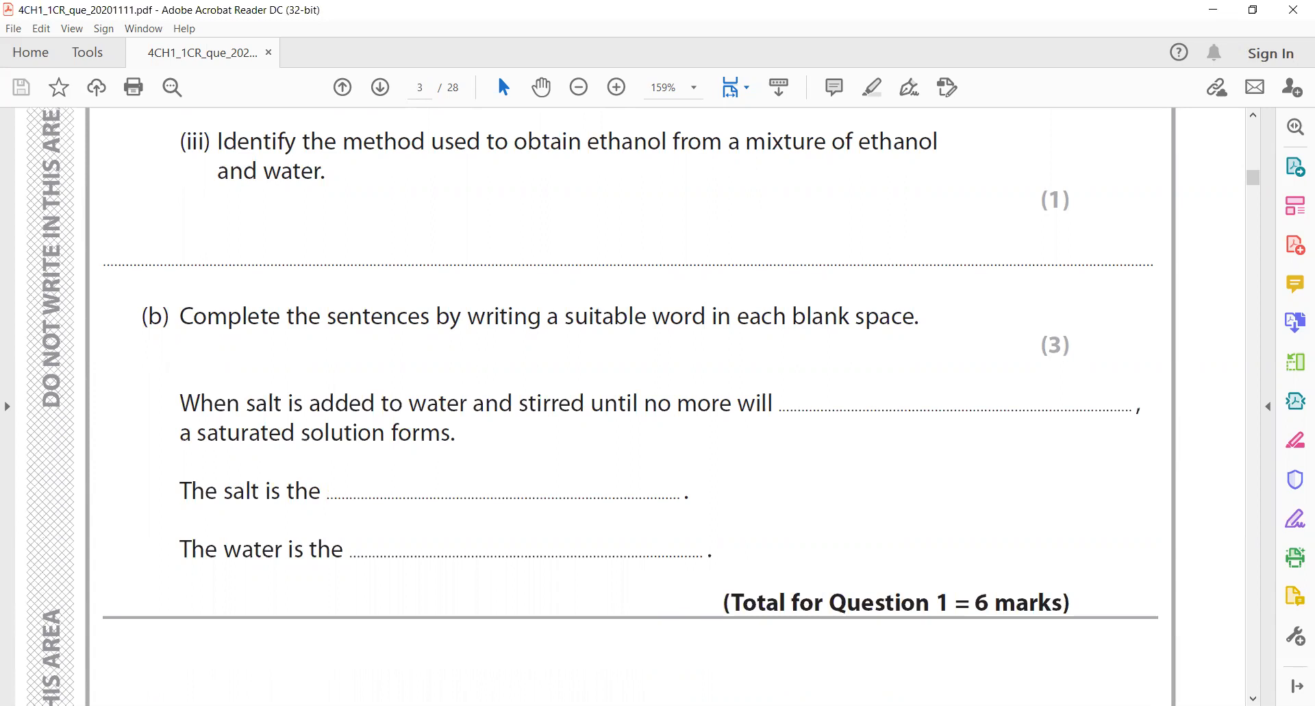
pyautogui.moveTo(720, 516)
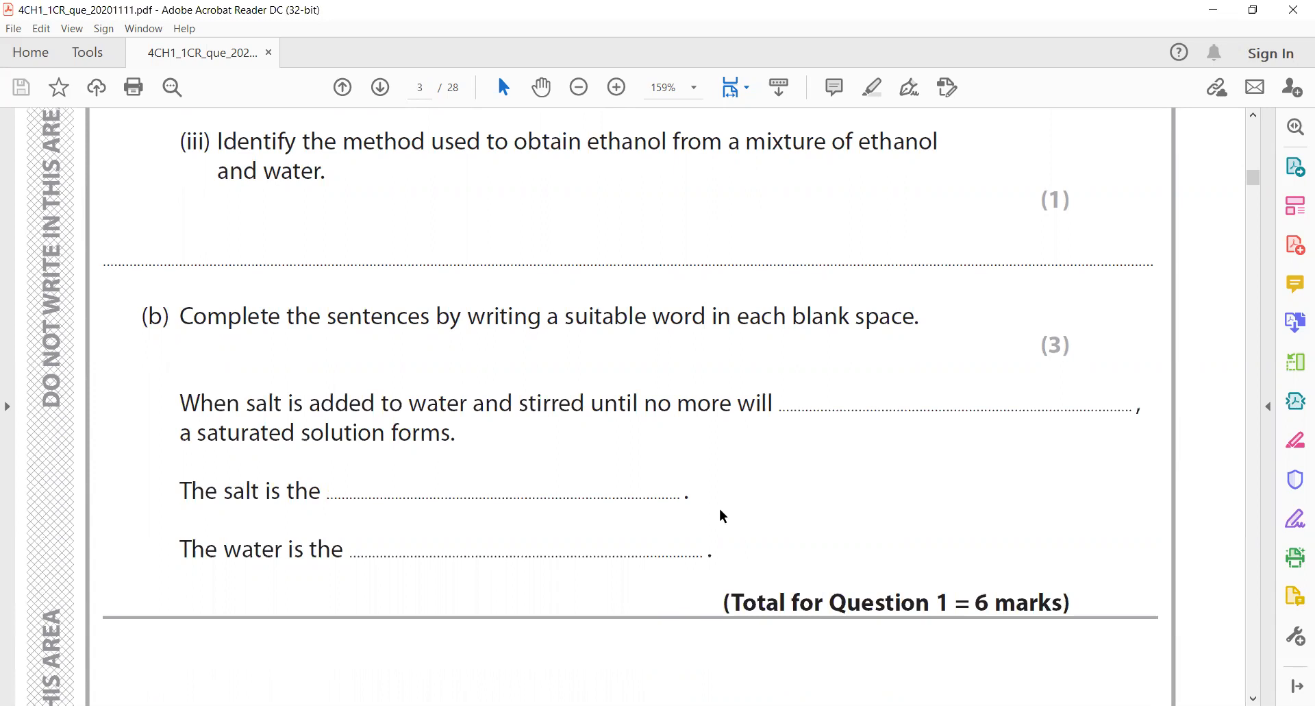
pyautogui.moveTo(619, 682)
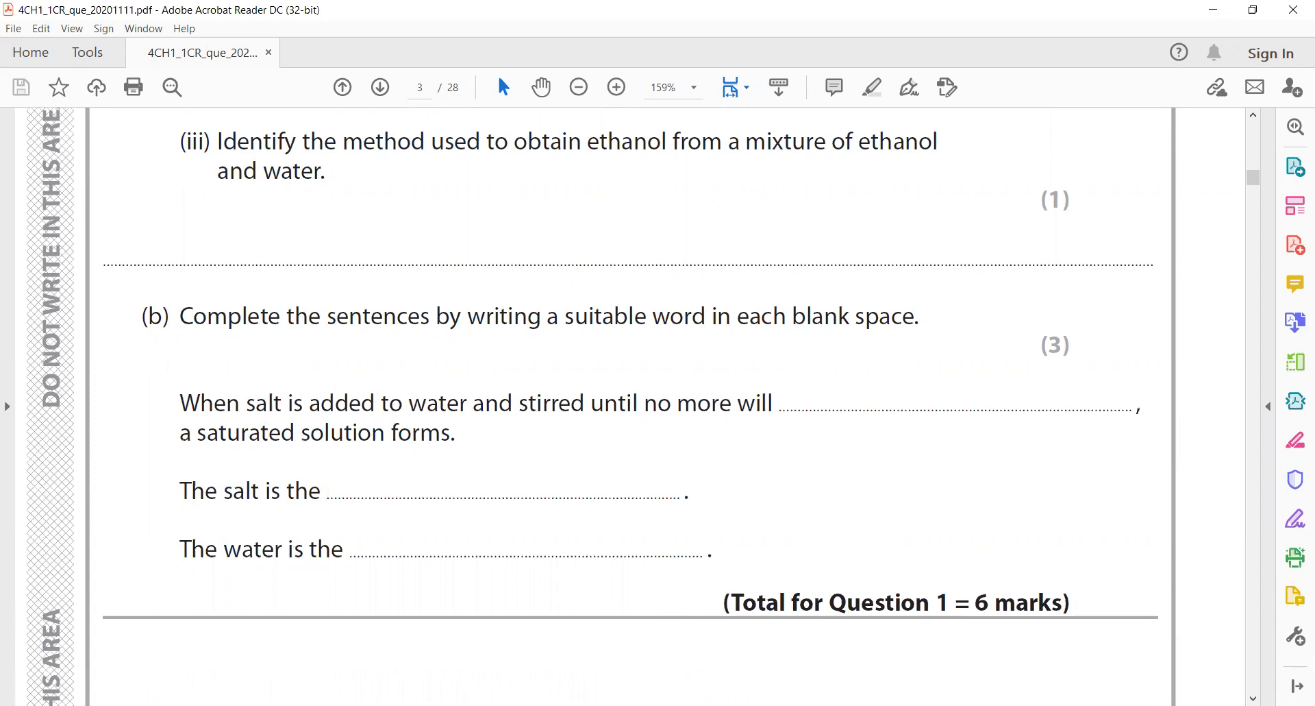
pyautogui.moveTo(667, 443)
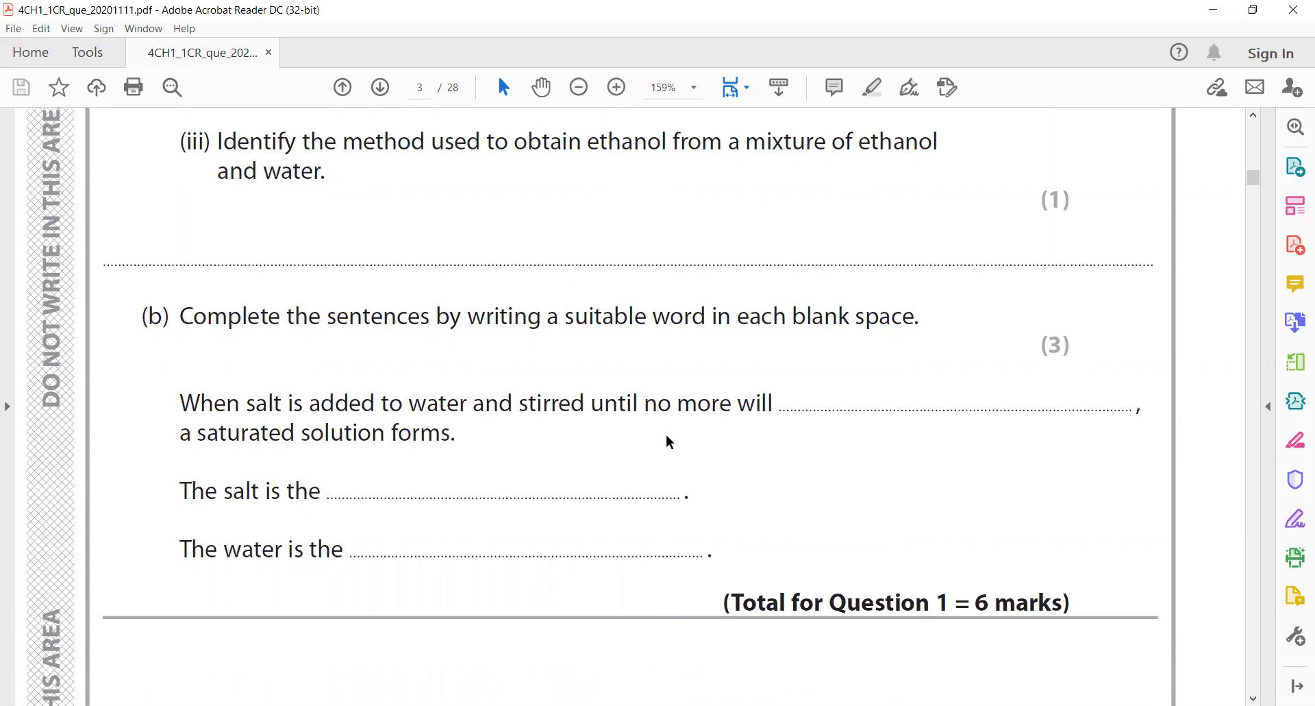
# - Jump to question 2 and zoom out to 75% to see the whole question
pyautogui.click(378, 87)
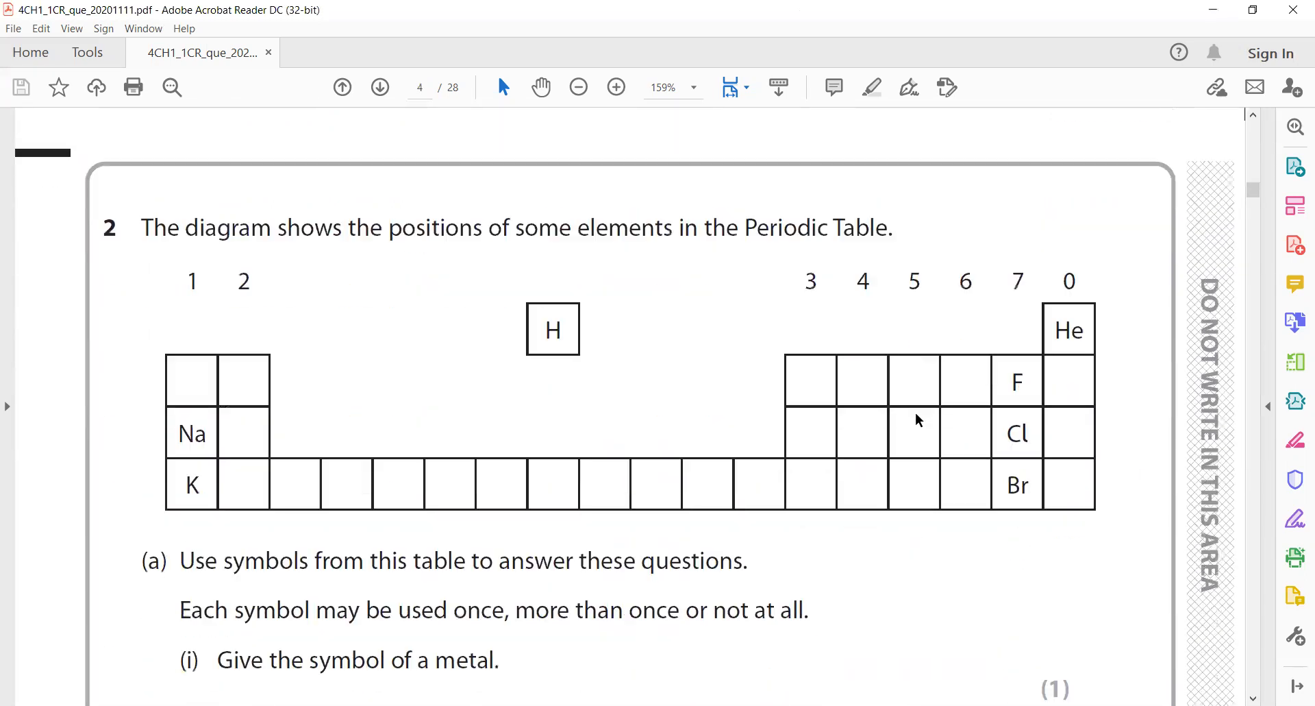
pyautogui.scroll(-3)
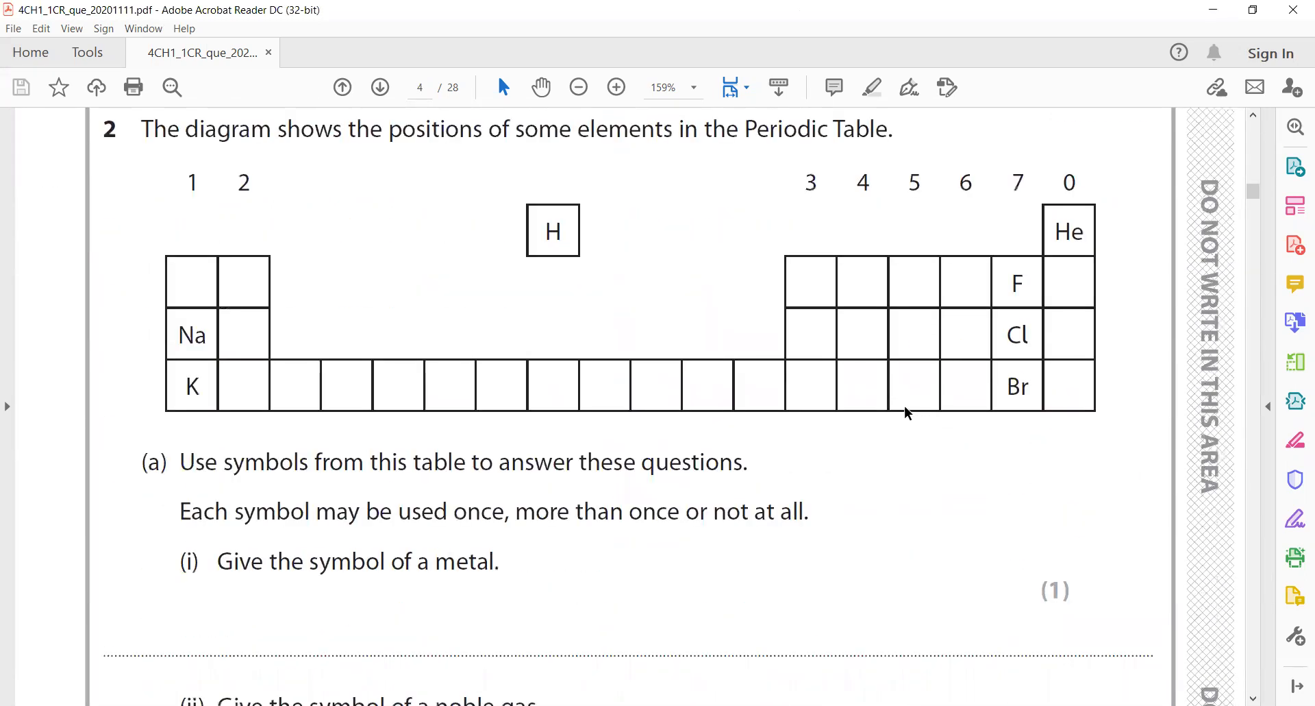
pyautogui.moveTo(868, 446)
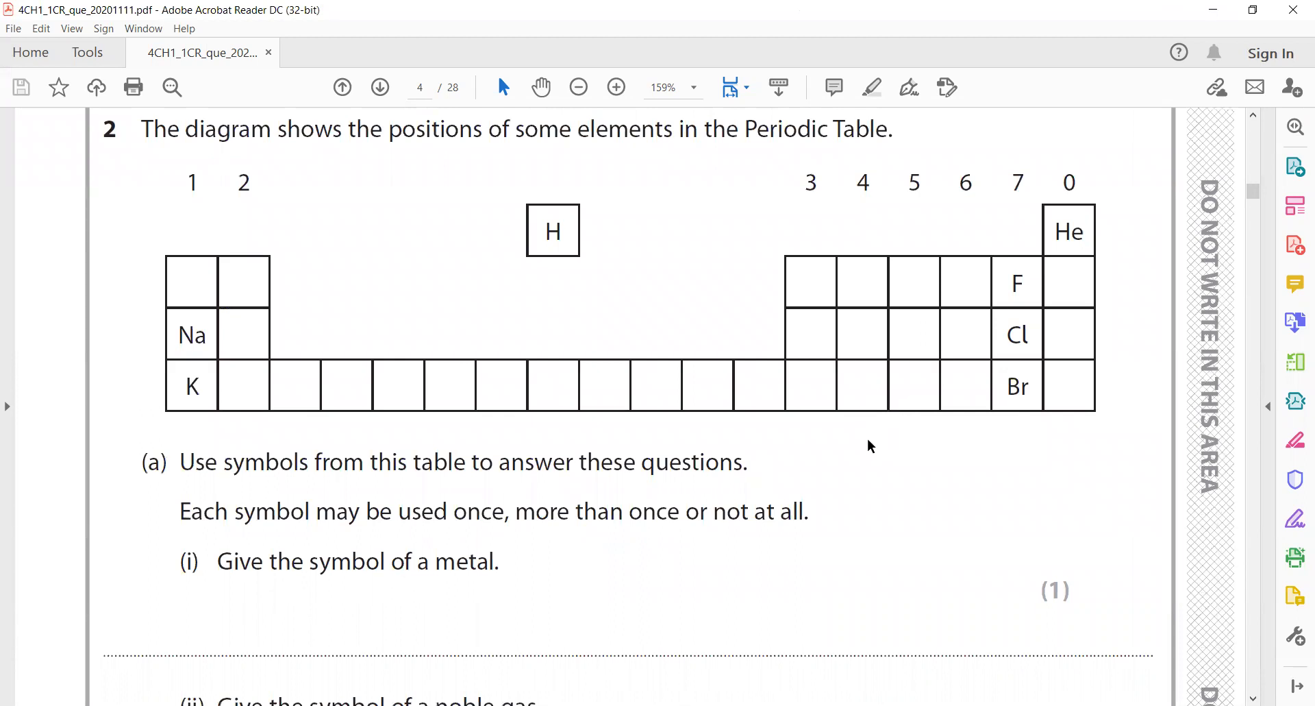
pyautogui.scroll(-3)
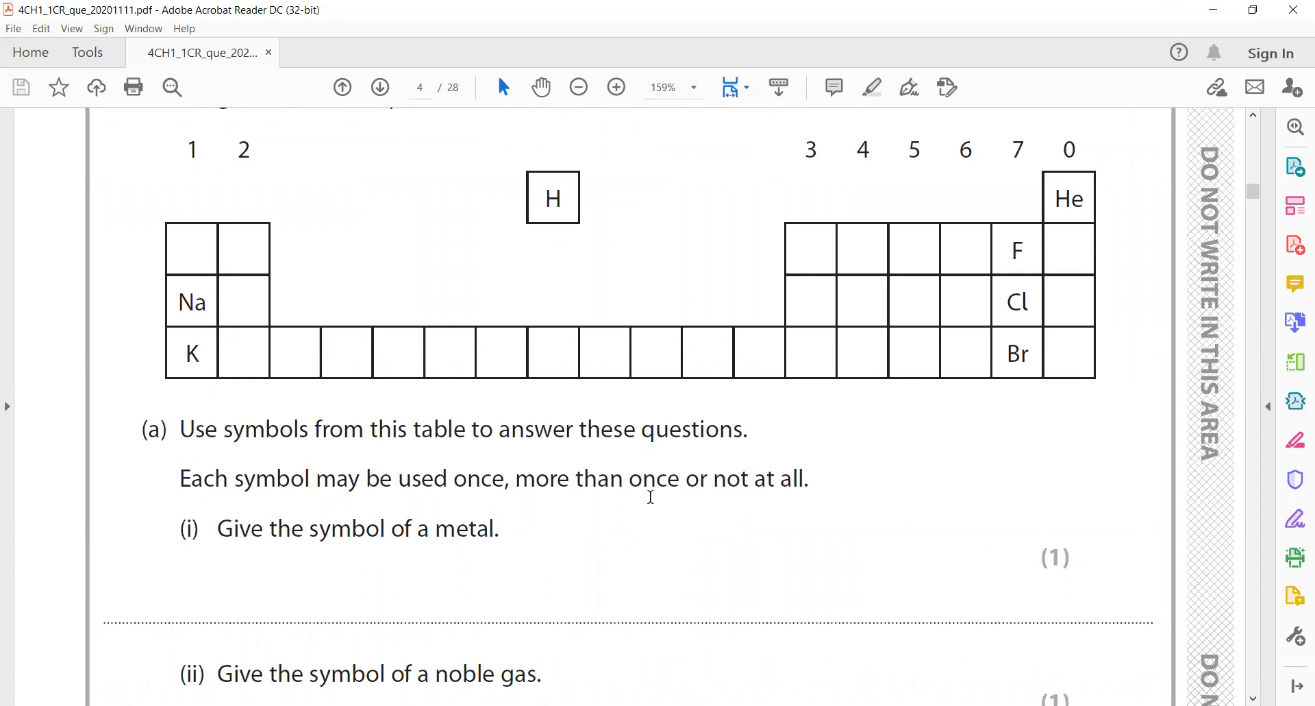
pyautogui.click(578, 88)
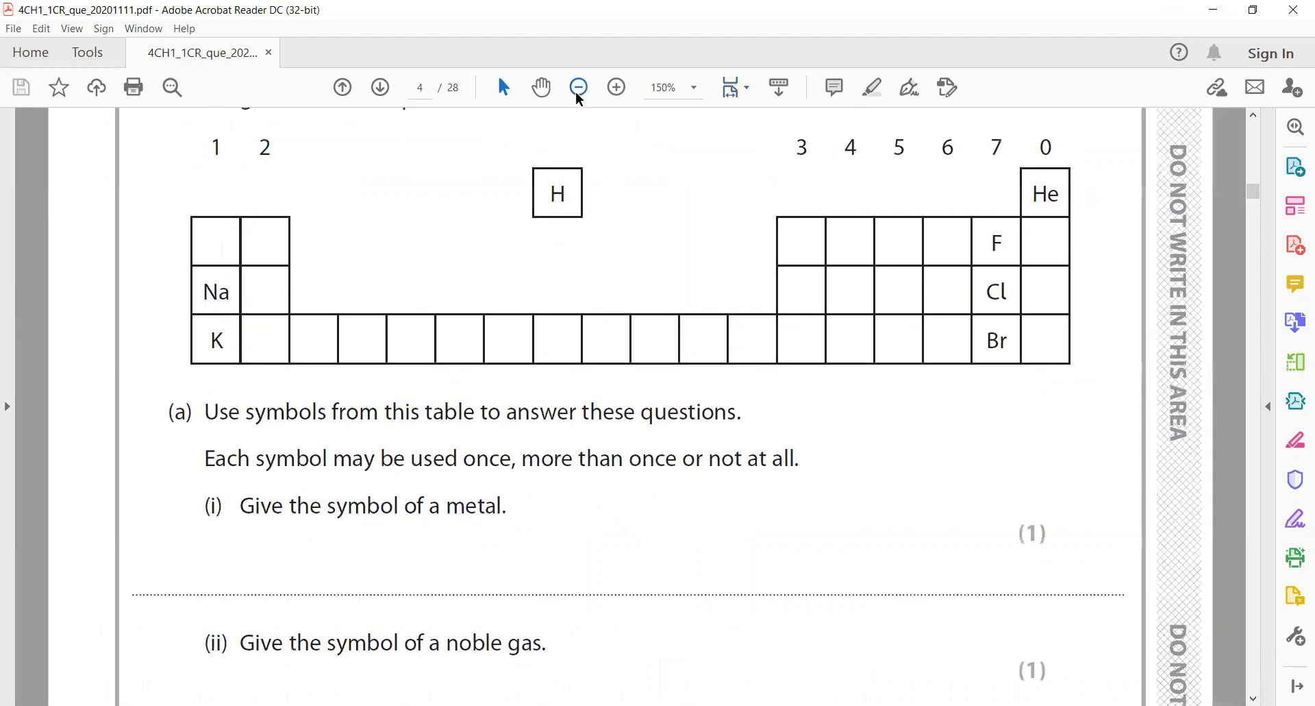
pyautogui.click(578, 88)
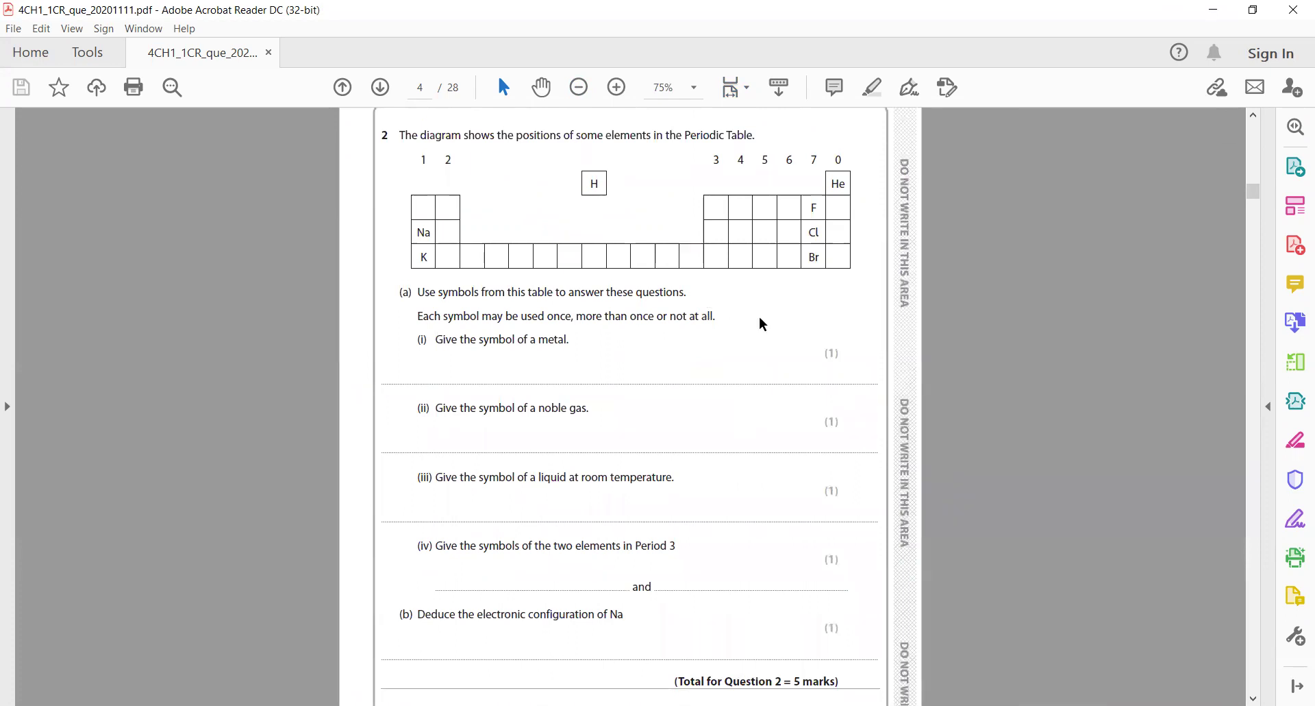
pyautogui.moveTo(756, 443)
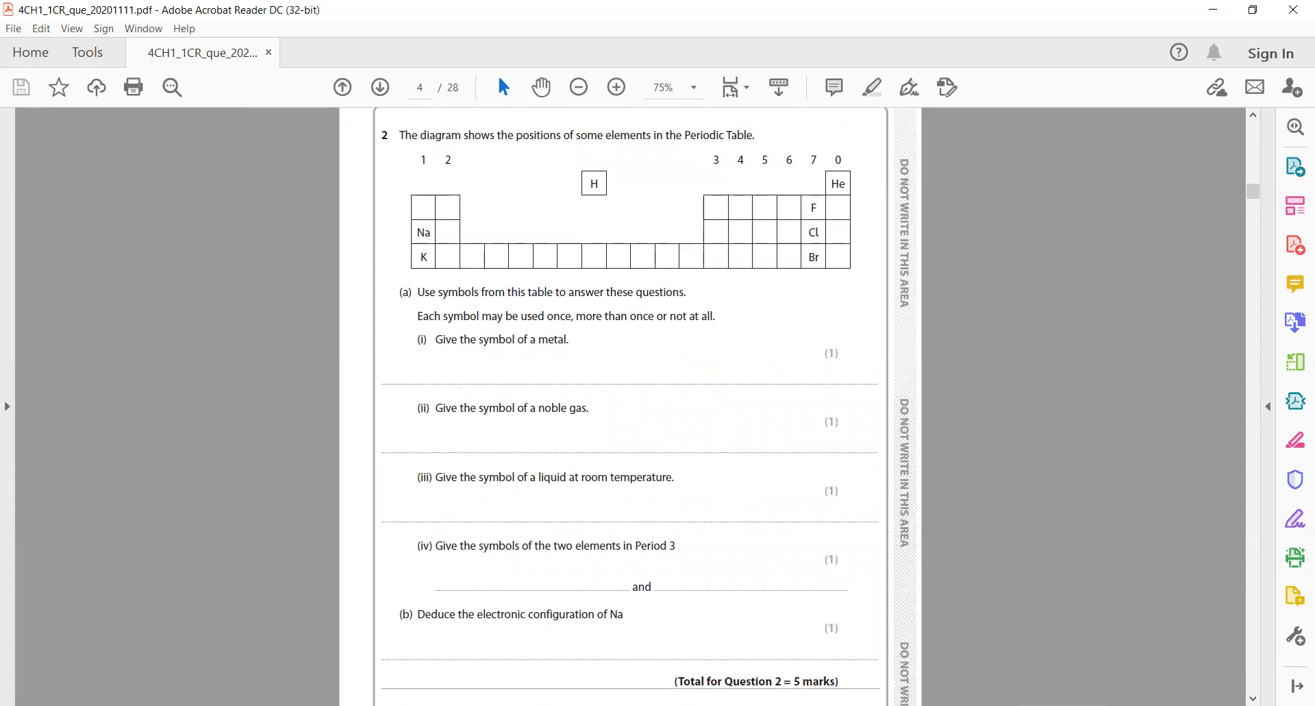
pyautogui.moveTo(744, 526)
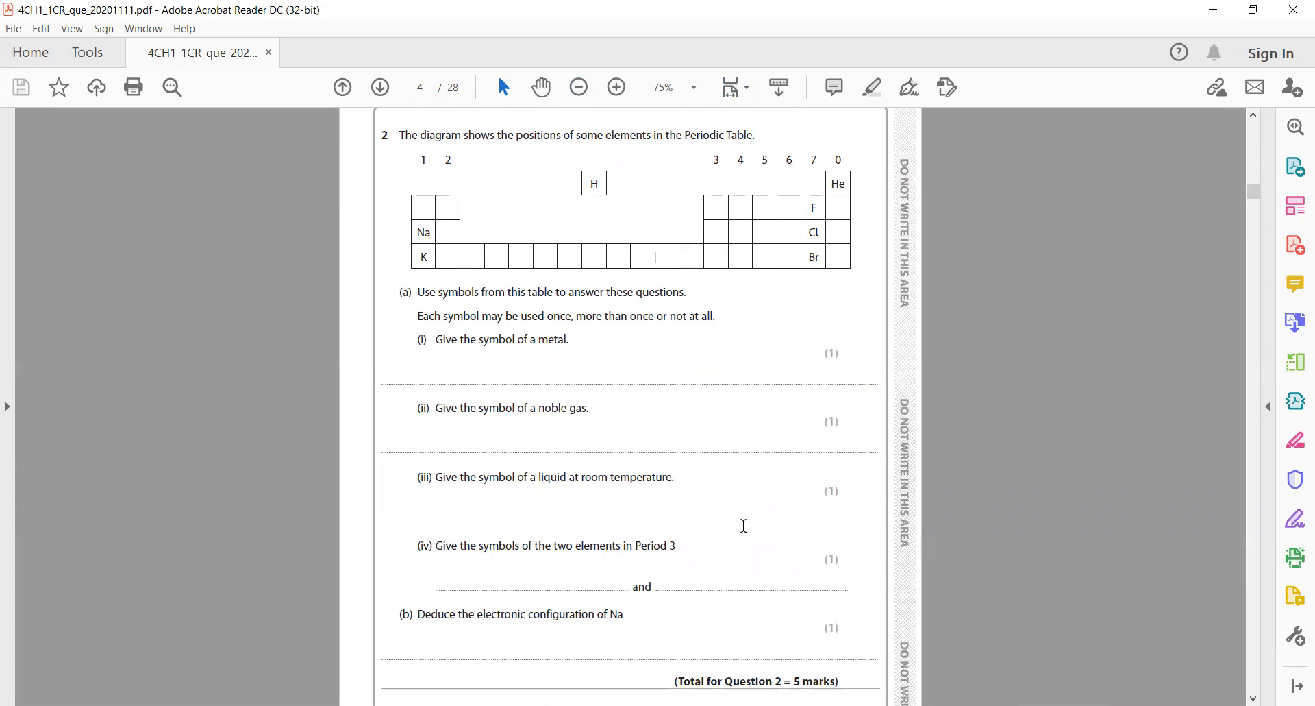
pyautogui.moveTo(809, 310)
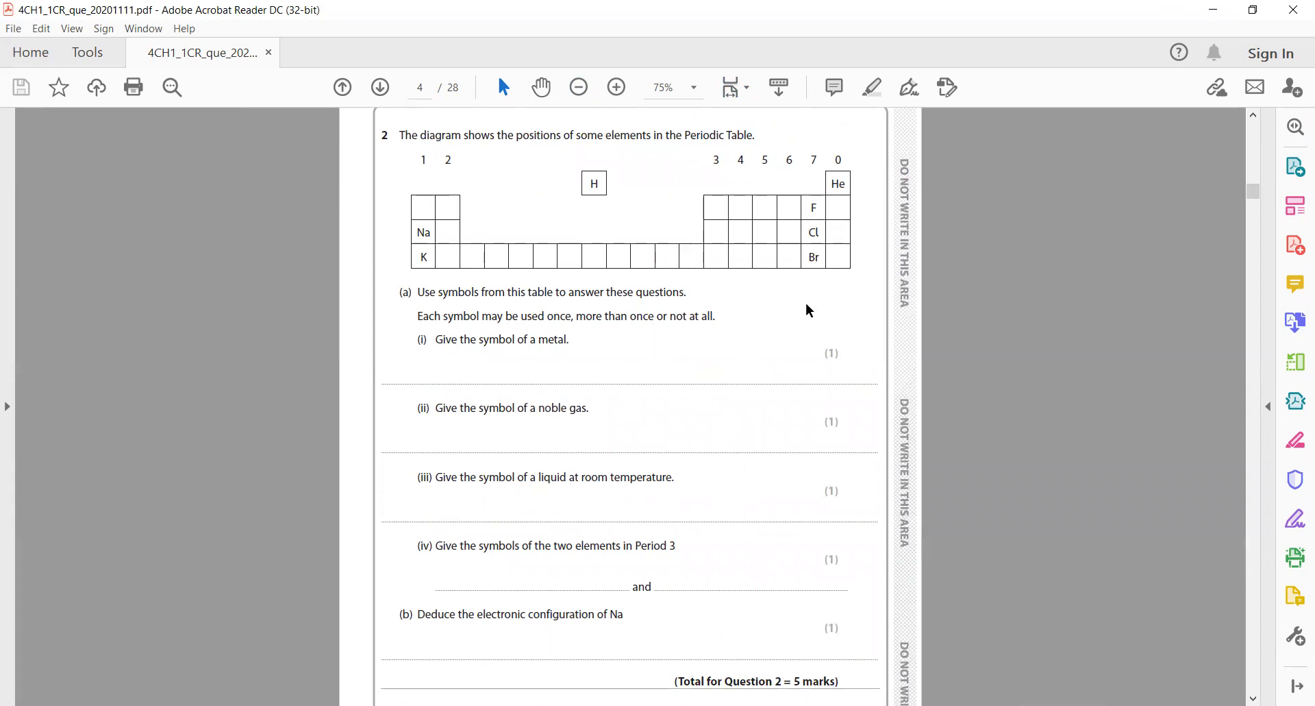
pyautogui.moveTo(545, 490)
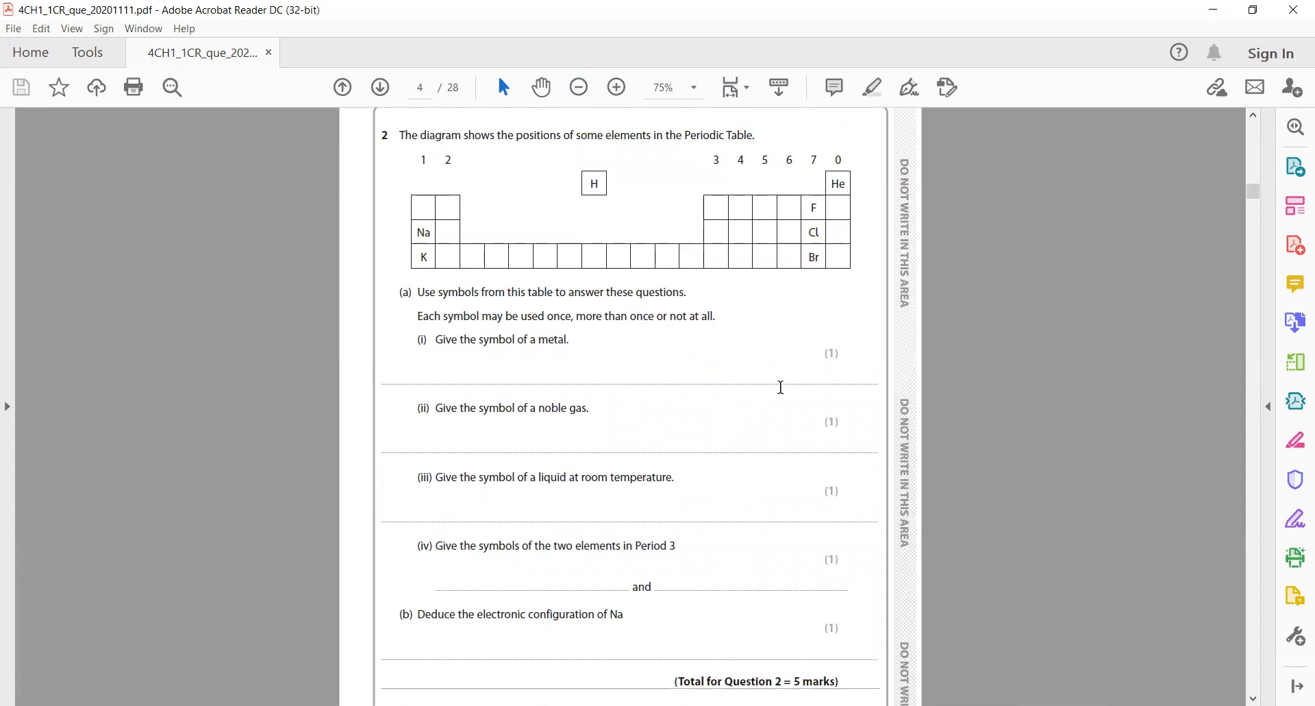
pyautogui.moveTo(657, 561)
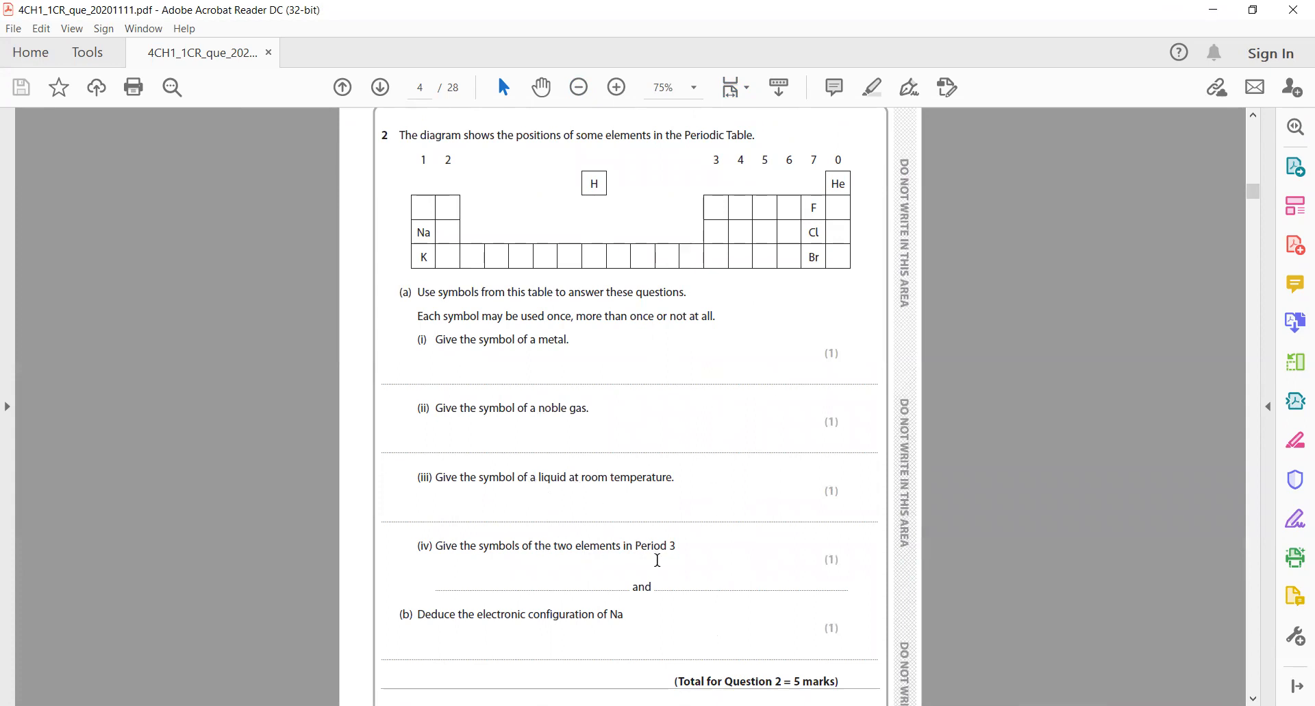
pyautogui.moveTo(495, 204)
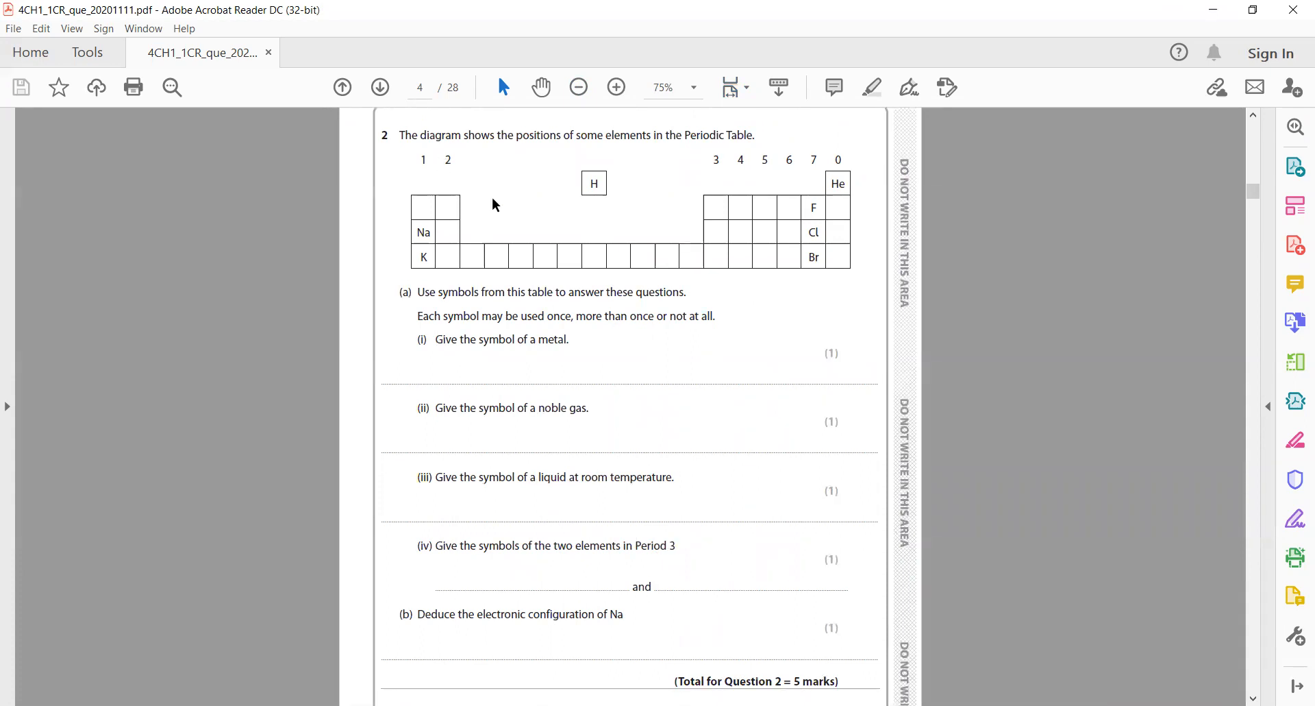
pyautogui.moveTo(764, 308)
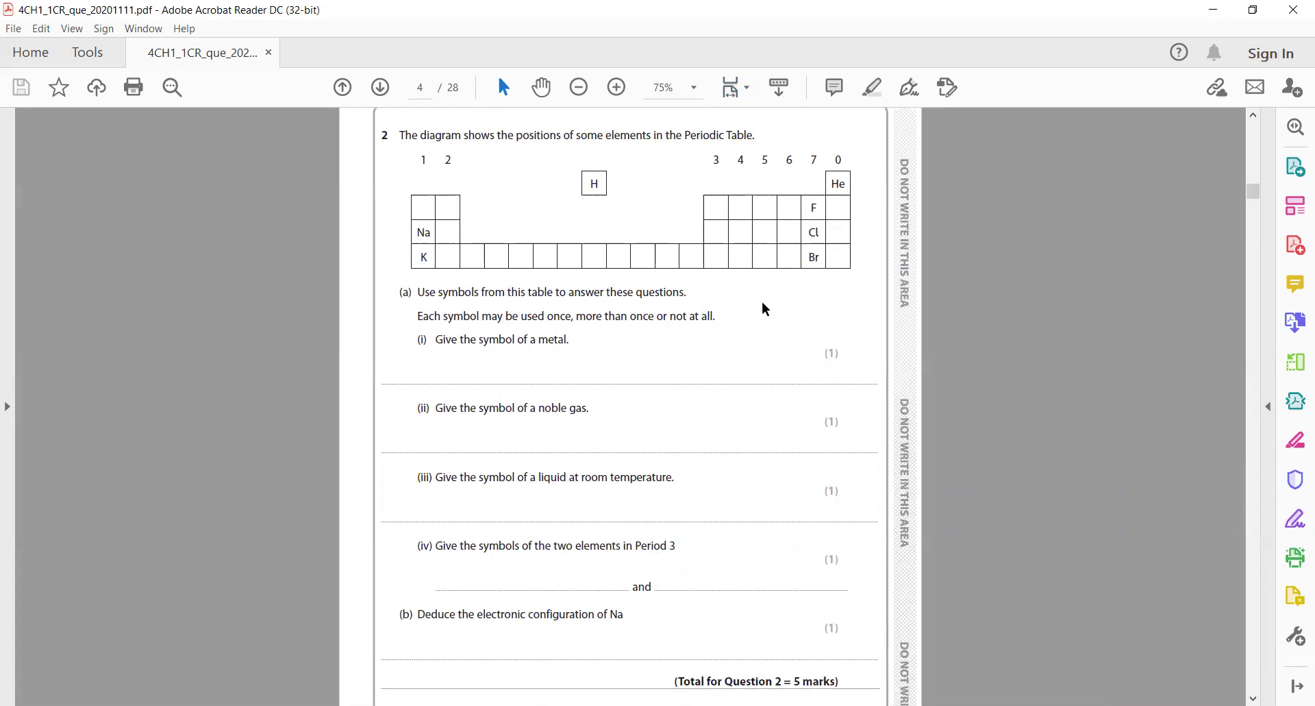
# - Scroll past the end of question 2 to the start of question 3 on alkenes
pyautogui.scroll(-3)
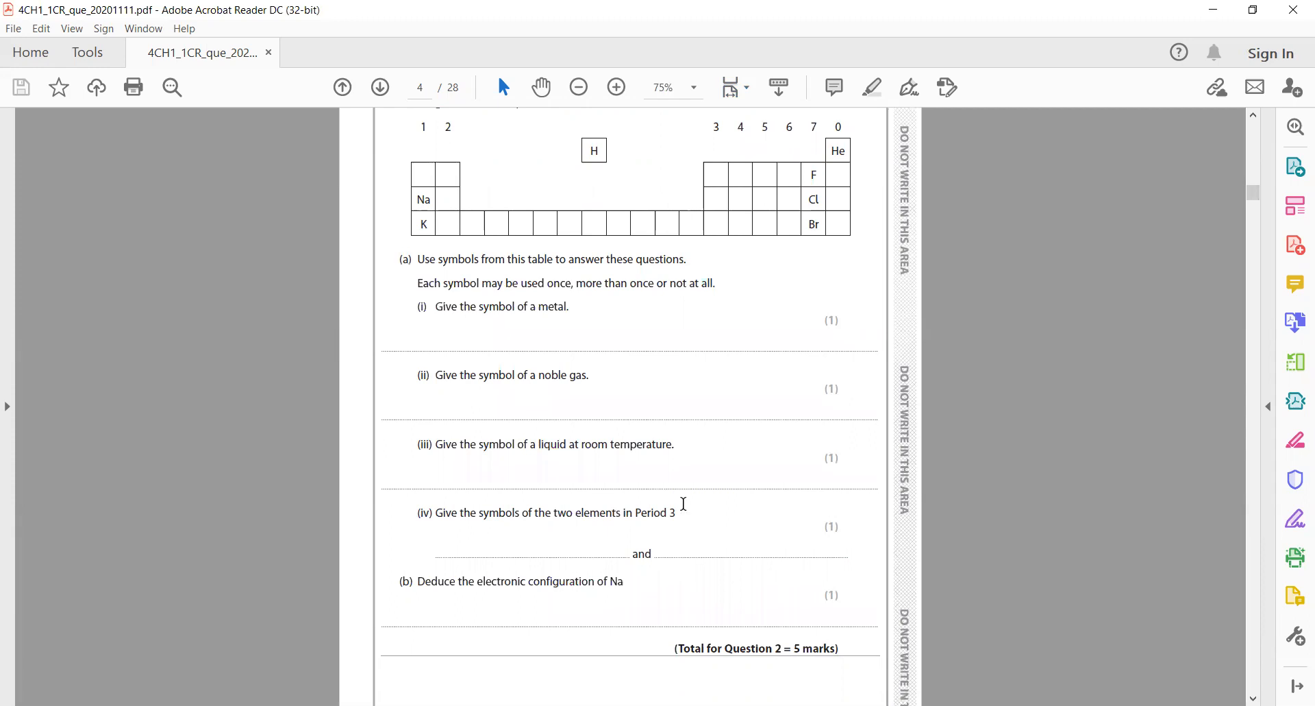
pyautogui.moveTo(736, 397)
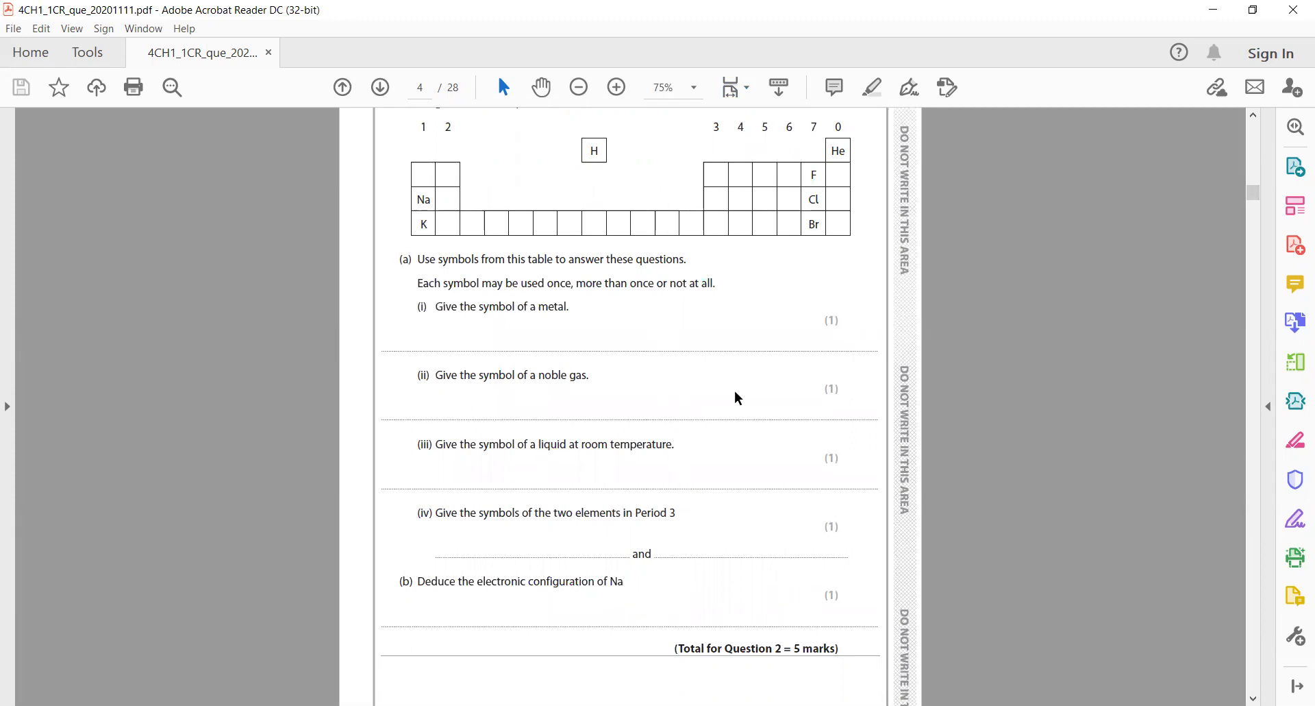
pyautogui.moveTo(741, 383)
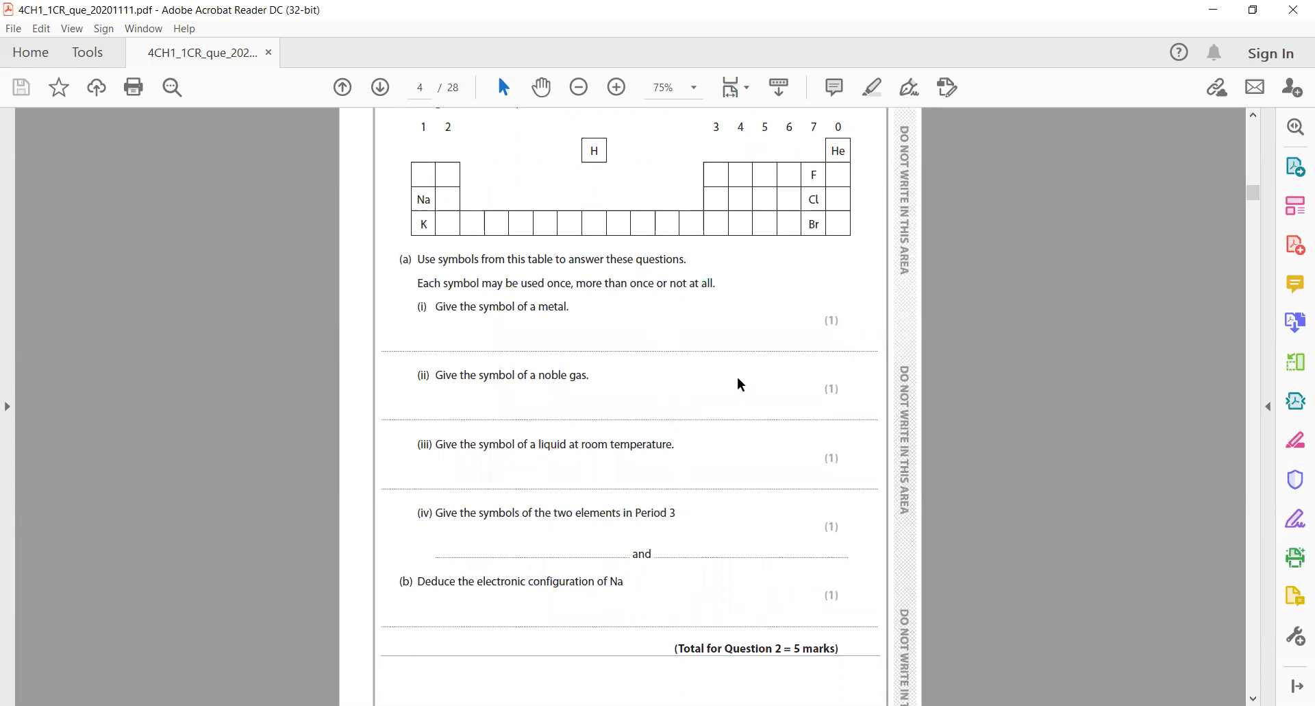
pyautogui.scroll(-3)
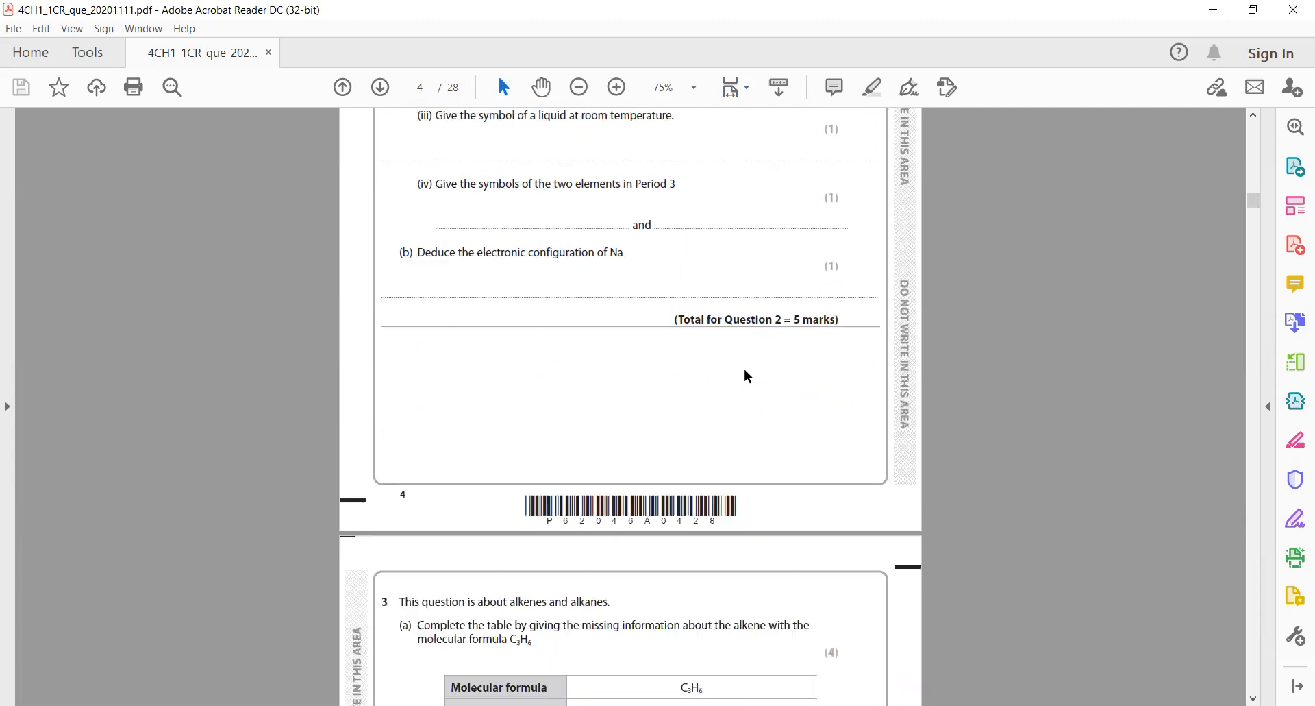
# - Zoom in to 100% on question 3 and scroll down to part (b) on unsaturated compounds
pyautogui.scroll(-3)
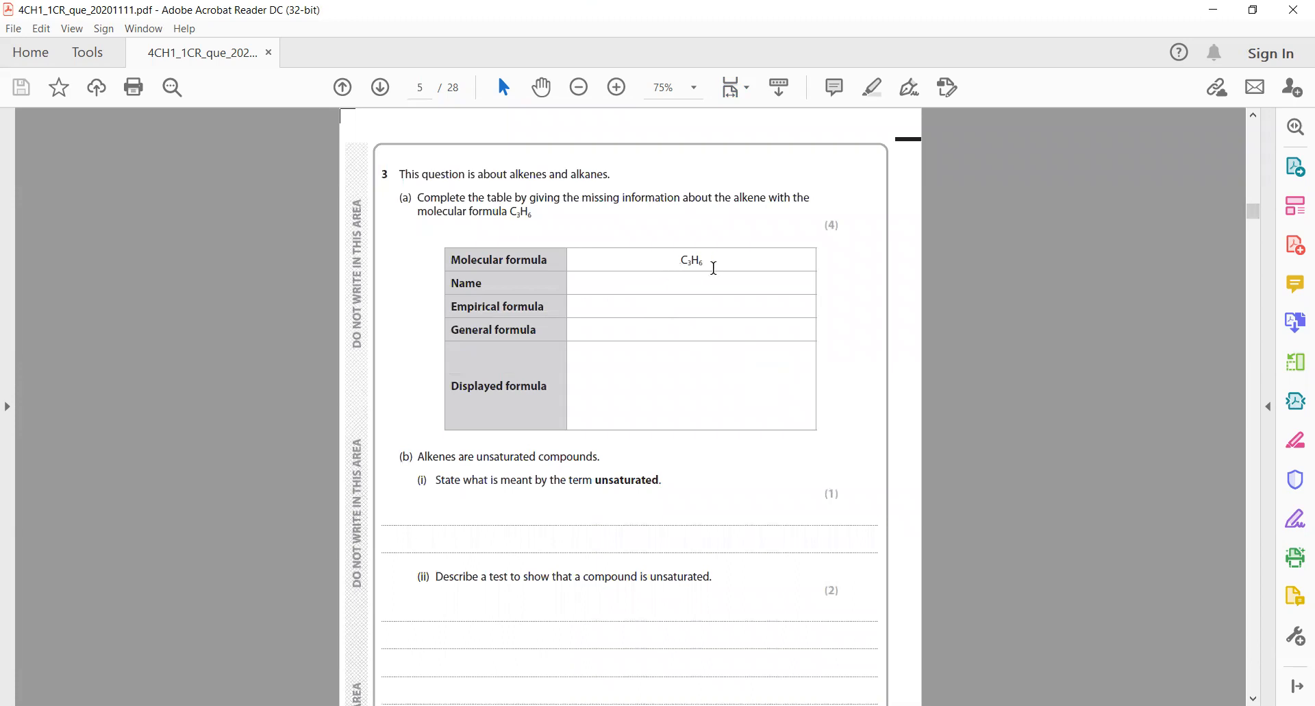
pyautogui.moveTo(674, 298)
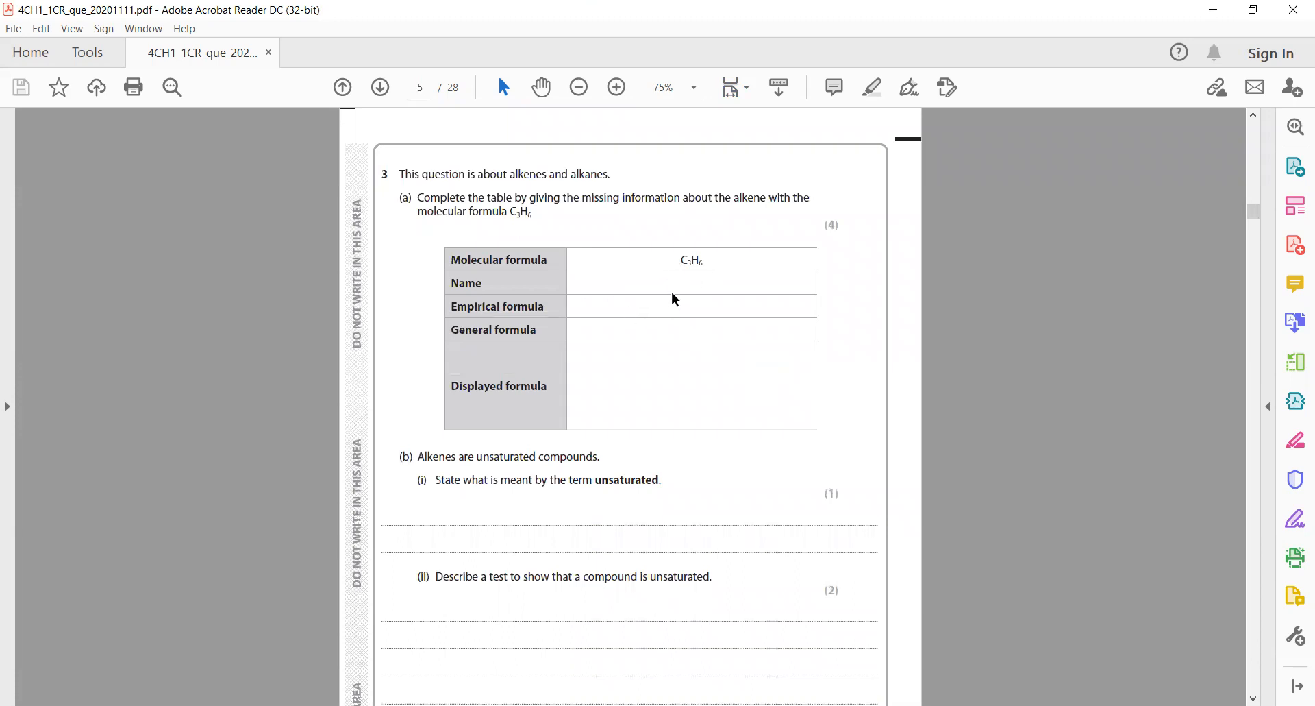
pyautogui.moveTo(672, 267)
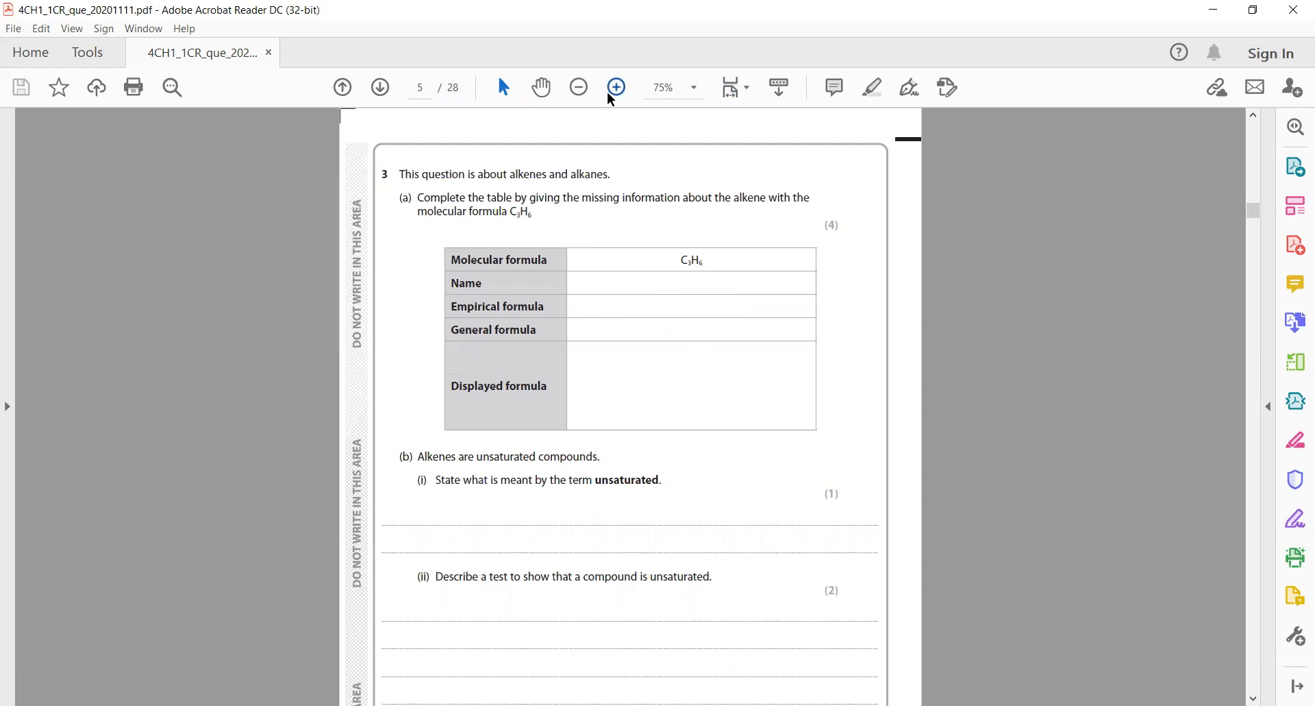
pyautogui.click(615, 87)
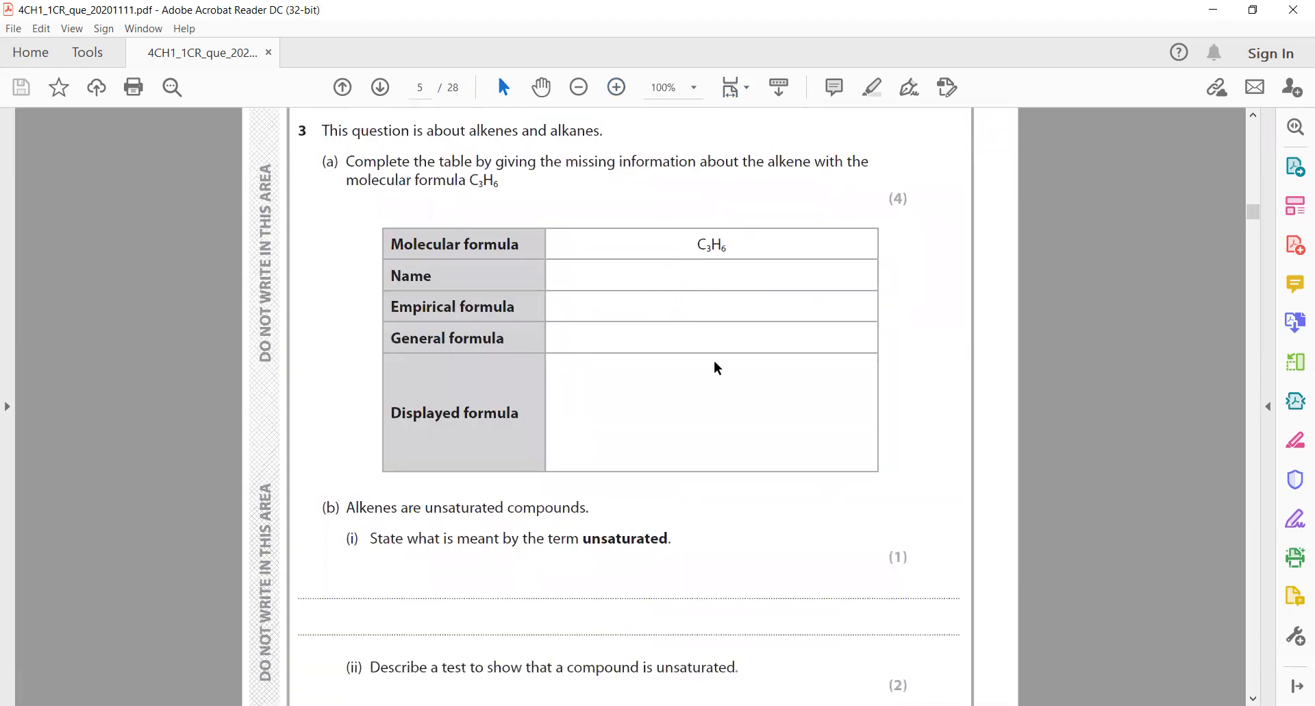
pyautogui.moveTo(713, 348)
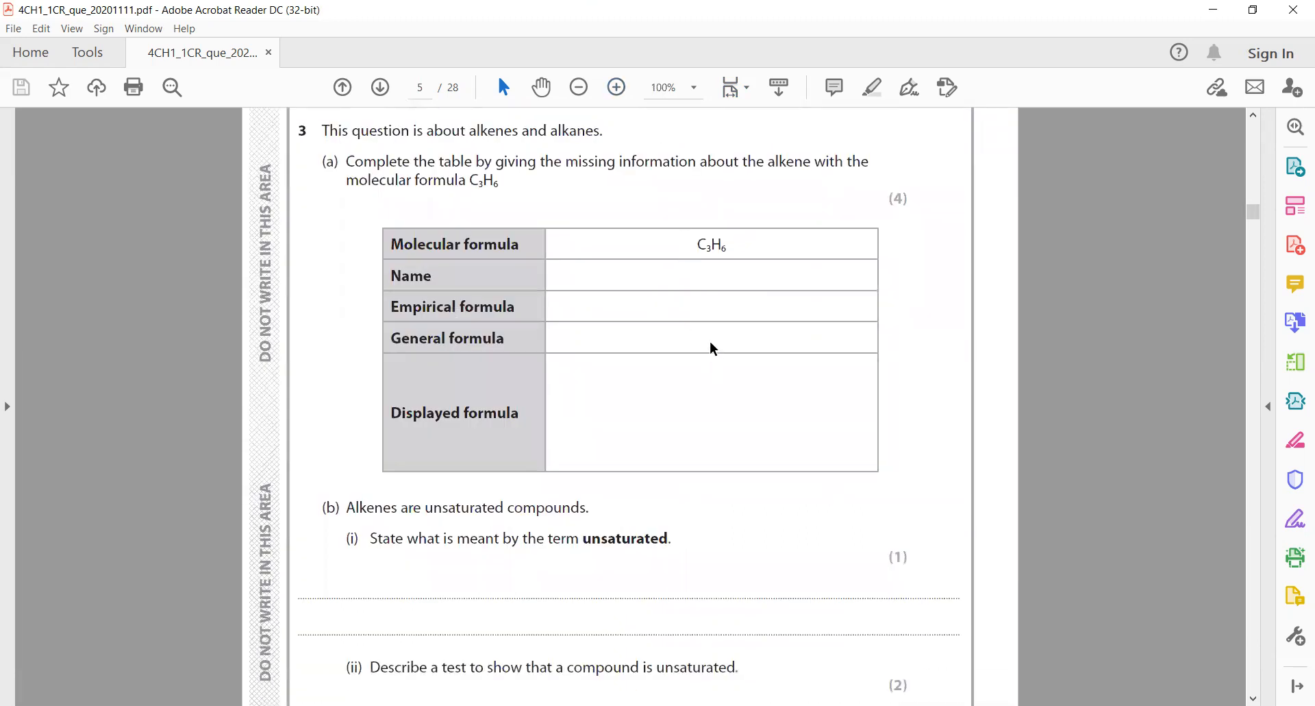
pyautogui.moveTo(871, 450)
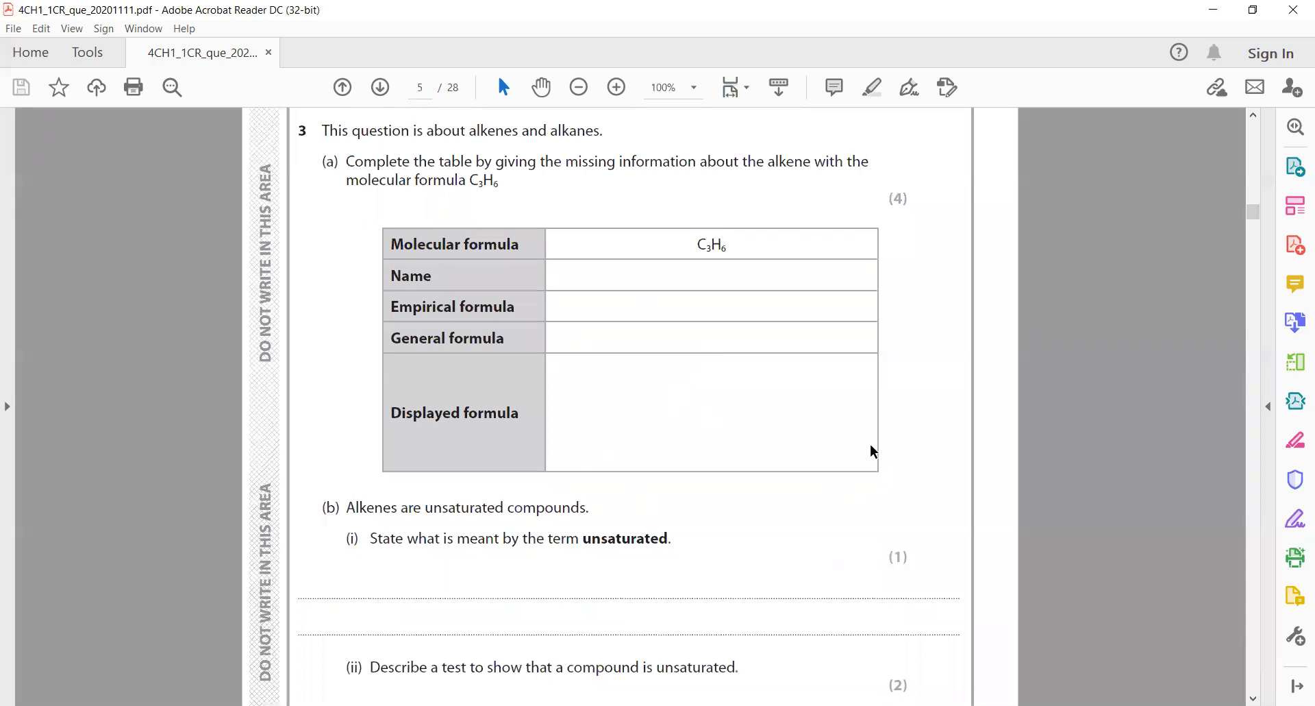
pyautogui.moveTo(773, 368)
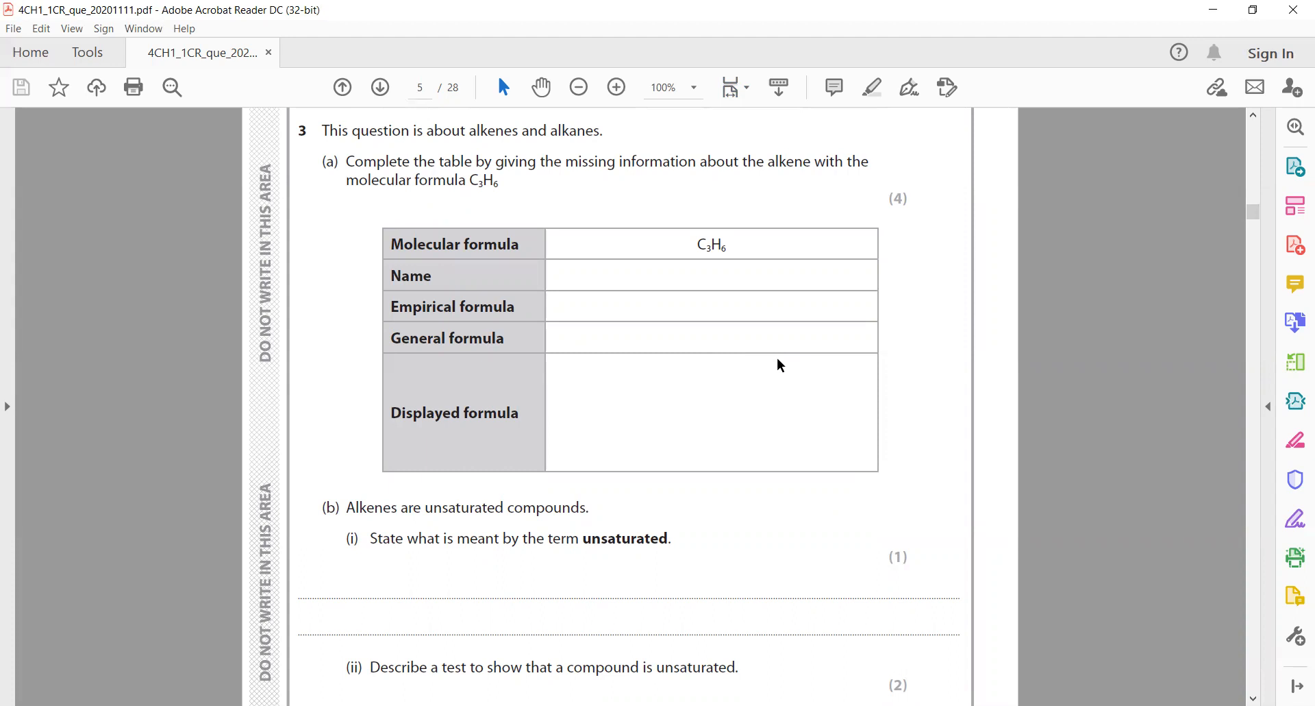
pyautogui.scroll(-3)
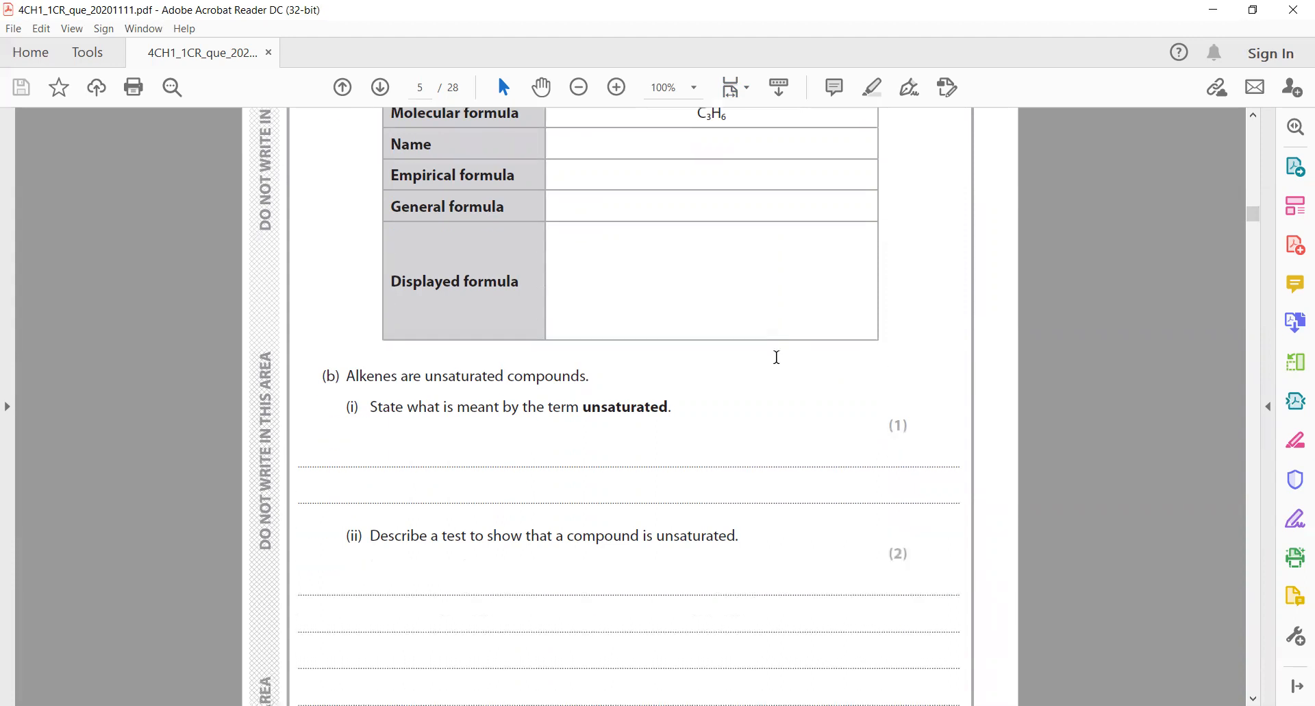
pyautogui.scroll(-3)
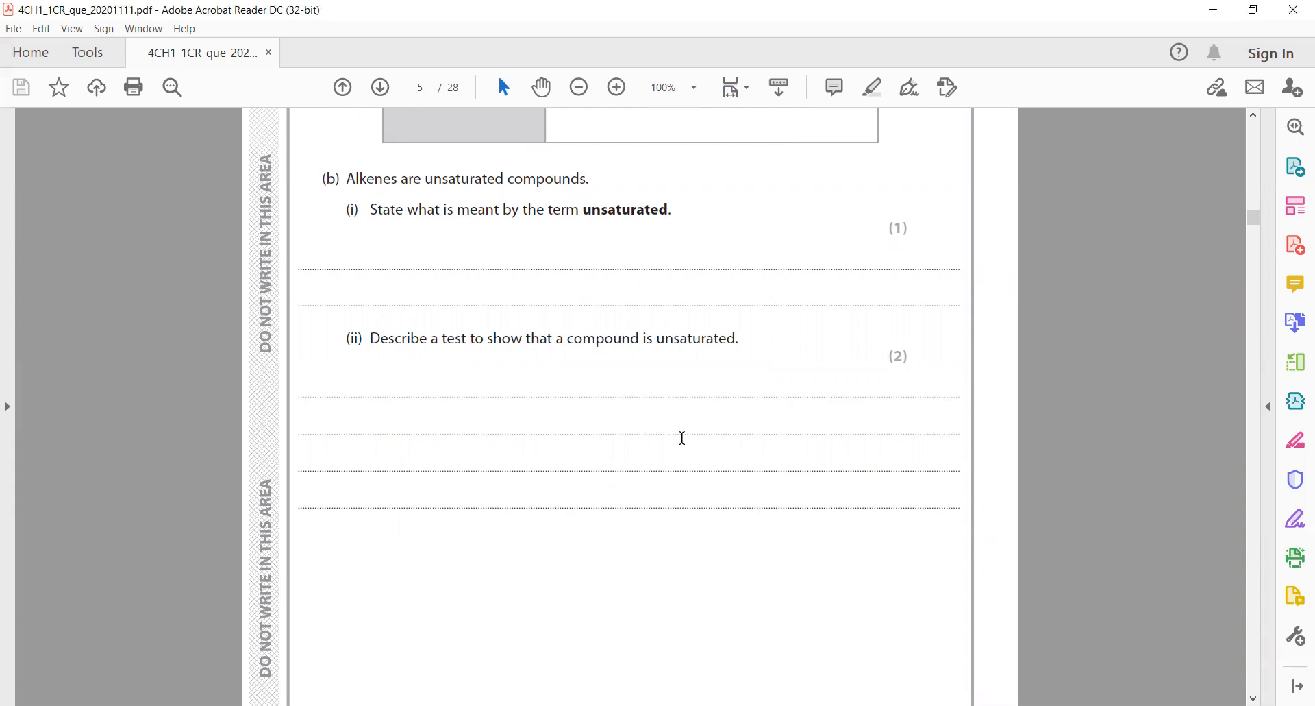
pyautogui.moveTo(692, 423)
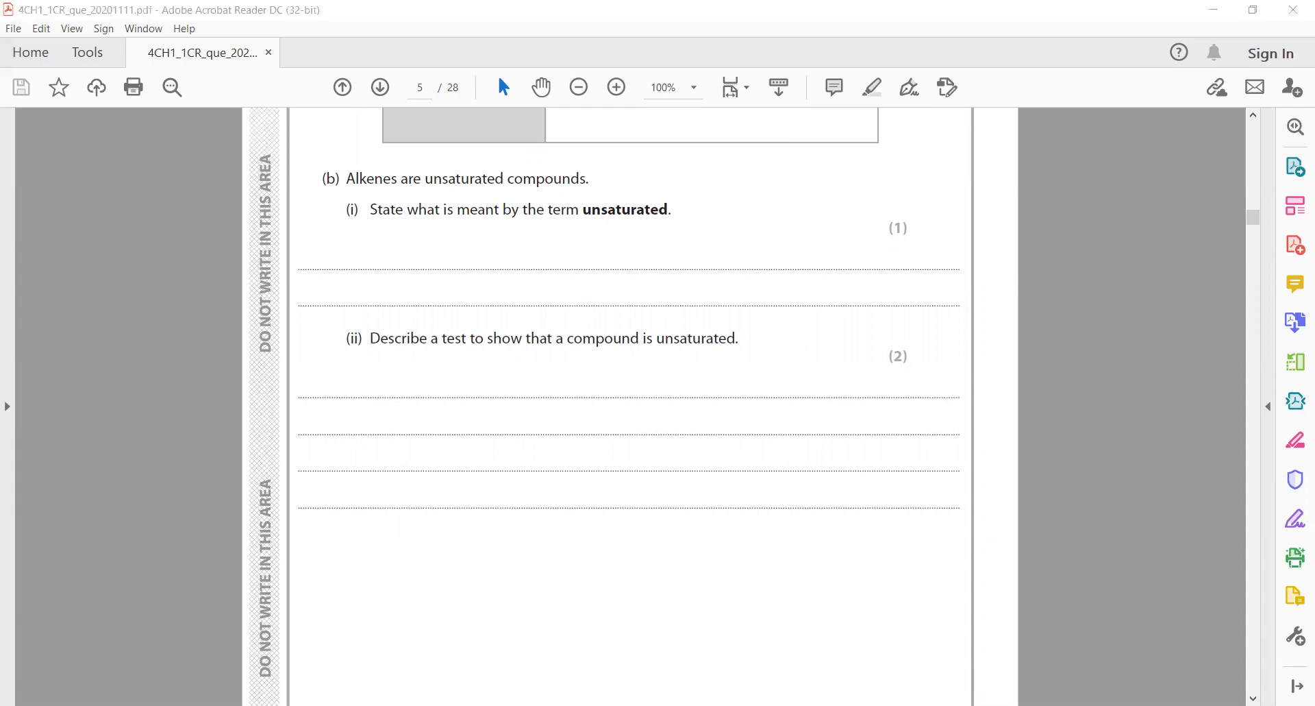
# - Scroll through part (c) on methane and chlorine to part (d) on isomers on page 7
pyautogui.scroll(-3)
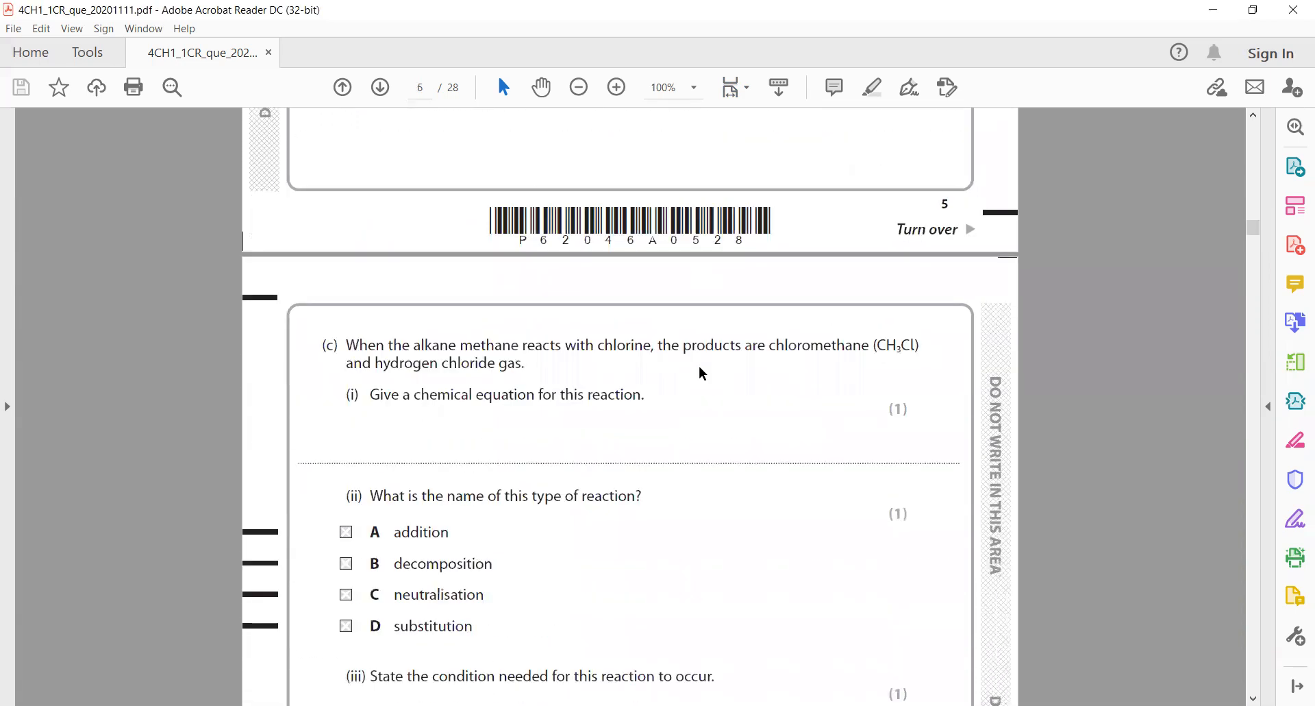
pyautogui.scroll(-3)
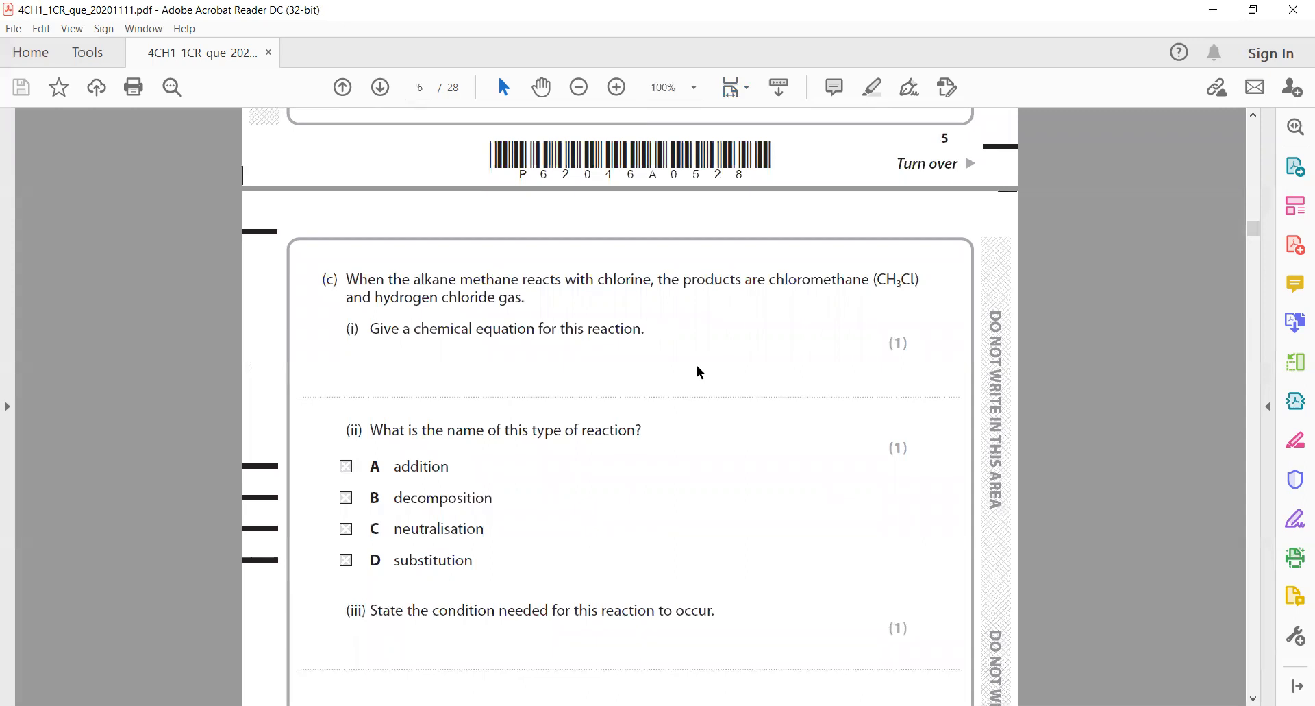
pyautogui.moveTo(502, 381)
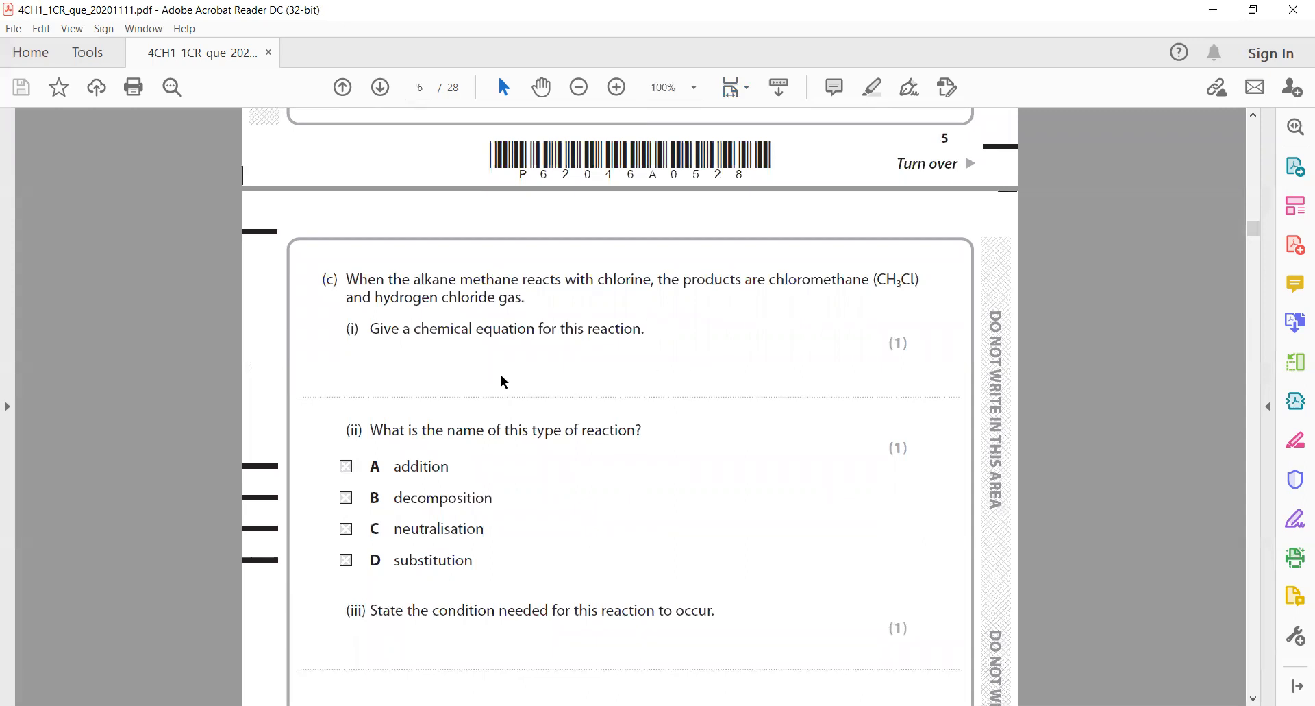
pyautogui.moveTo(797, 404)
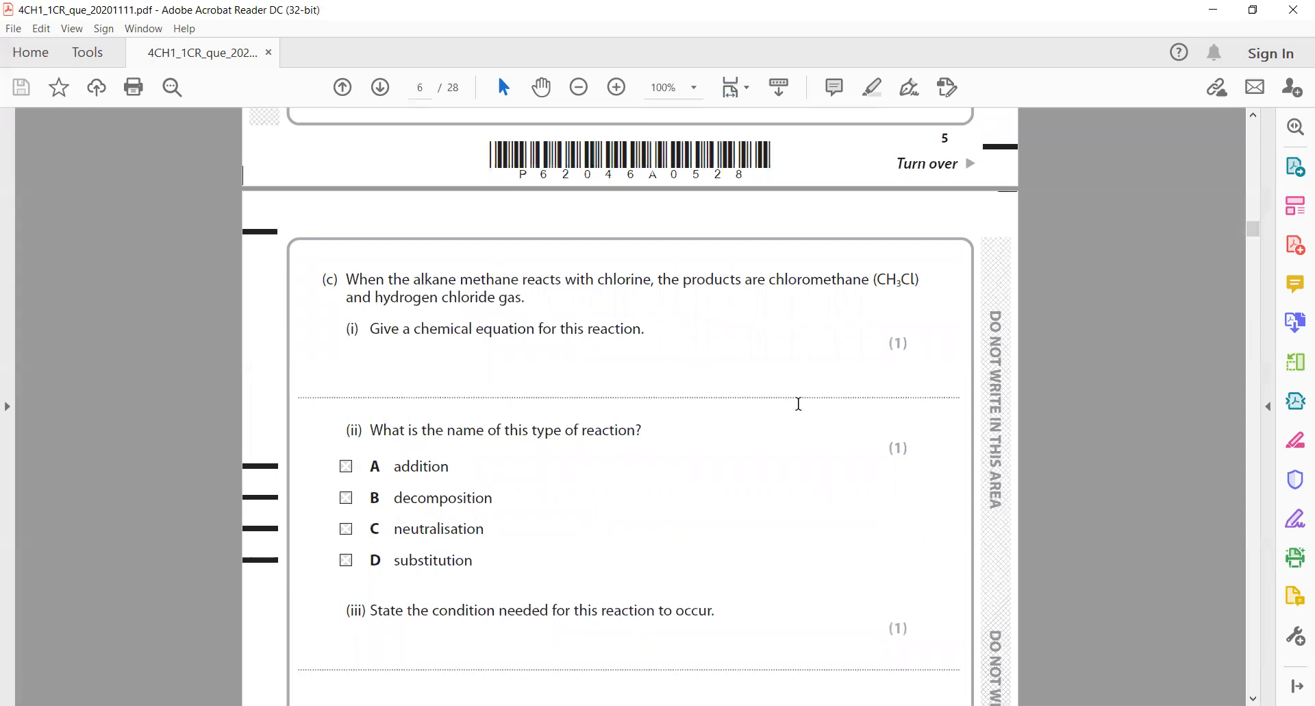
pyautogui.scroll(-3)
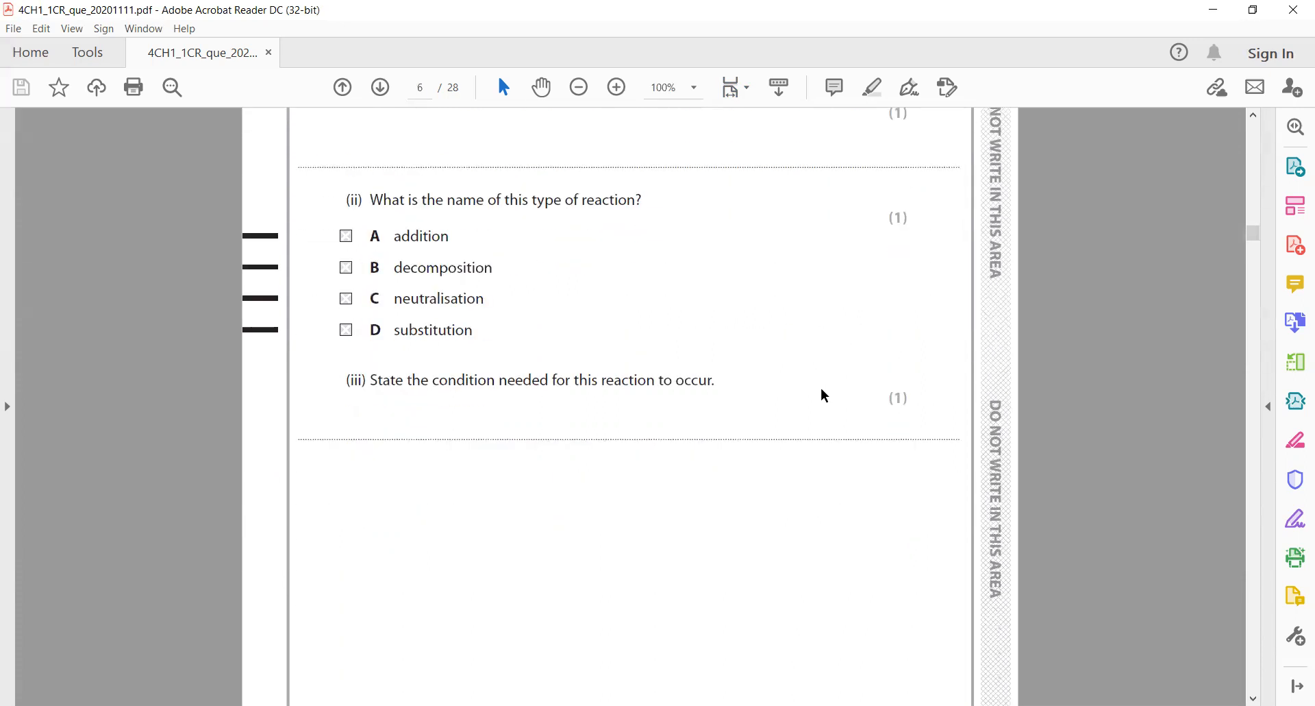
pyautogui.moveTo(603, 397)
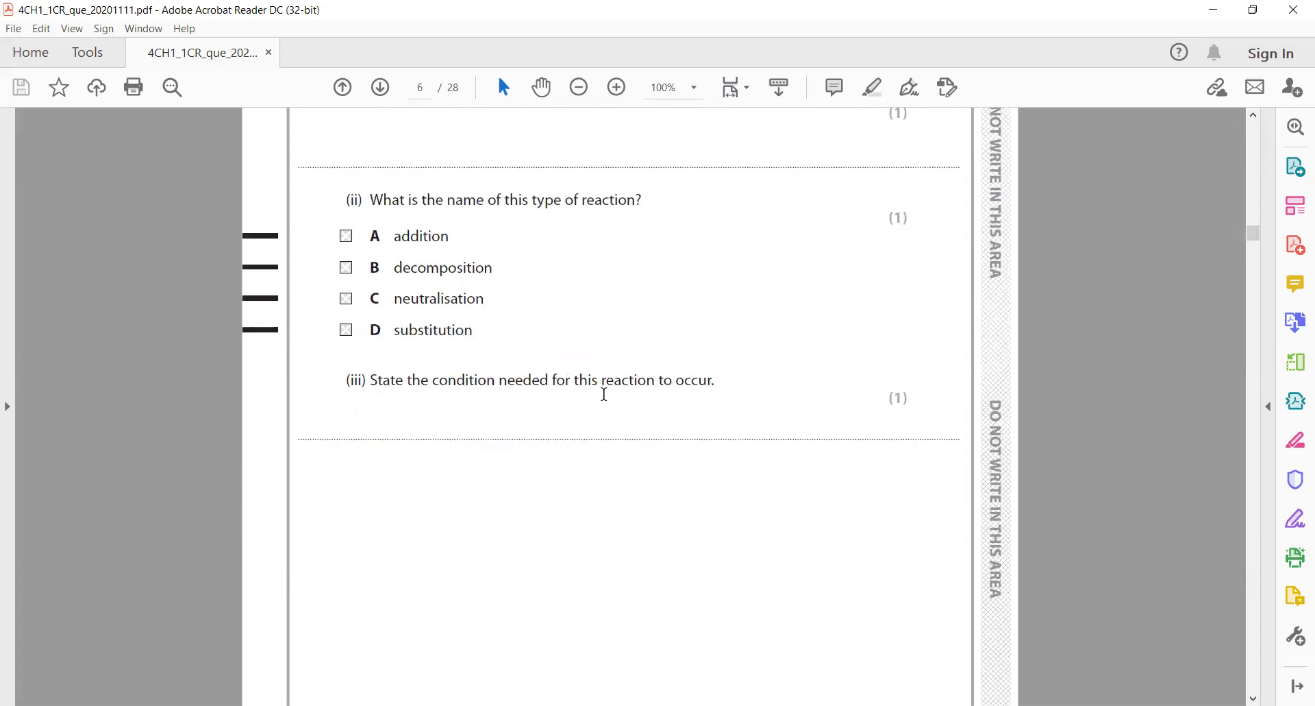
pyautogui.scroll(-3)
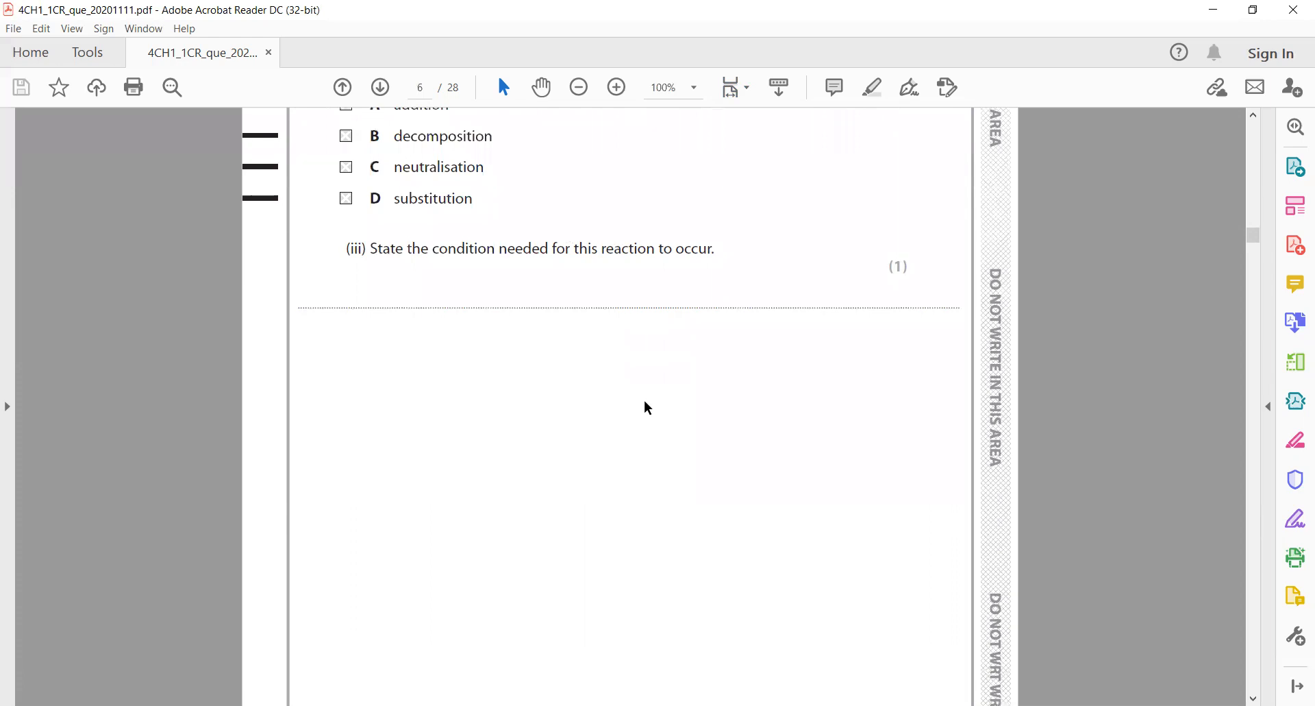
pyautogui.scroll(-3)
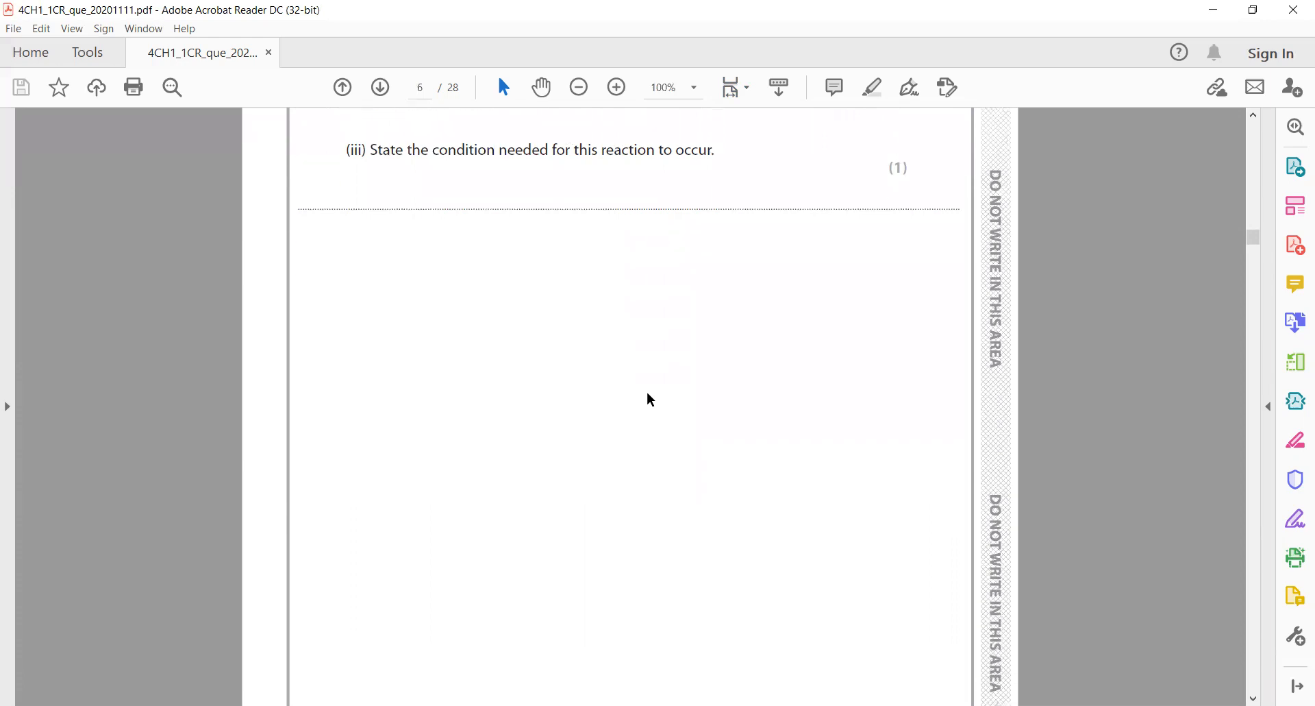
pyautogui.scroll(-3)
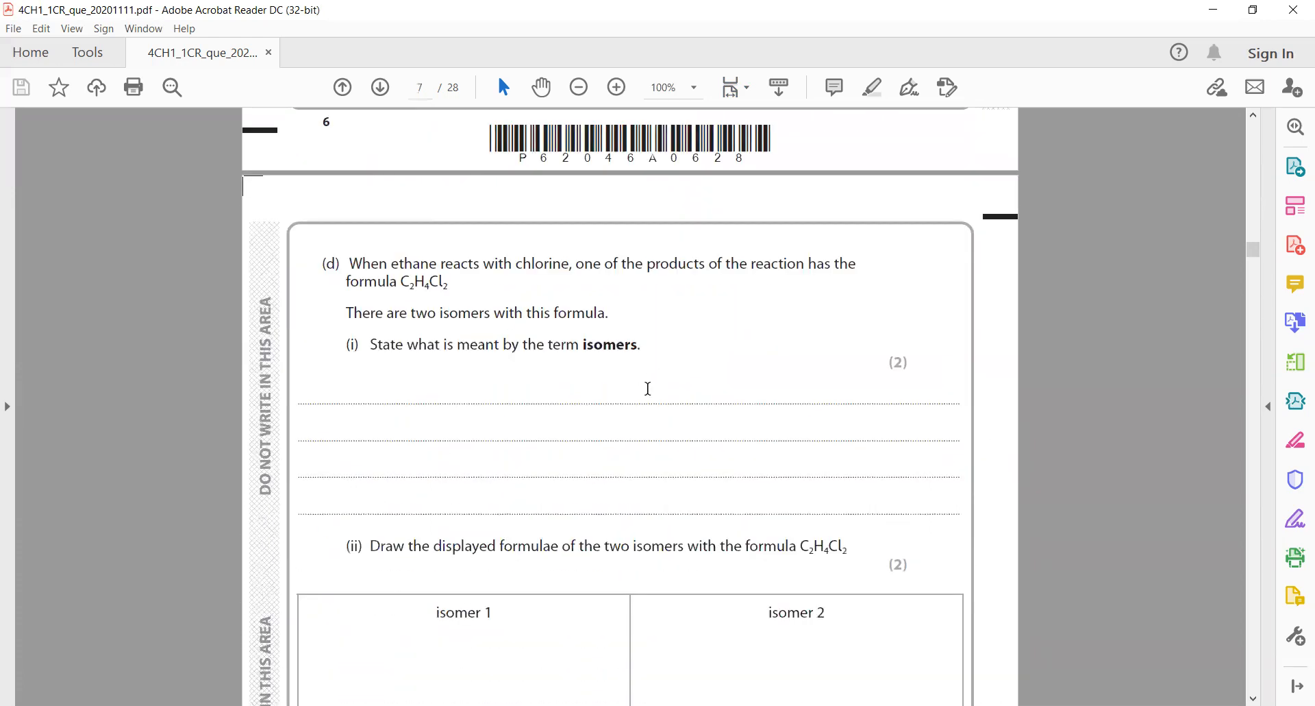
# - Scroll to the isomer 1 and isomer 2 boxes and the 14-mark total ending question 3
pyautogui.scroll(-3)
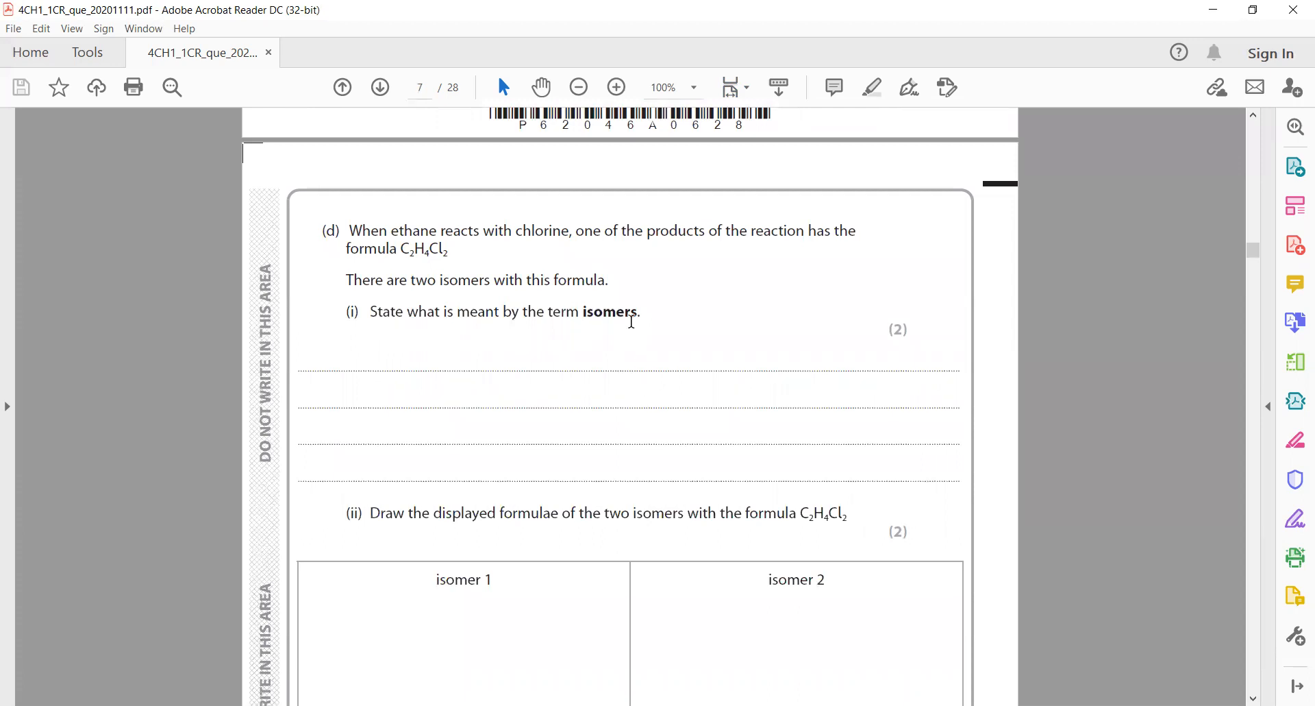
pyautogui.moveTo(698, 385)
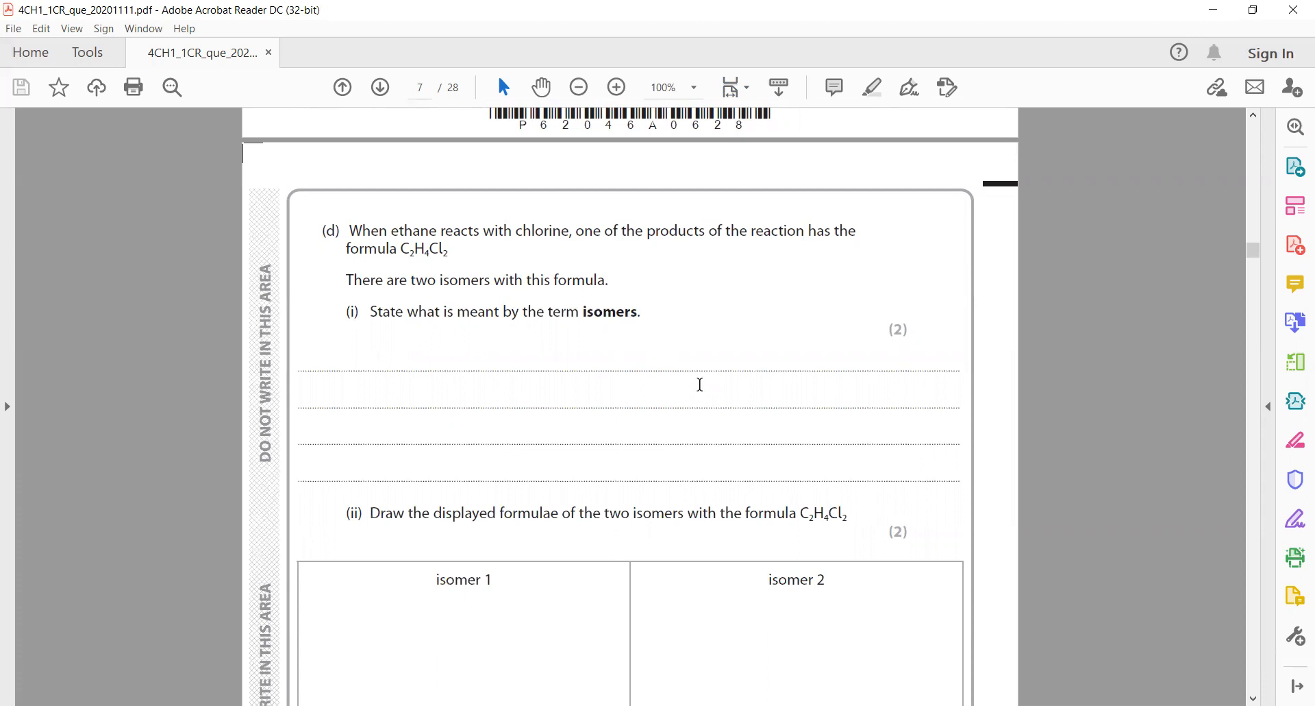
pyautogui.moveTo(684, 496)
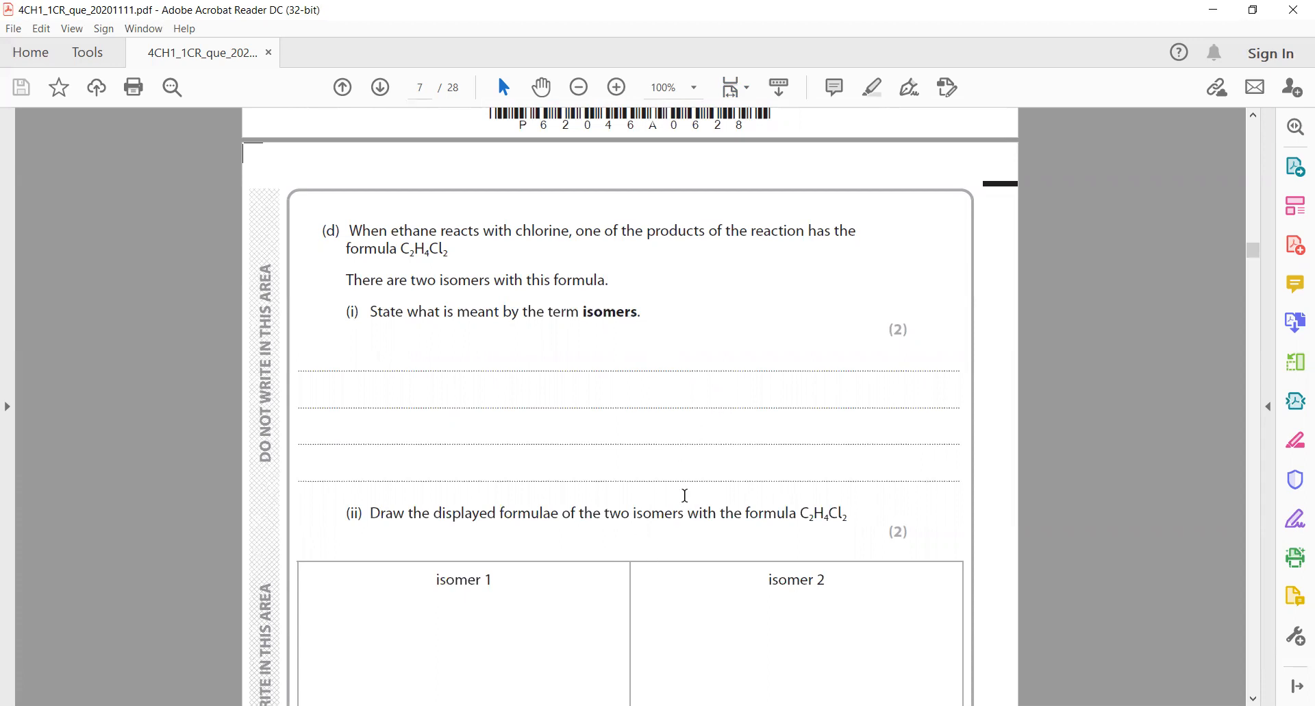
pyautogui.moveTo(673, 677)
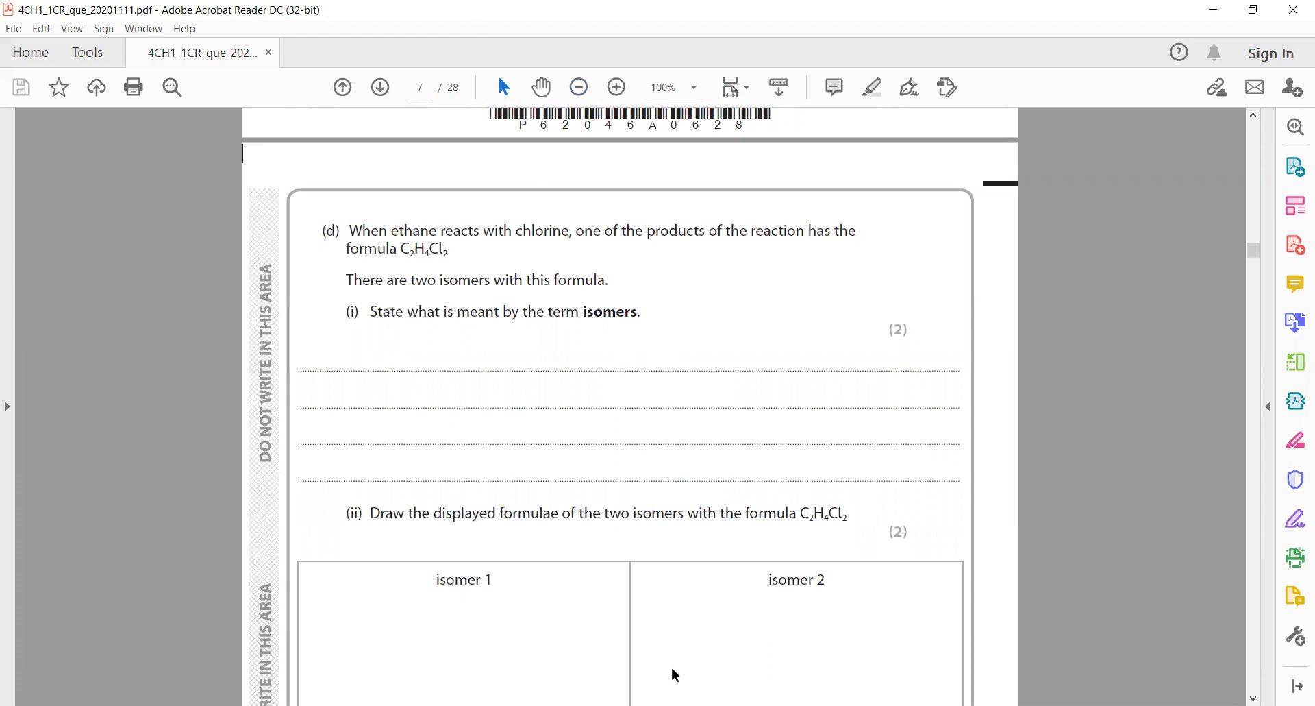
pyautogui.moveTo(526, 344)
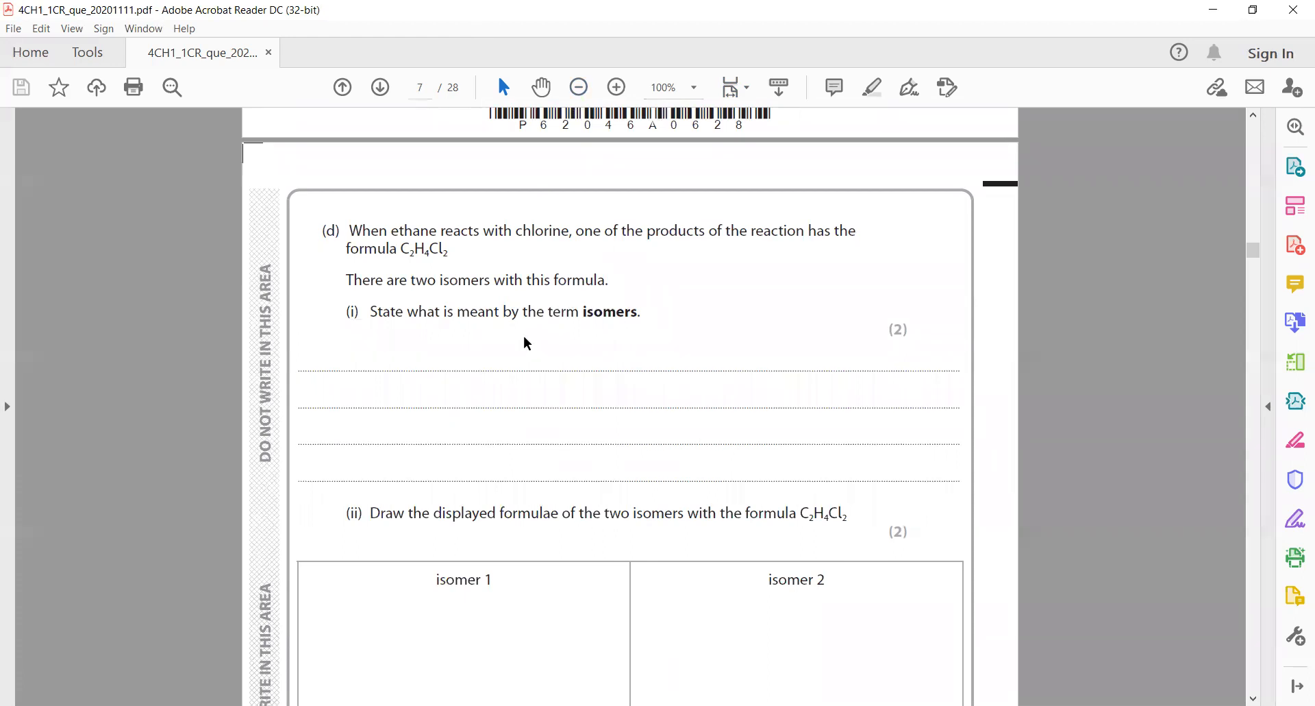
pyautogui.scroll(-3)
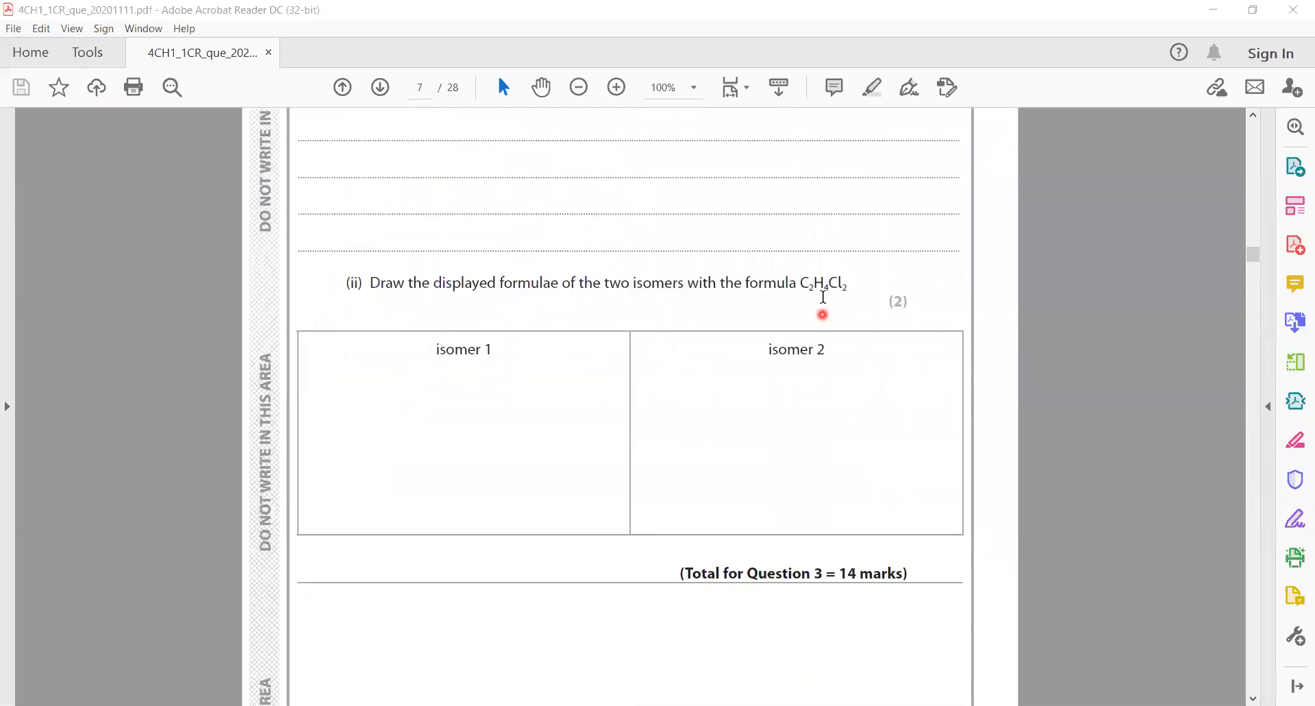
pyautogui.moveTo(859, 296)
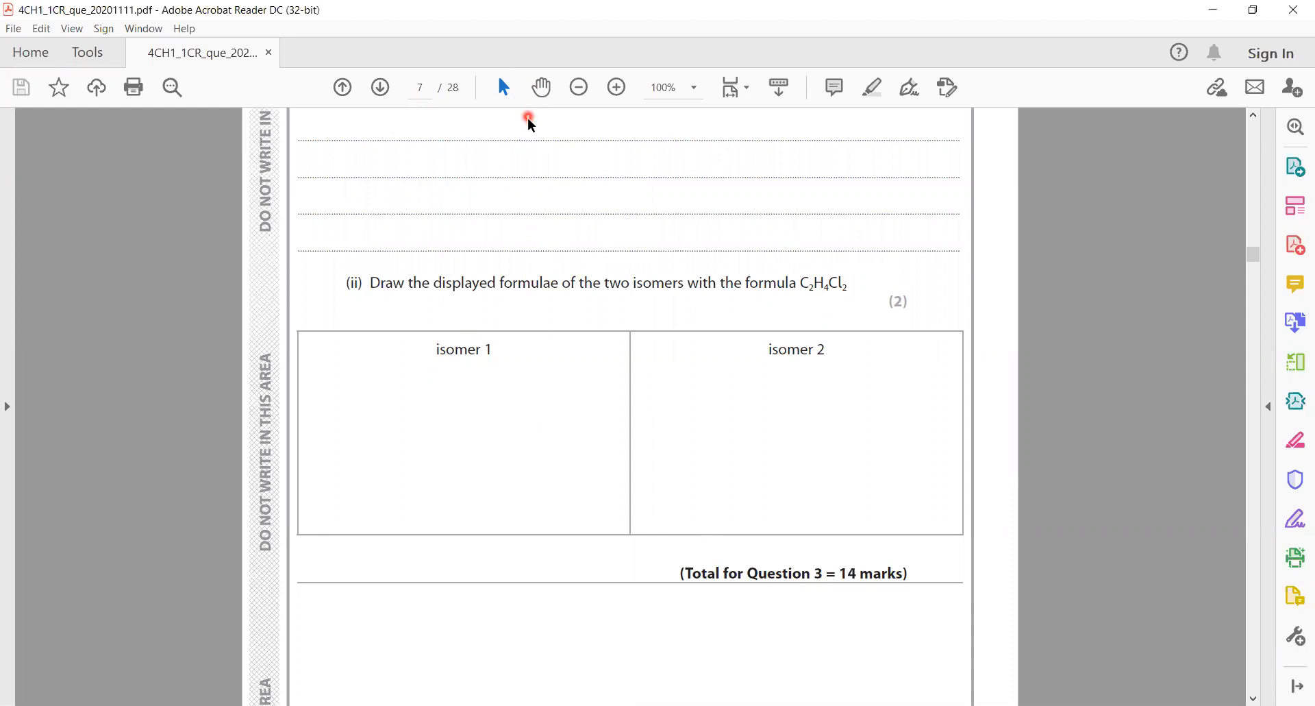
pyautogui.moveTo(407, 445); pyautogui.dragTo(507, 446)
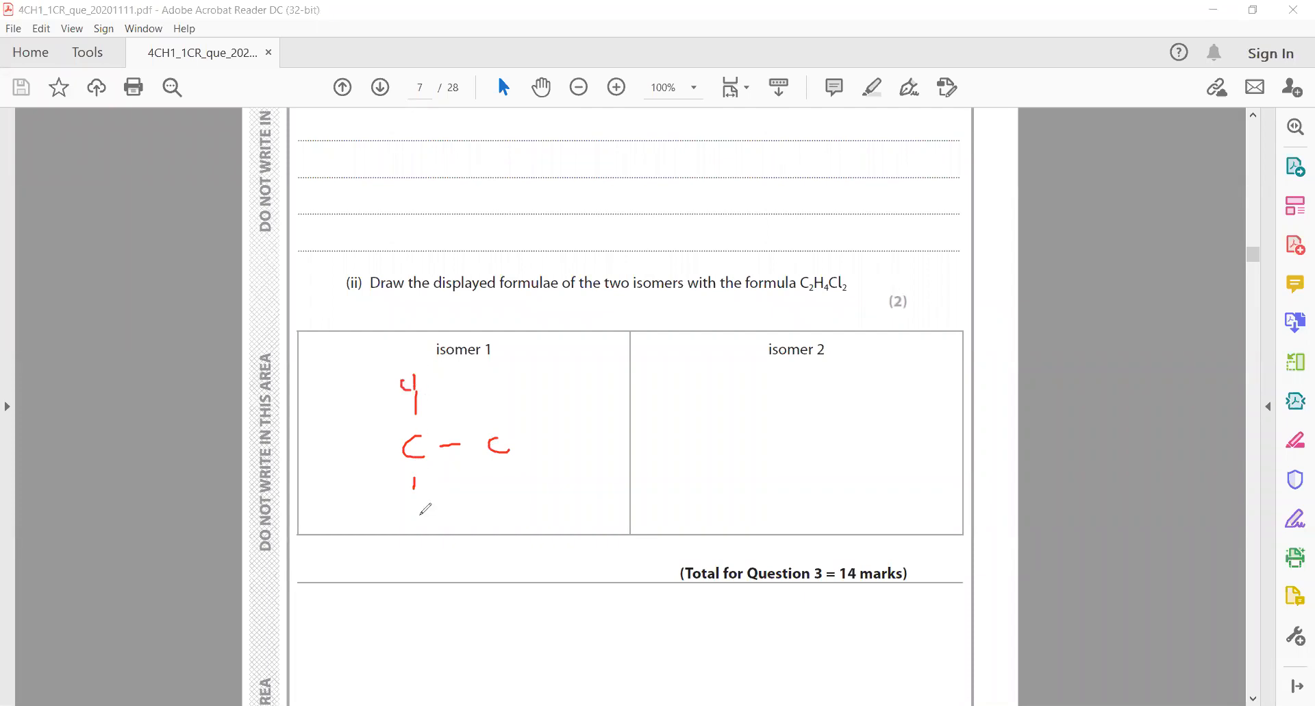
pyautogui.moveTo(411, 503); pyautogui.dragTo(793, 454)
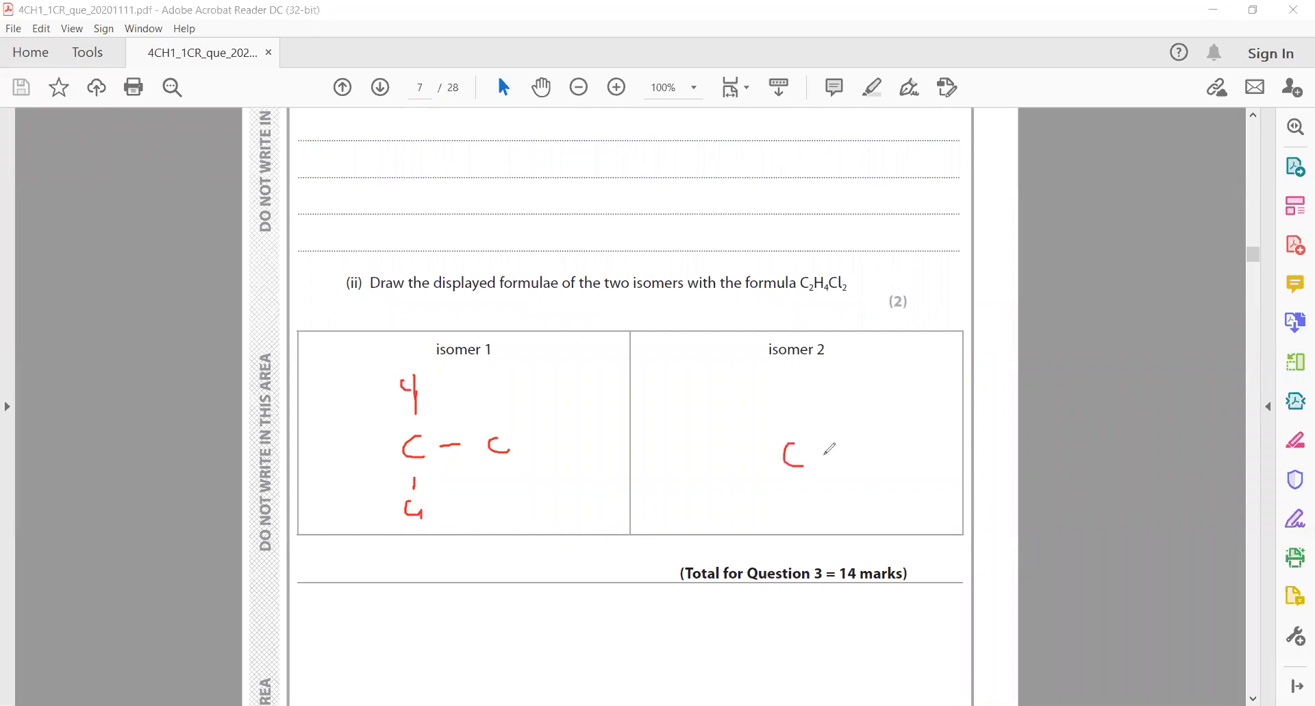
pyautogui.moveTo(812, 453); pyautogui.dragTo(901, 453)
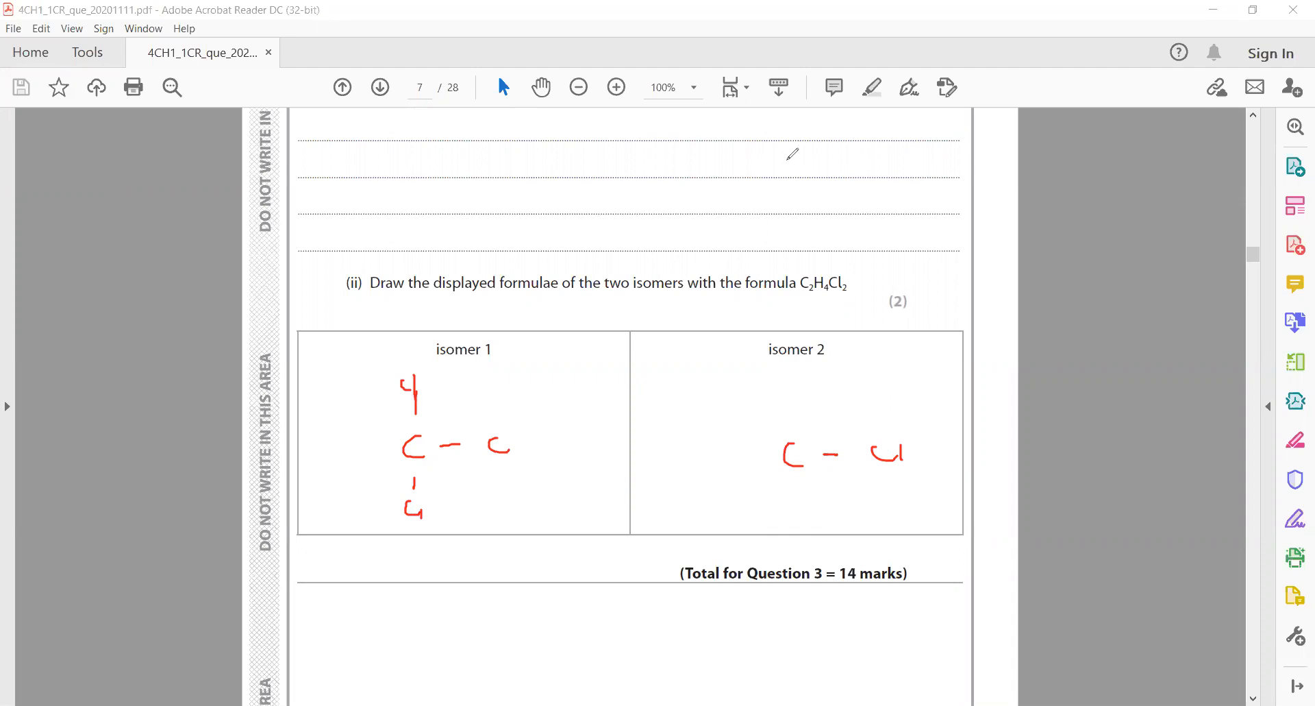
pyautogui.moveTo(797, 474); pyautogui.dragTo(798, 491)
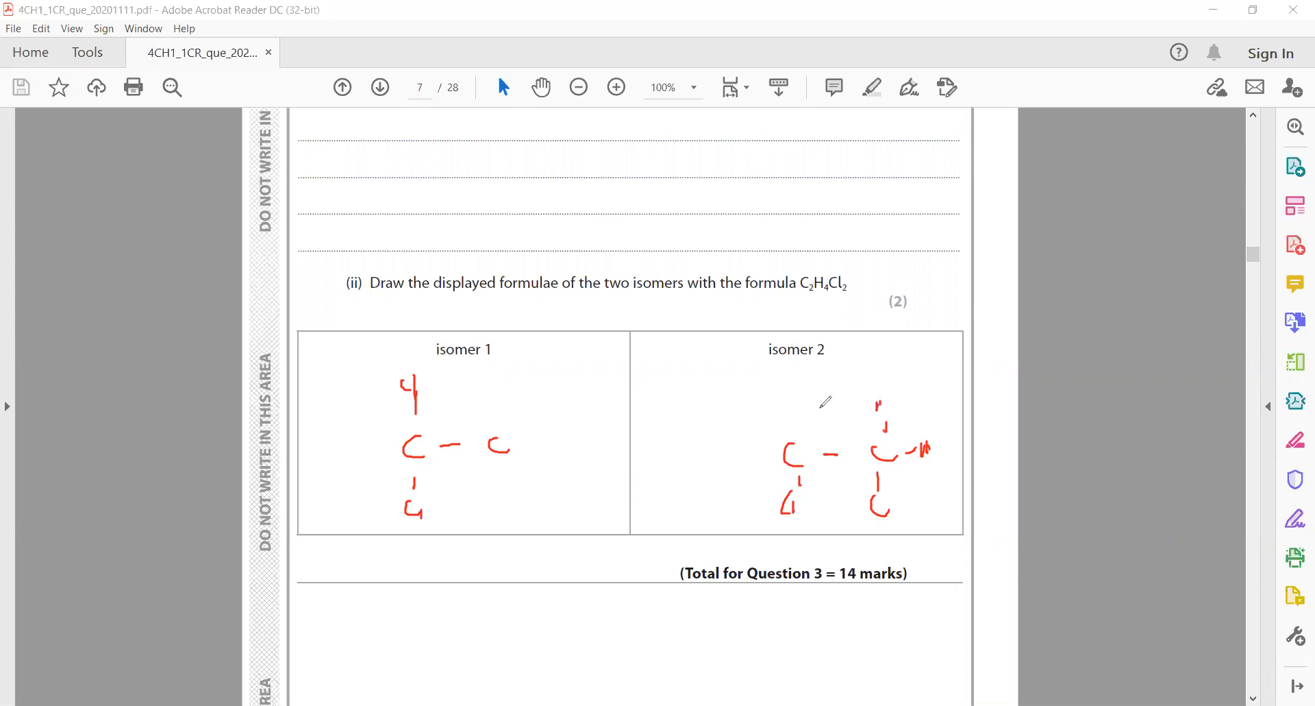
pyautogui.moveTo(767, 399); pyautogui.dragTo(793, 411)
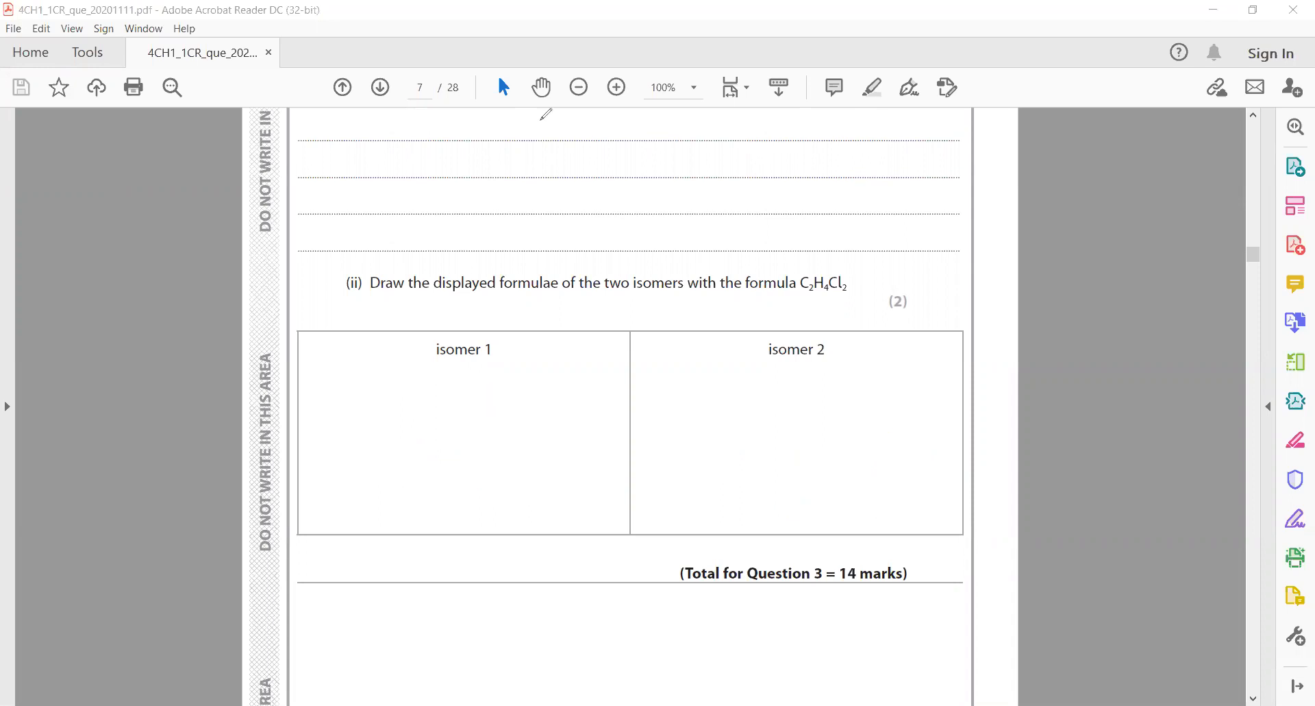
# - Scroll to question 4 on hydrogen peroxide on page 9 and zoom in to 125%
pyautogui.scroll(-3)
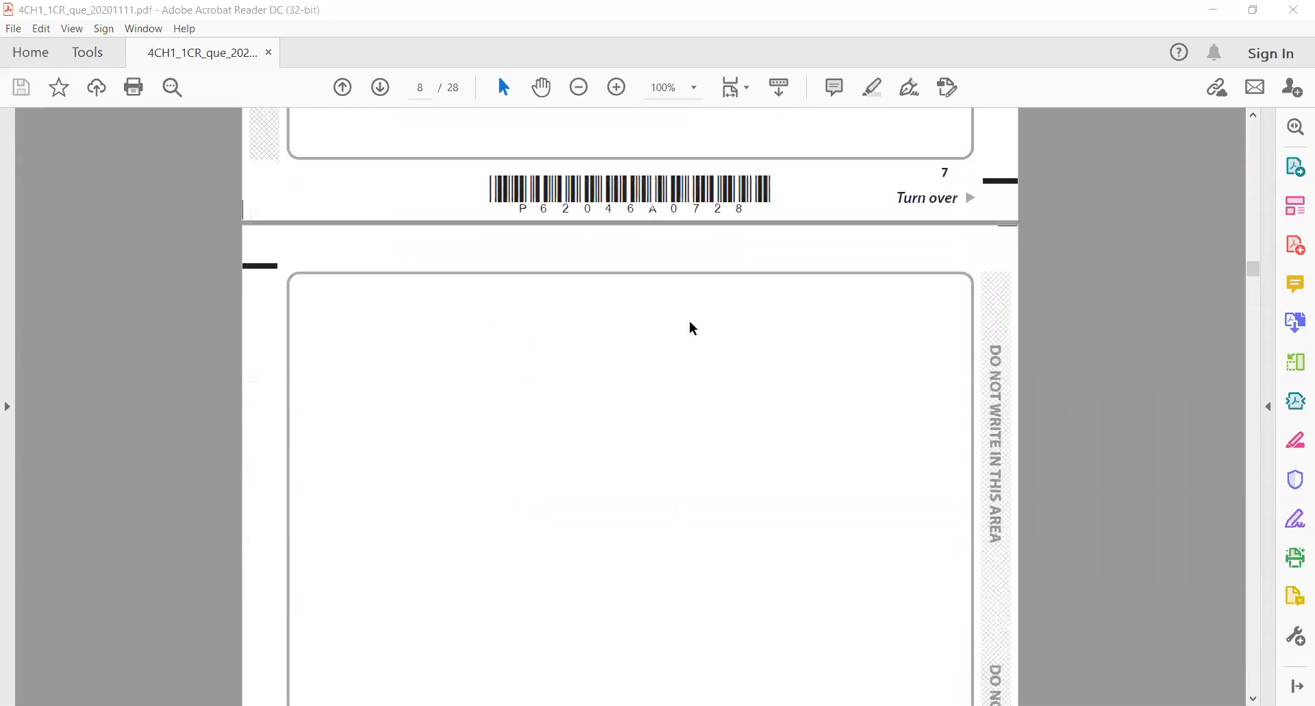
pyautogui.scroll(-3)
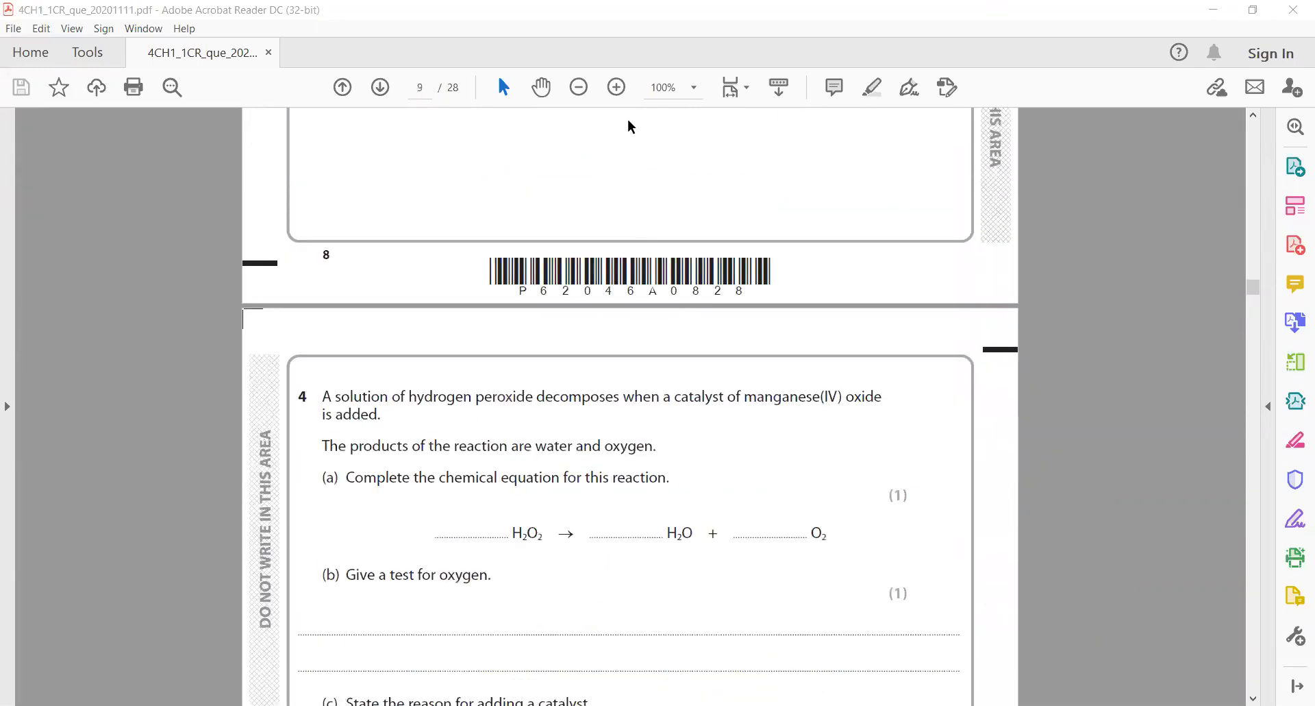
pyautogui.scroll(-3)
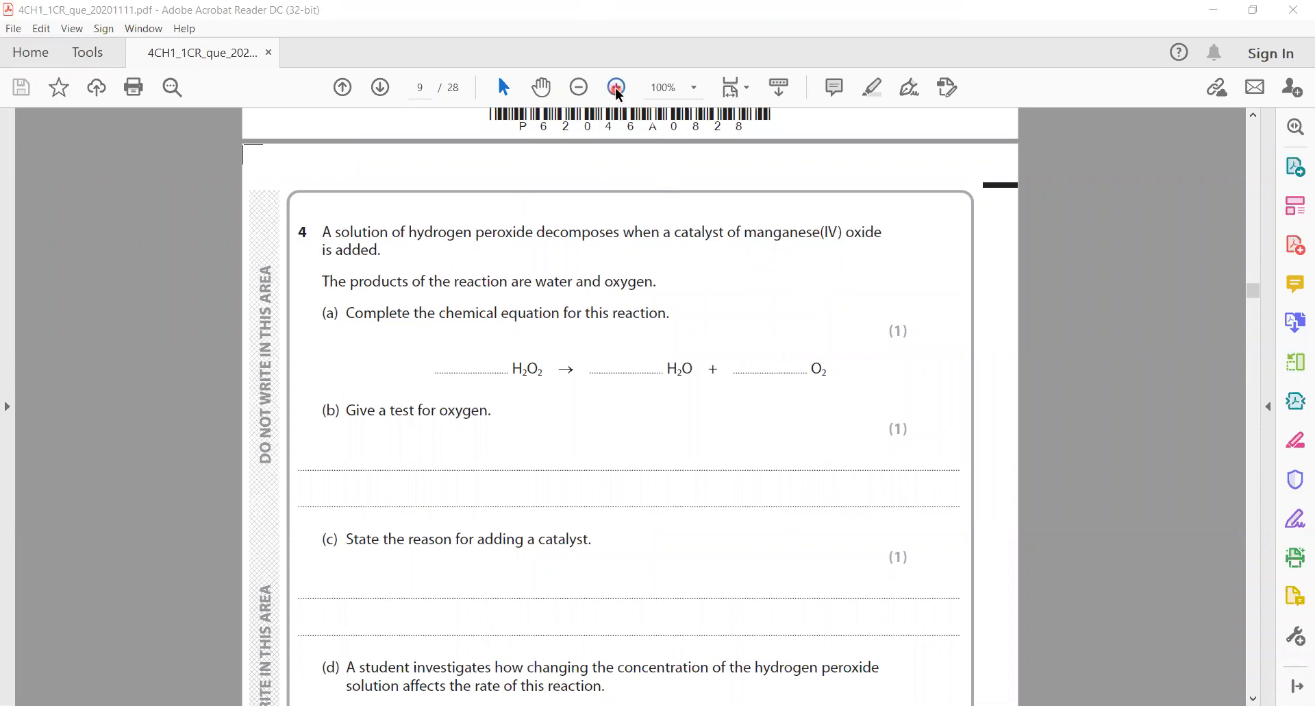
pyautogui.click(615, 88)
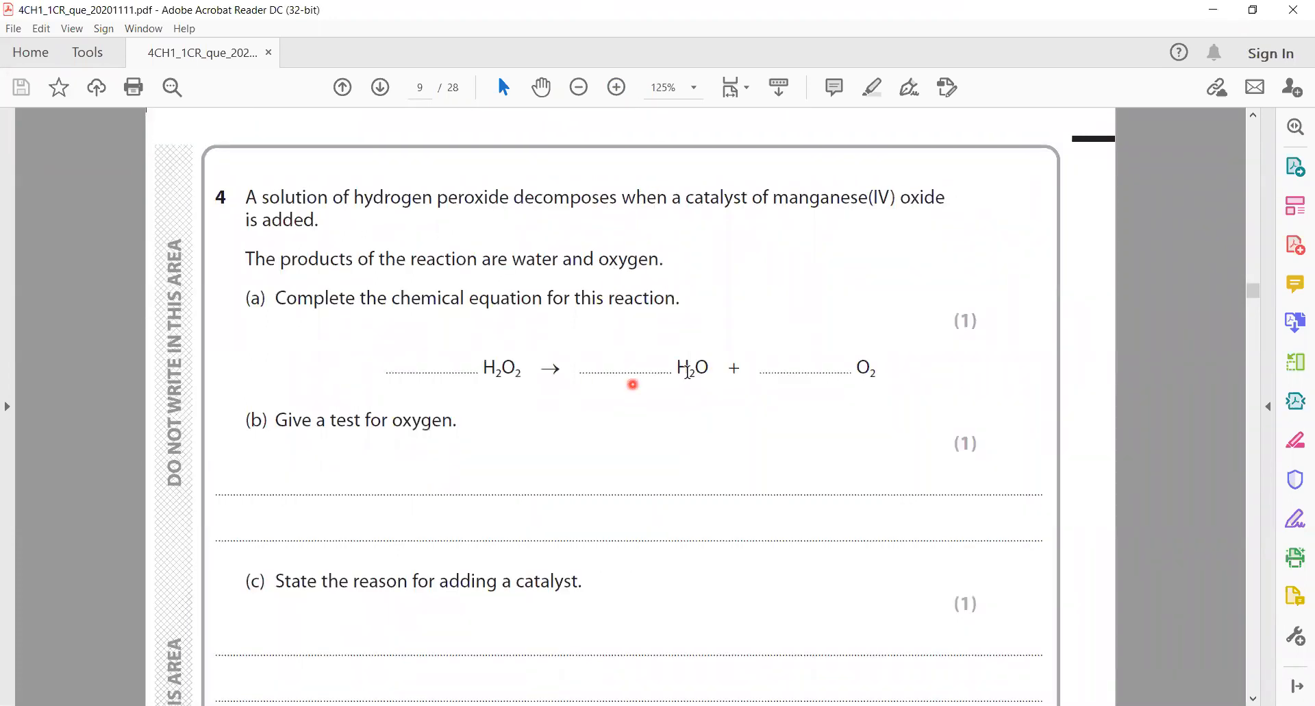
pyautogui.scroll(-3)
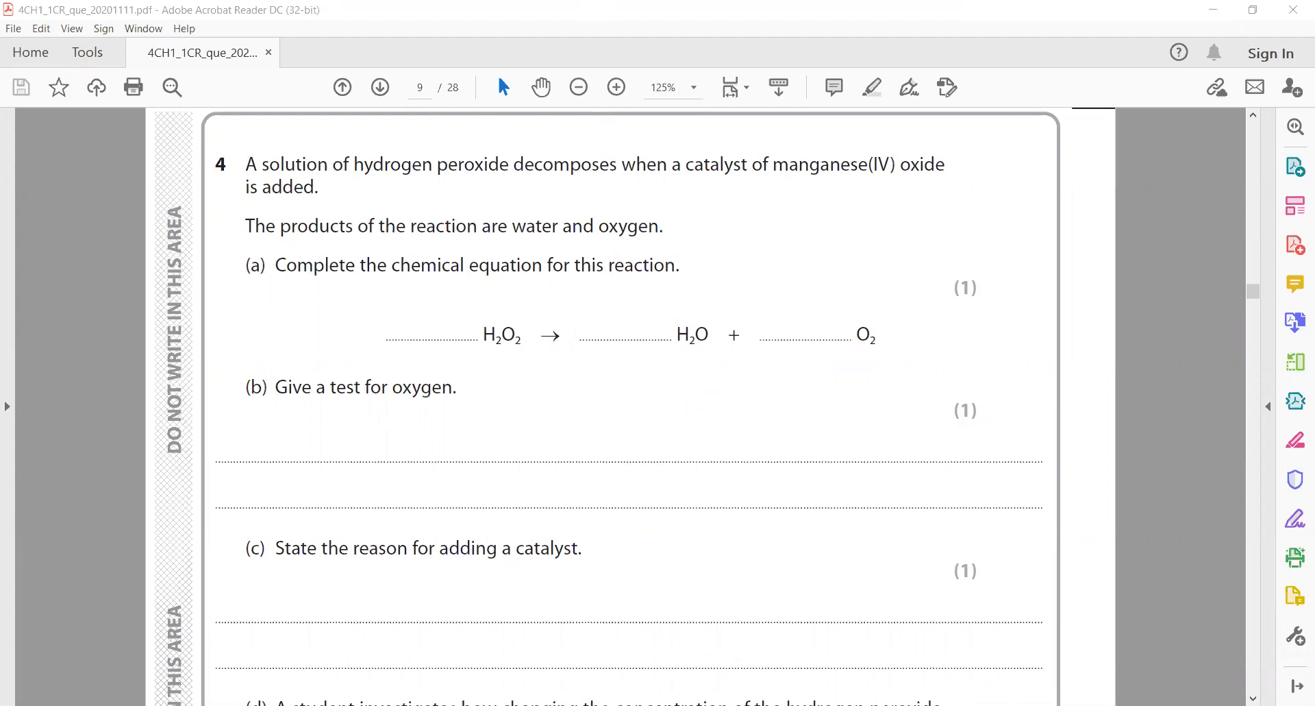
pyautogui.moveTo(1211, 214)
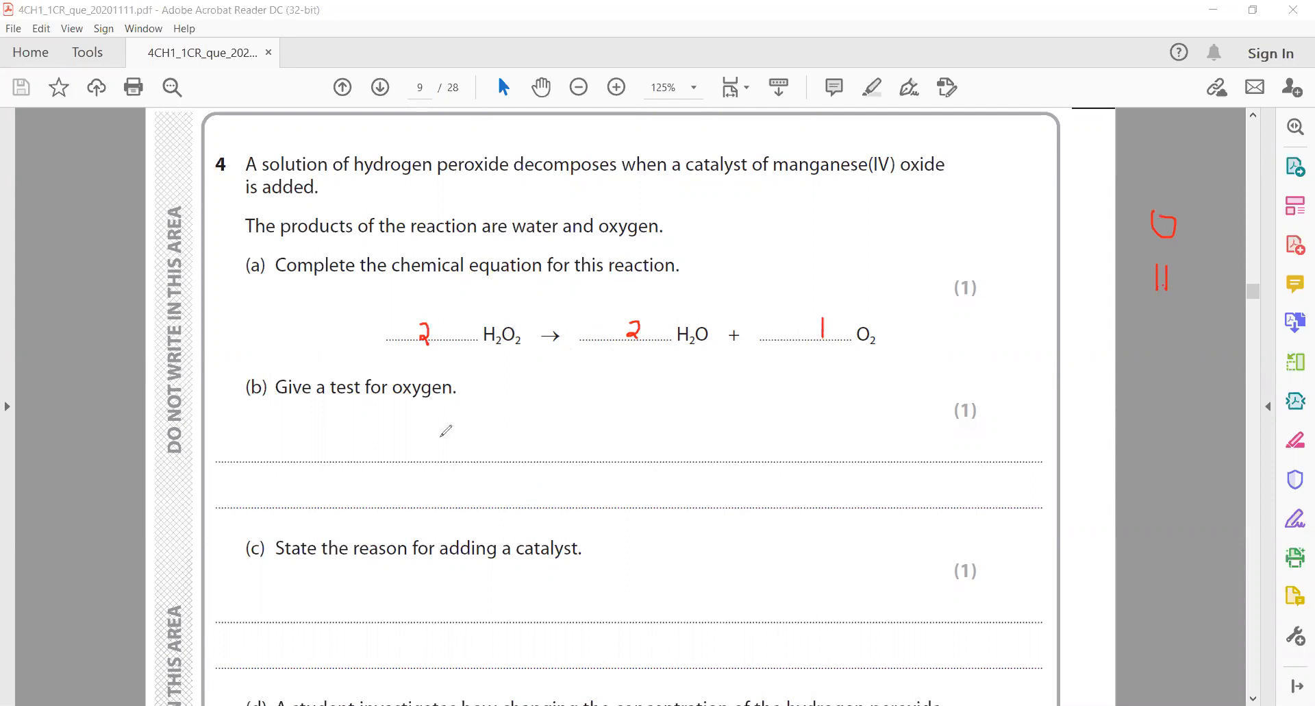
pyautogui.moveTo(871, 51)
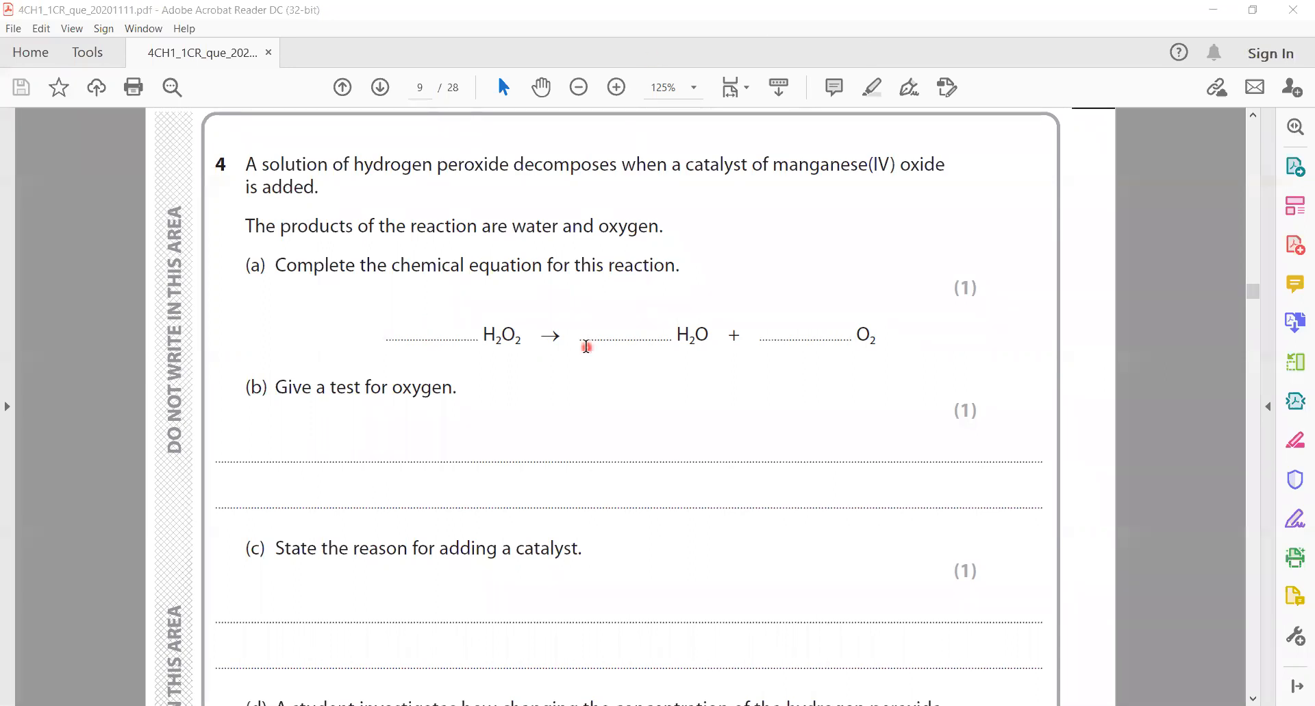
# - Scroll past part (d) and the apparatus diagram to the oxygen volume results table on page 10
pyautogui.scroll(-3)
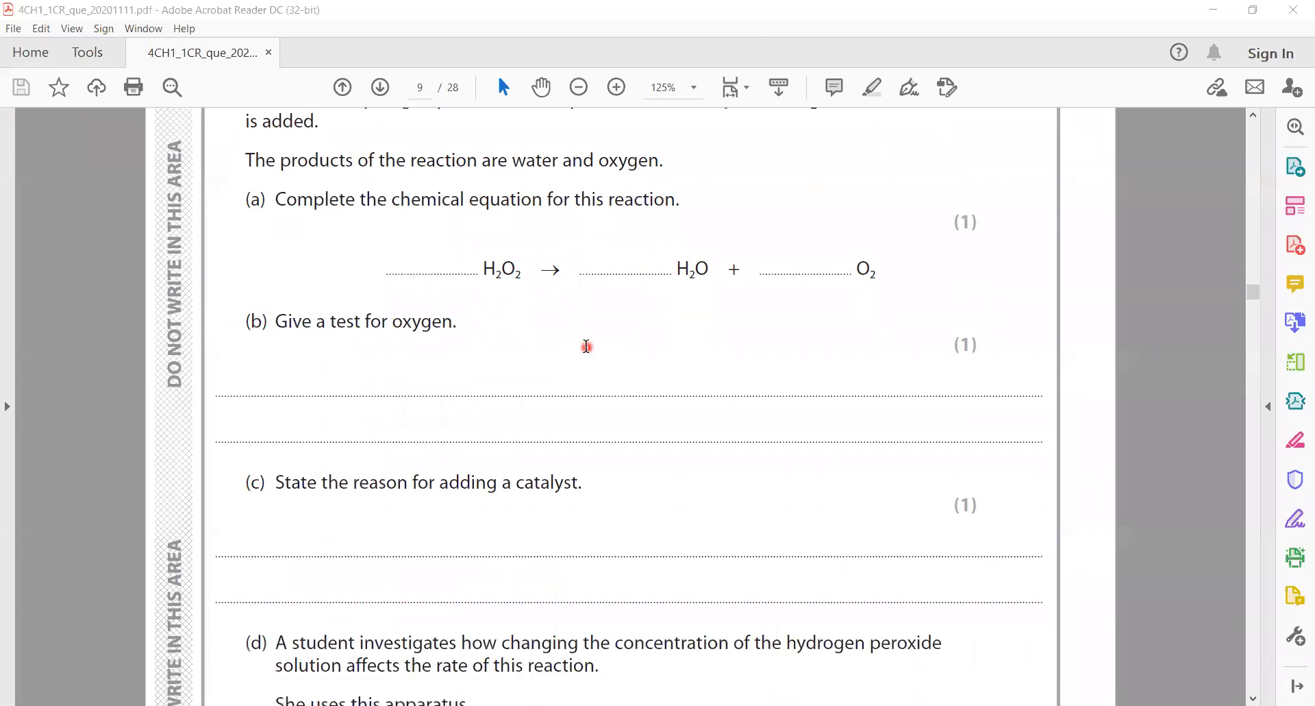
pyautogui.scroll(-3)
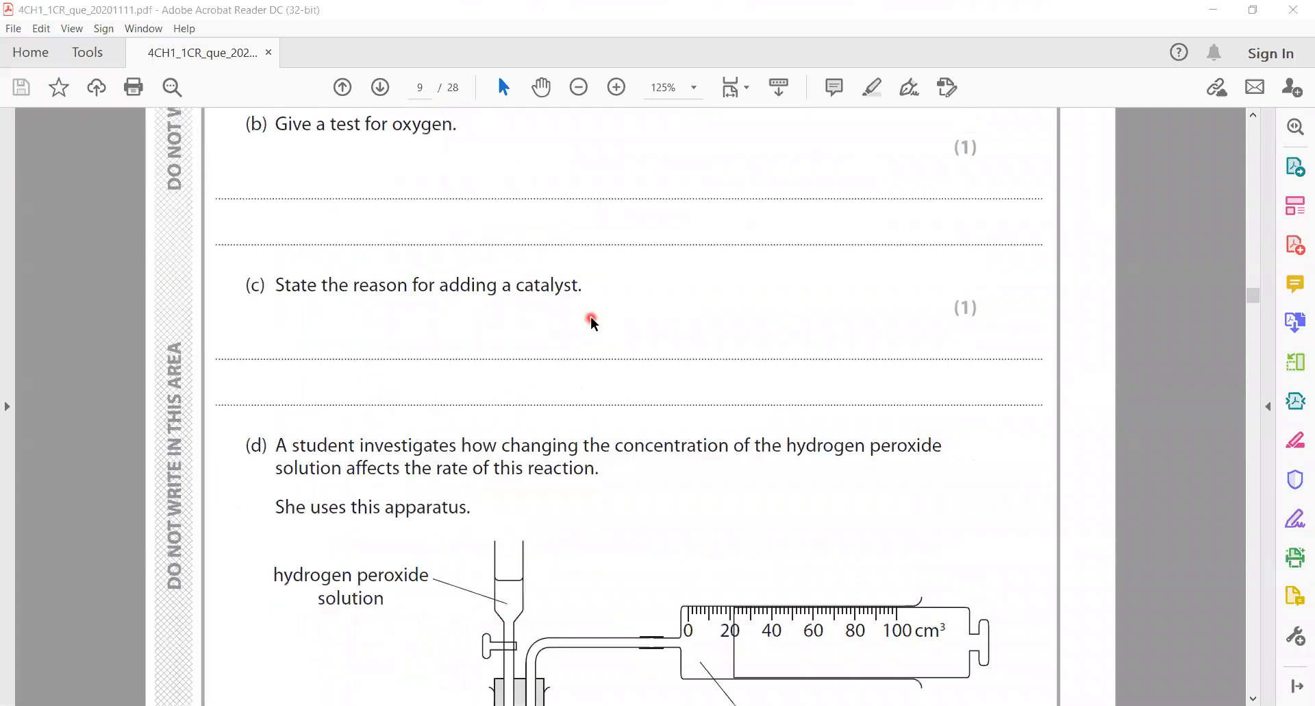
pyautogui.scroll(-3)
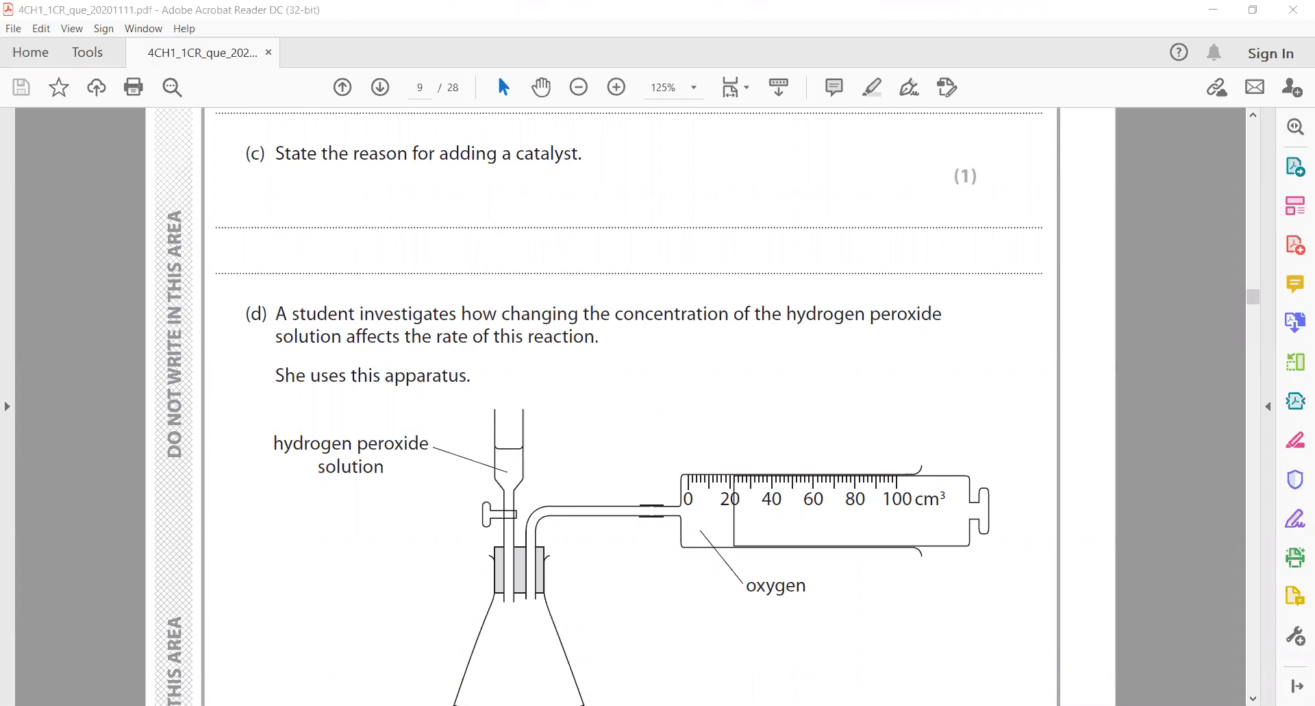
pyautogui.scroll(-3)
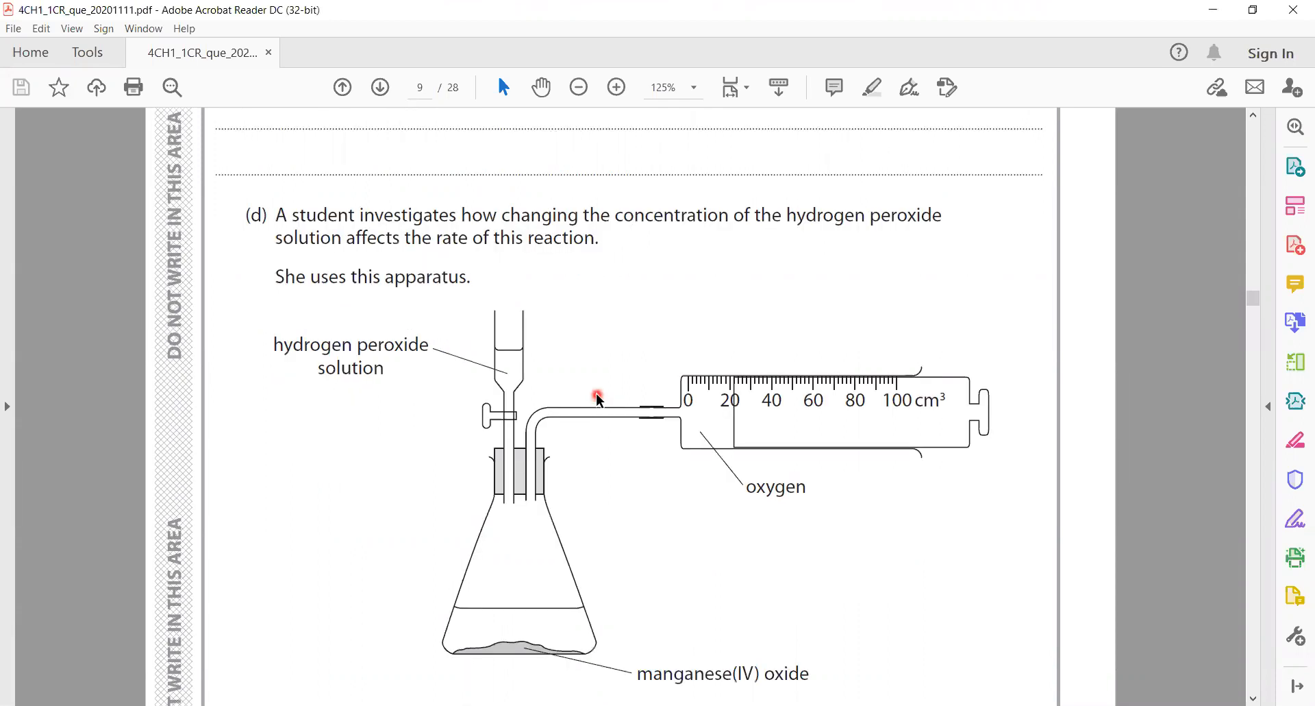
pyautogui.scroll(-3)
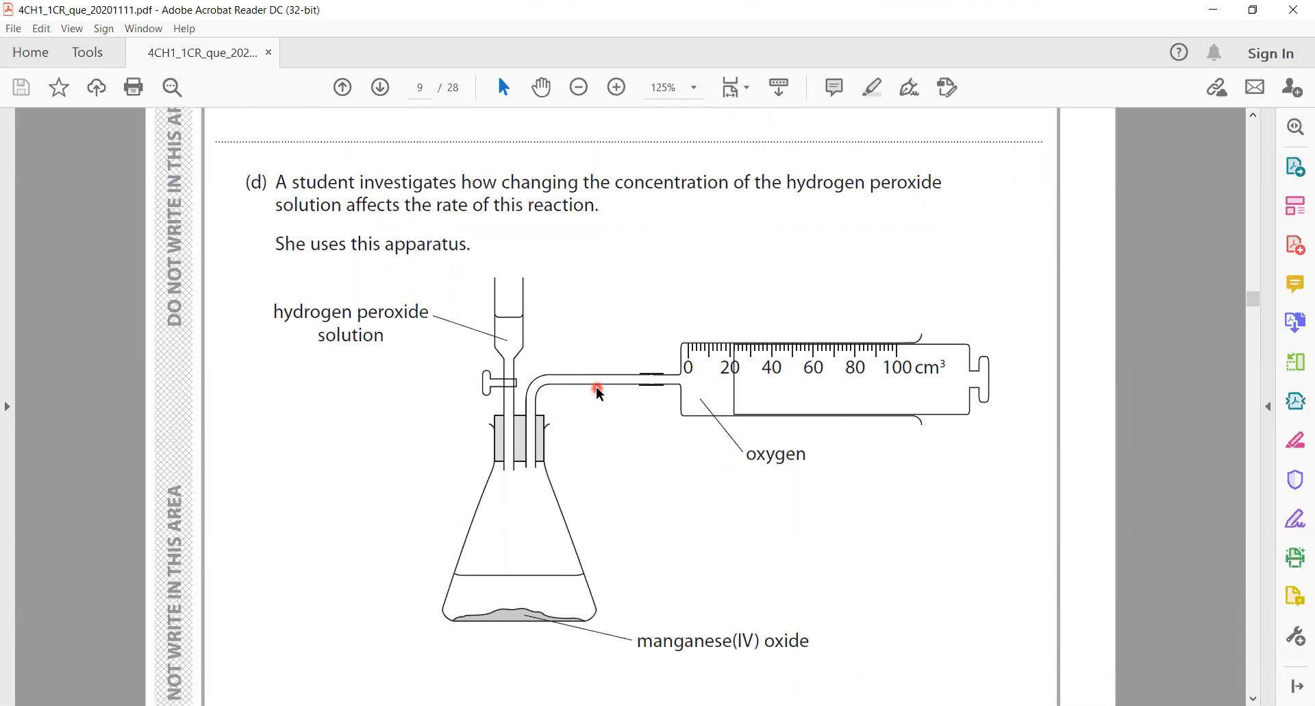
pyautogui.scroll(-3)
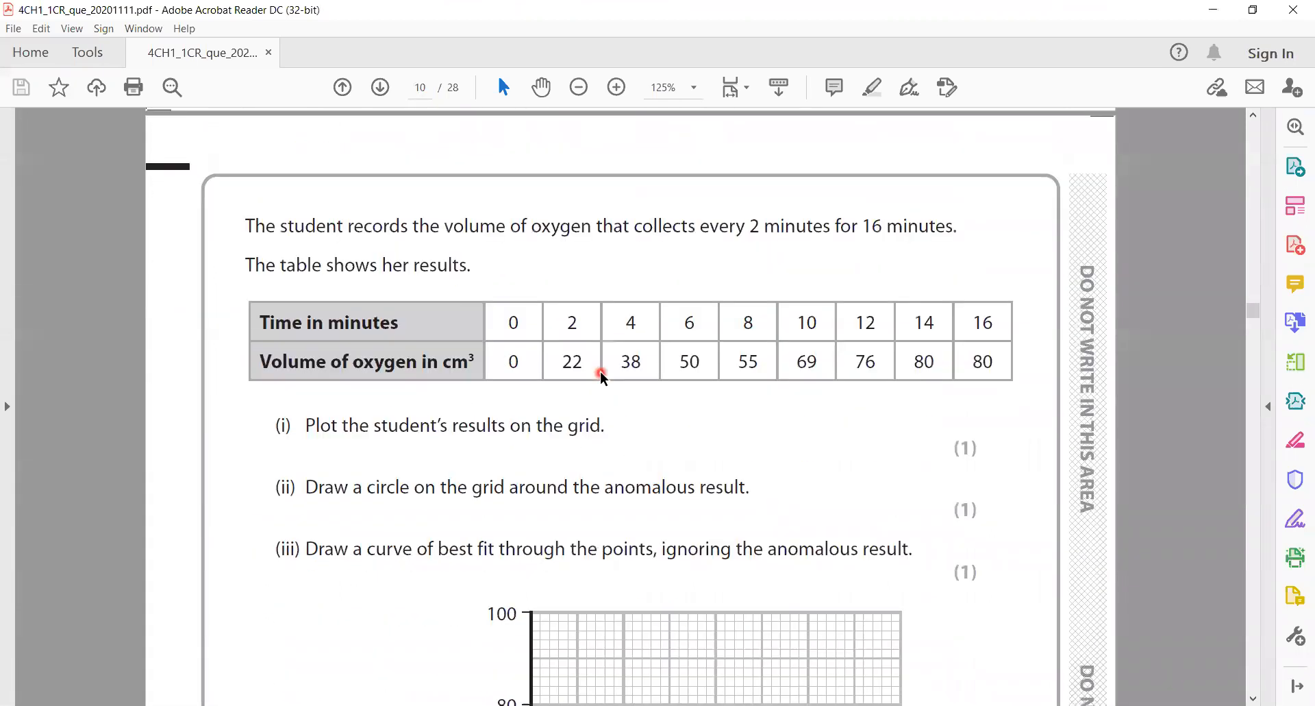
pyautogui.scroll(-3)
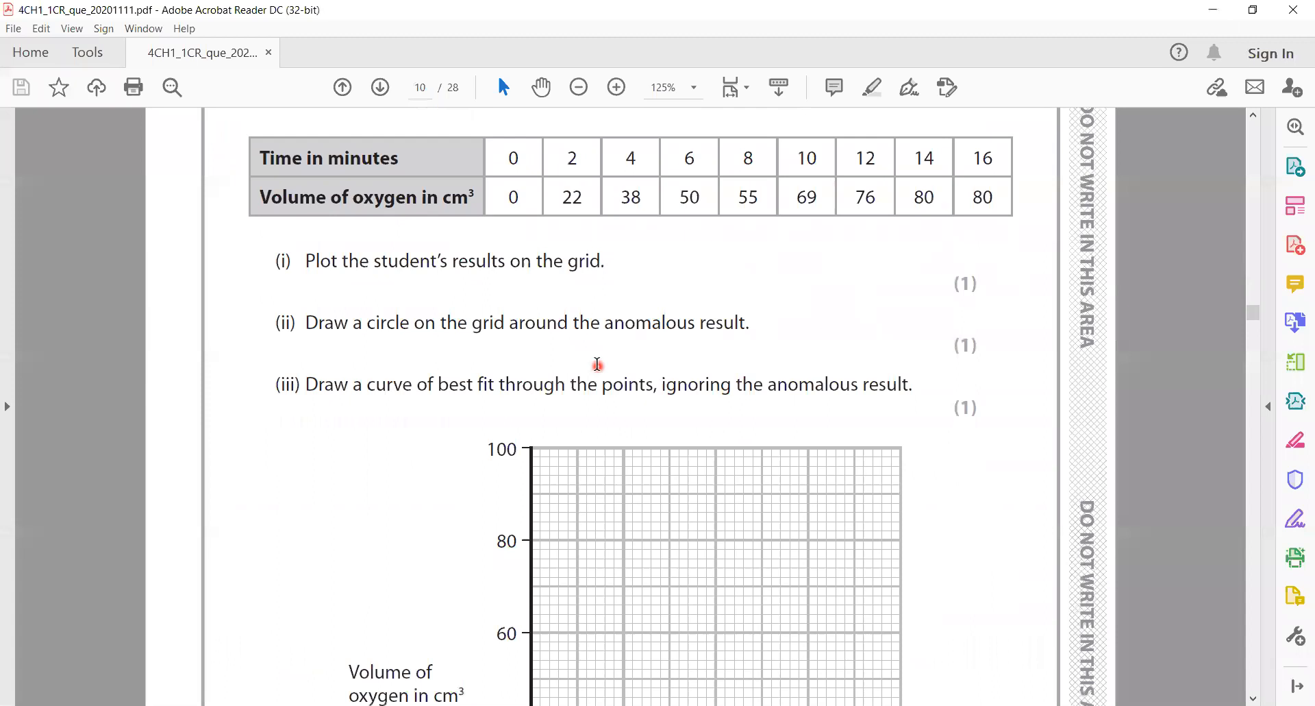
# - Zoom out to 75% and scroll the graph grid into view
pyautogui.scroll(-3)
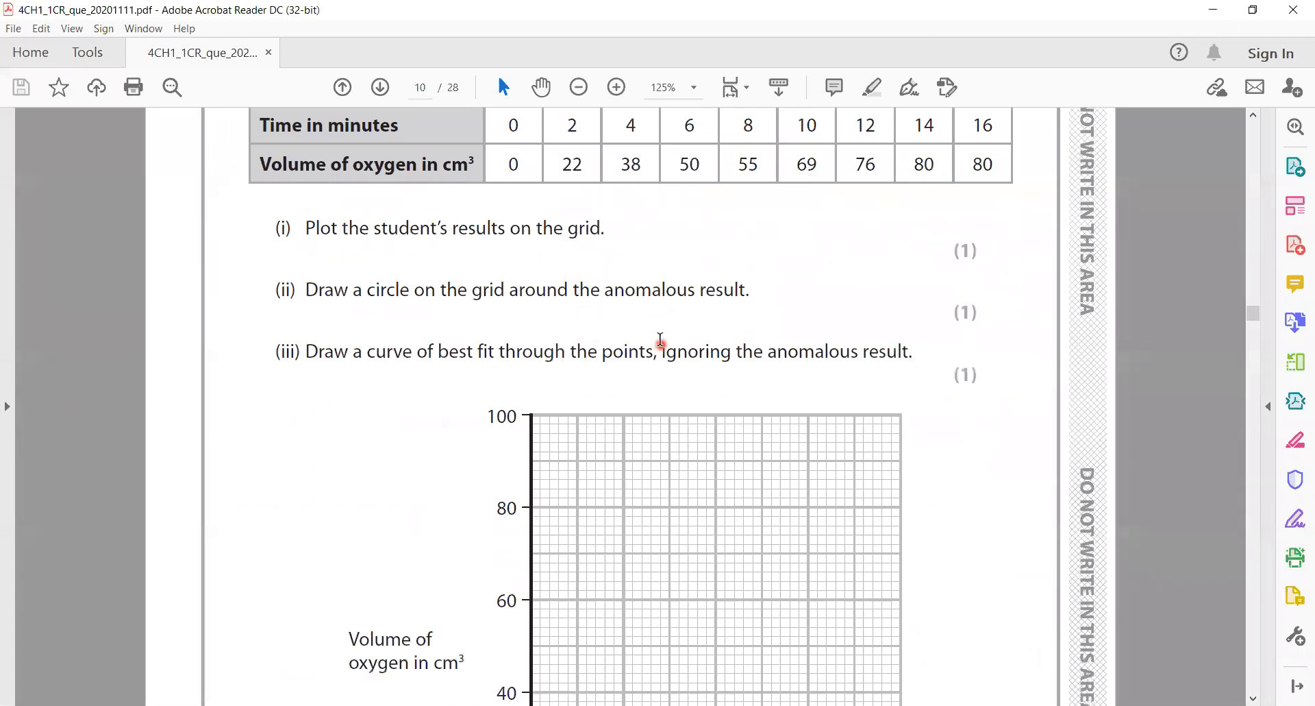
pyautogui.scroll(-3)
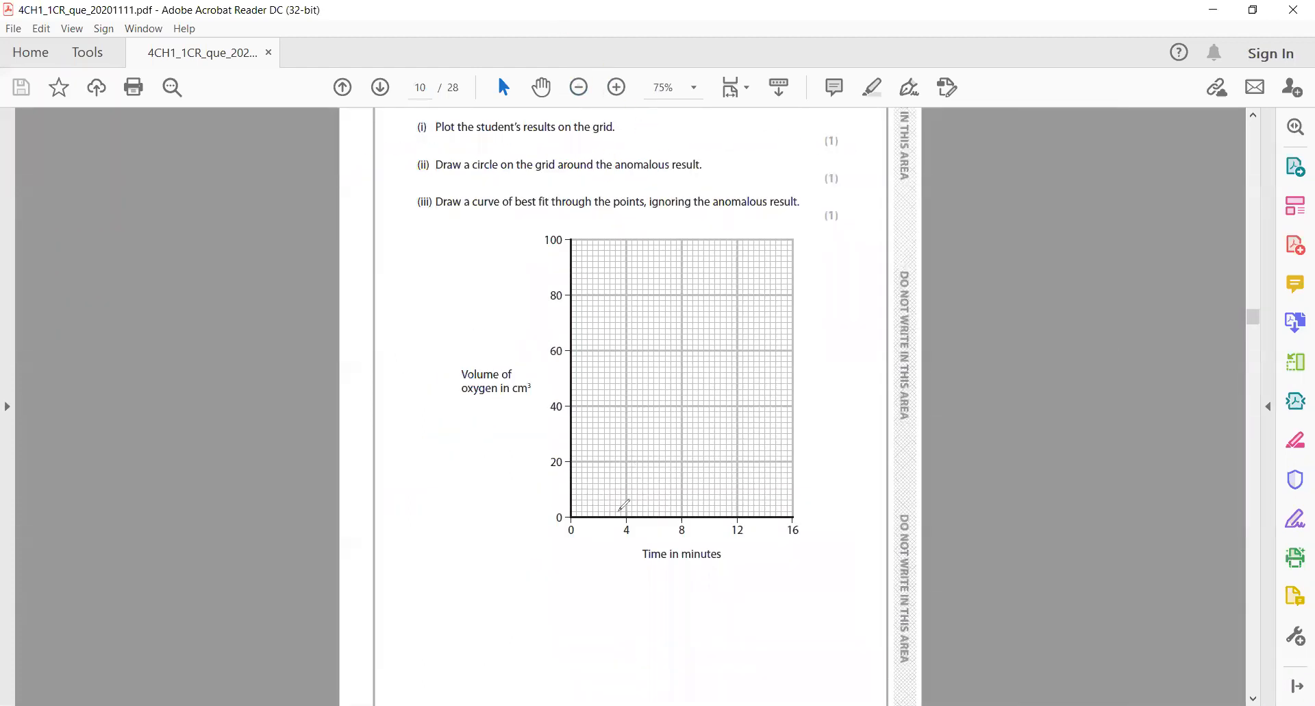
pyautogui.moveTo(570, 516); pyautogui.dragTo(621, 440)
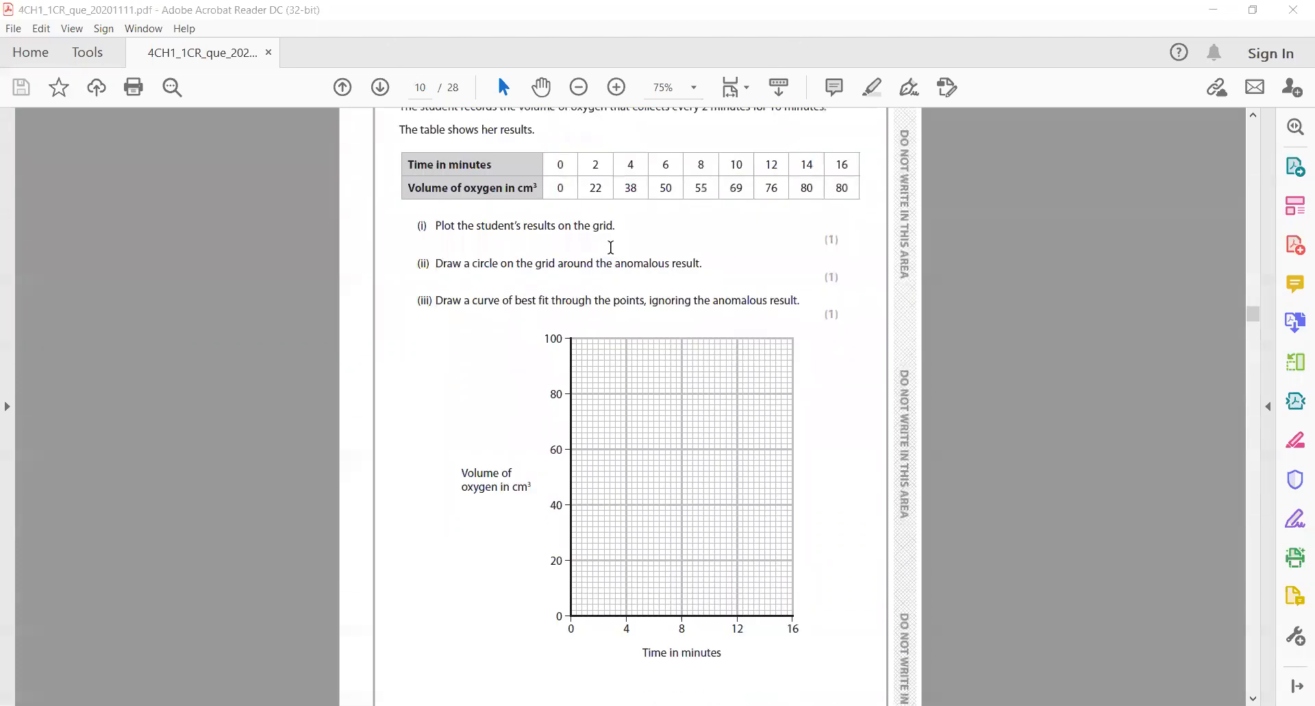
pyautogui.scroll(-3)
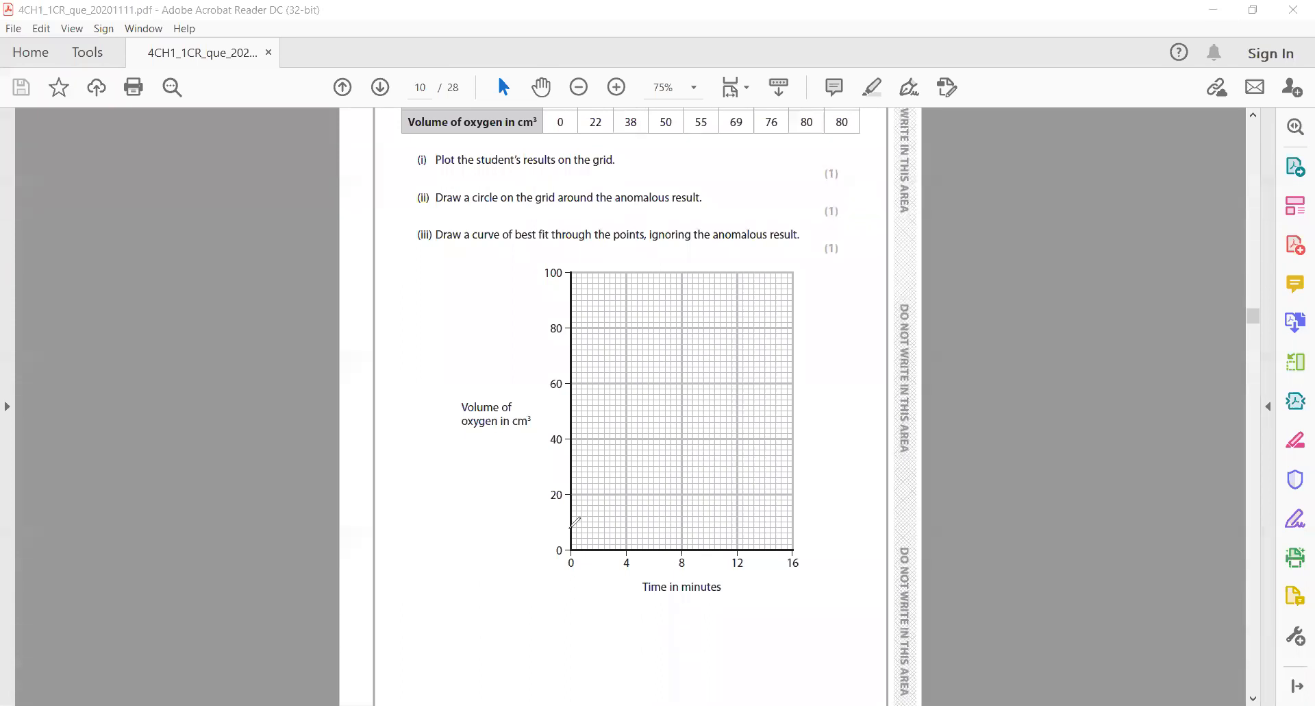
# - Sketch the best-fit curve levelling off near 85, circle the anomalous point, then move toward part (iv)
pyautogui.moveTo(573, 542); pyautogui.dragTo(703, 340)
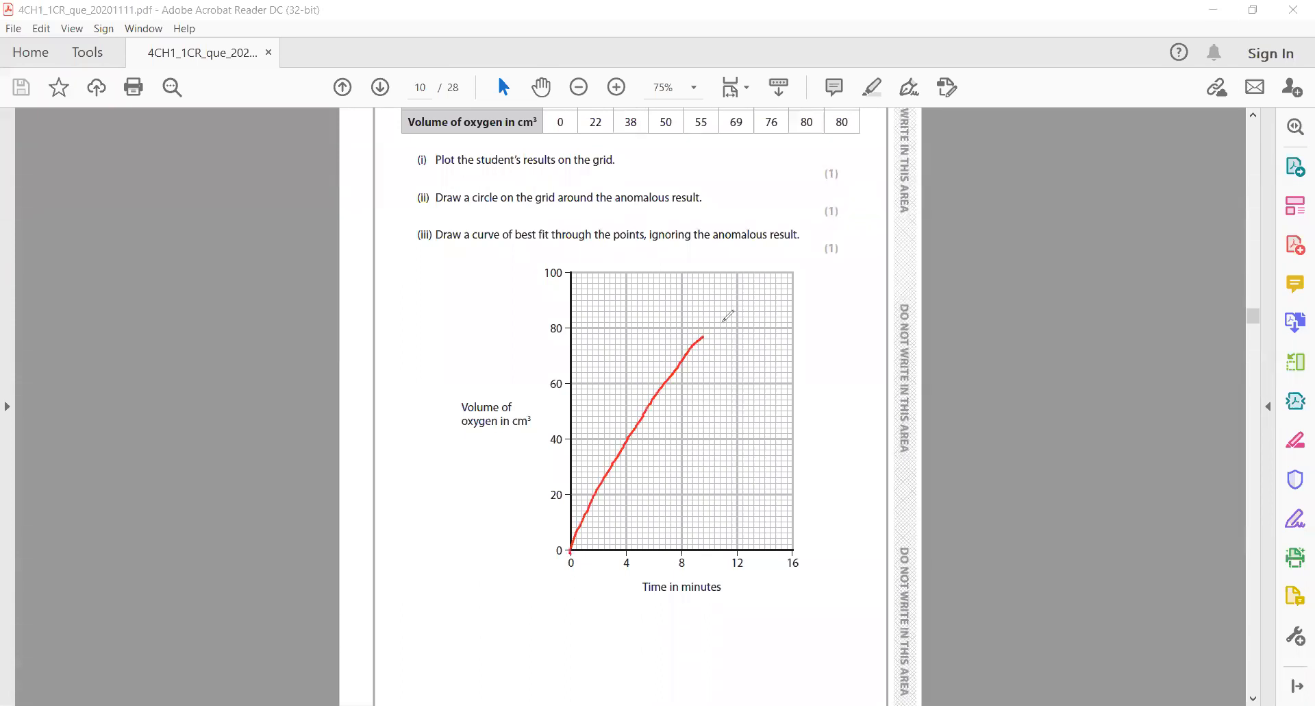
pyautogui.moveTo(703, 340); pyautogui.dragTo(784, 315)
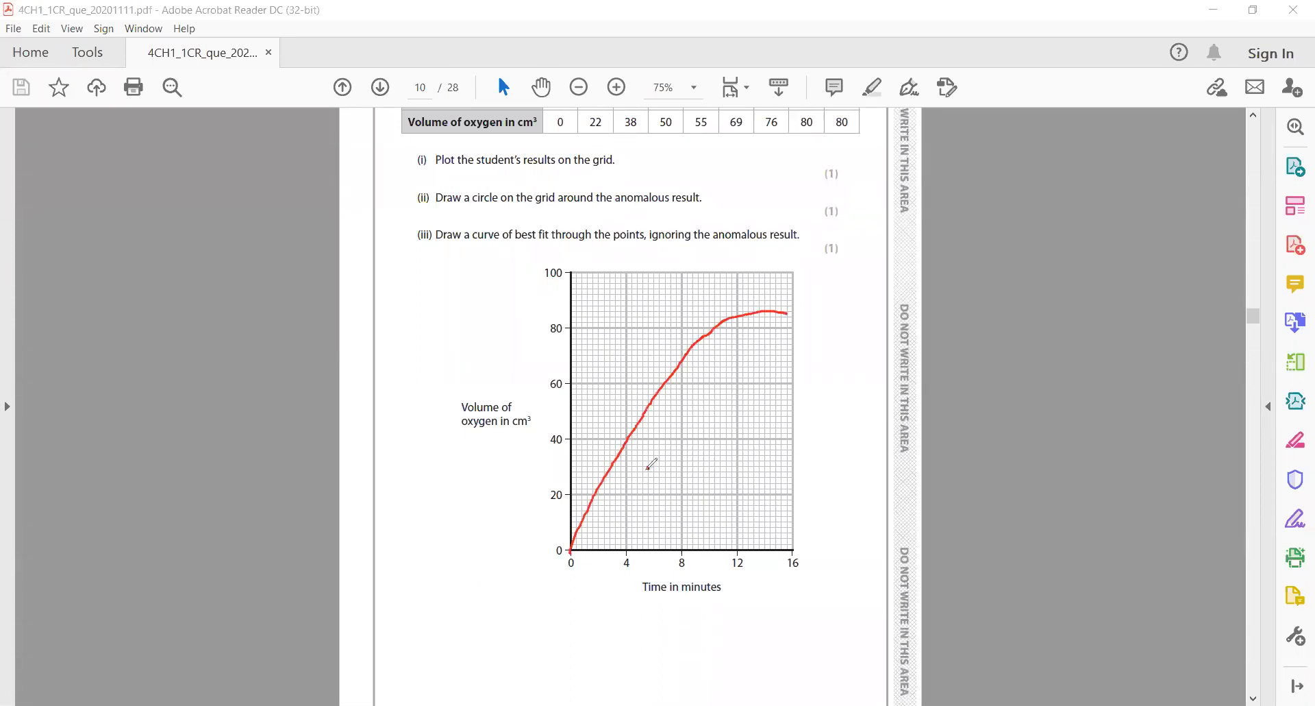
pyautogui.moveTo(638, 466); pyautogui.dragTo(655, 487)
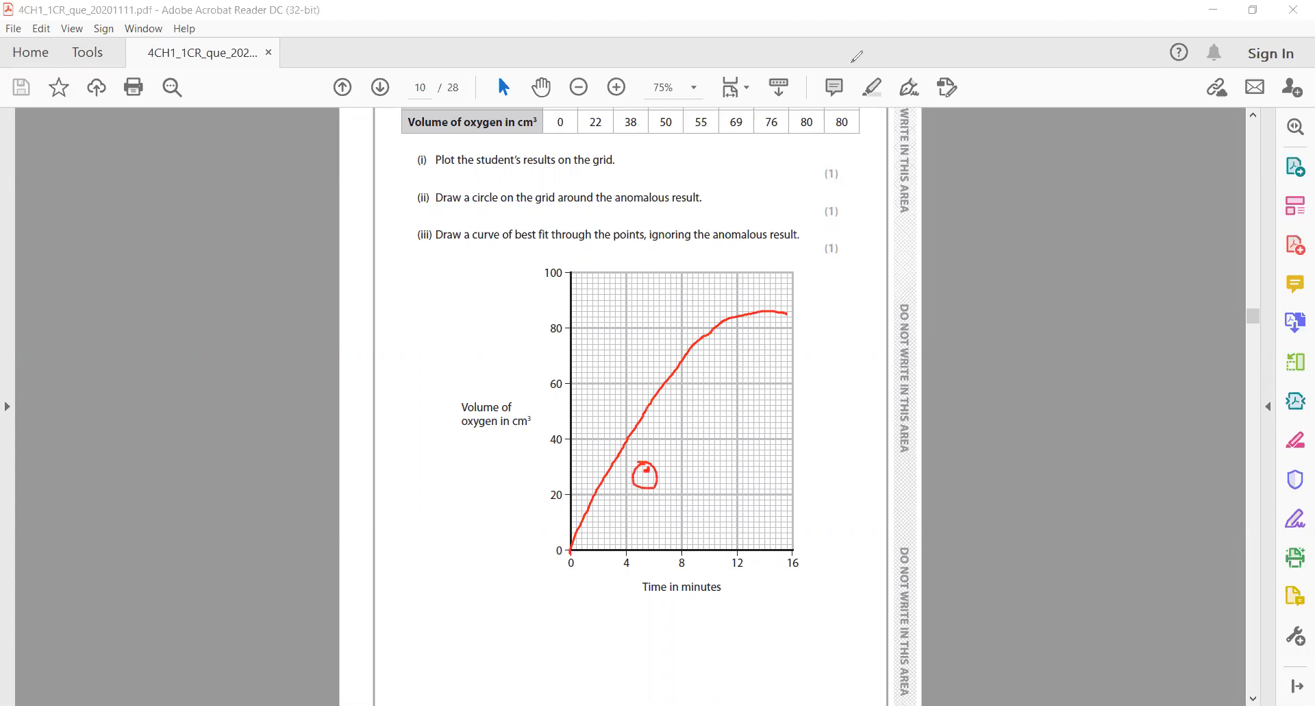
pyautogui.scroll(-3)
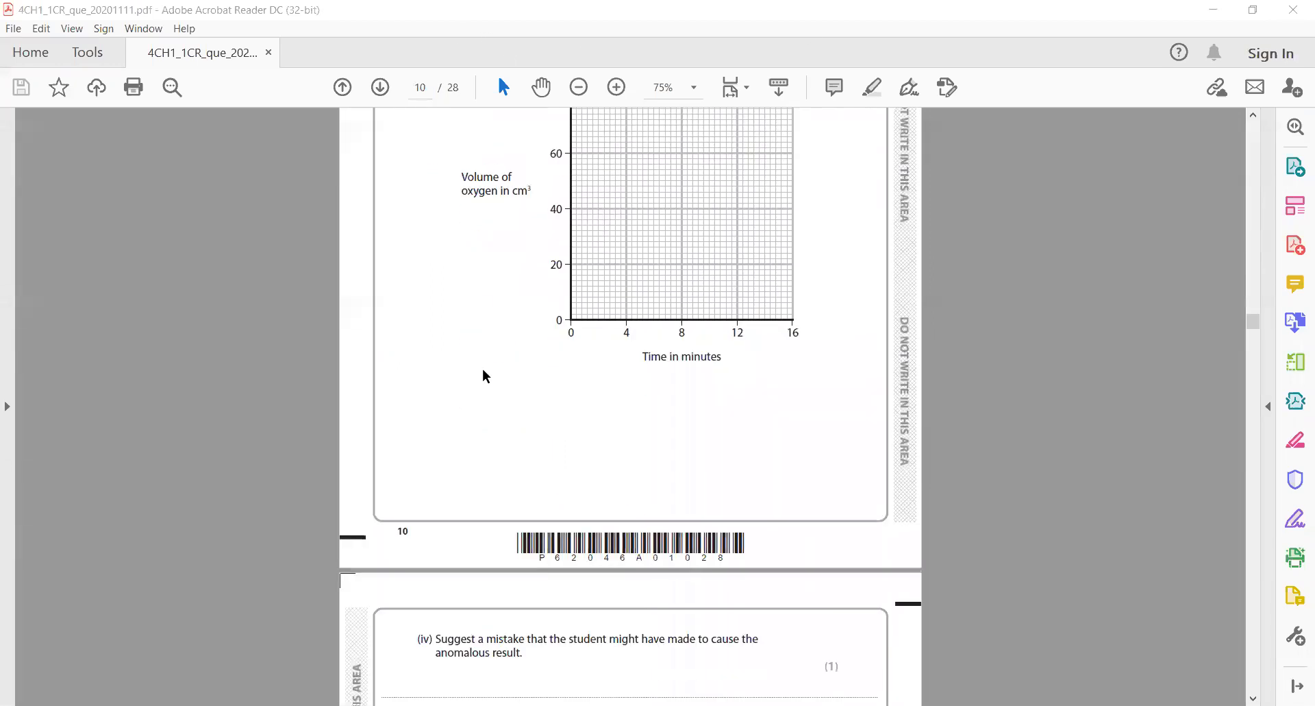
pyautogui.scroll(-3)
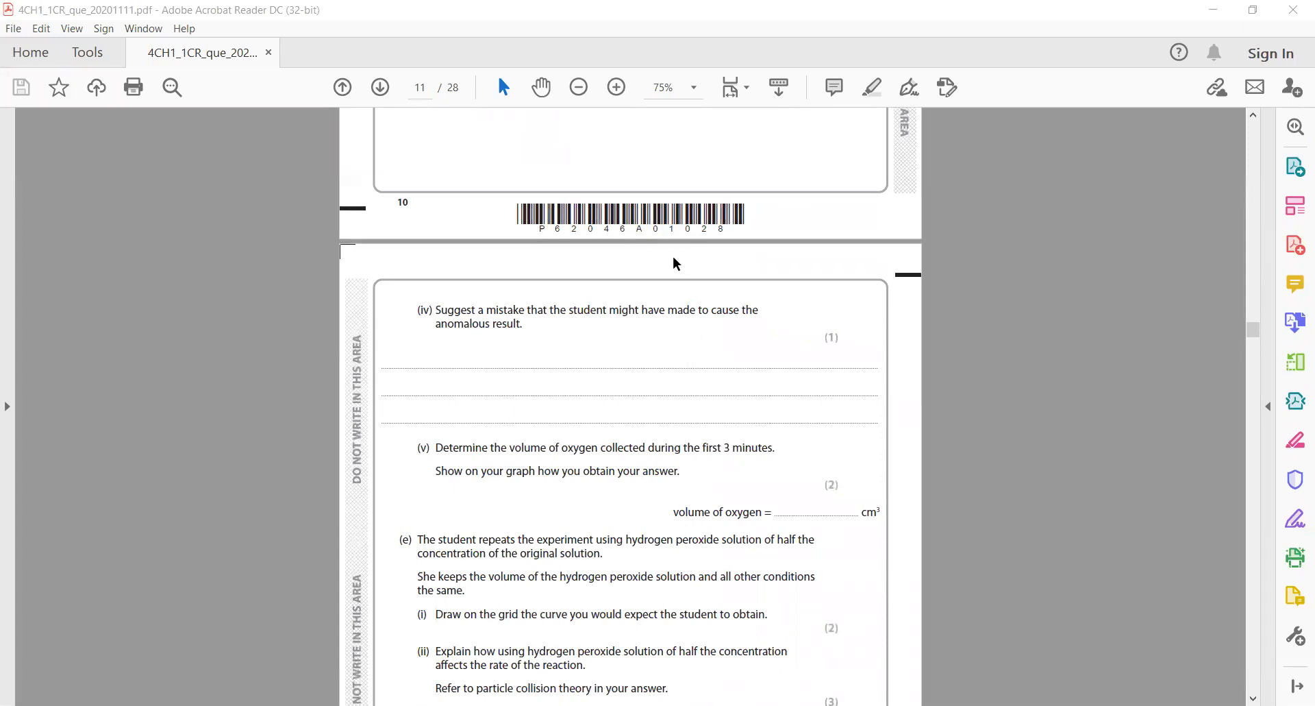
pyautogui.moveTo(658, 616)
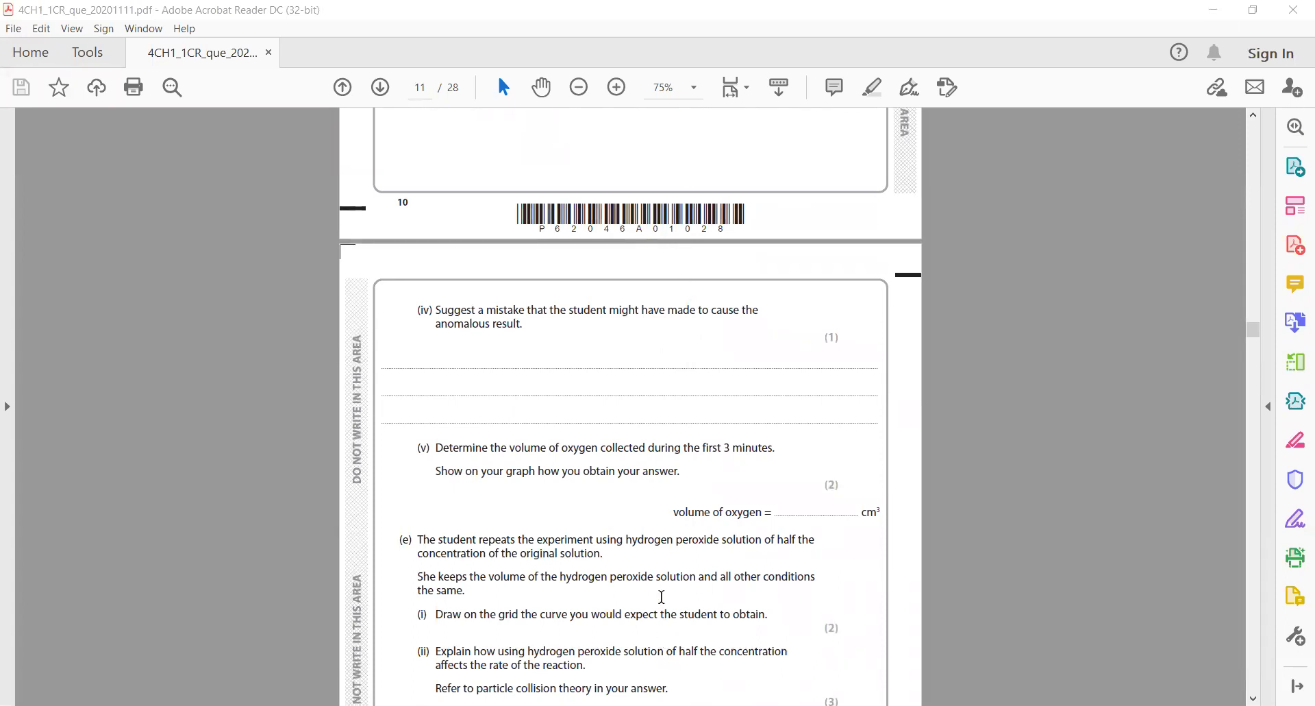
pyautogui.moveTo(539, 418)
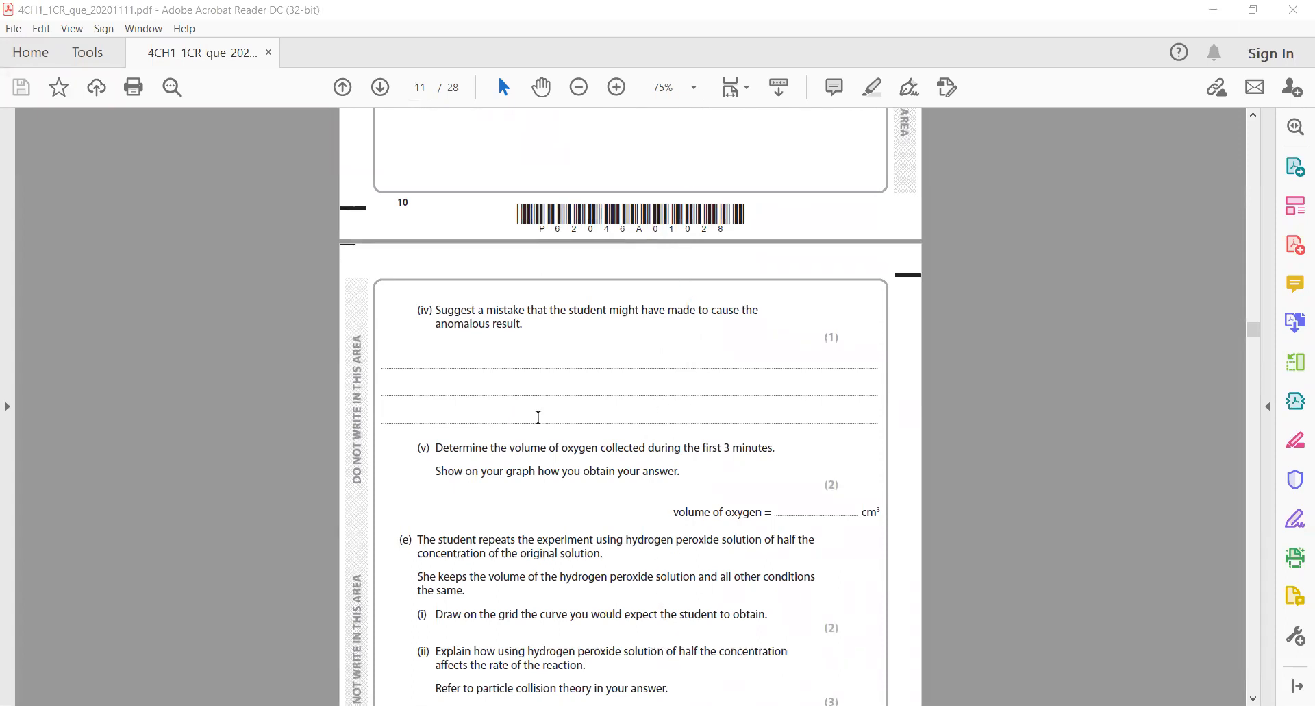
pyautogui.moveTo(553, 284)
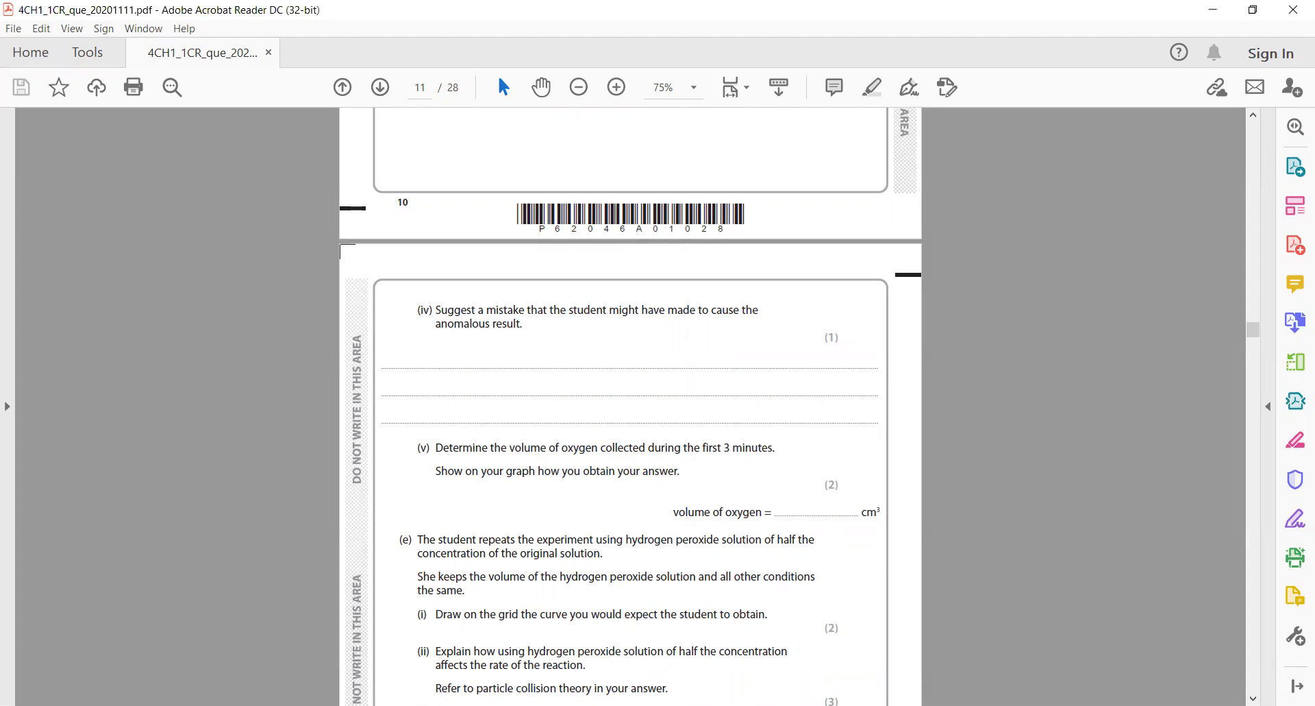
pyautogui.moveTo(948, 469)
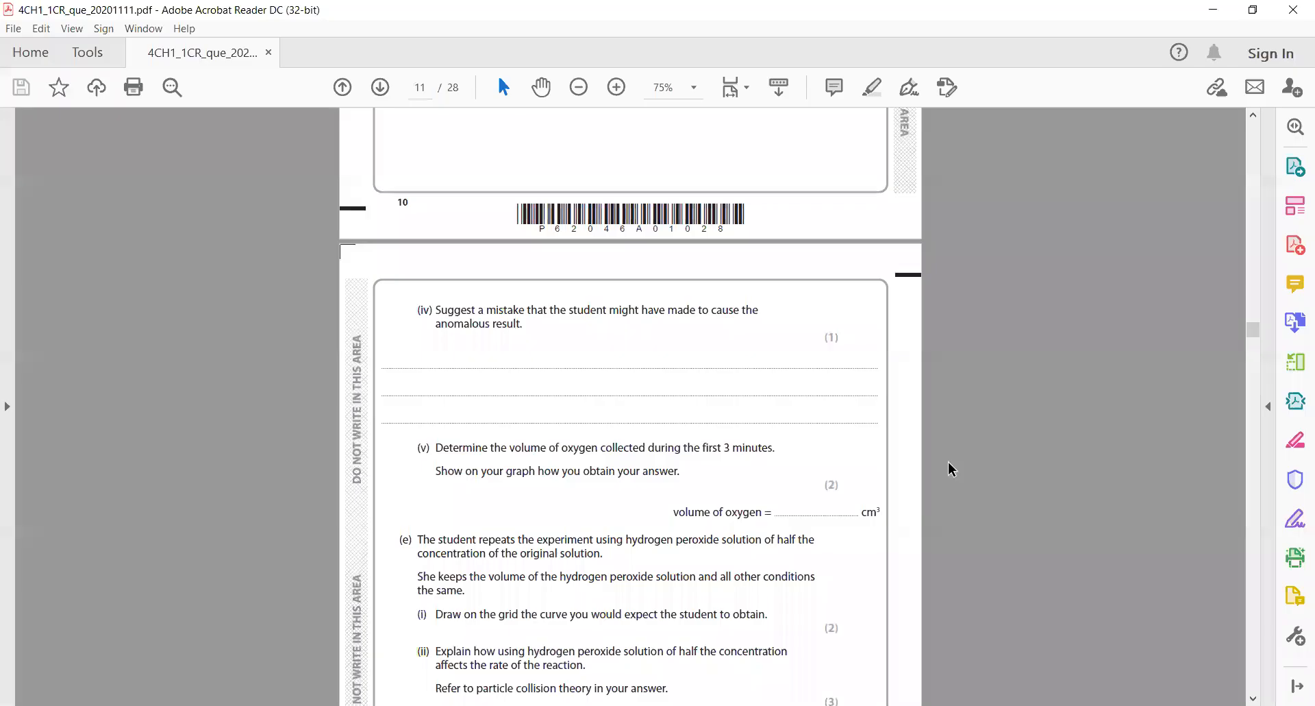
pyautogui.scroll(3)
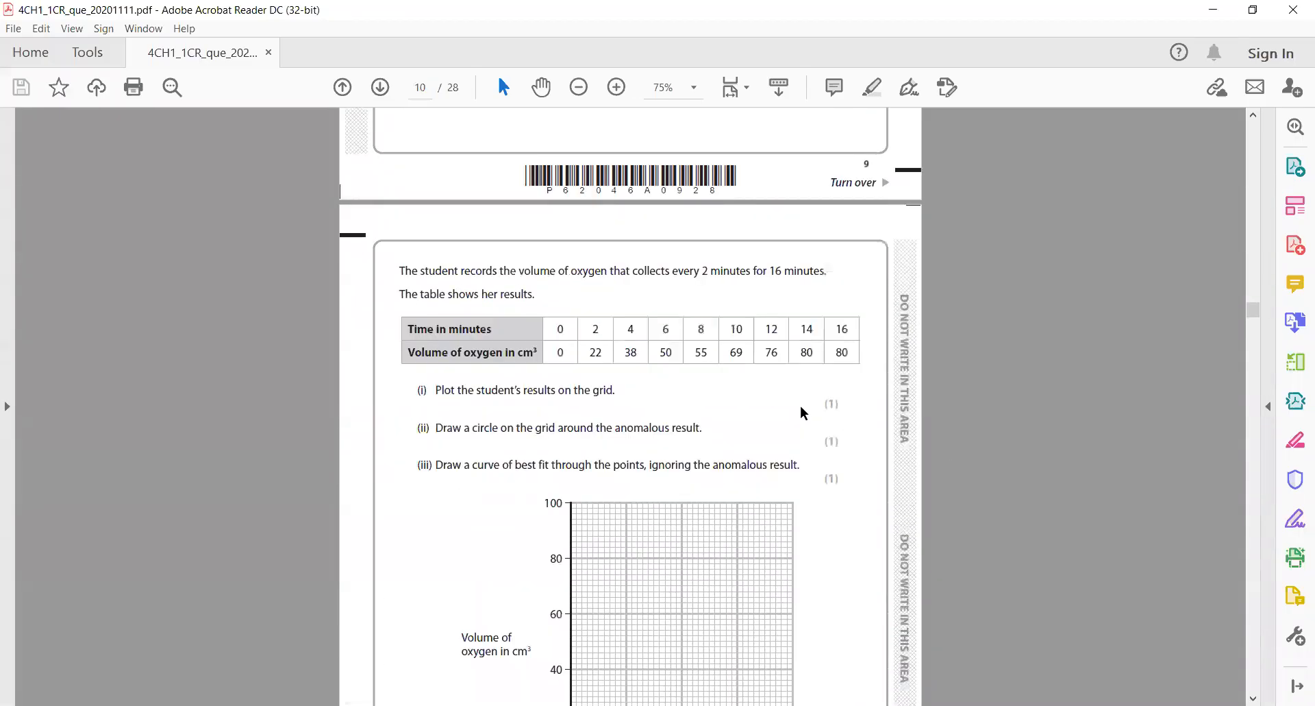
pyautogui.scroll(-3)
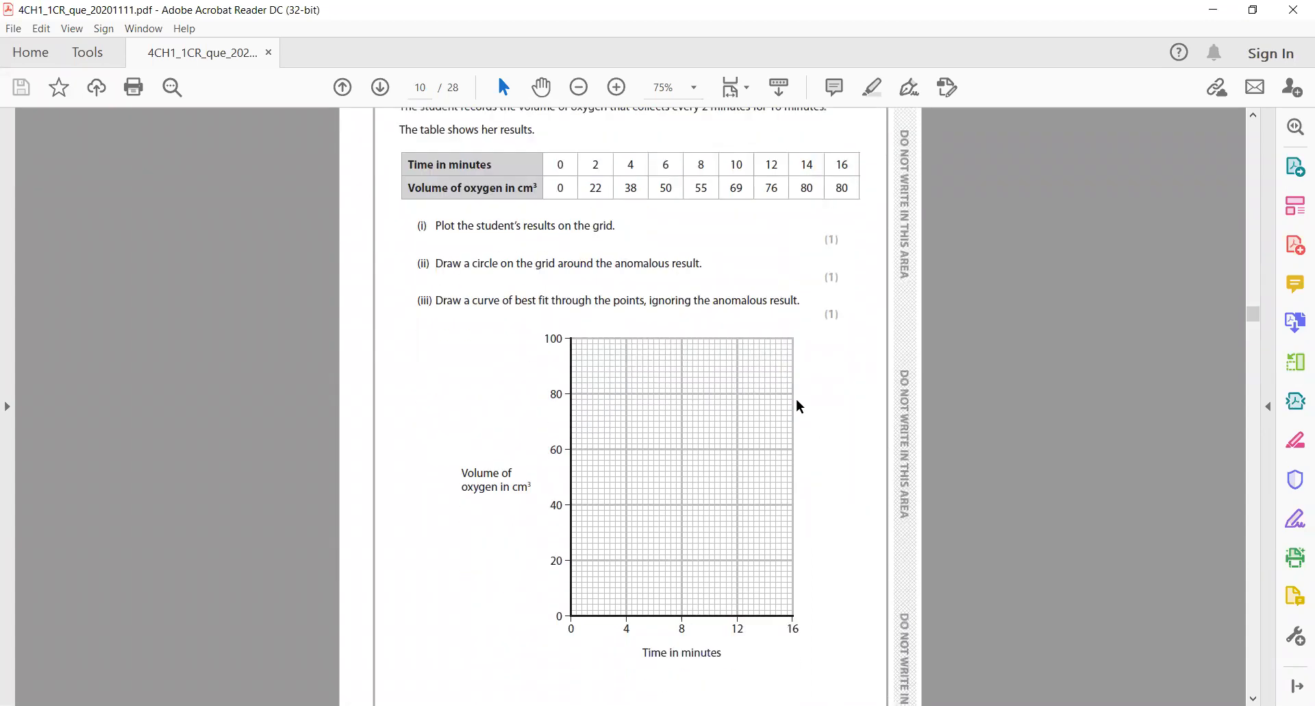
pyautogui.moveTo(542, 71)
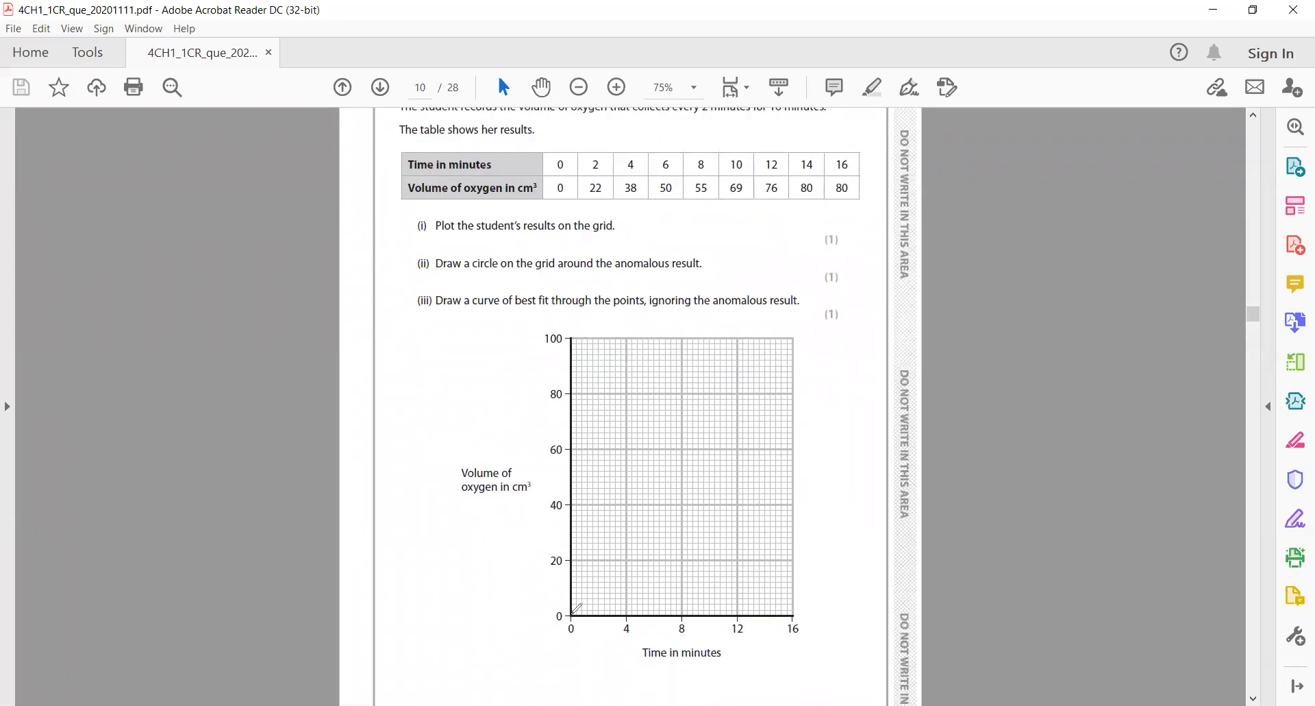
pyautogui.moveTo(570, 613); pyautogui.dragTo(783, 391)
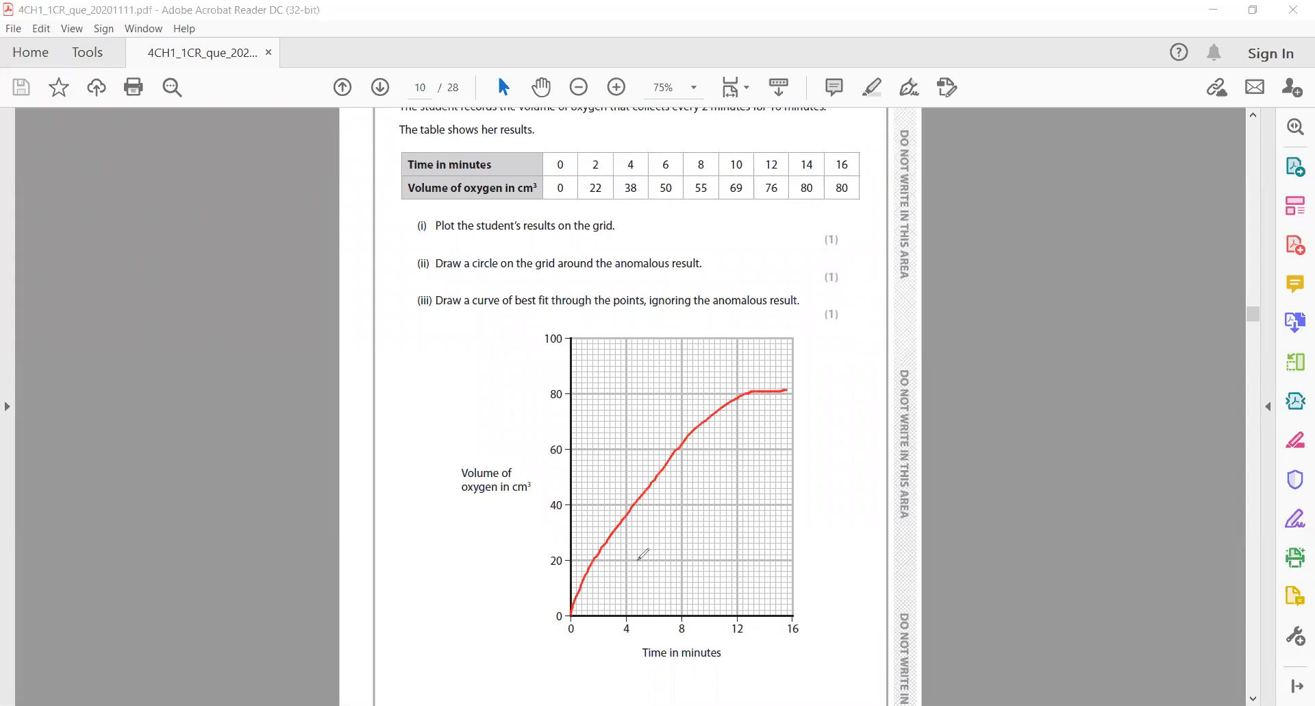
pyautogui.moveTo(625, 550); pyautogui.dragTo(627, 570)
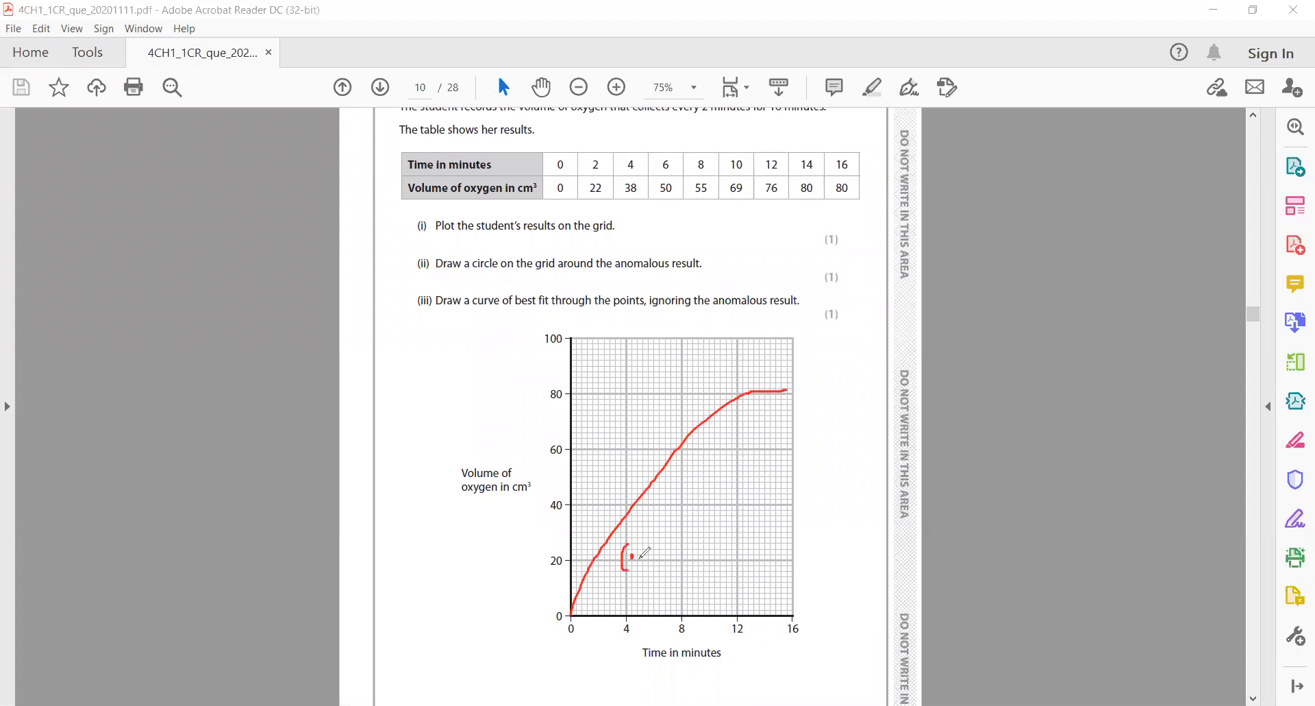
pyautogui.moveTo(622, 546); pyautogui.dragTo(636, 570)
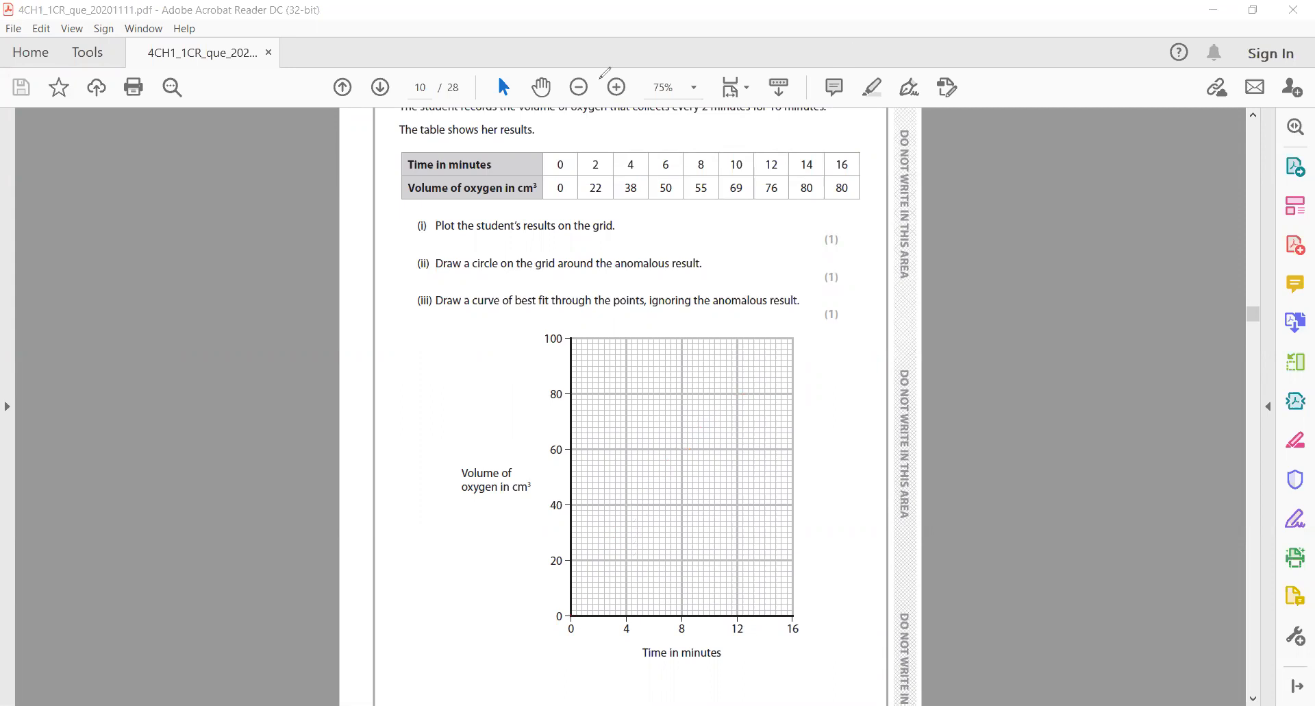
pyautogui.scroll(-3)
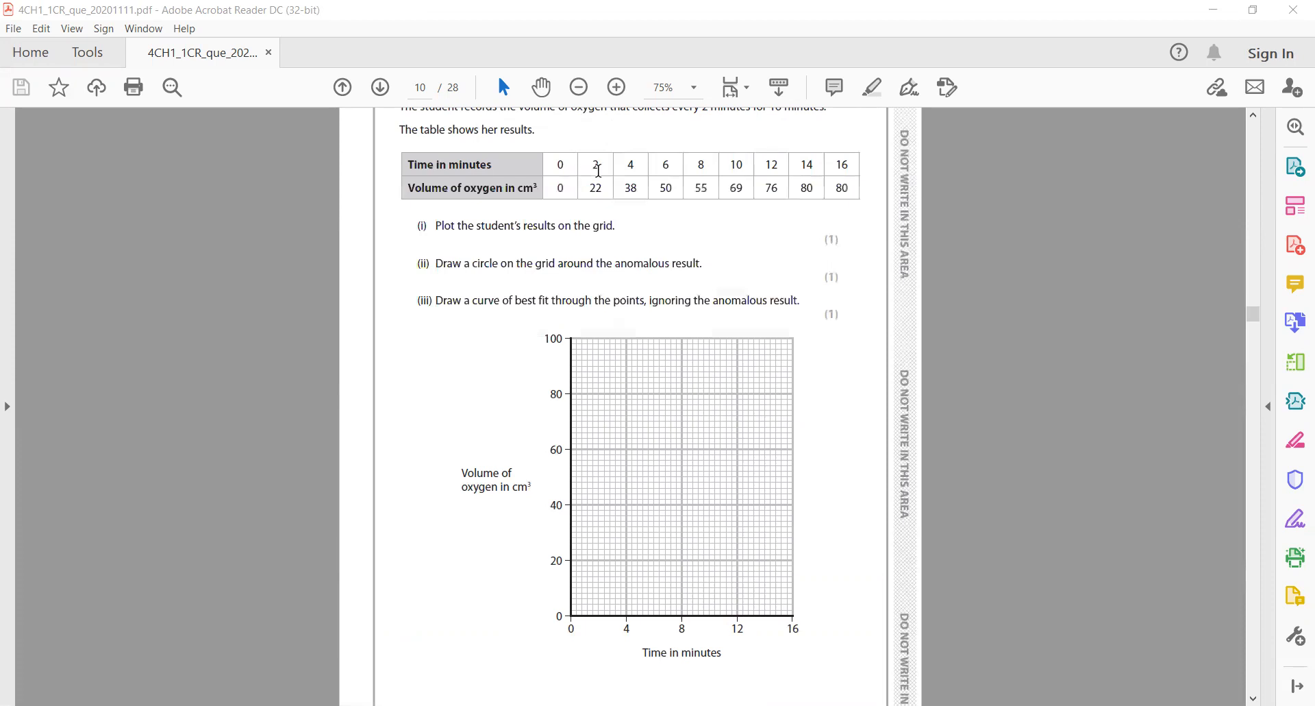
pyautogui.moveTo(592, 163)
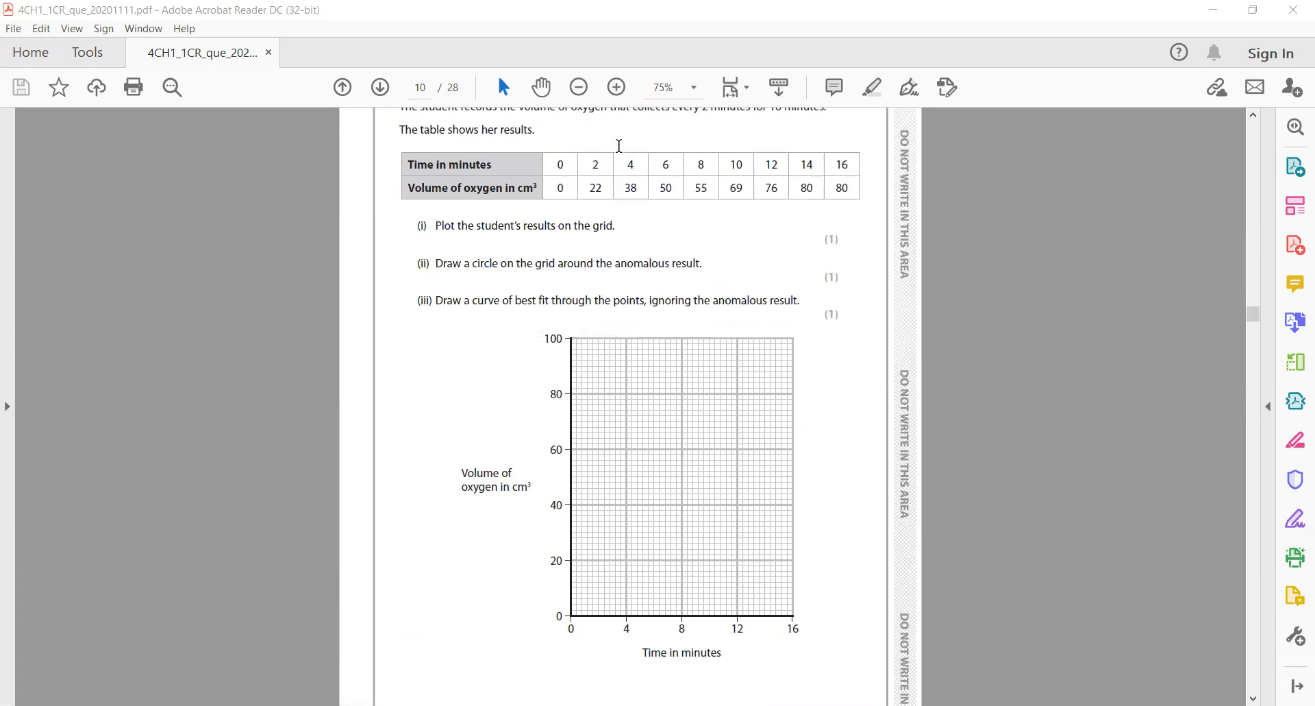
pyautogui.scroll(-3)
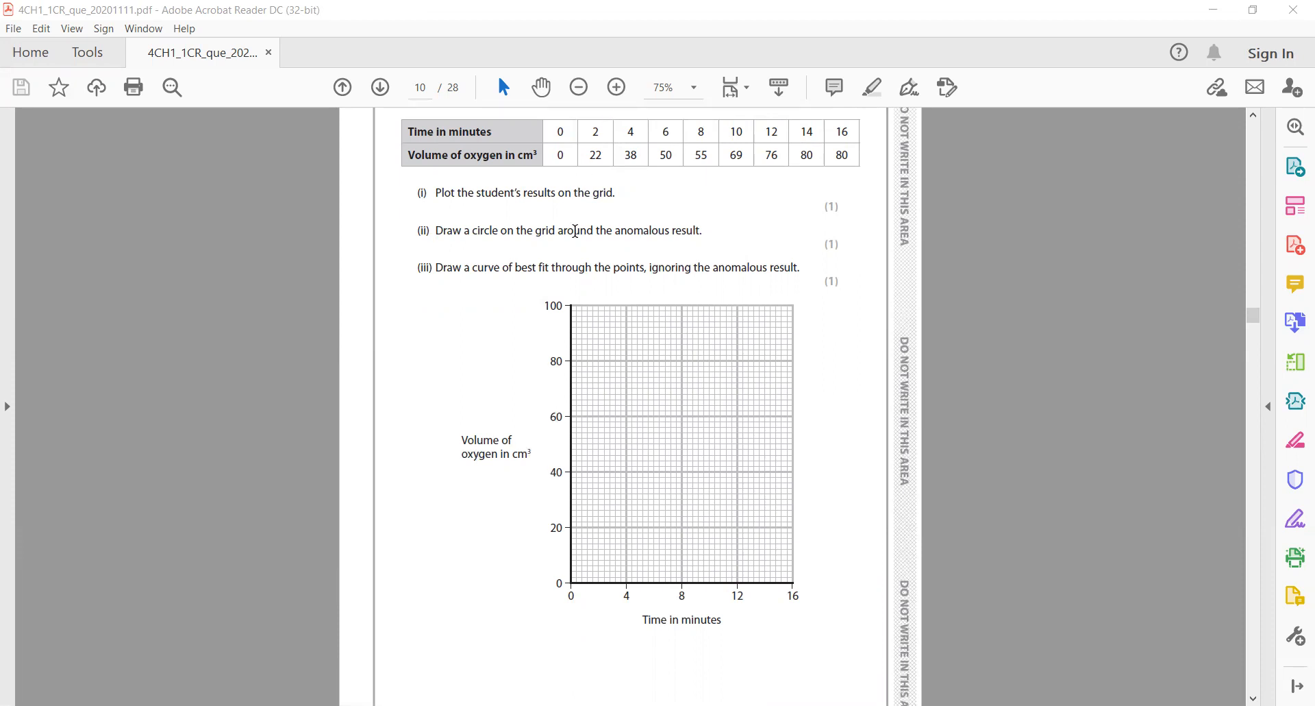
pyautogui.scroll(-3)
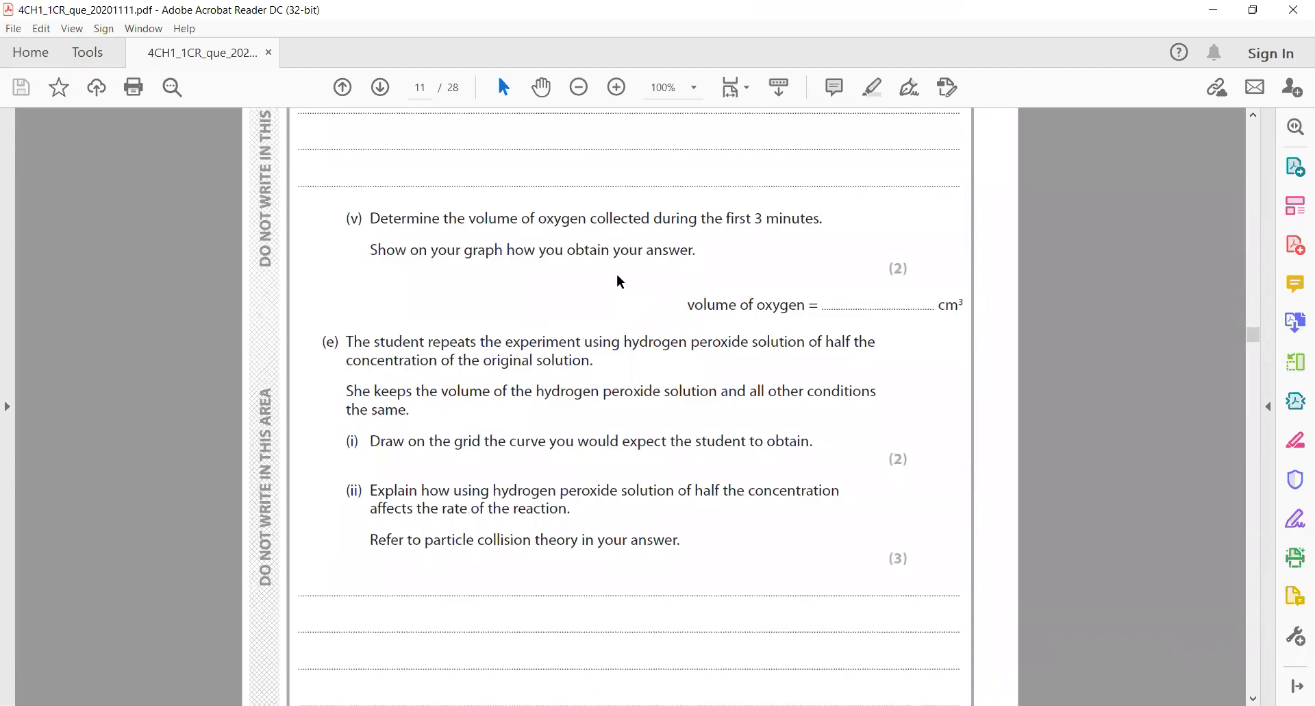
# - Sketch a red oxygen curve levelling off near 80 on the page 10 grid, then scroll to part (e)
pyautogui.scroll(3)
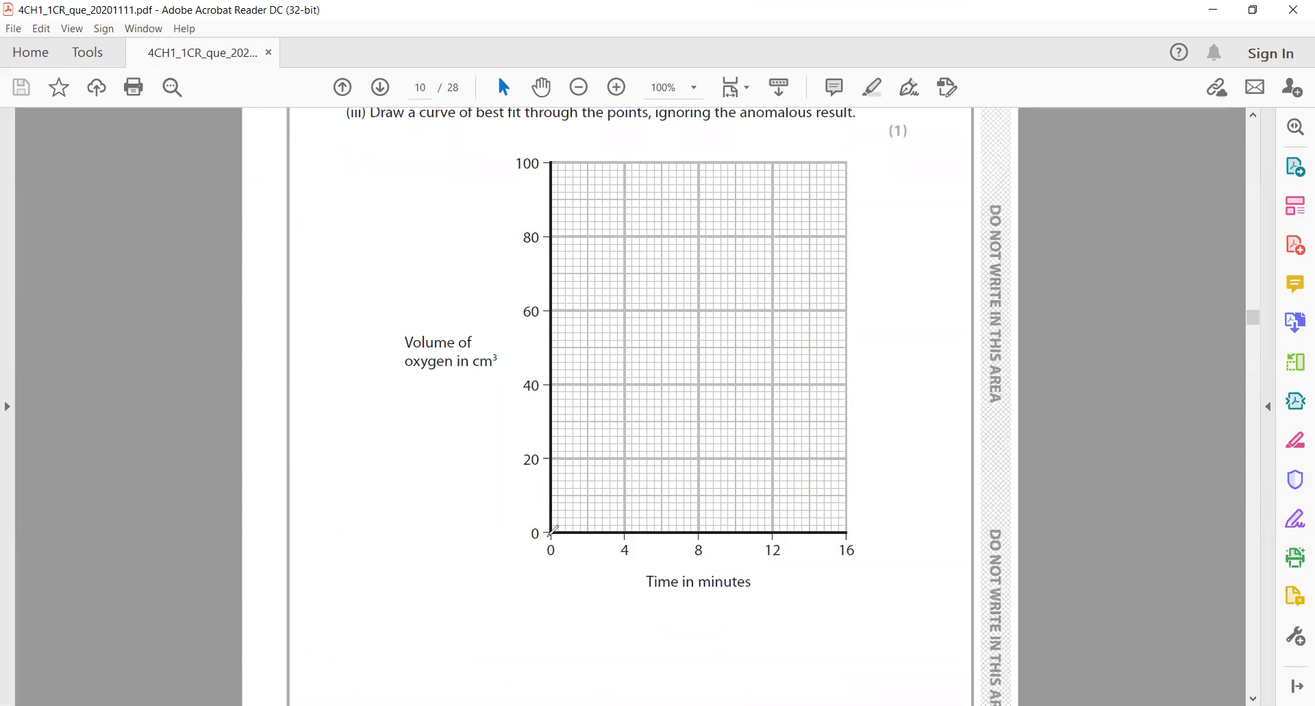
pyautogui.moveTo(549, 529); pyautogui.dragTo(830, 269)
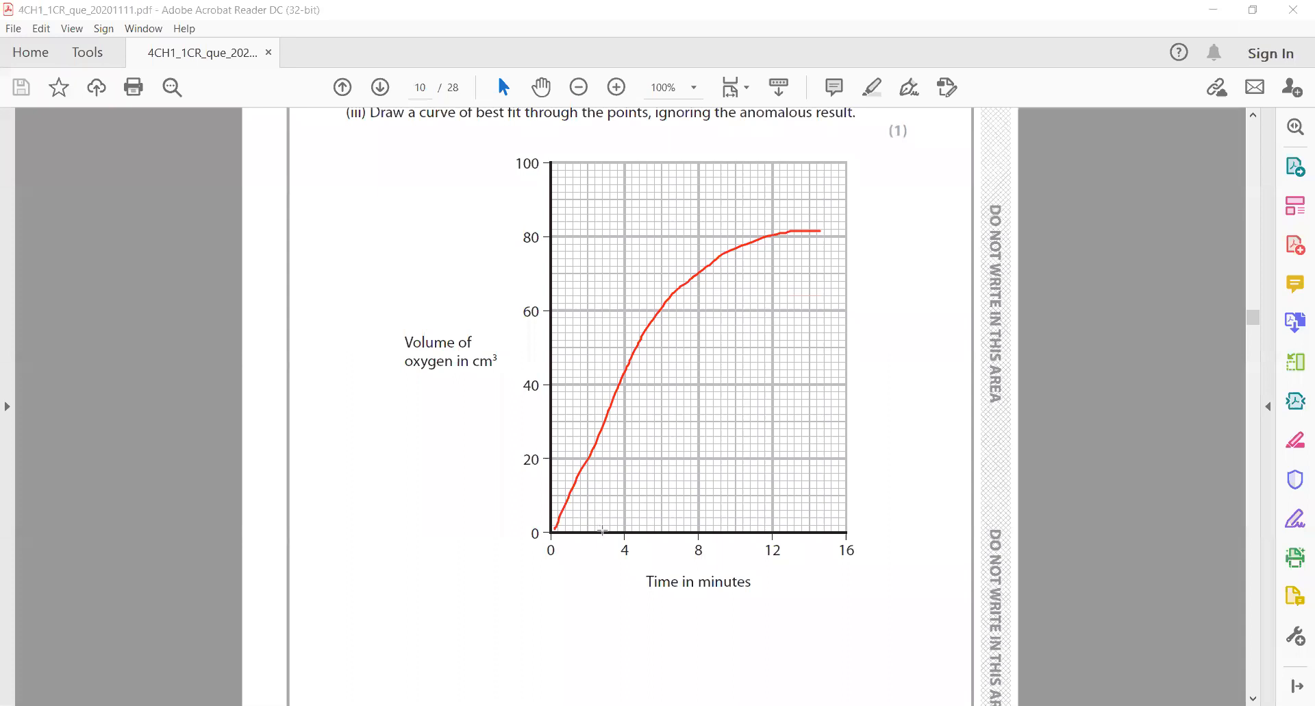
pyautogui.moveTo(602, 529); pyautogui.dragTo(601, 432)
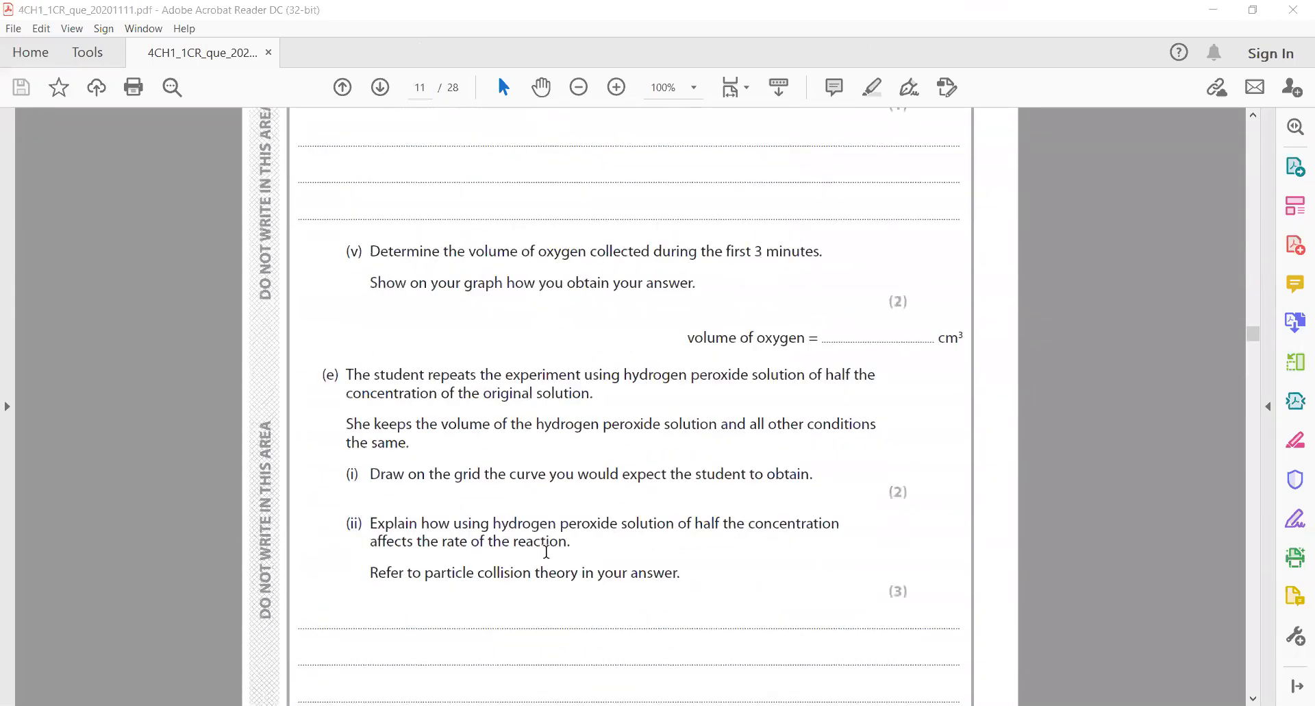
pyautogui.scroll(-3)
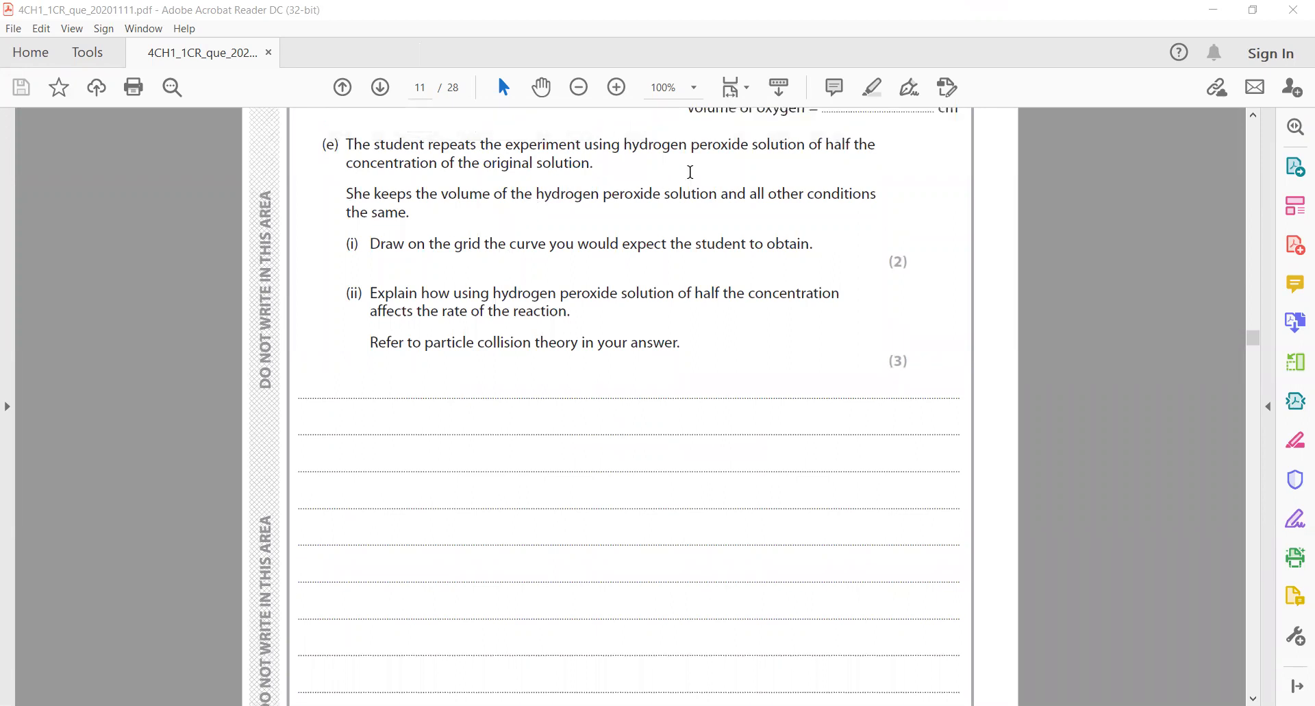
pyautogui.moveTo(600, 227)
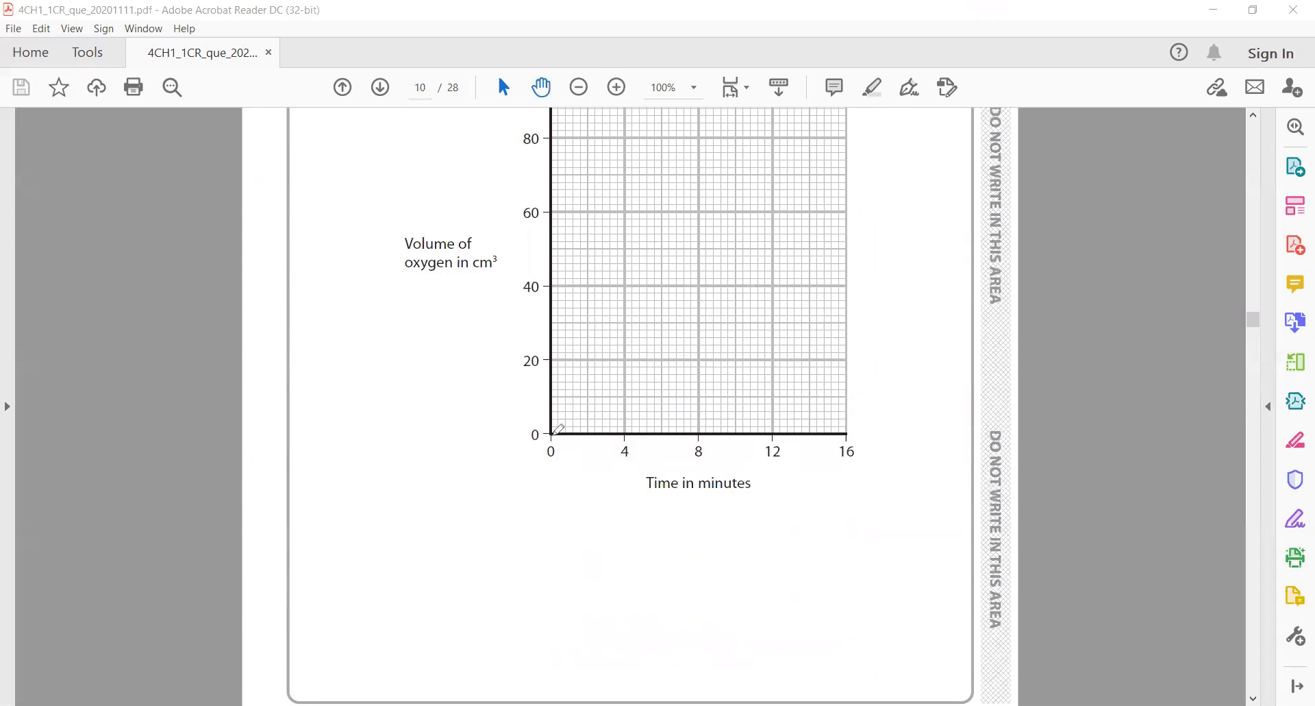
# - Sketch a thick red curve across the oxygen graph grid
pyautogui.moveTo(554, 431); pyautogui.dragTo(823, 111)
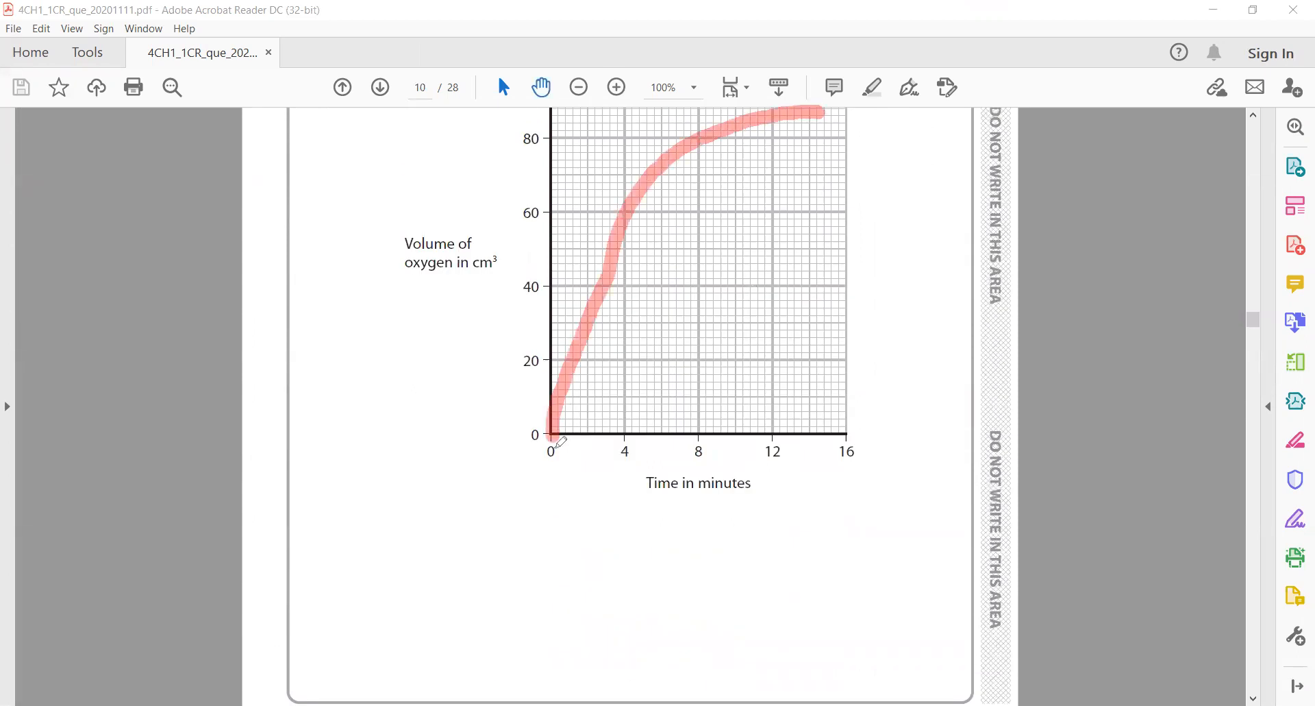
pyautogui.moveTo(549, 445); pyautogui.dragTo(727, 270)
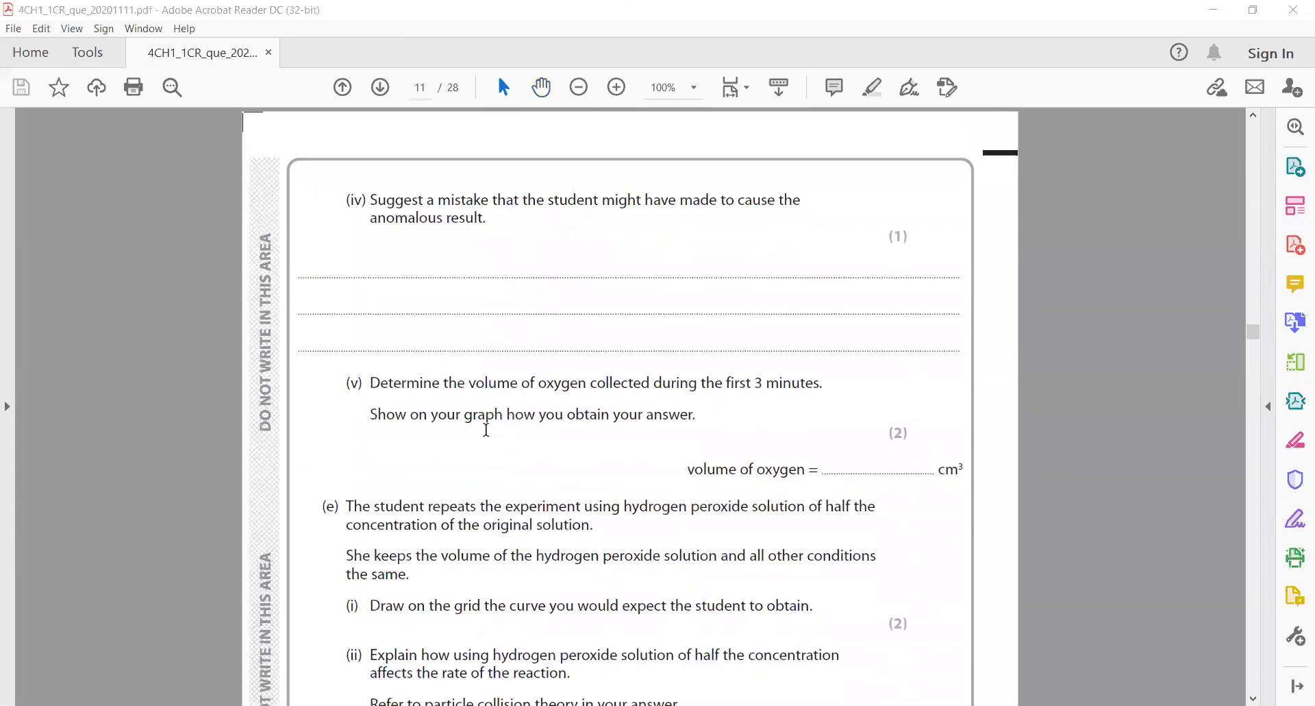
# - Scroll through page 11 to question 5 on methanol on page 12
pyautogui.scroll(-3)
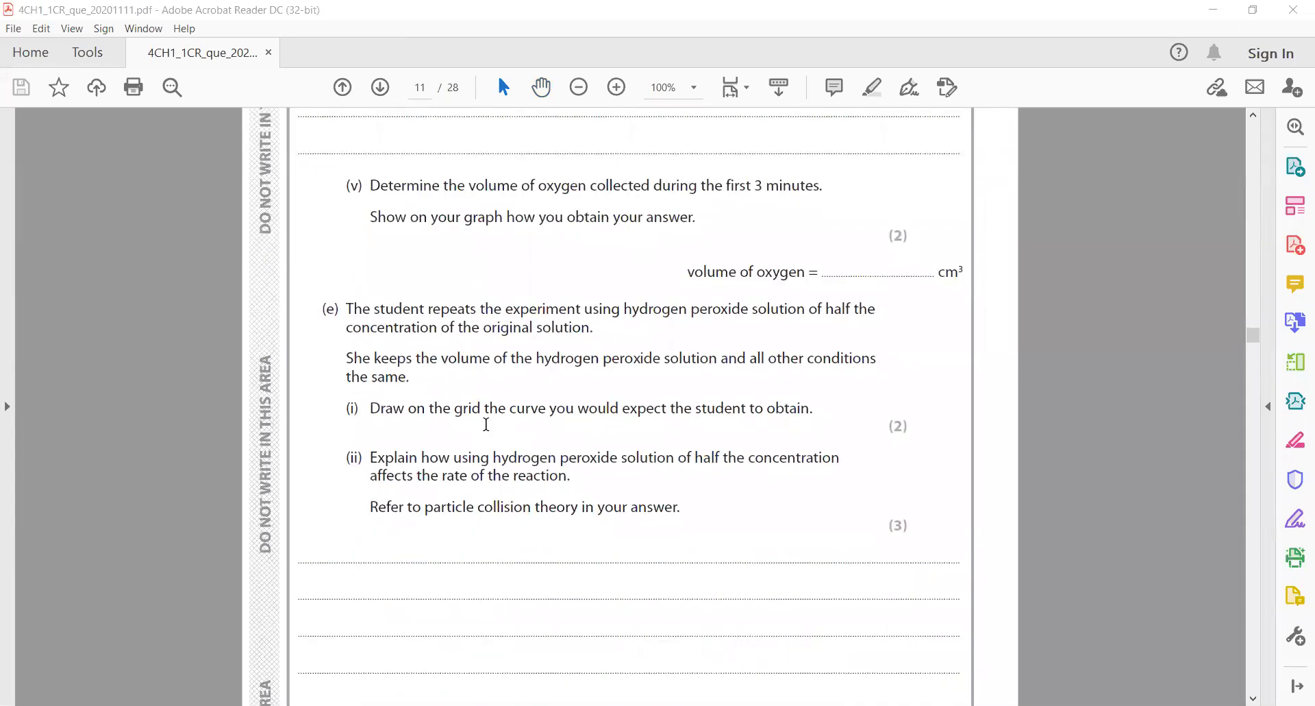
pyautogui.moveTo(644, 414)
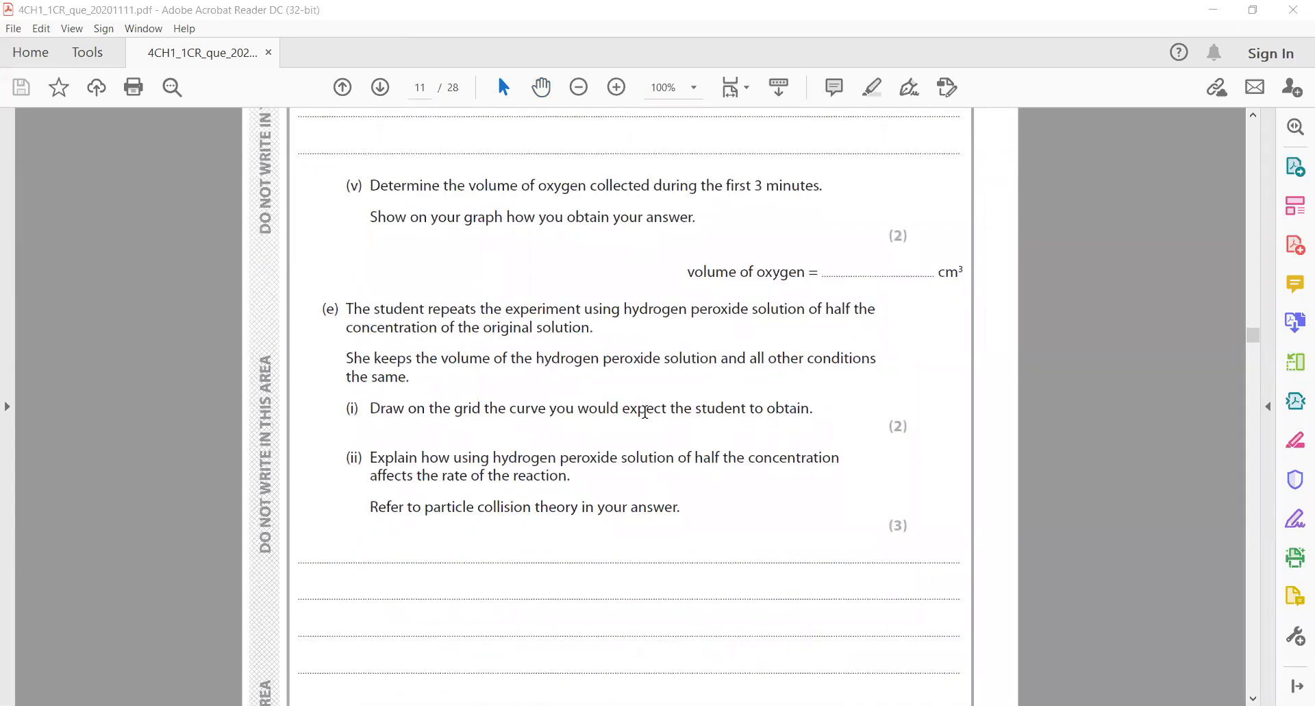
pyautogui.moveTo(697, 384)
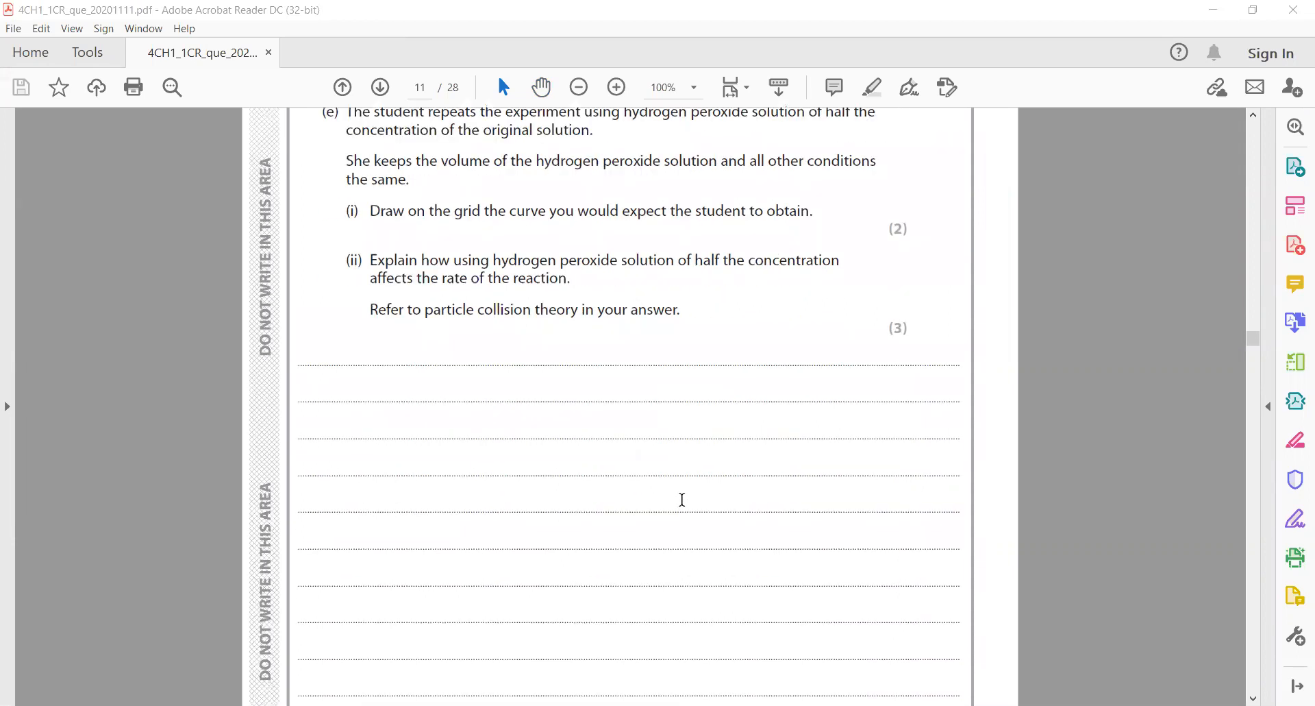
pyautogui.scroll(-3)
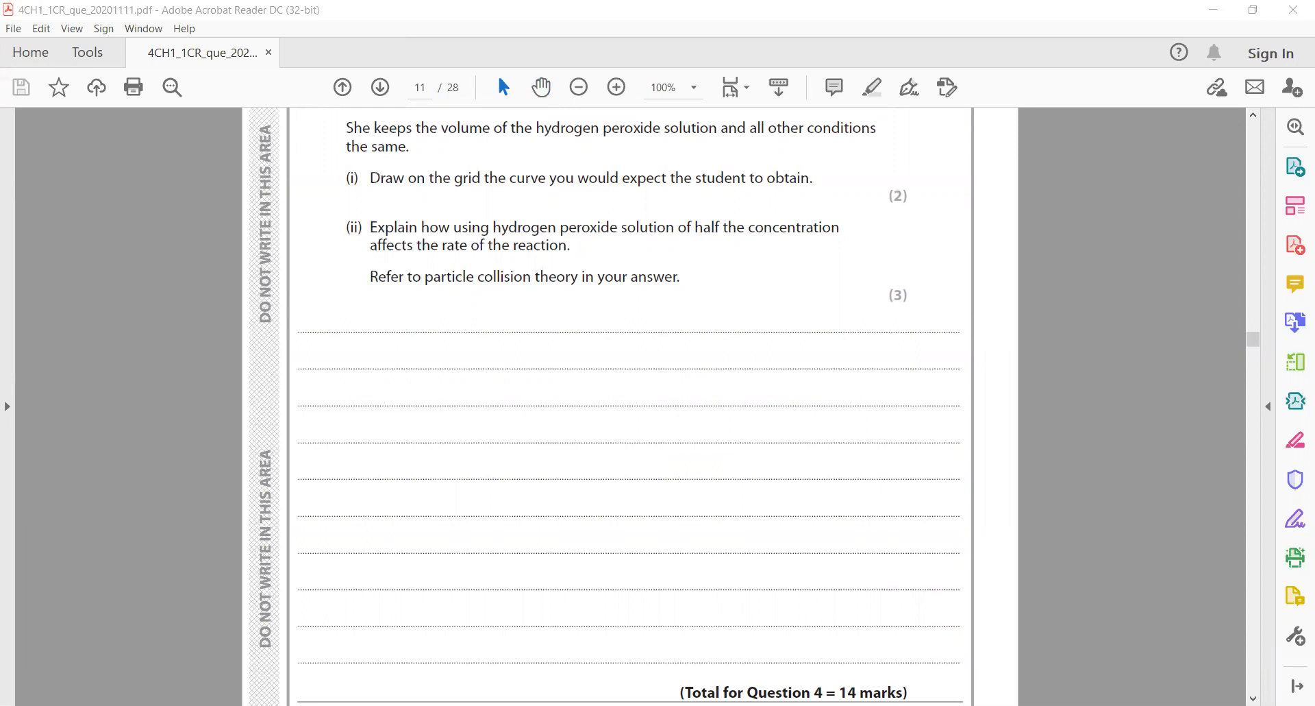
pyautogui.scroll(-3)
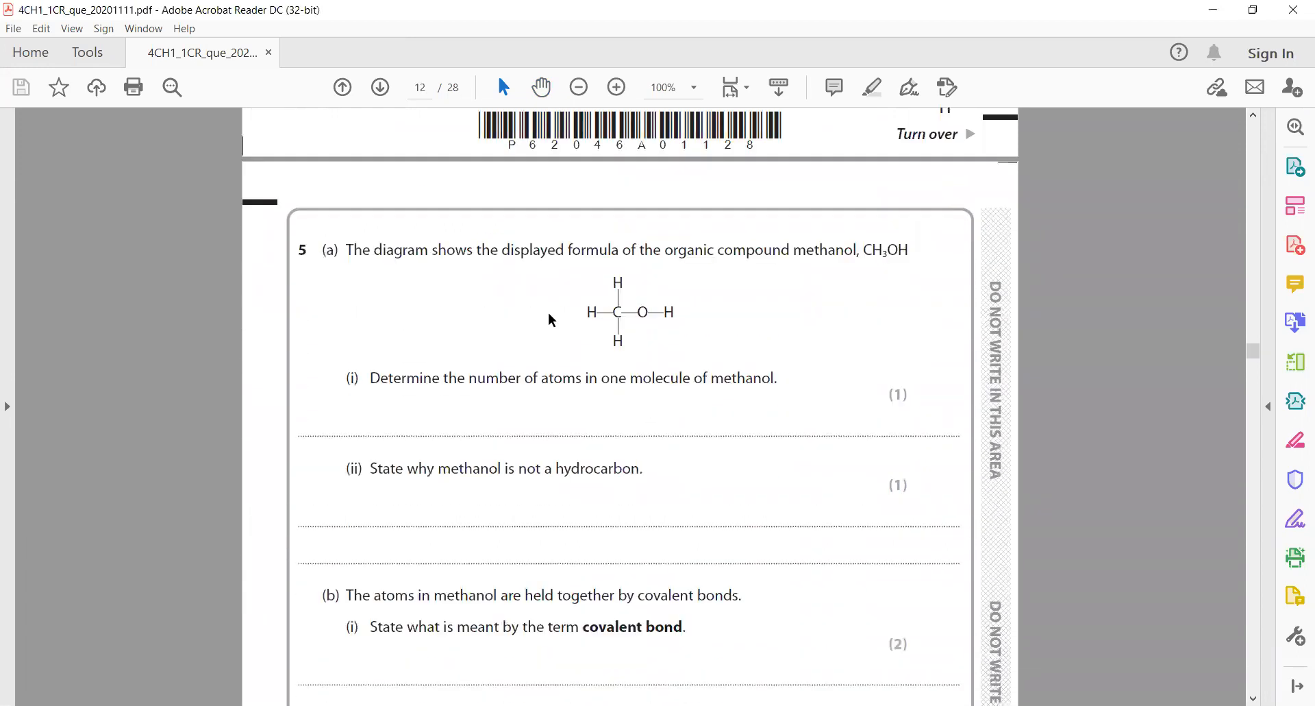
# - Zoom in on question 5 and scroll down past part (b) on methanol
pyautogui.click(615, 87)
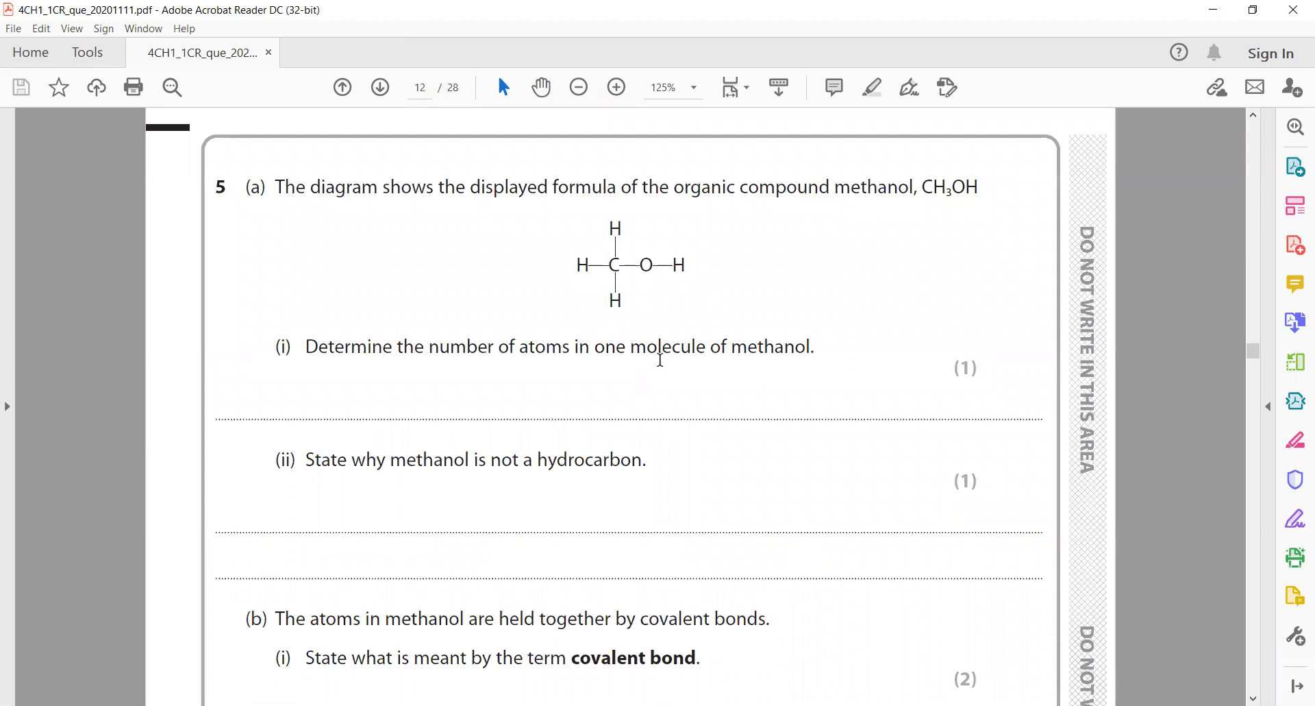
pyautogui.moveTo(538, 461)
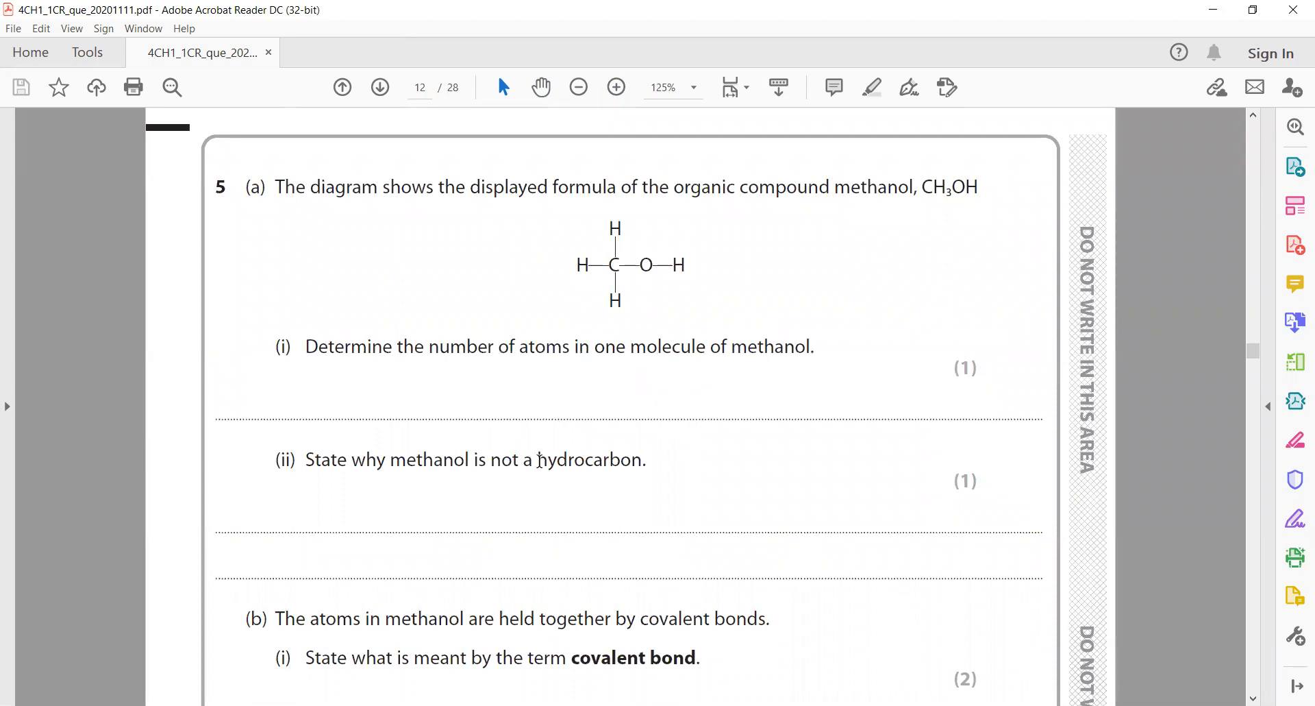
pyautogui.moveTo(510, 44)
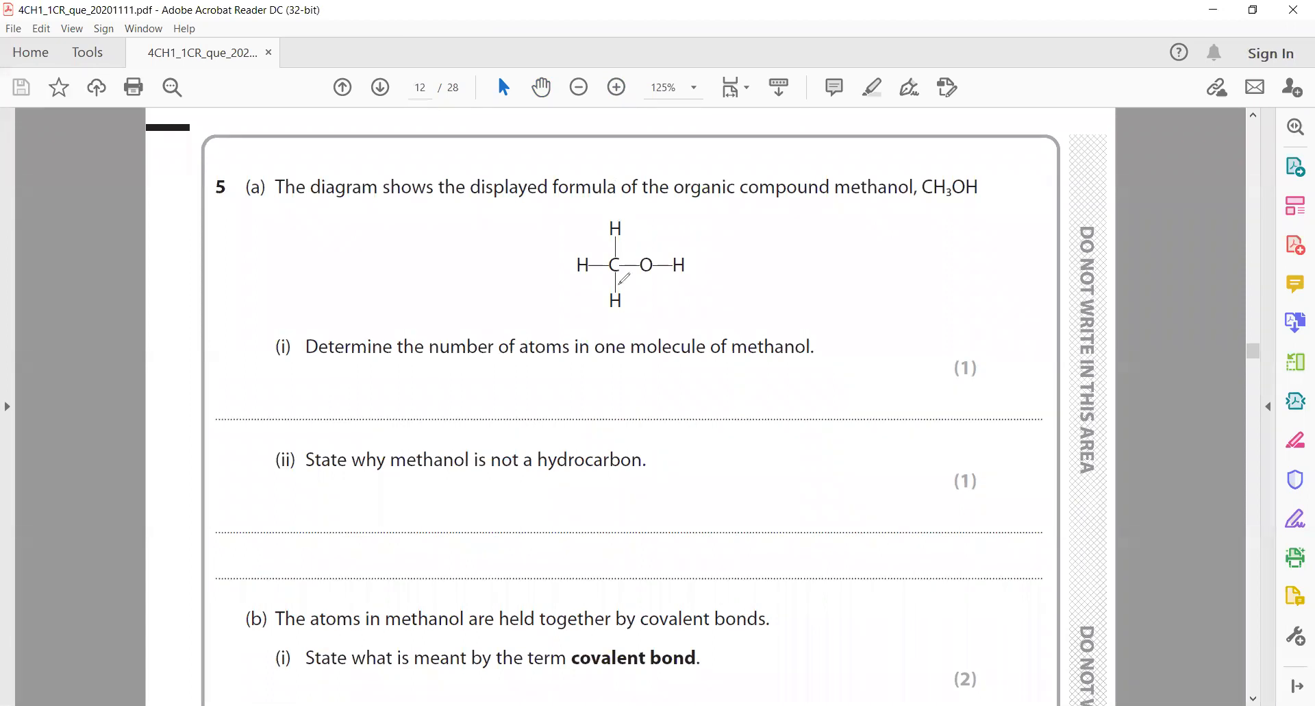
pyautogui.moveTo(581, 479)
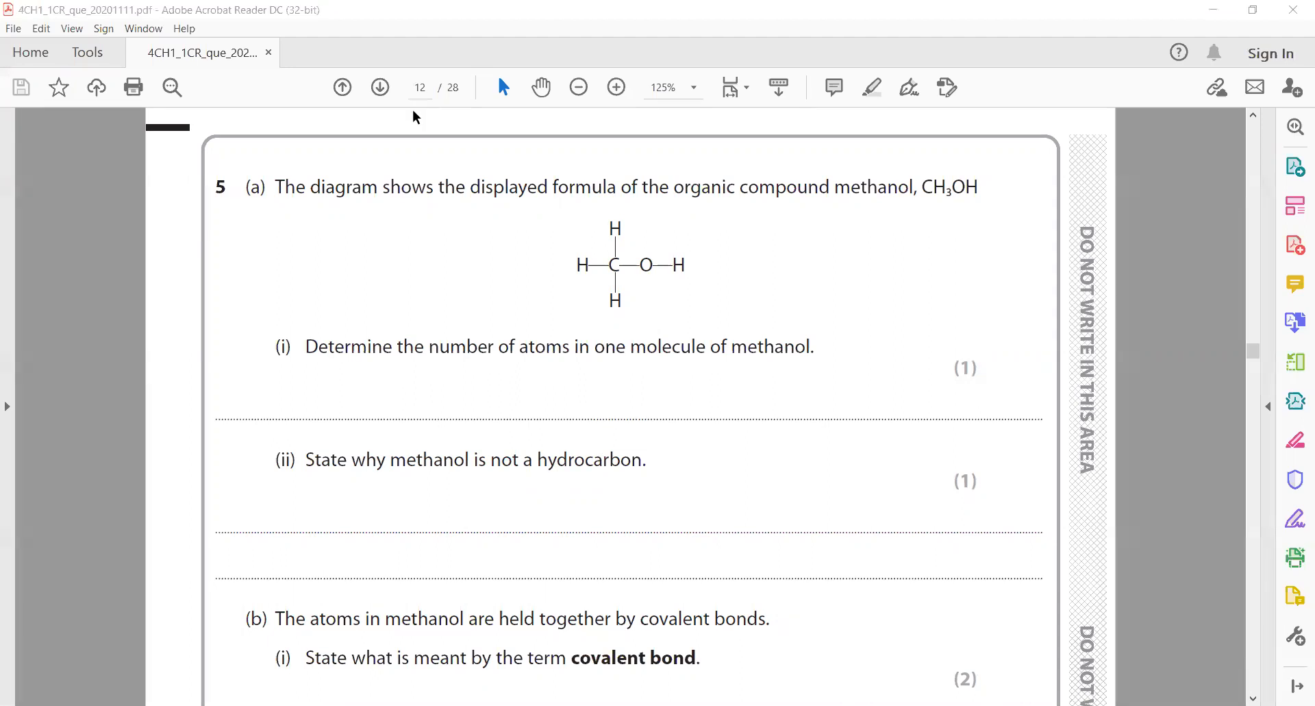
pyautogui.scroll(-3)
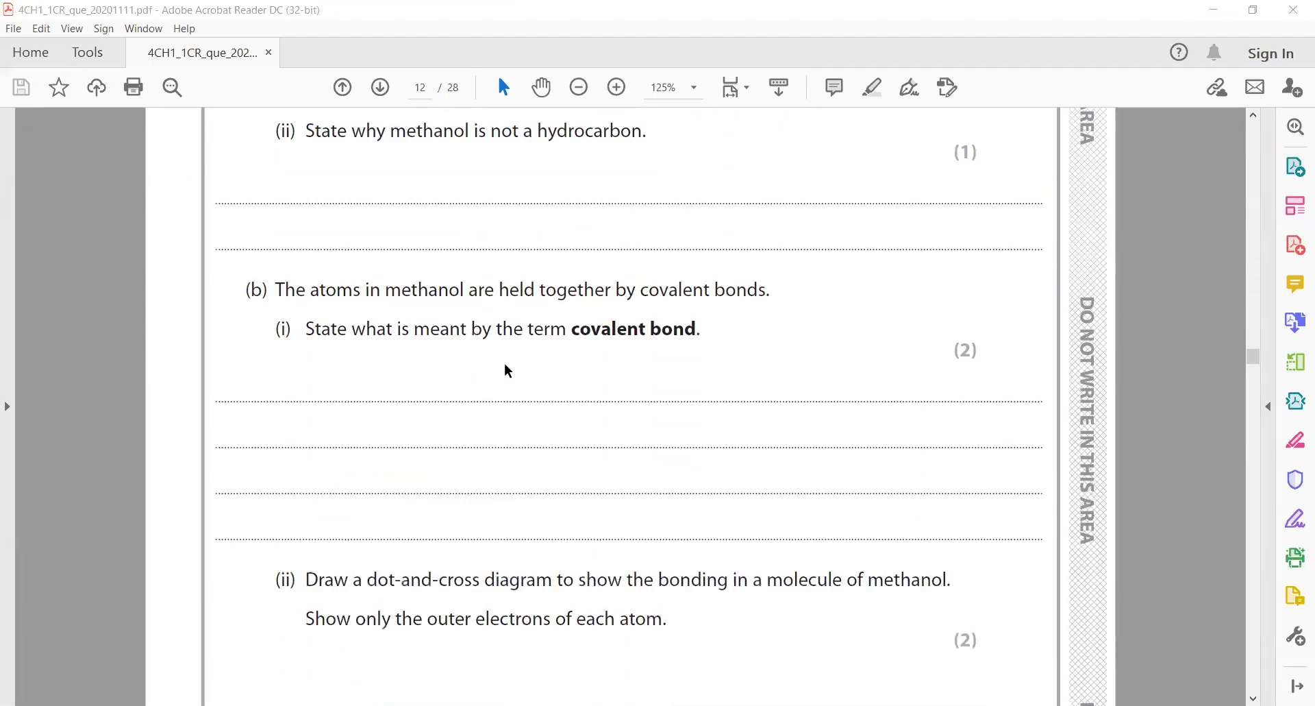
pyautogui.scroll(-3)
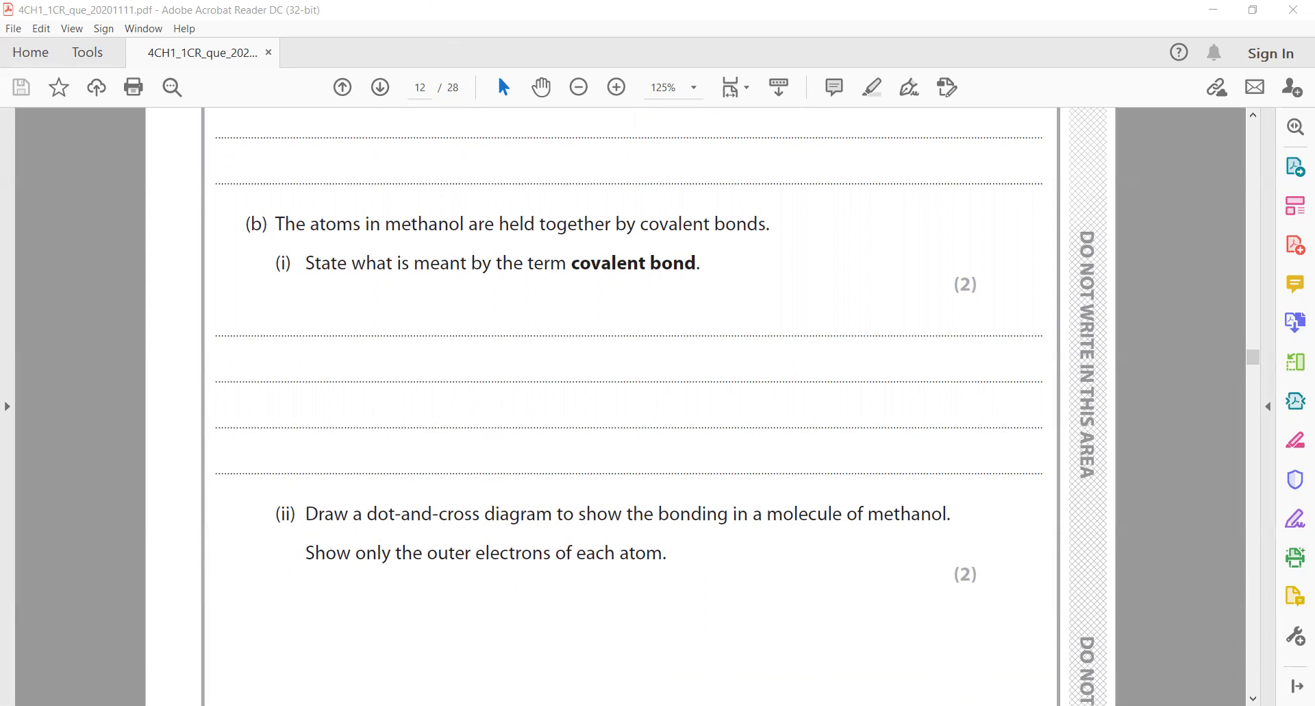
pyautogui.moveTo(645, 400)
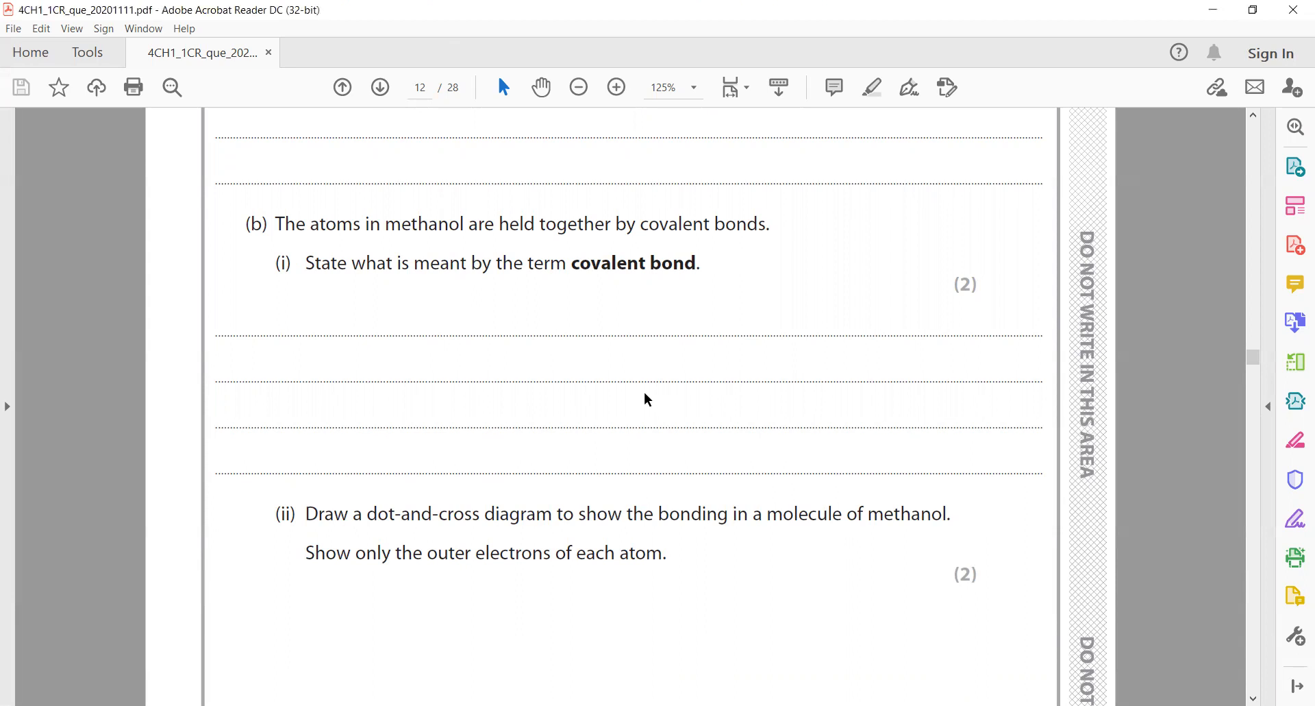
pyautogui.scroll(-3)
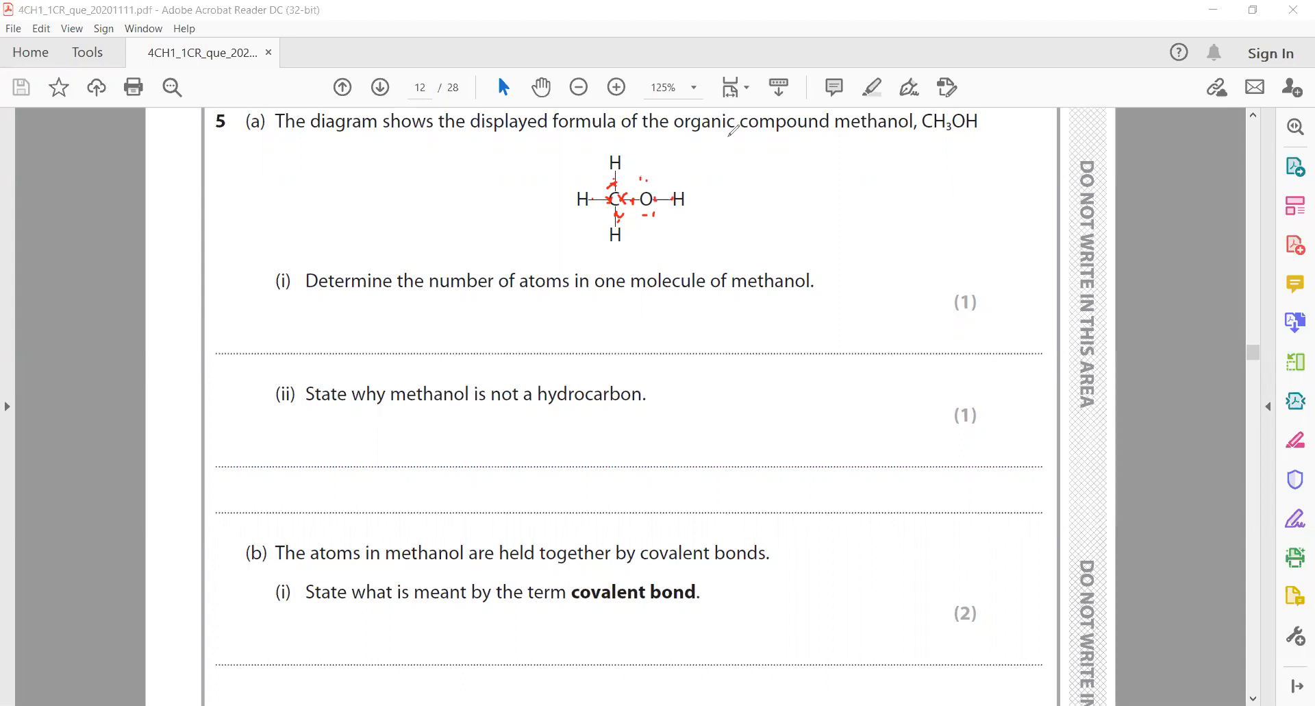
# - Scroll on to question 5(c) on percentage composition on page 13
pyautogui.scroll(-3)
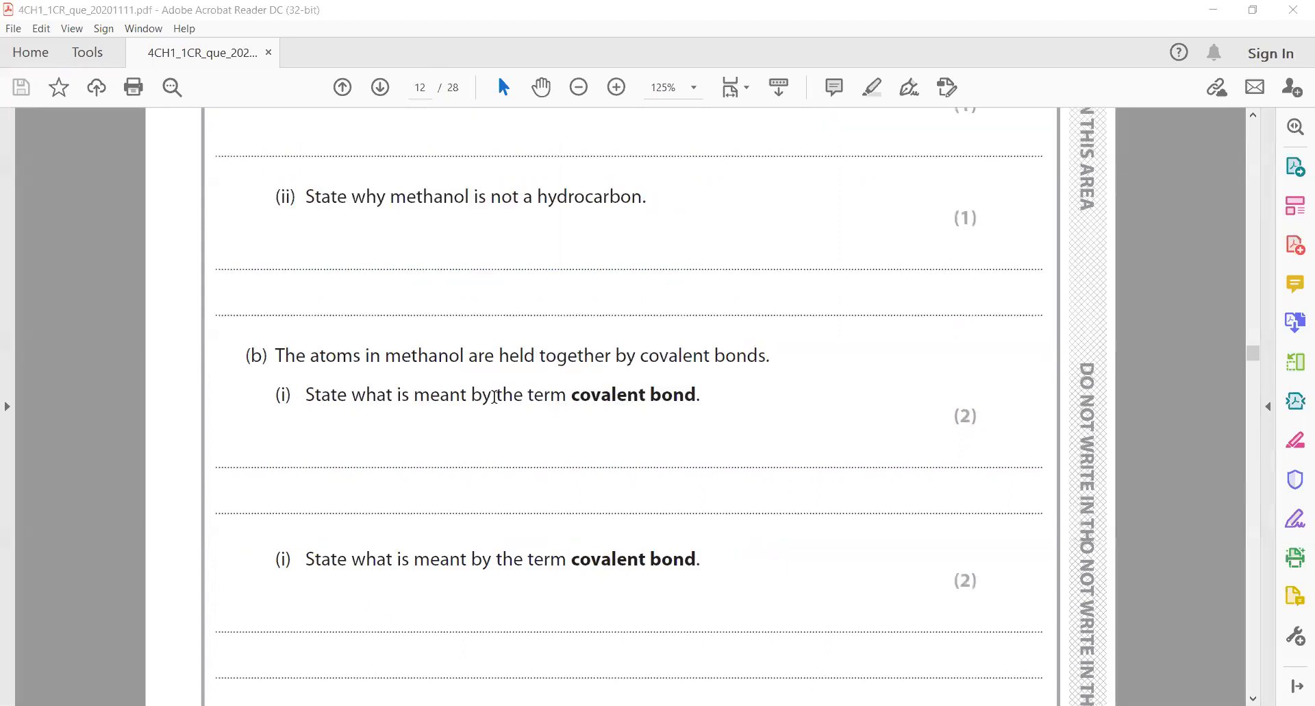
pyautogui.scroll(-3)
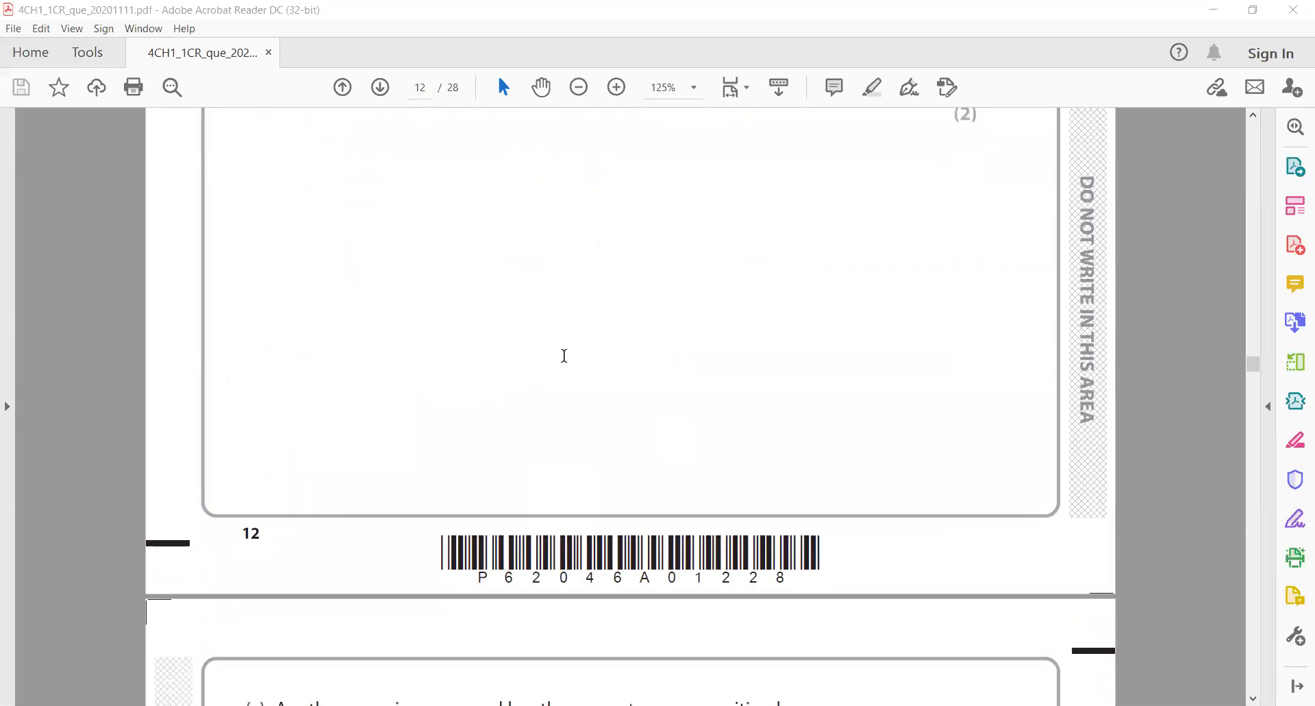
pyautogui.scroll(-3)
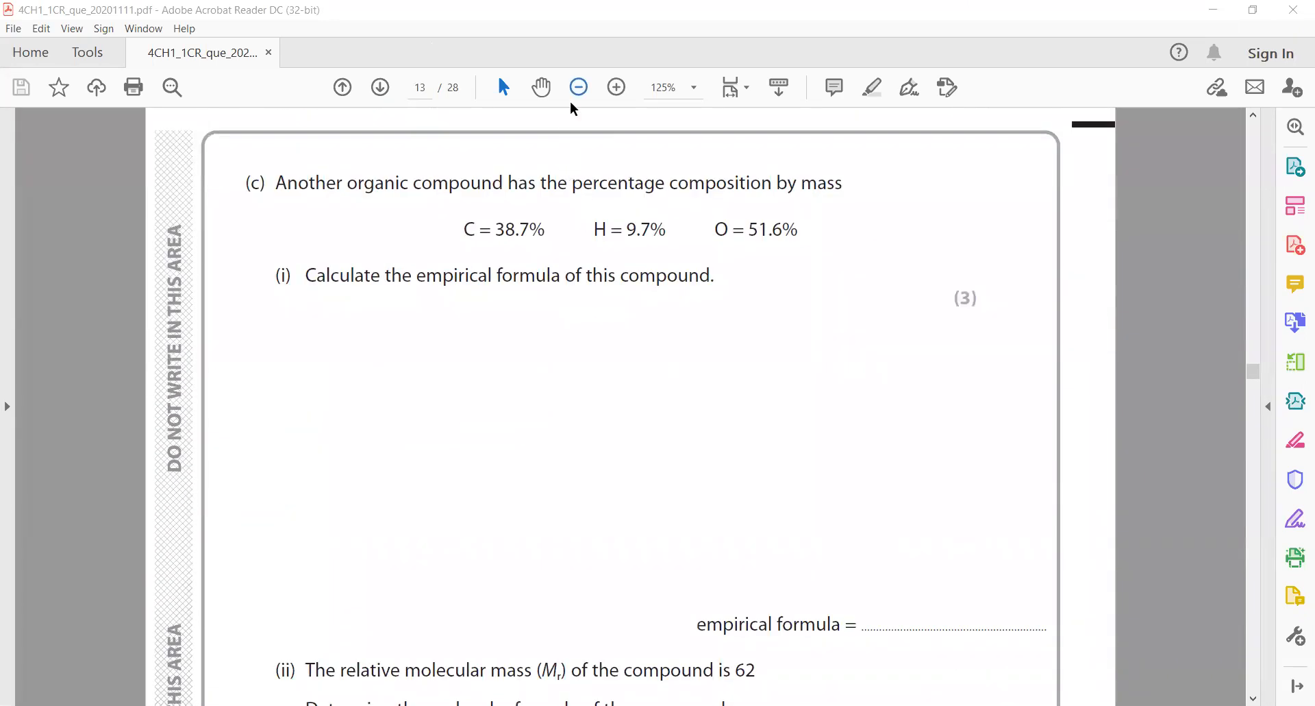
pyautogui.moveTo(633, 62)
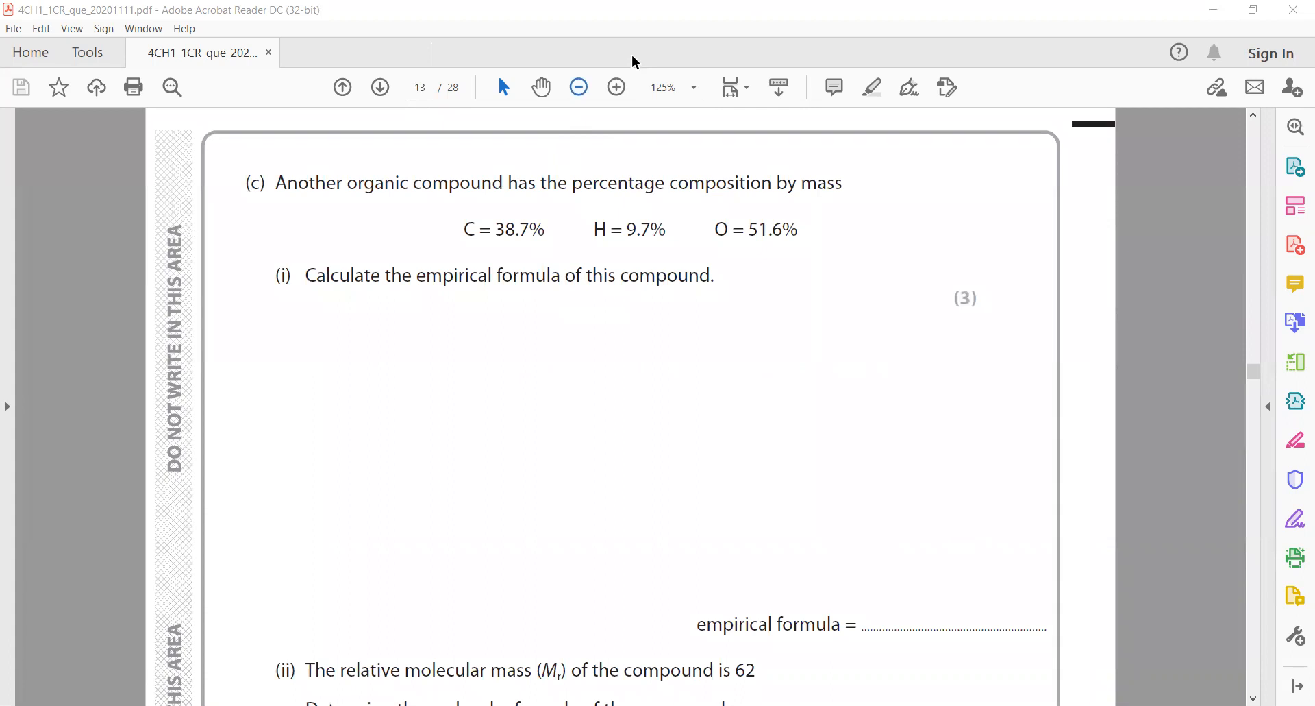
# - Underline 38.7% carbon in red and write the element ratio working giving CH3O
pyautogui.moveTo(447, 296); pyautogui.dragTo(555, 291)
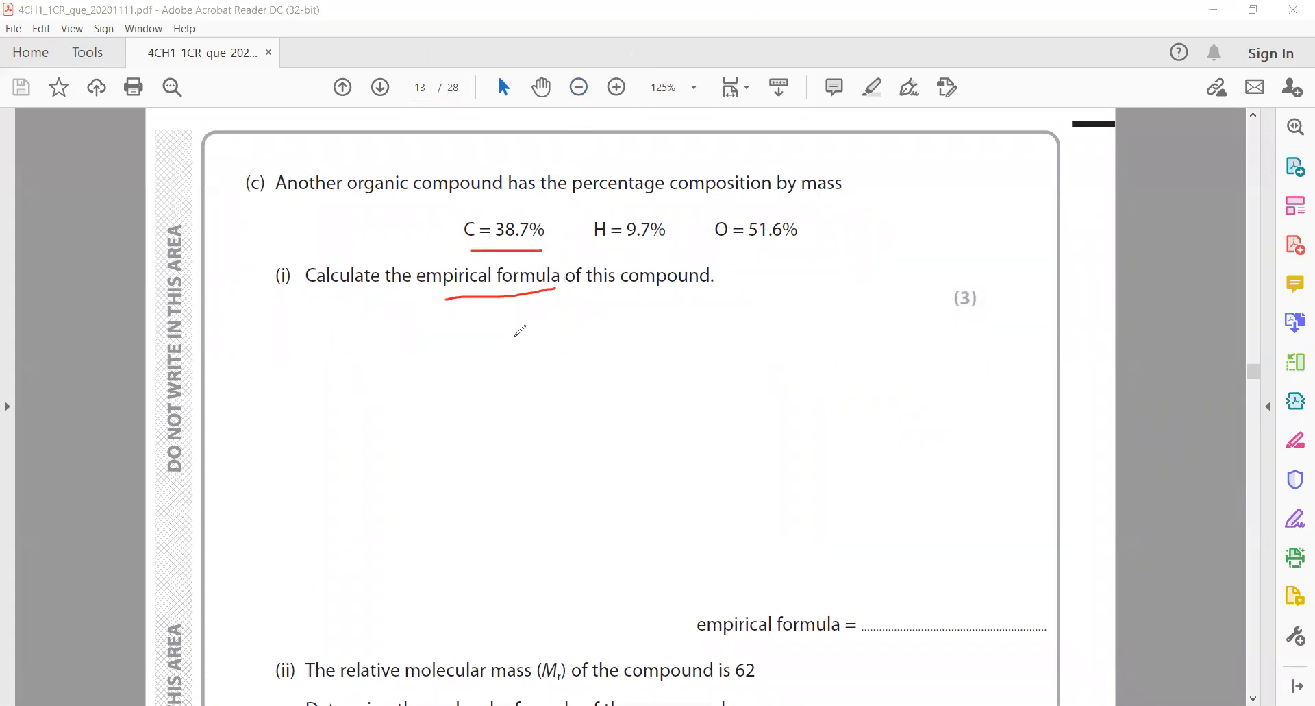
pyautogui.moveTo(511, 348); pyautogui.dragTo(570, 348)
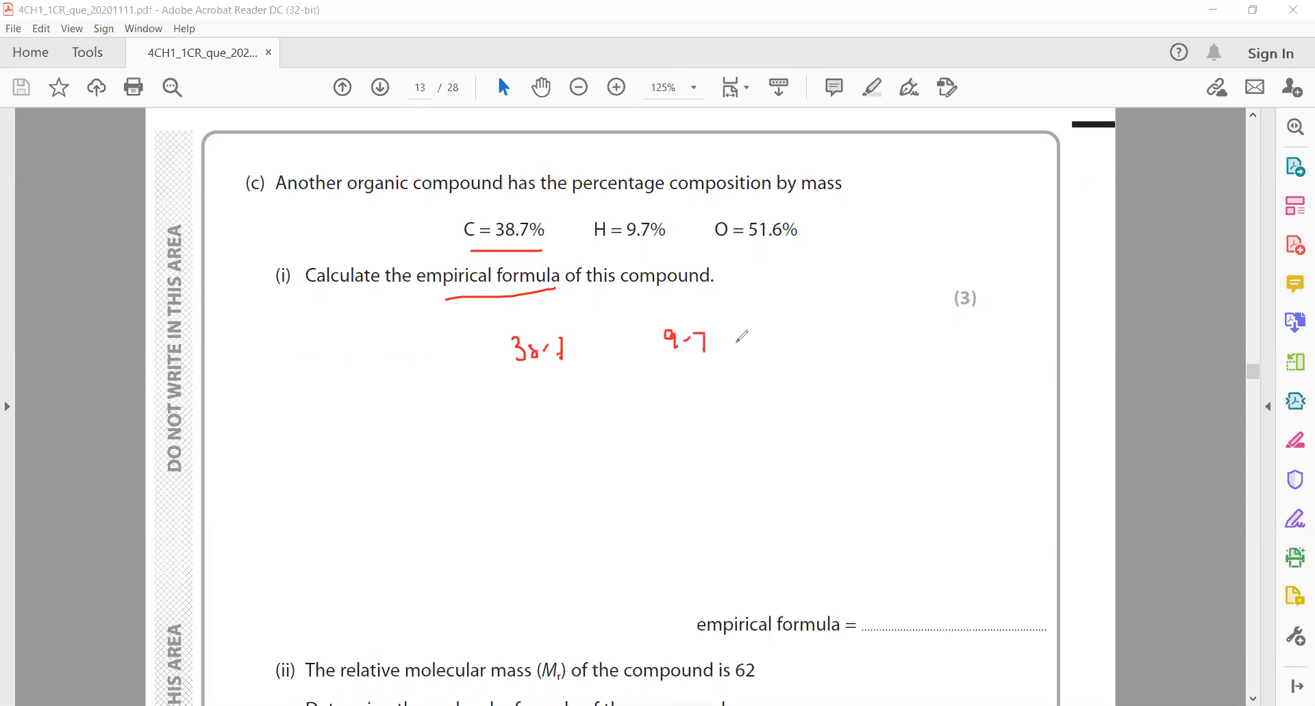
pyautogui.moveTo(767, 340); pyautogui.dragTo(827, 340)
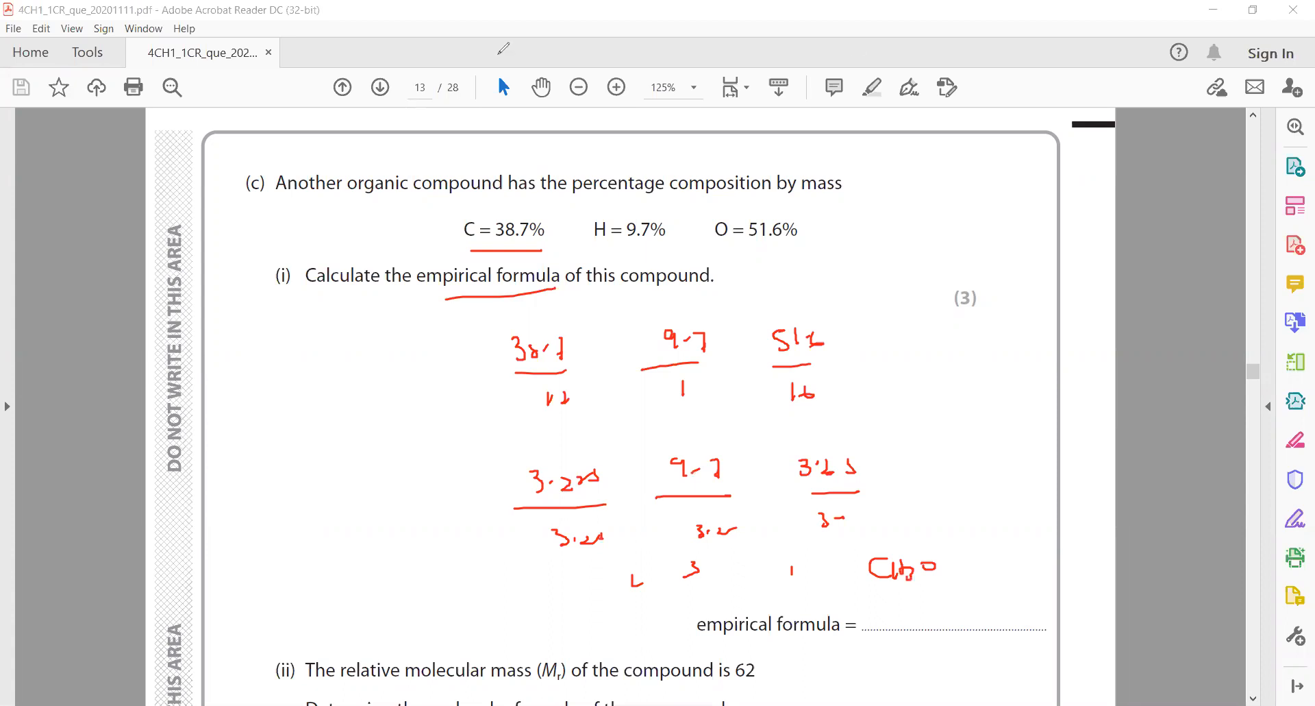
pyautogui.scroll(-3)
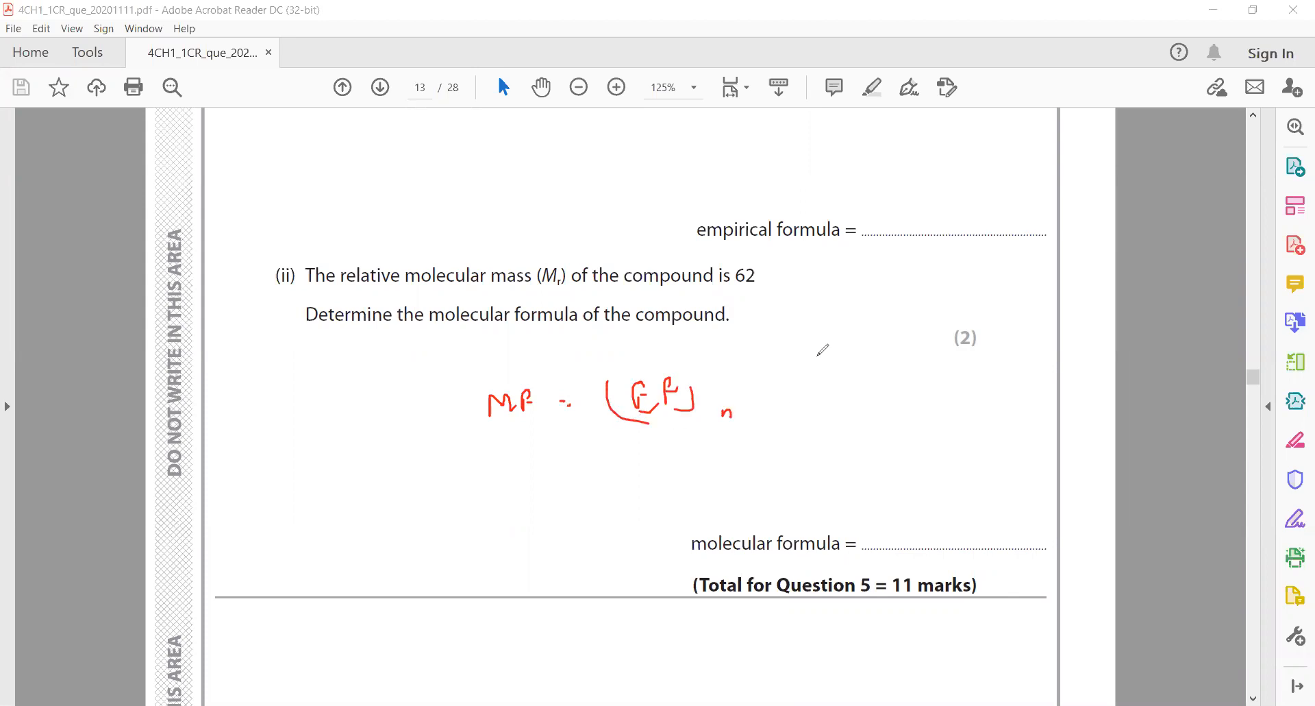
# - Circle the relative molecular mass 62 in red and add the n = 62 working
pyautogui.moveTo(818, 360); pyautogui.dragTo(860, 369)
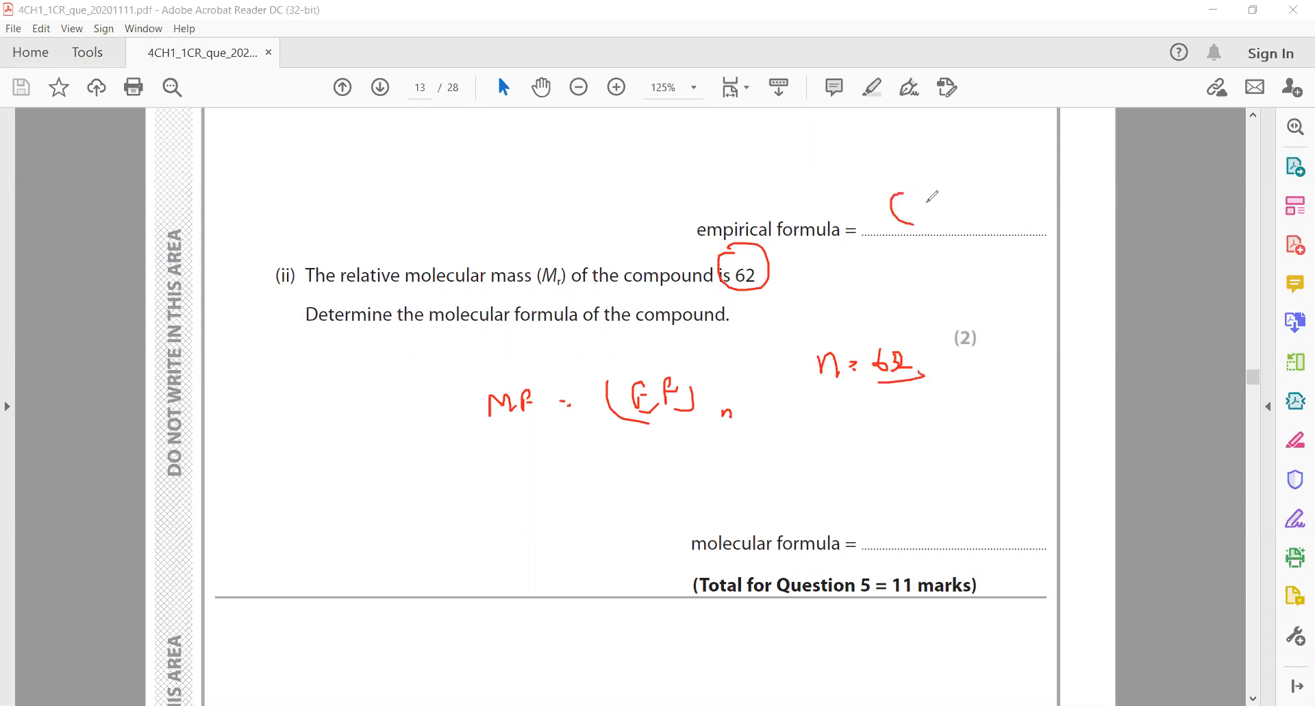
pyautogui.moveTo(914, 210); pyautogui.dragTo(973, 210)
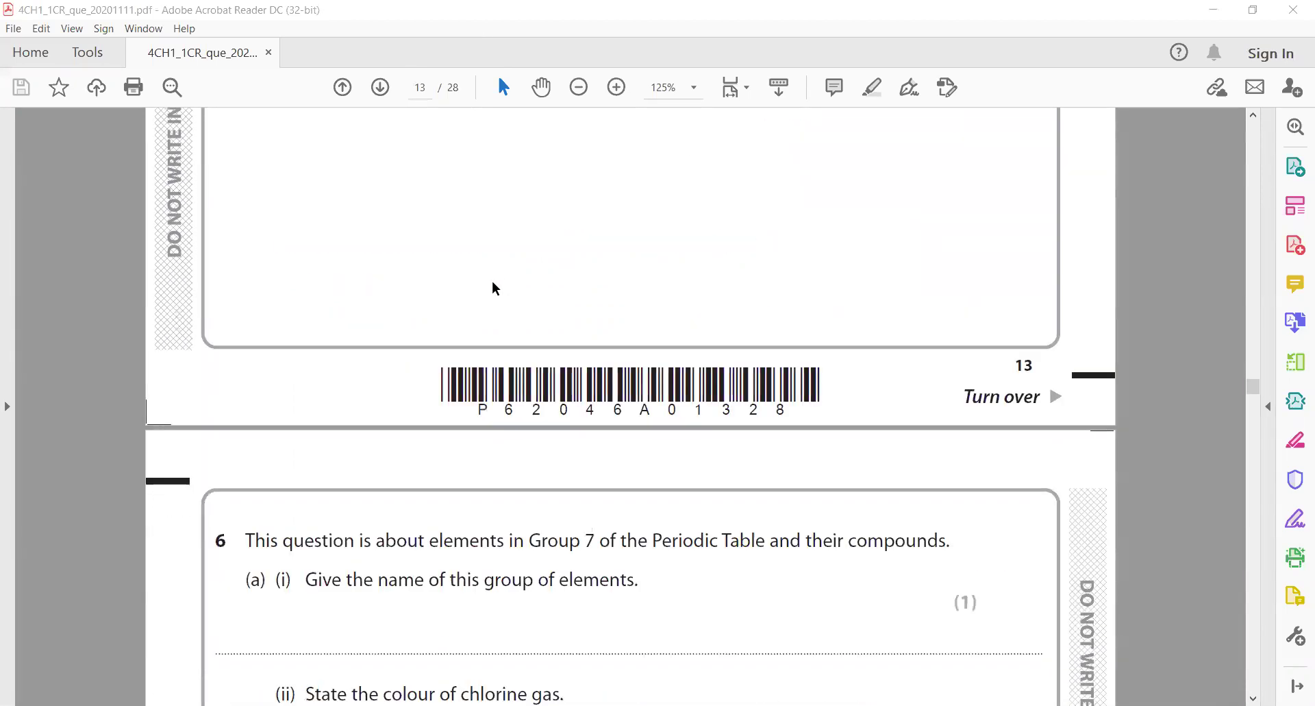
# - Scroll through question 6(a) and 6(b) to 6(c) on halogen reactivity on page 15
pyautogui.scroll(-3)
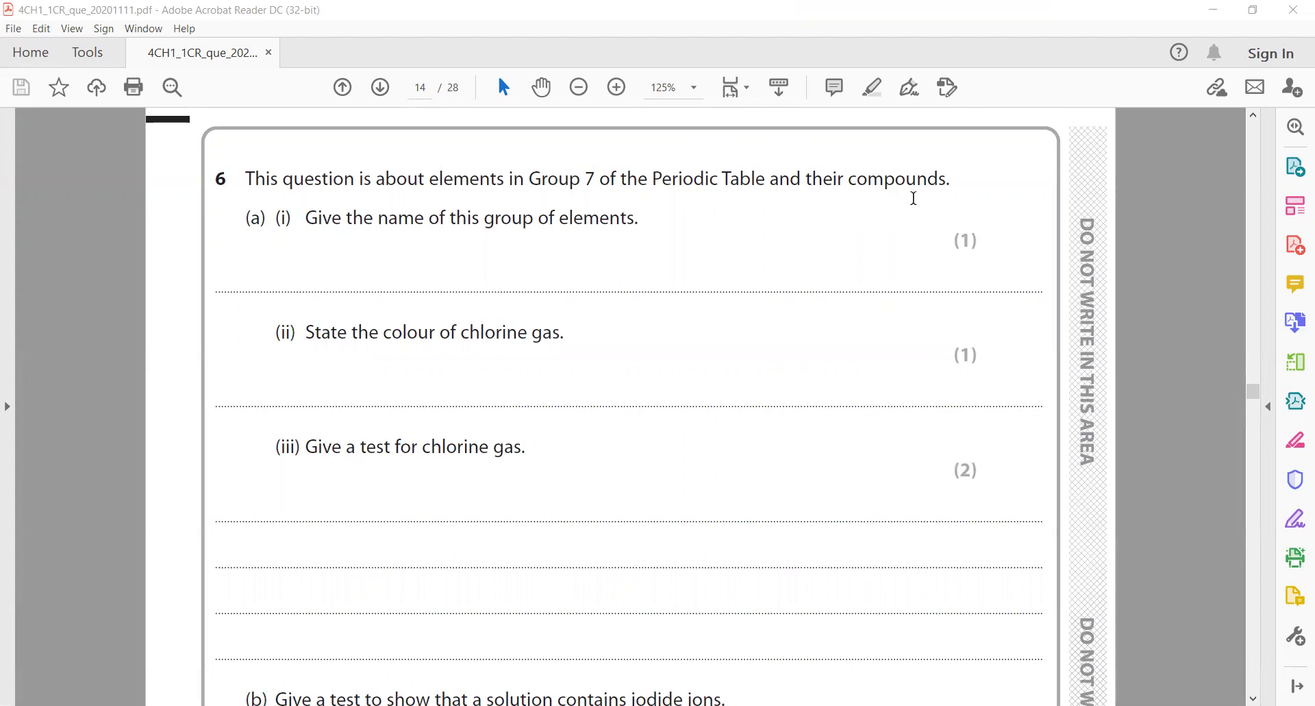
pyautogui.moveTo(730, 668)
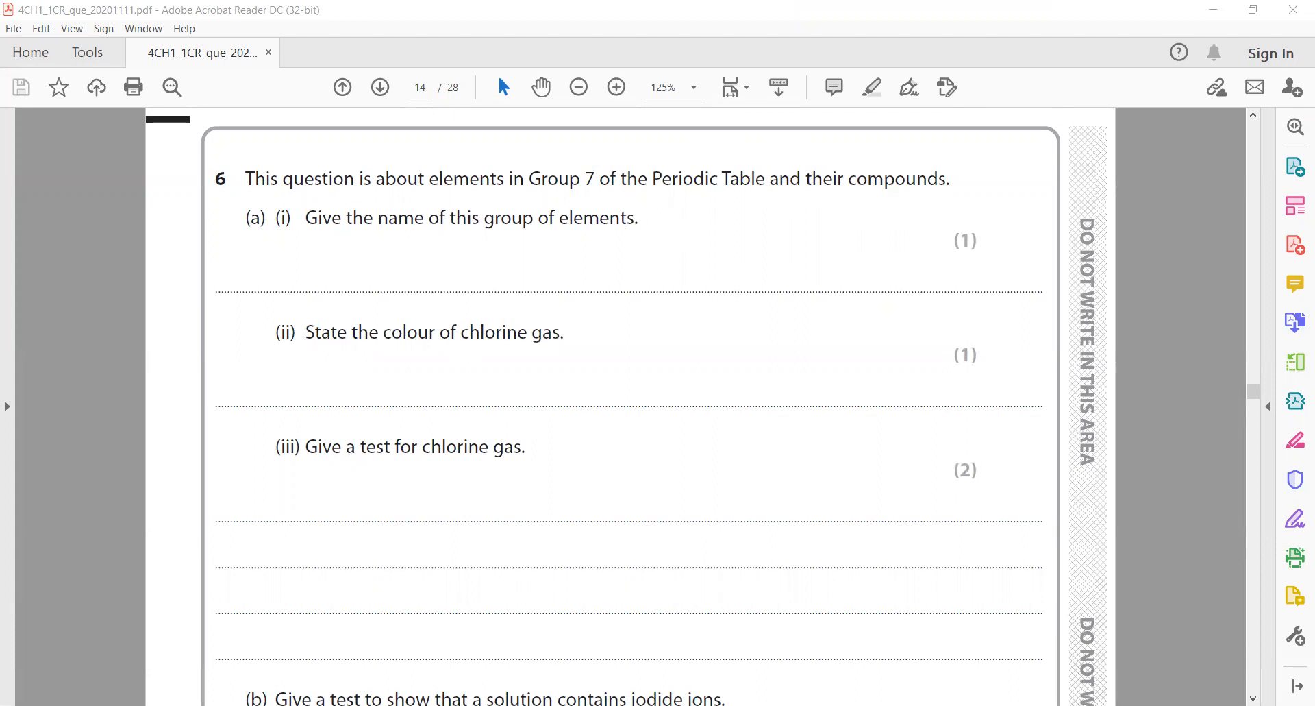
pyautogui.moveTo(624, 308)
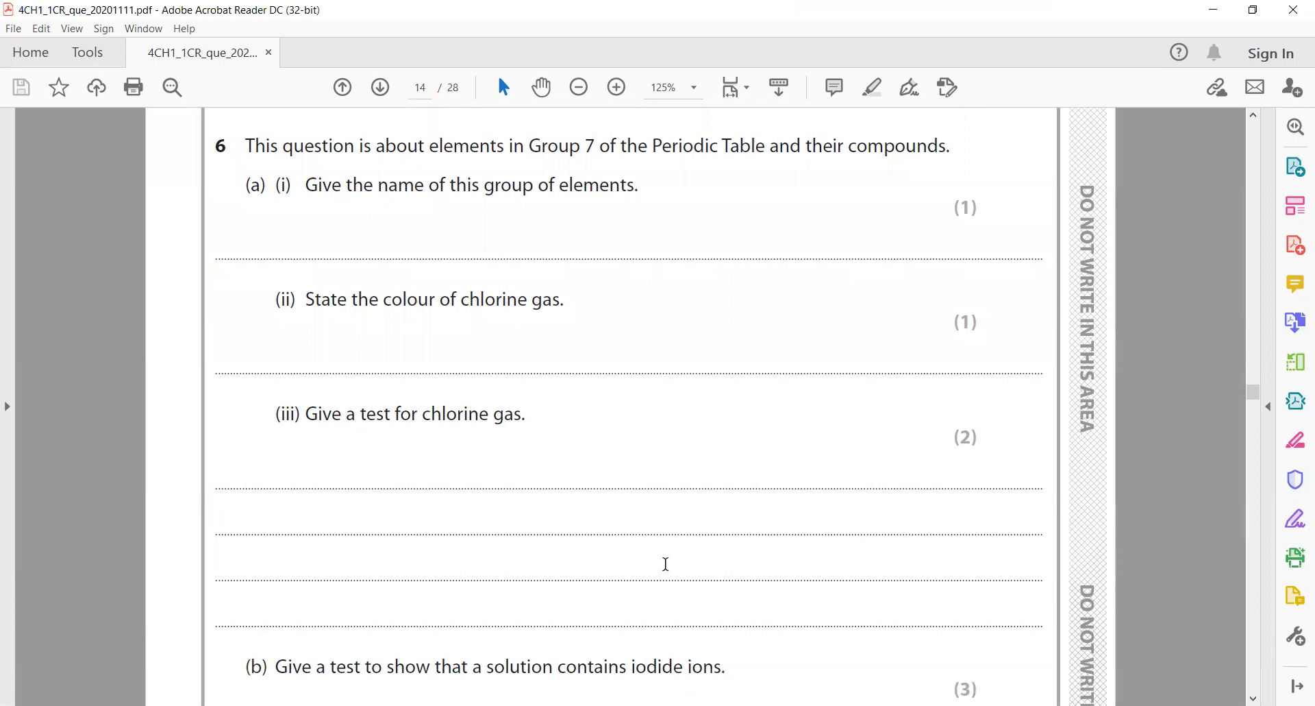
pyautogui.moveTo(741, 616)
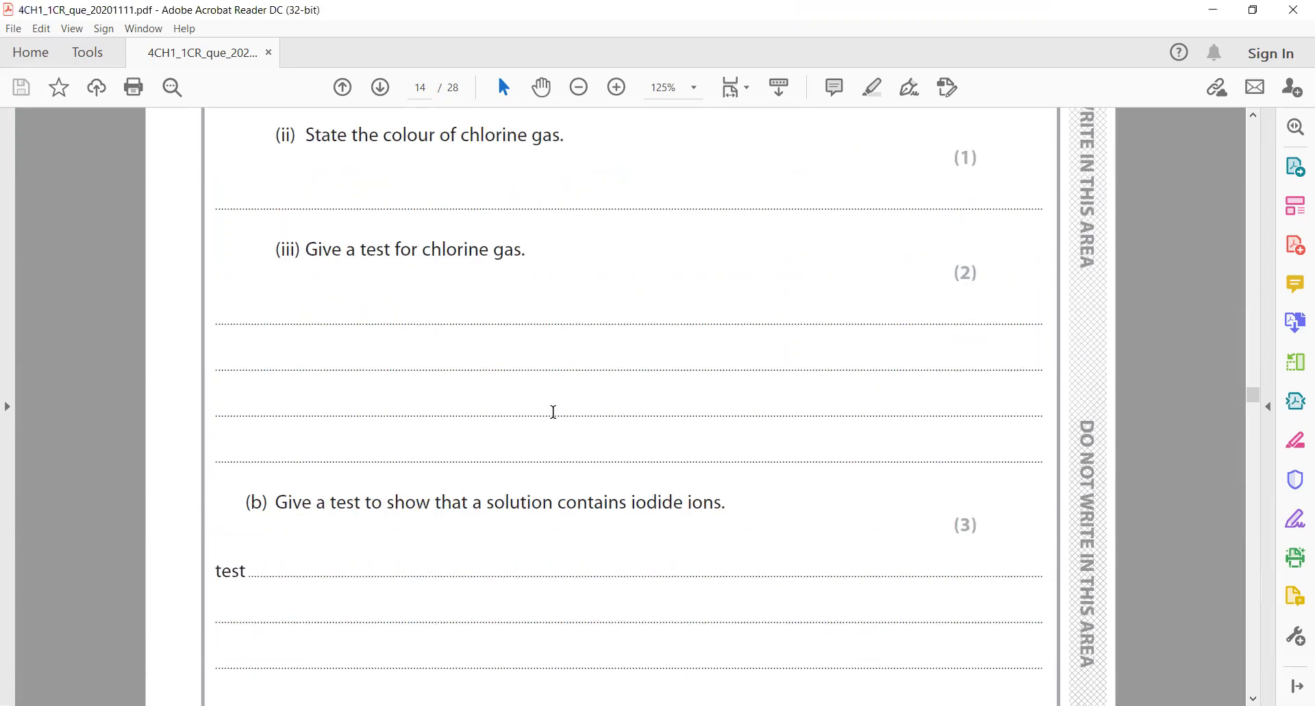
pyautogui.scroll(-3)
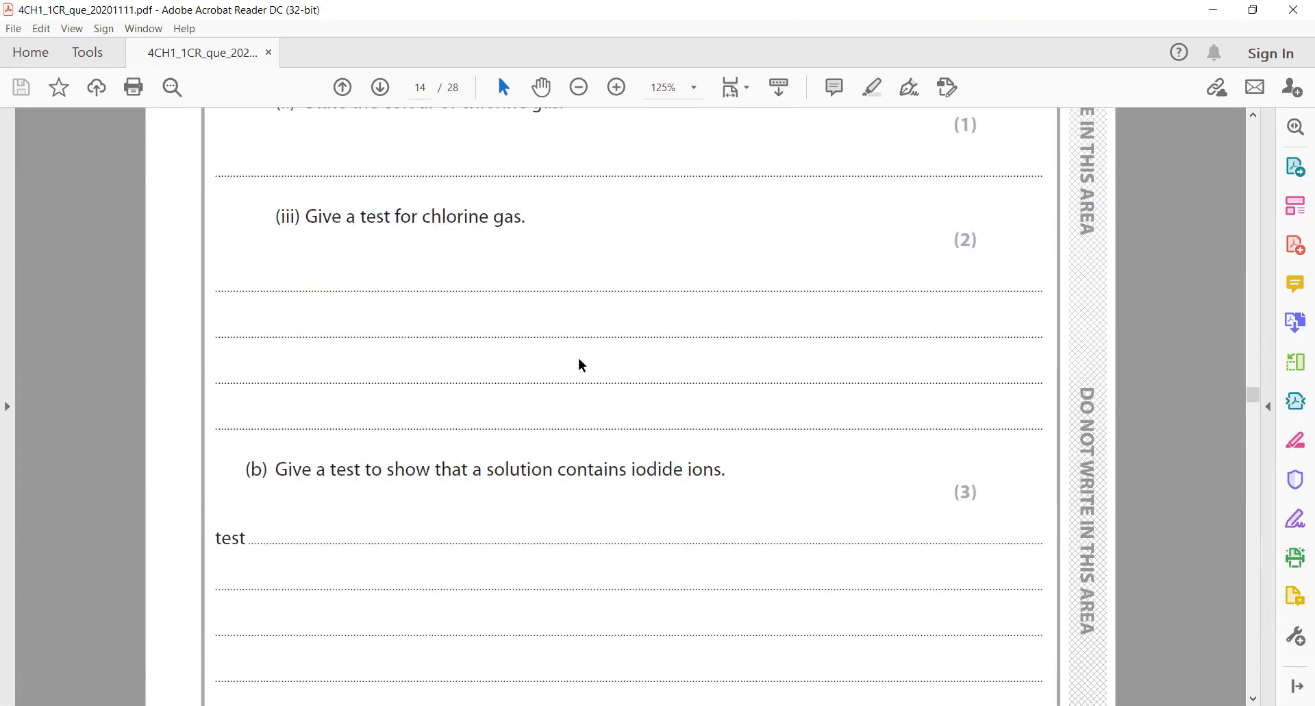
pyautogui.scroll(-3)
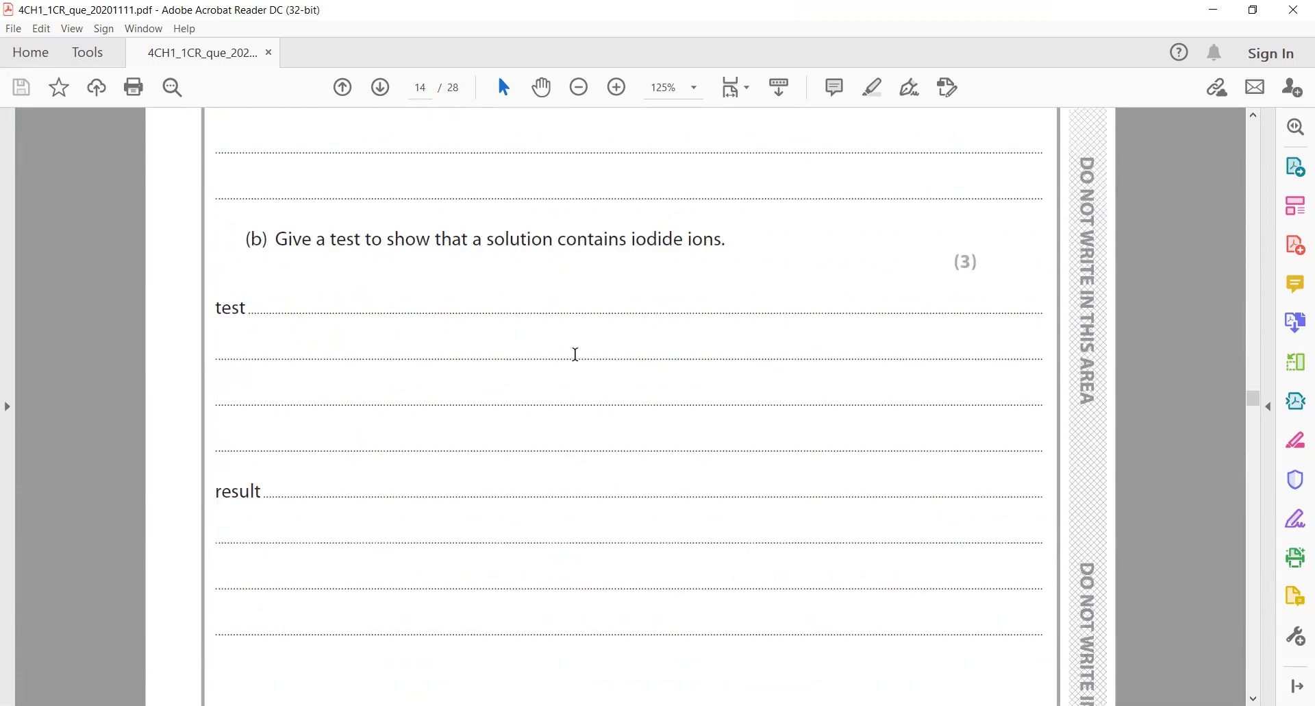
pyautogui.scroll(-3)
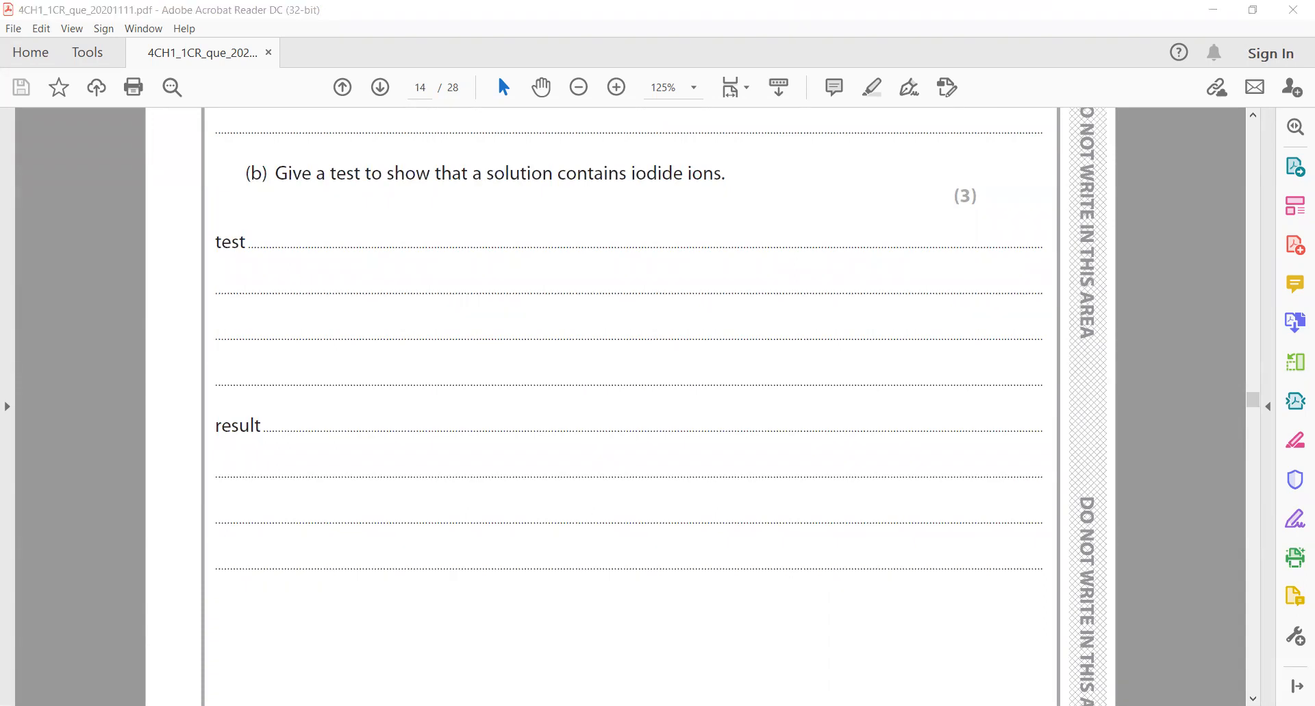
pyautogui.scroll(-3)
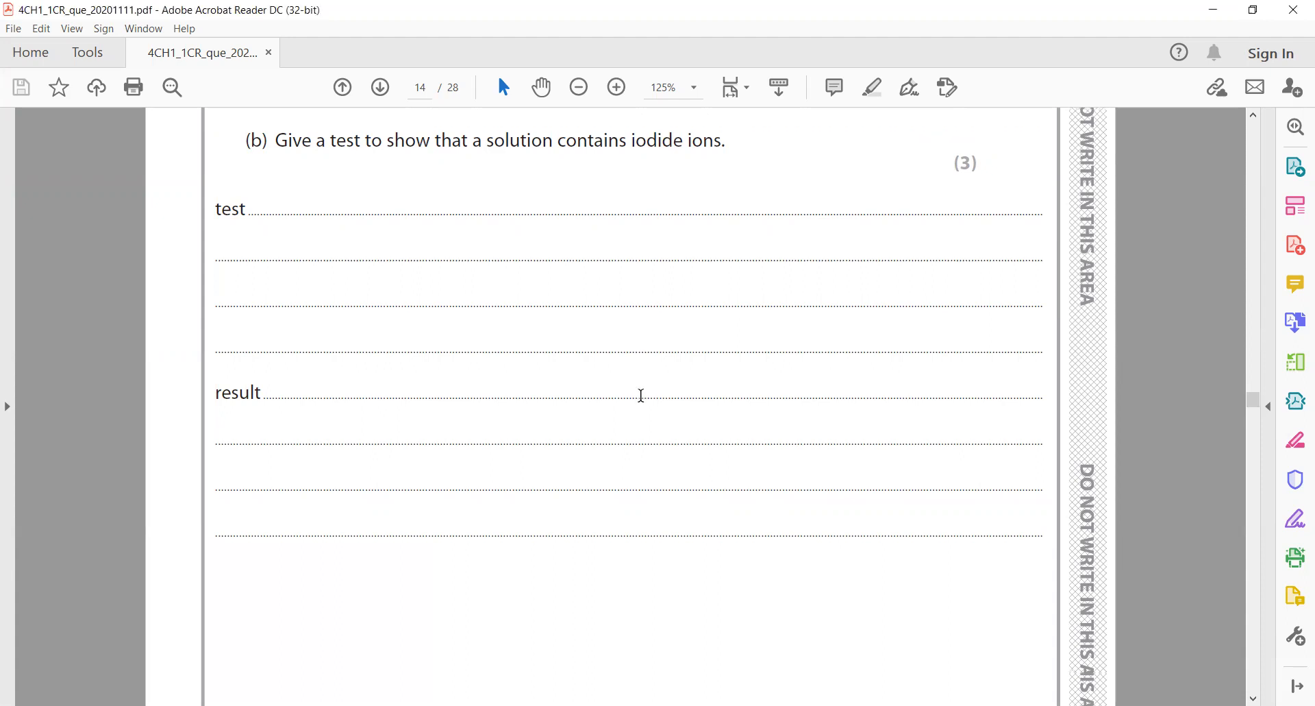
pyautogui.scroll(-3)
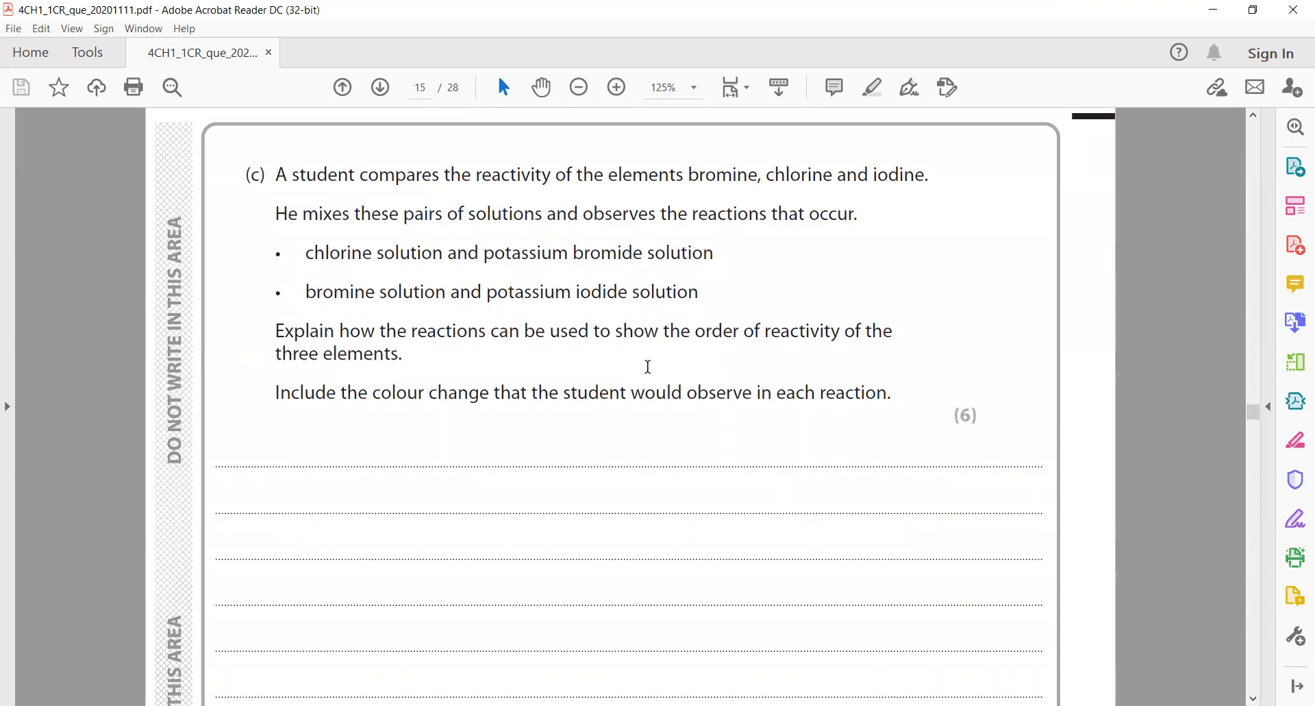
pyautogui.moveTo(288, 246)
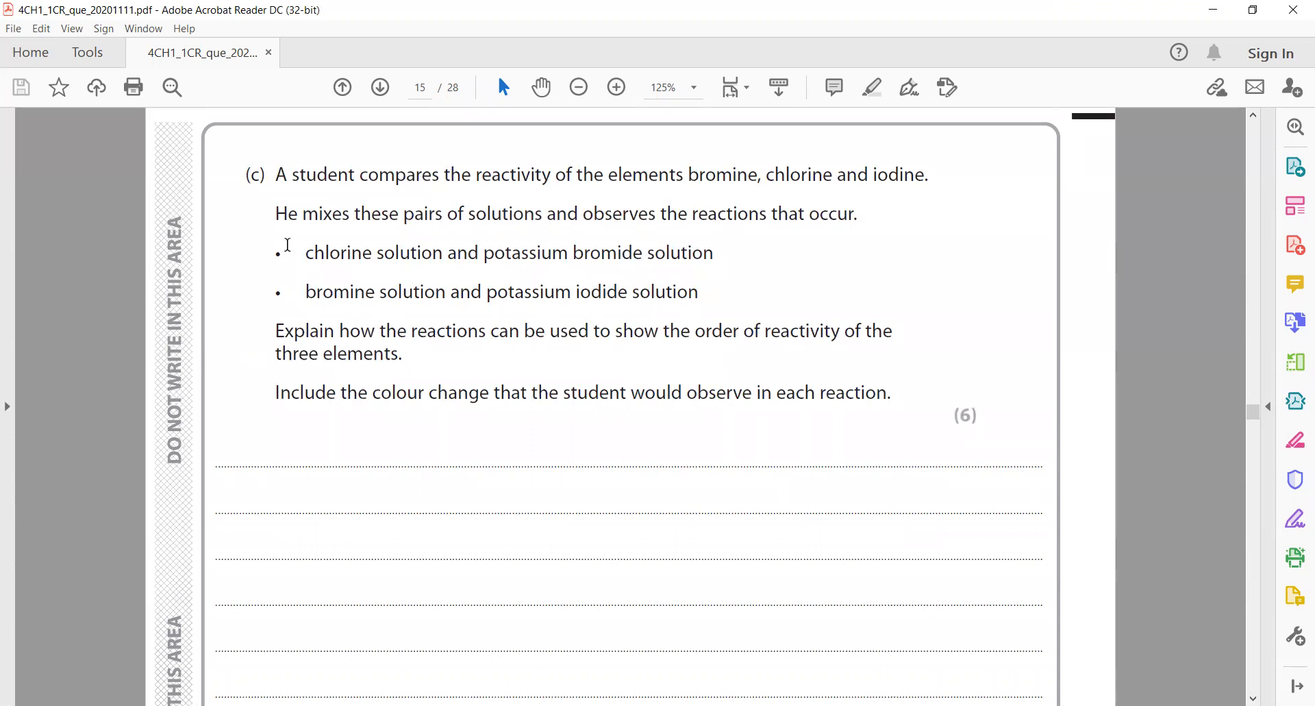
pyautogui.moveTo(520, 285)
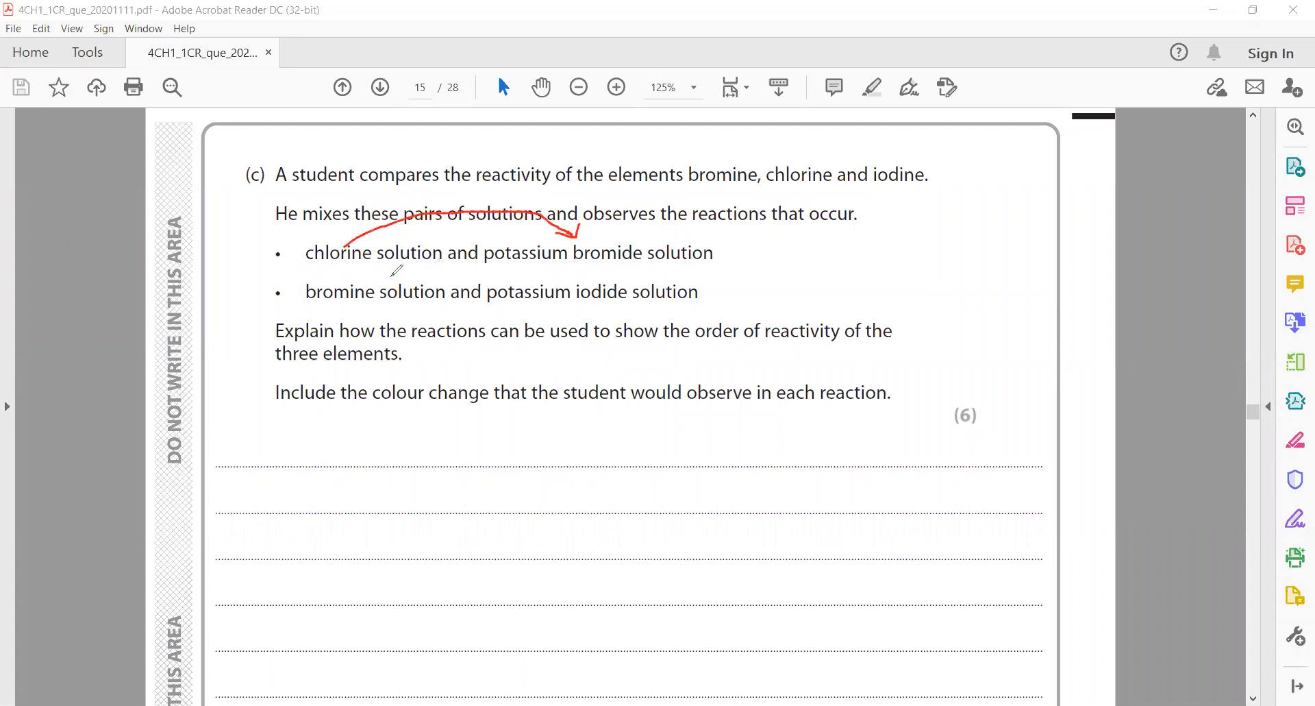
# - Draw a red arrow linking bromine solution to iodide, then scroll to question 7
pyautogui.moveTo(364, 274); pyautogui.dragTo(579, 267)
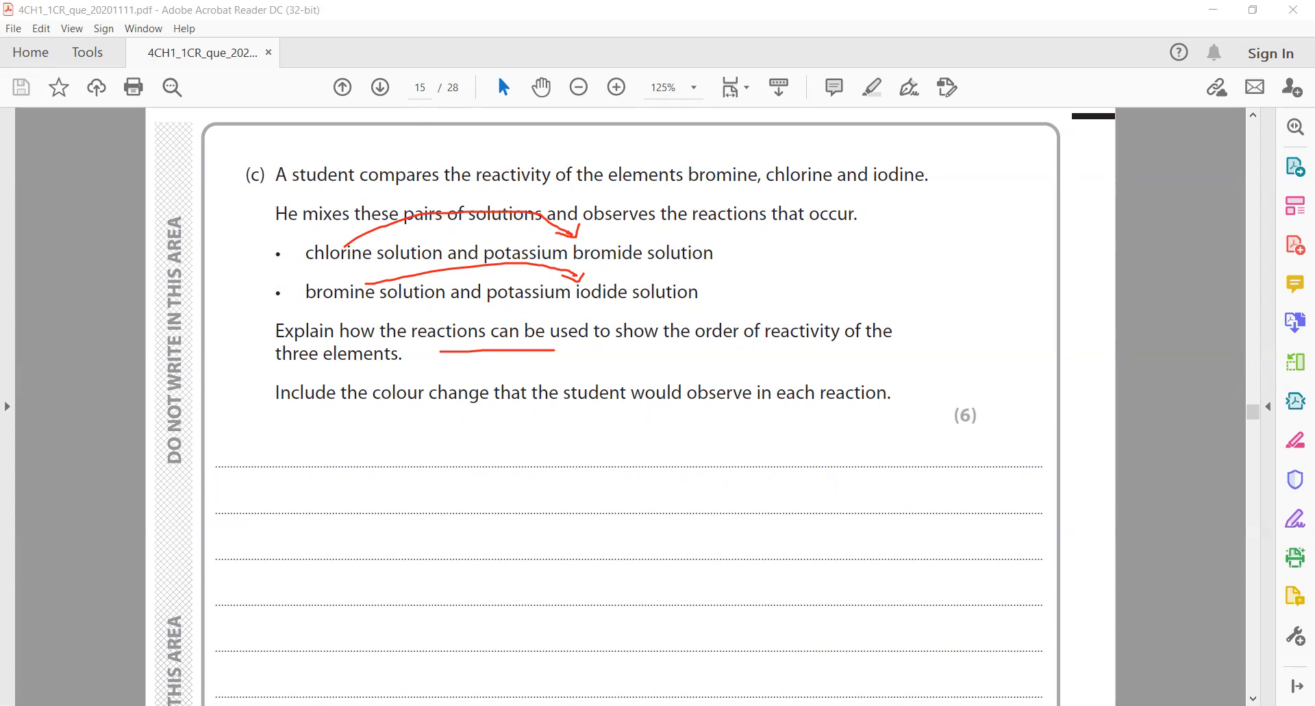
pyautogui.scroll(-3)
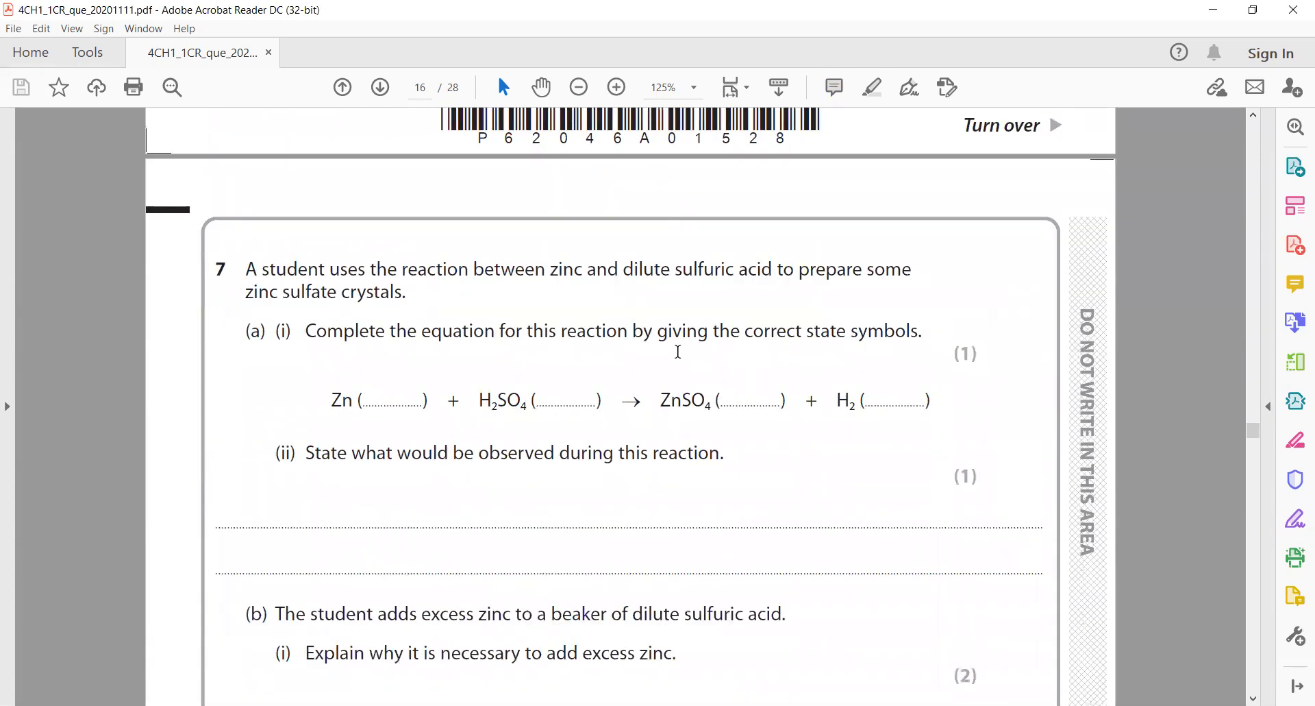
# - Mark the equation's state symbol blanks in red, then scroll down to question 7(c)
pyautogui.scroll(-3)
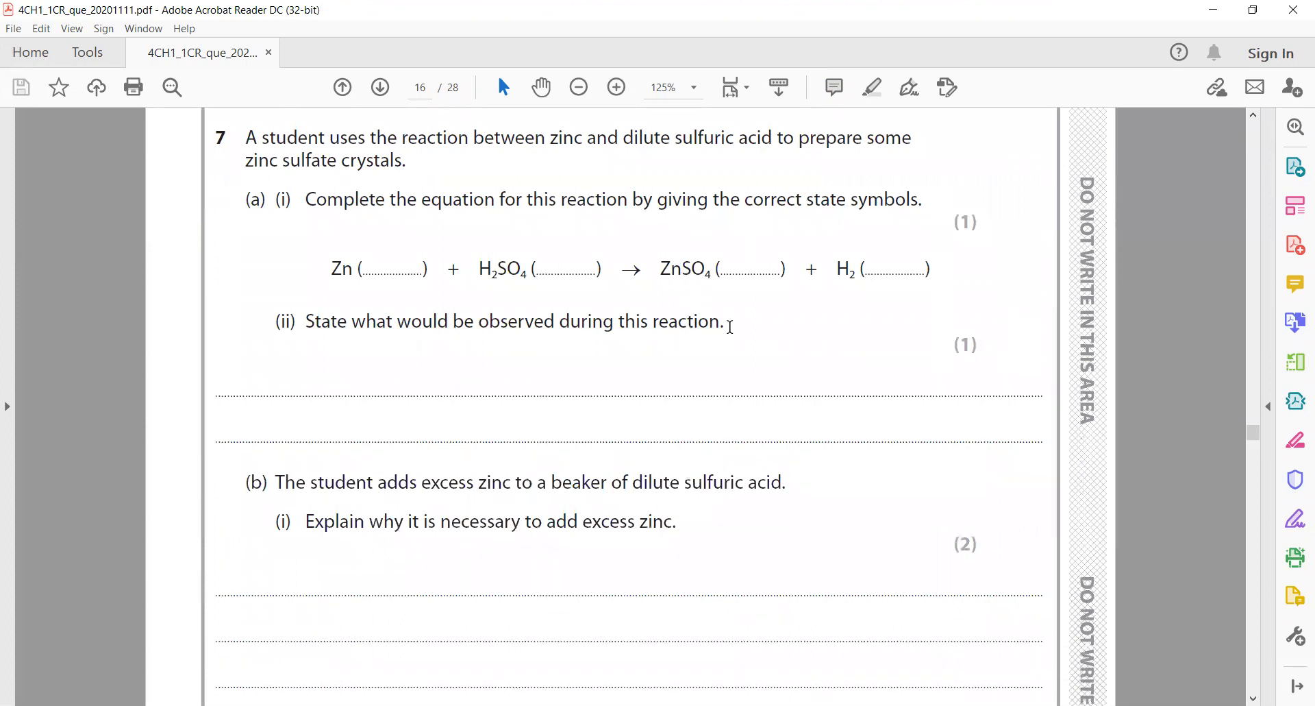
pyautogui.moveTo(757, 176)
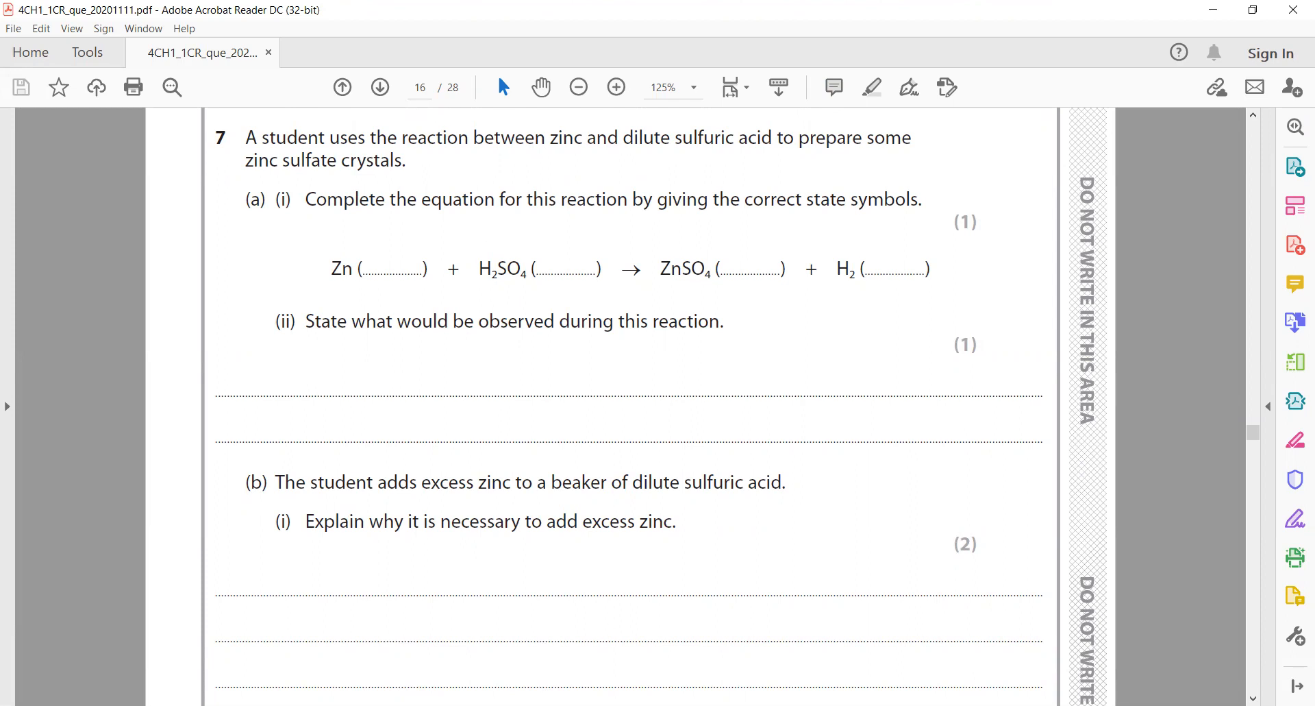
pyautogui.moveTo(686, 625)
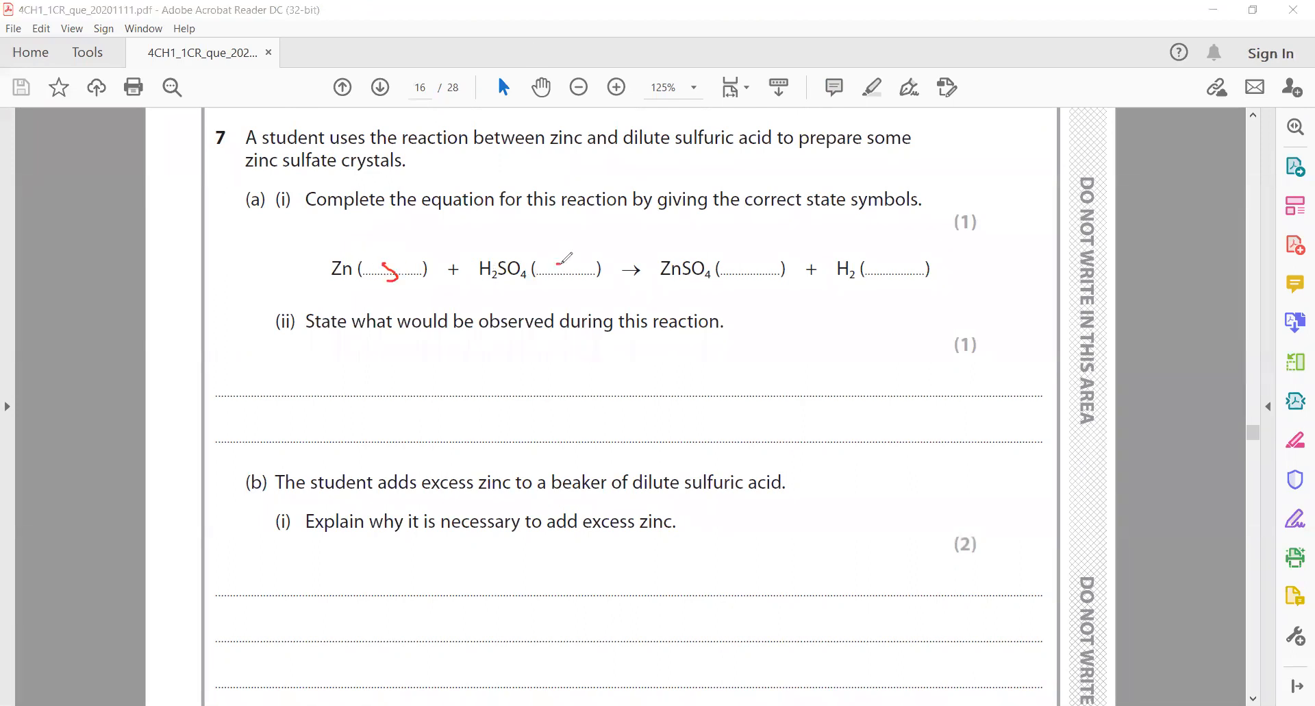
pyautogui.moveTo(558, 264); pyautogui.dragTo(574, 276)
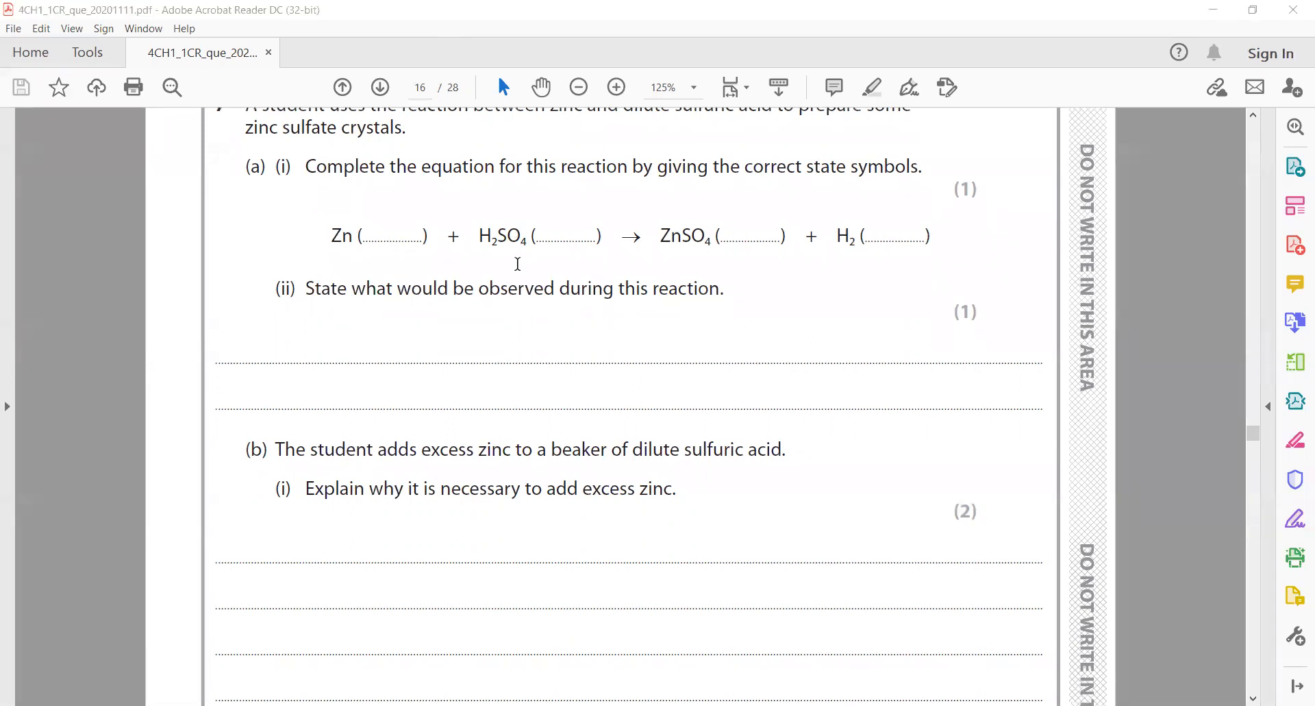
pyautogui.scroll(-3)
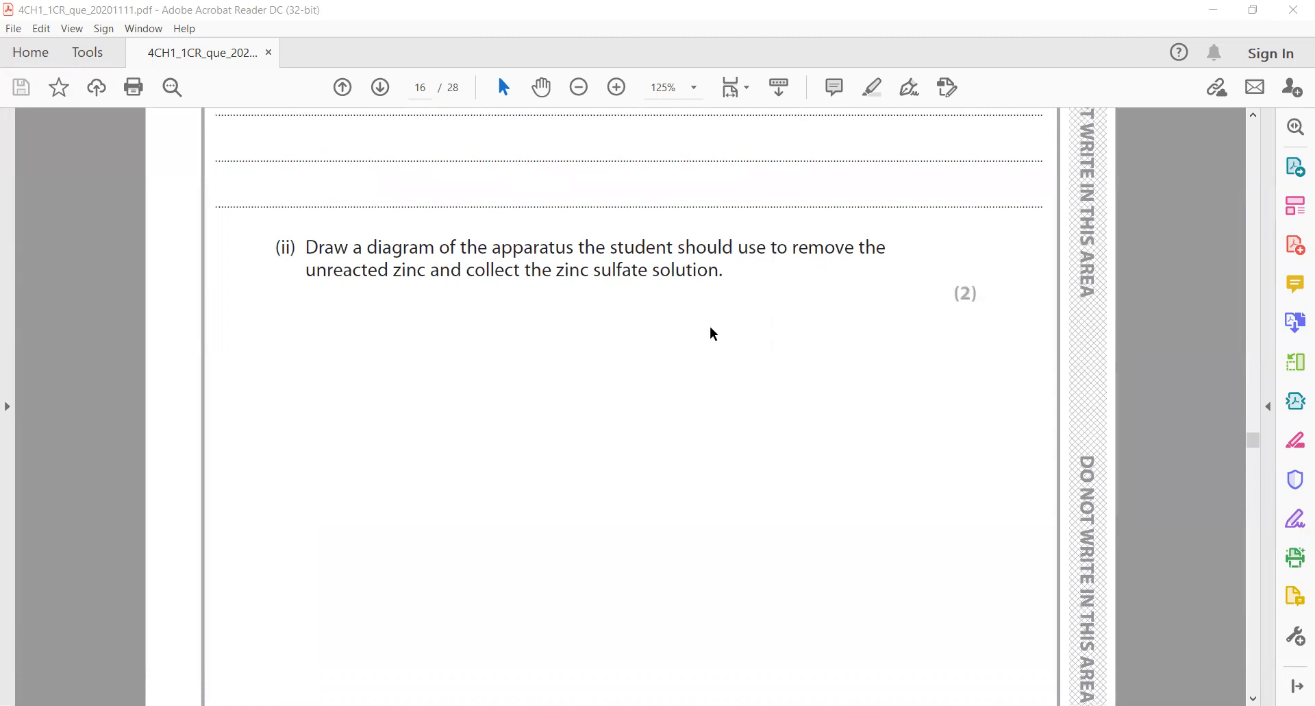
pyautogui.moveTo(707, 485)
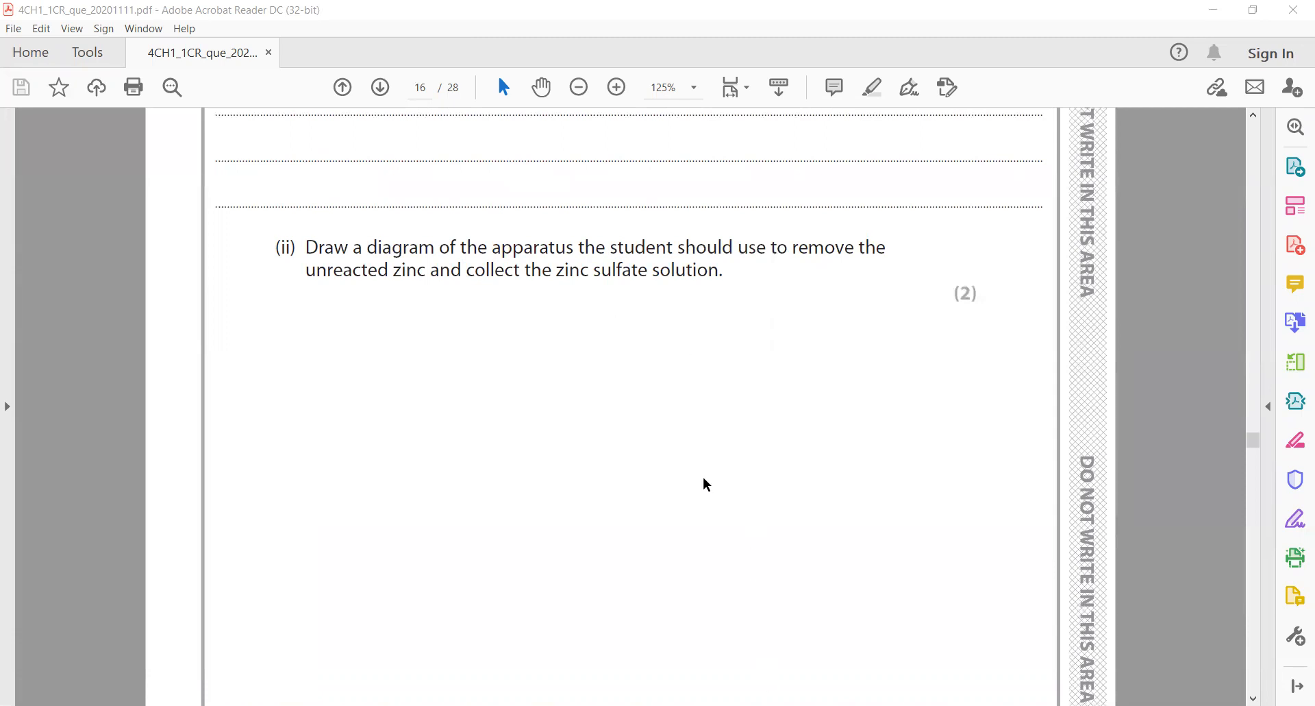
pyautogui.scroll(-3)
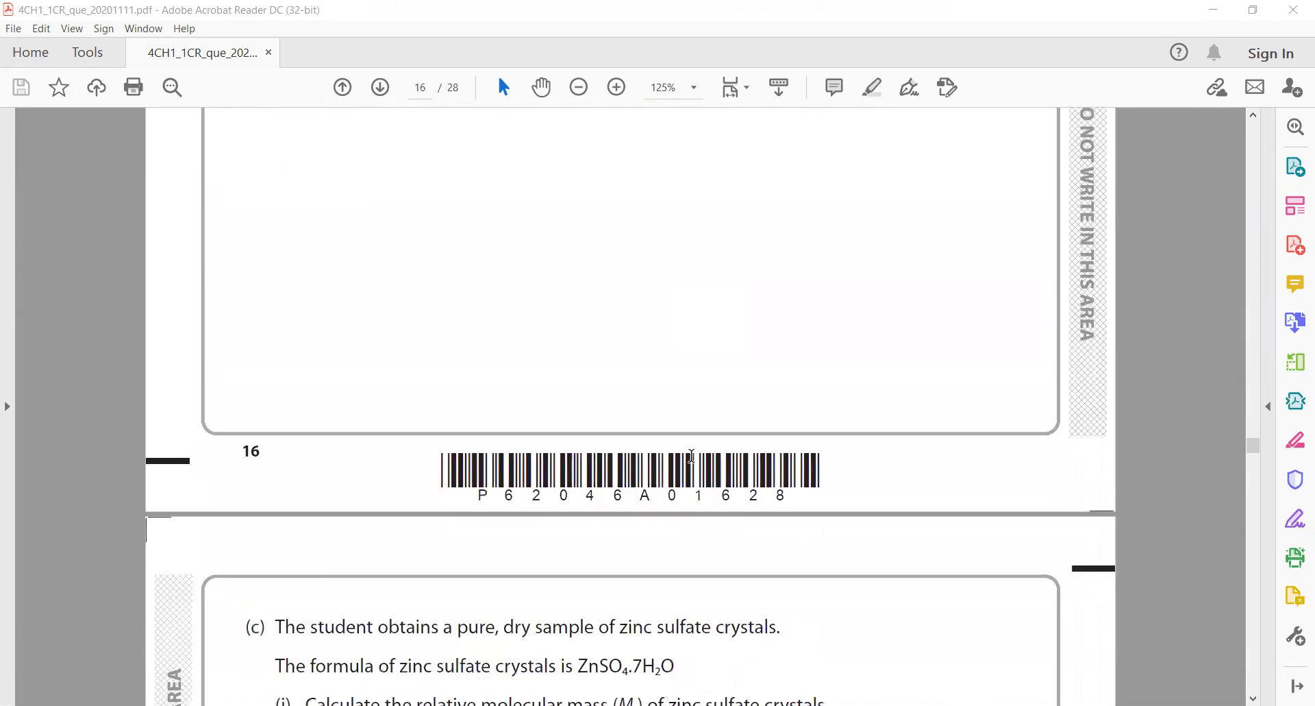
# - Write the Mr working 65+32+16×4+18×7 = 287 in red, then scroll to part (ii)
pyautogui.scroll(-3)
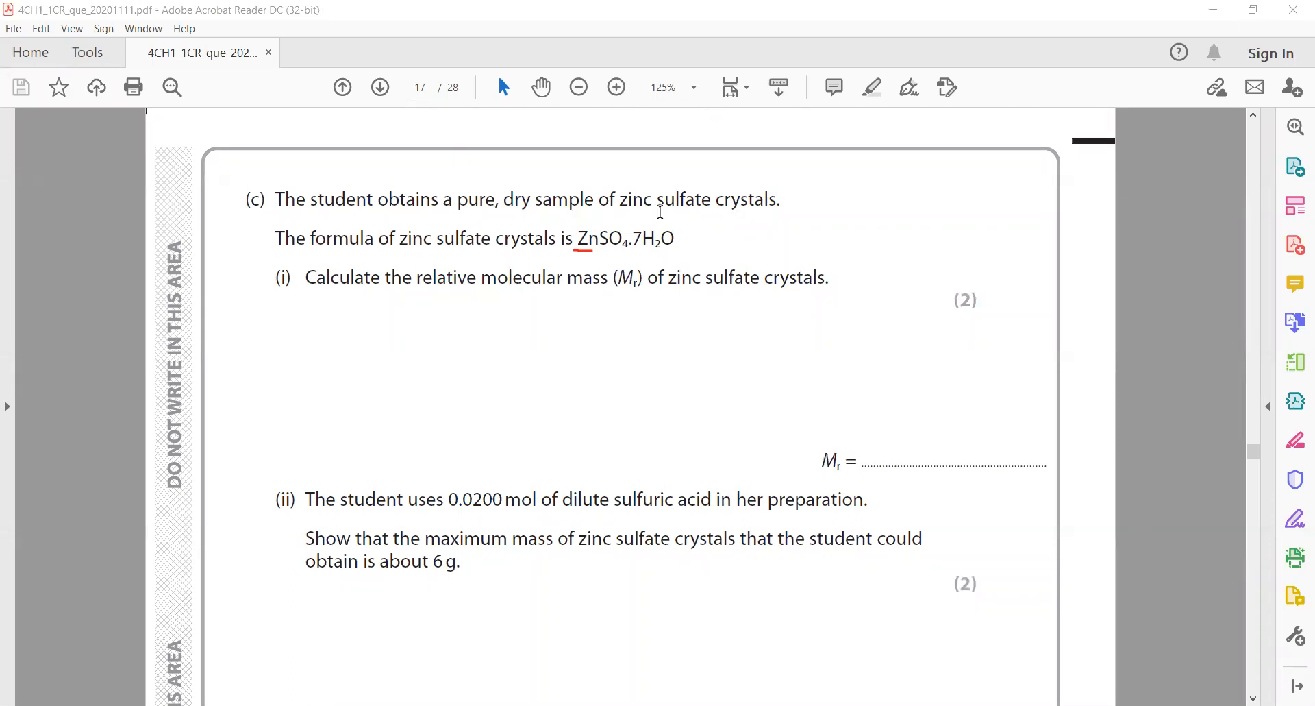
pyautogui.moveTo(575, 335); pyautogui.dragTo(600, 336)
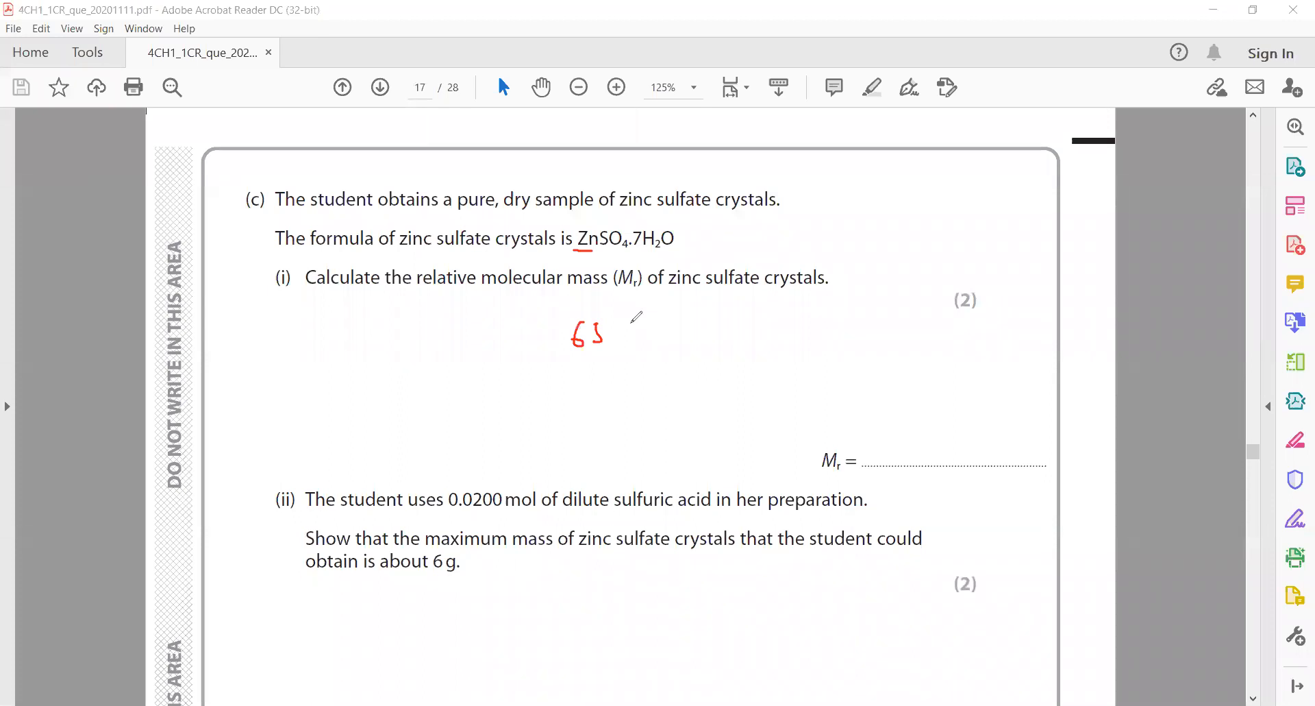
pyautogui.moveTo(621, 335); pyautogui.dragTo(679, 335)
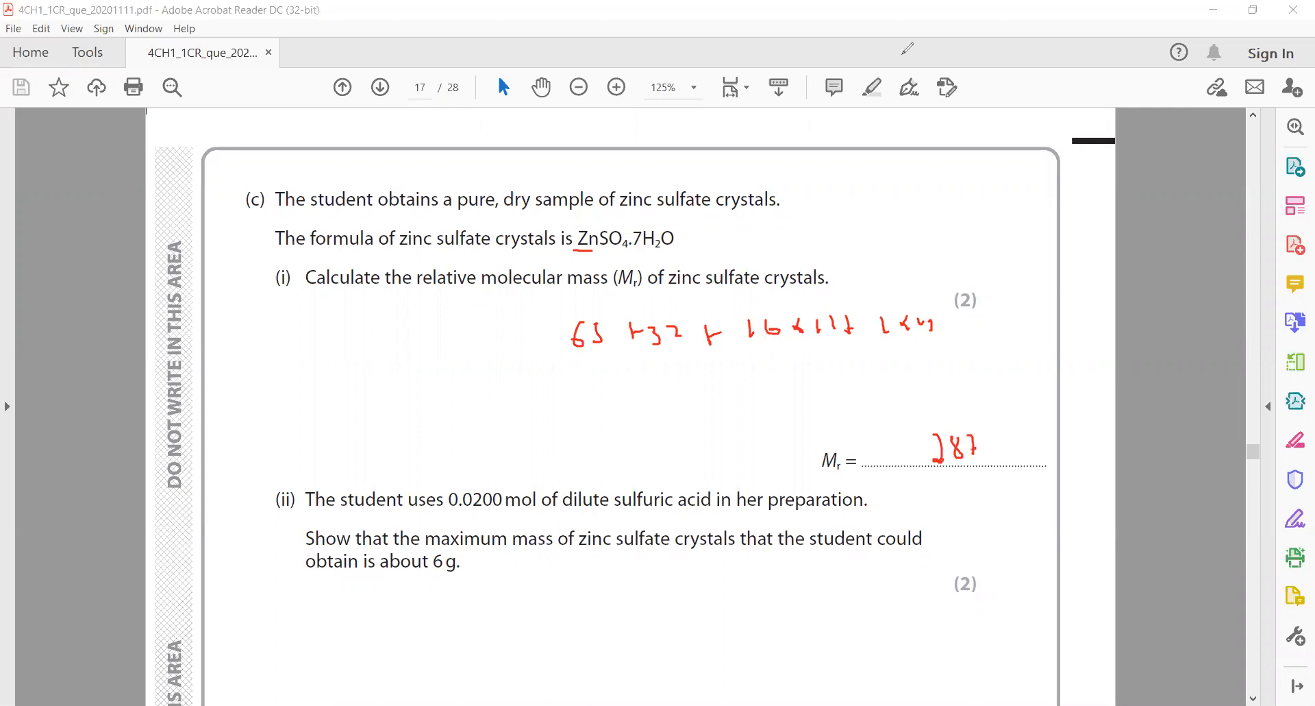
pyautogui.scroll(-3)
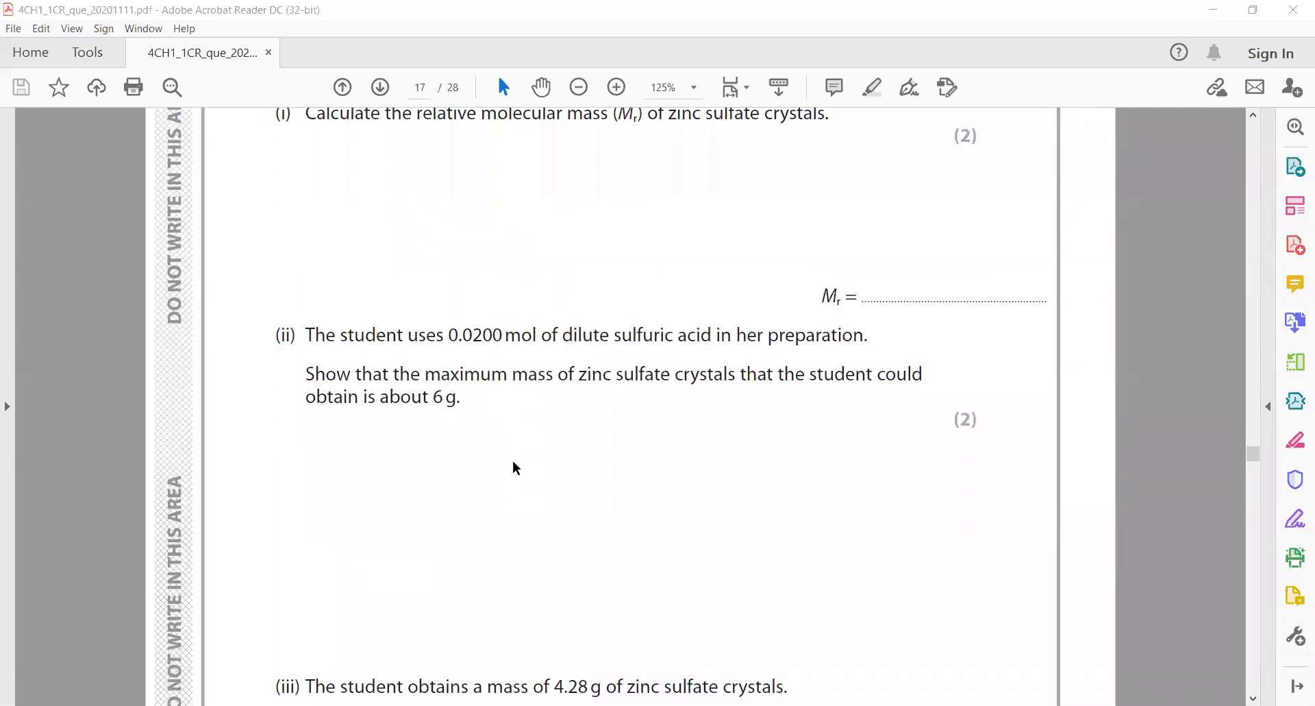
pyautogui.scroll(-3)
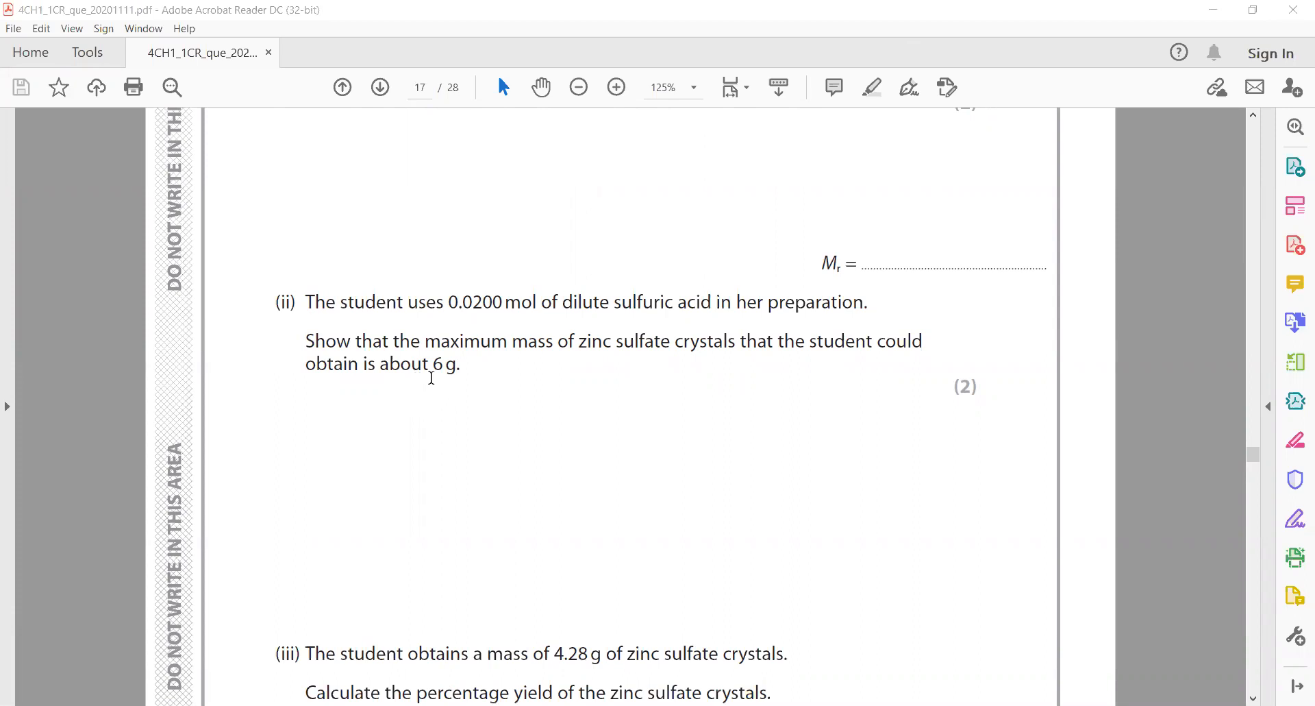
pyautogui.moveTo(503, 401)
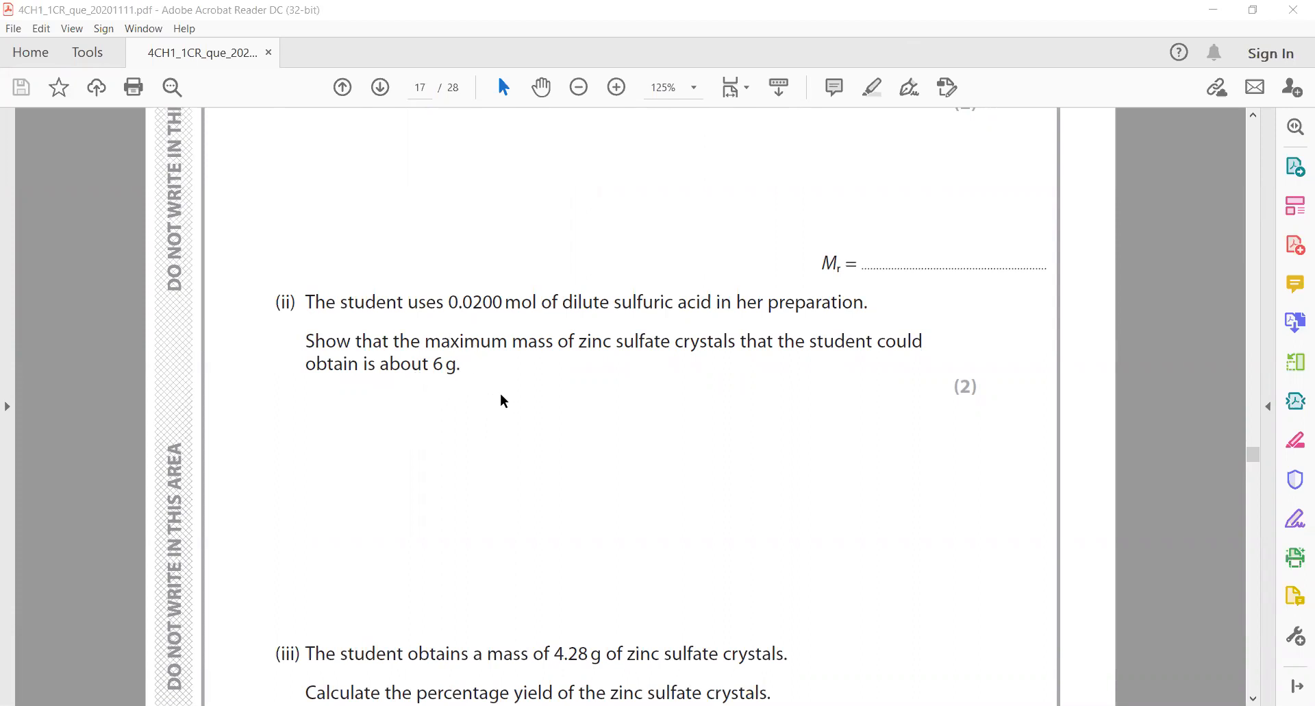
pyautogui.moveTo(630, 329)
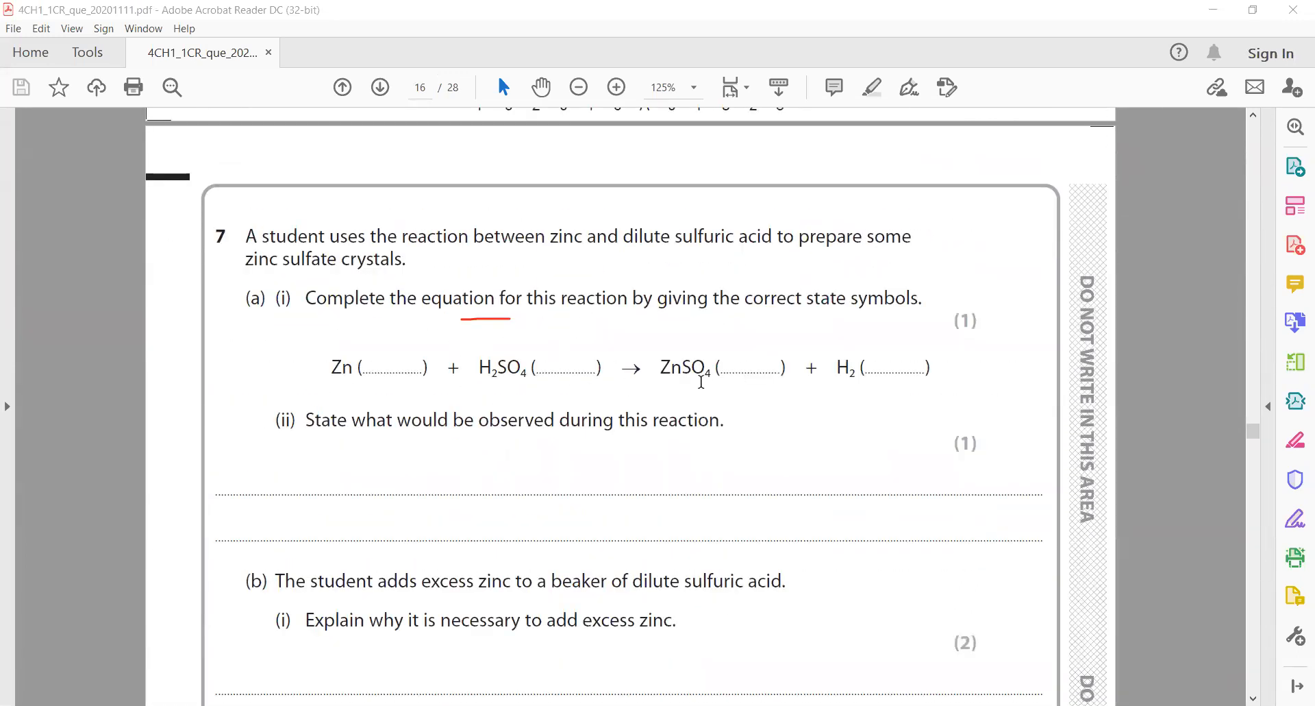
pyautogui.scroll(-3)
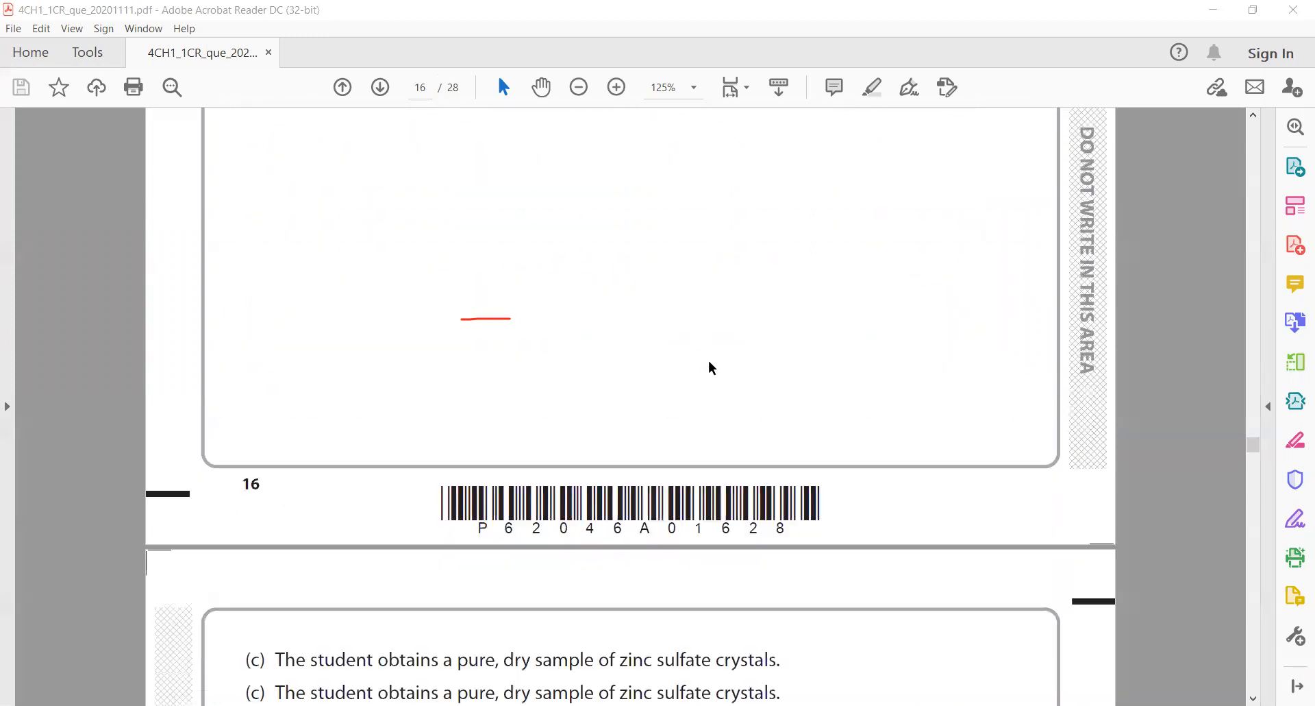
pyautogui.scroll(-3)
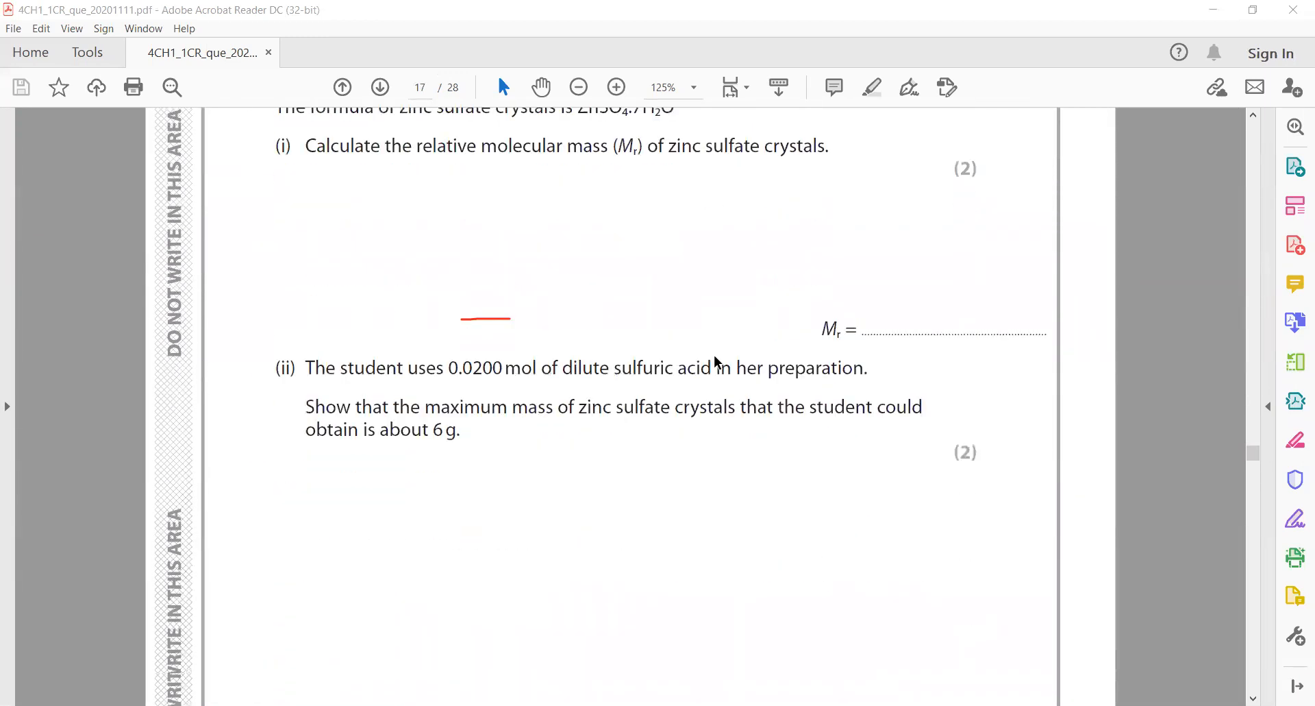
pyautogui.scroll(-3)
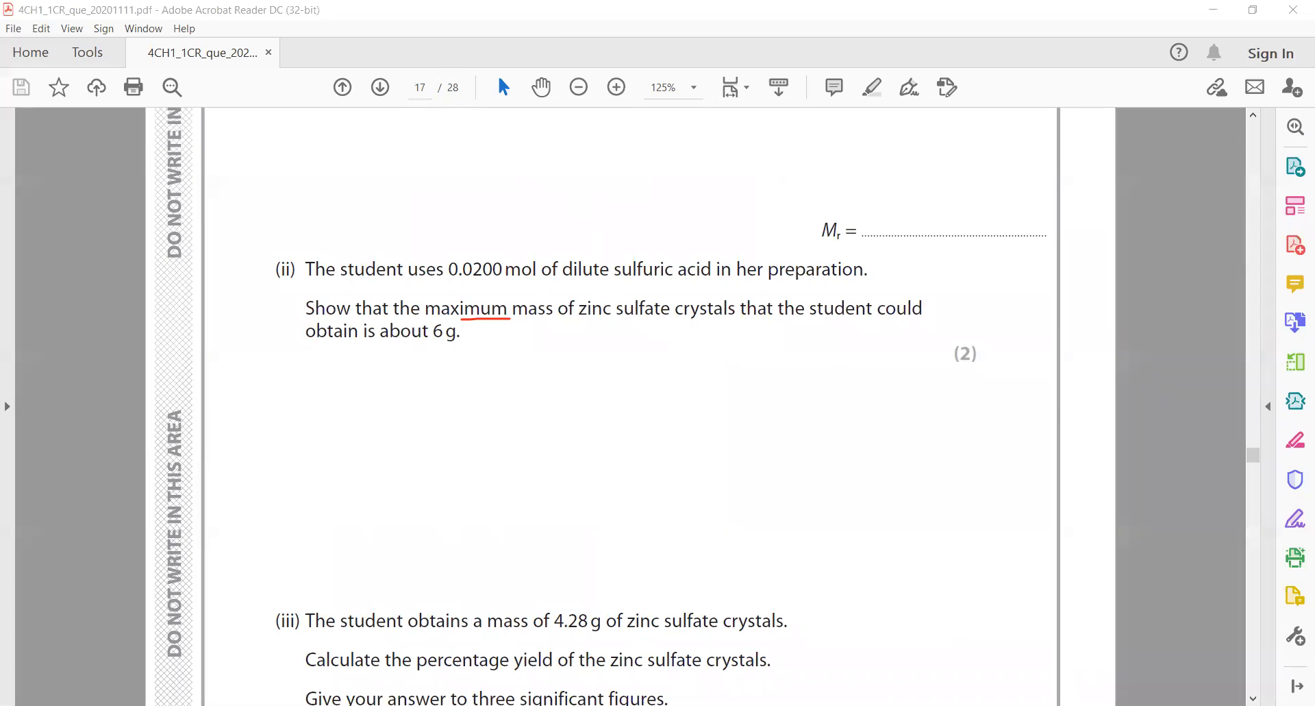
pyautogui.moveTo(664, 599)
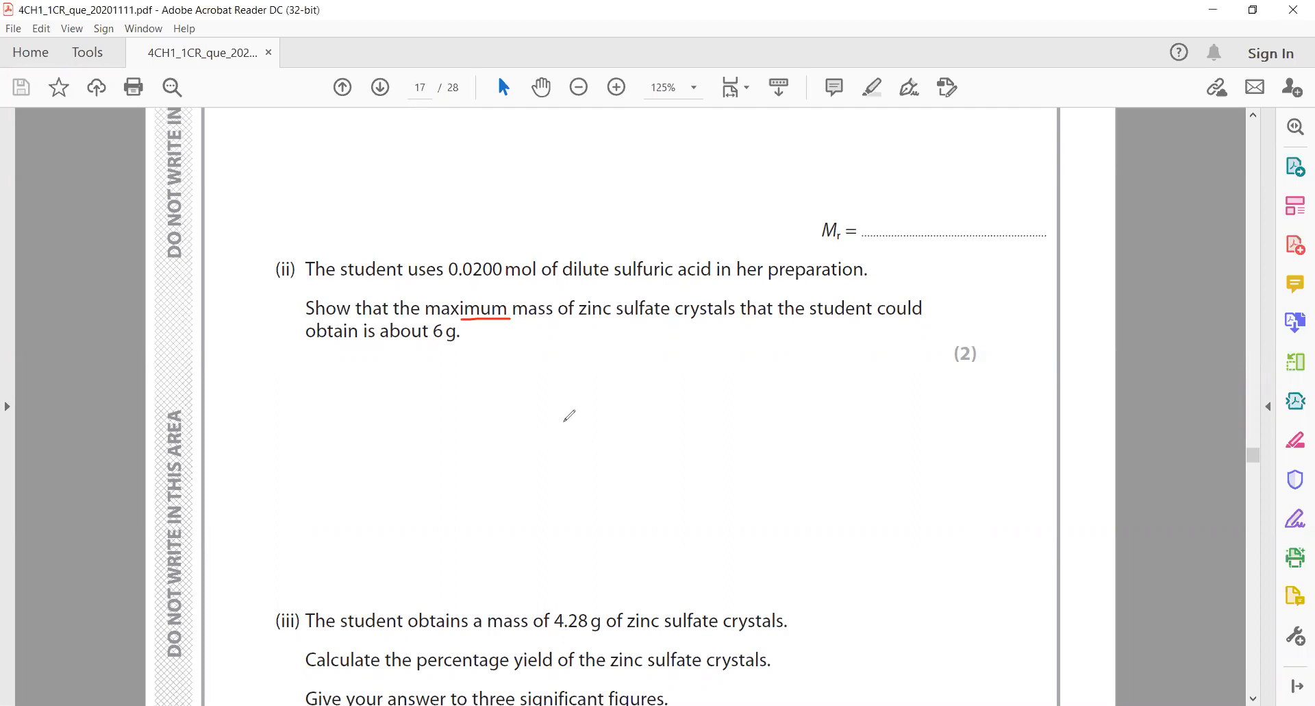
# - Write 0.02 × 287 working in red and circle the maximum mass of about 5.87 g
pyautogui.moveTo(553, 423); pyautogui.dragTo(704, 420)
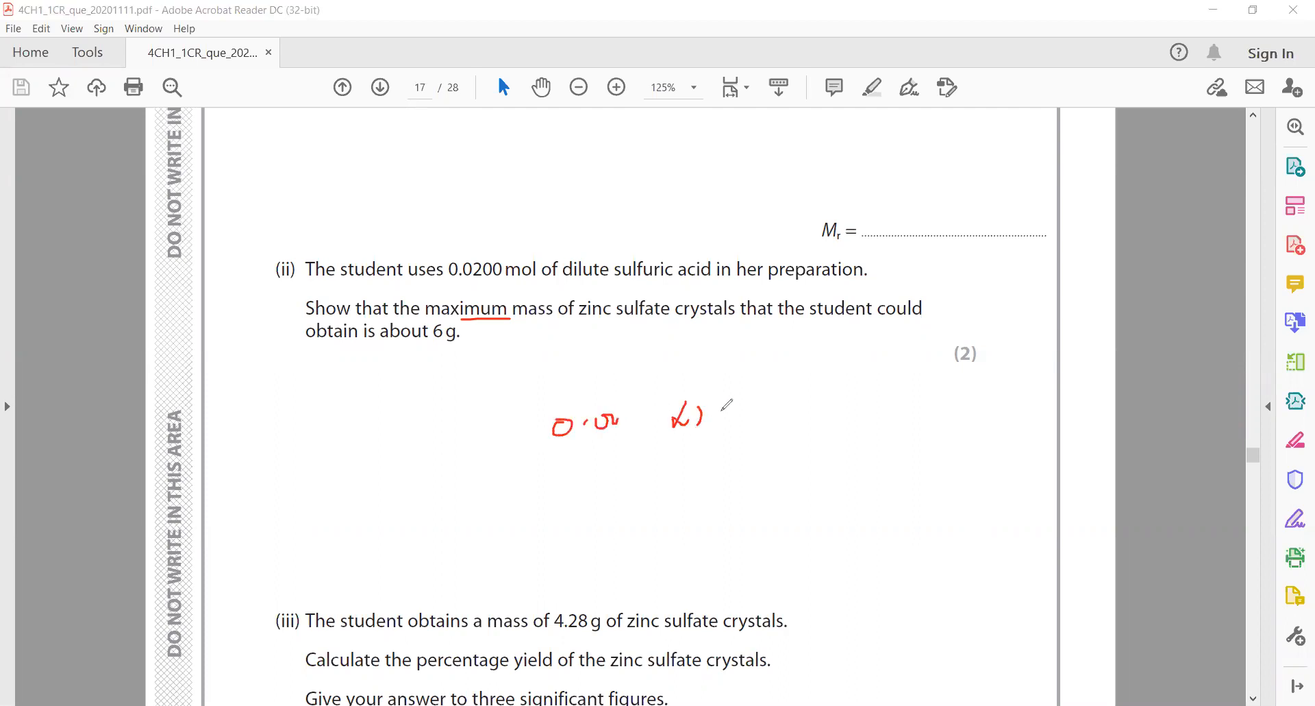
pyautogui.moveTo(671, 411); pyautogui.dragTo(822, 411)
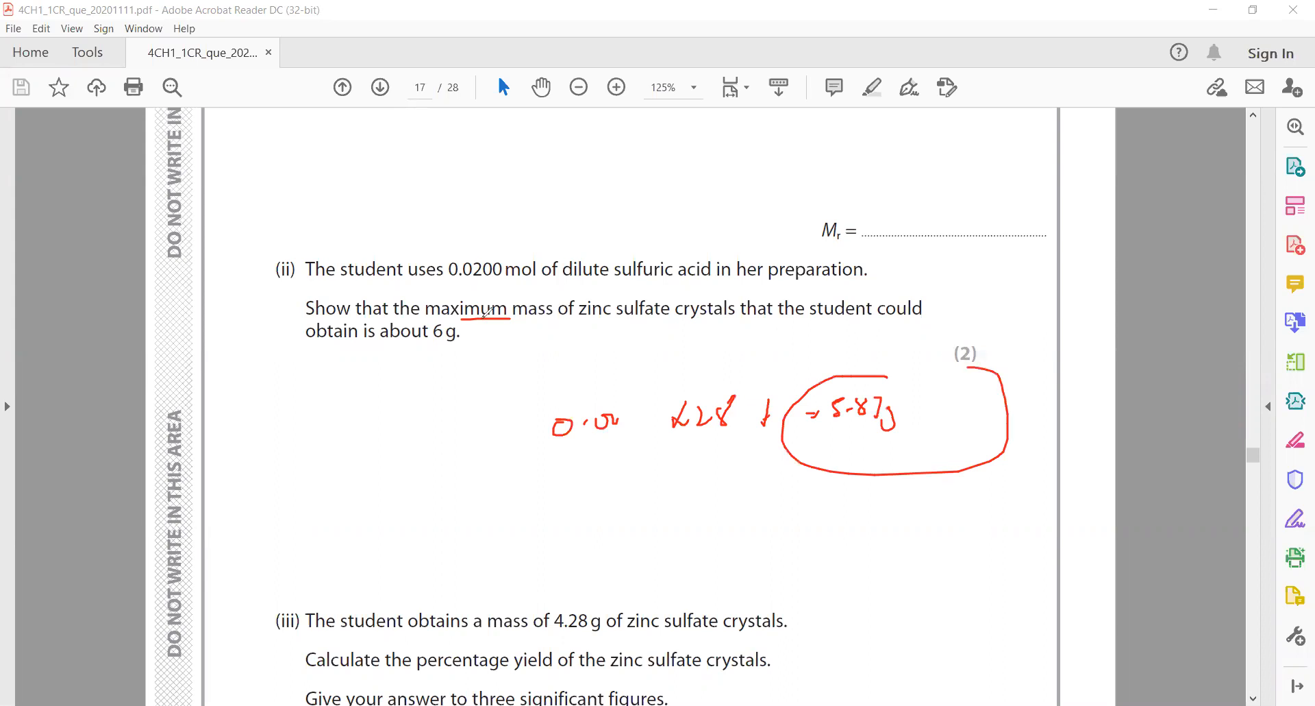
pyautogui.moveTo(395, 315); pyautogui.dragTo(495, 360)
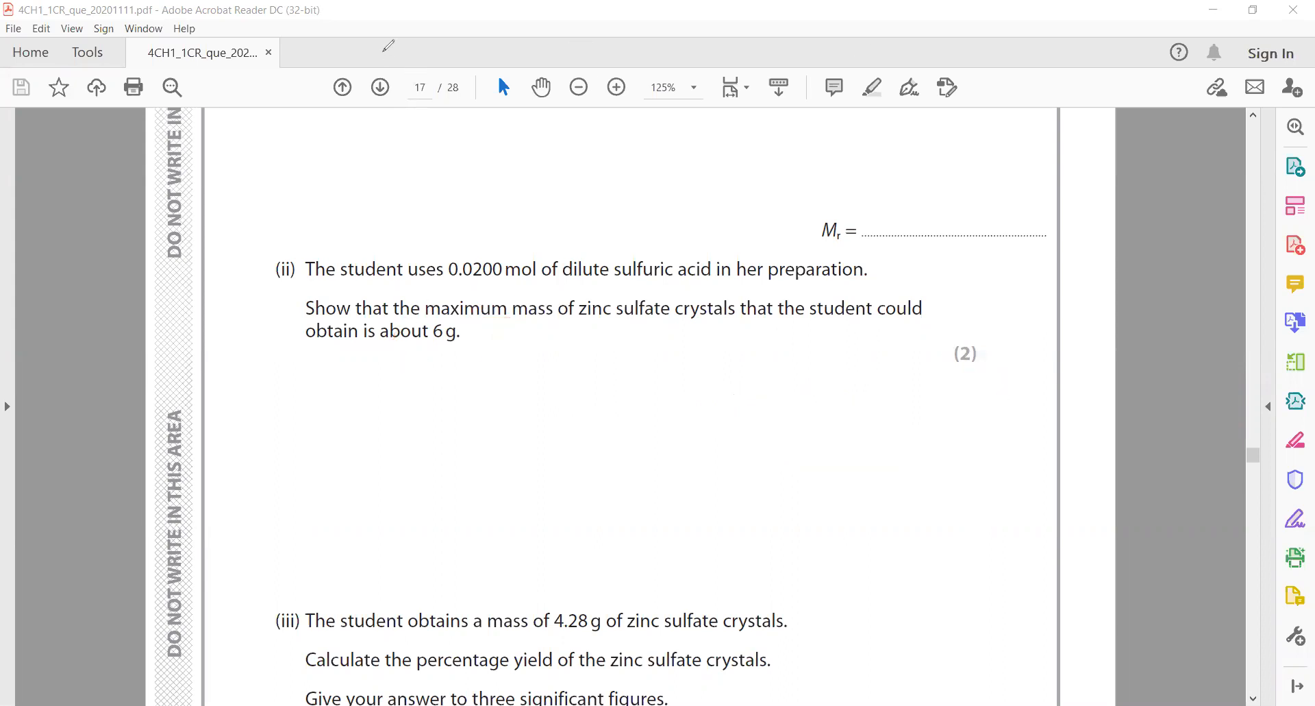
# - Write the percentage yield as 4.28 over 5.87 × 100 in red for part (iii)
pyautogui.scroll(-3)
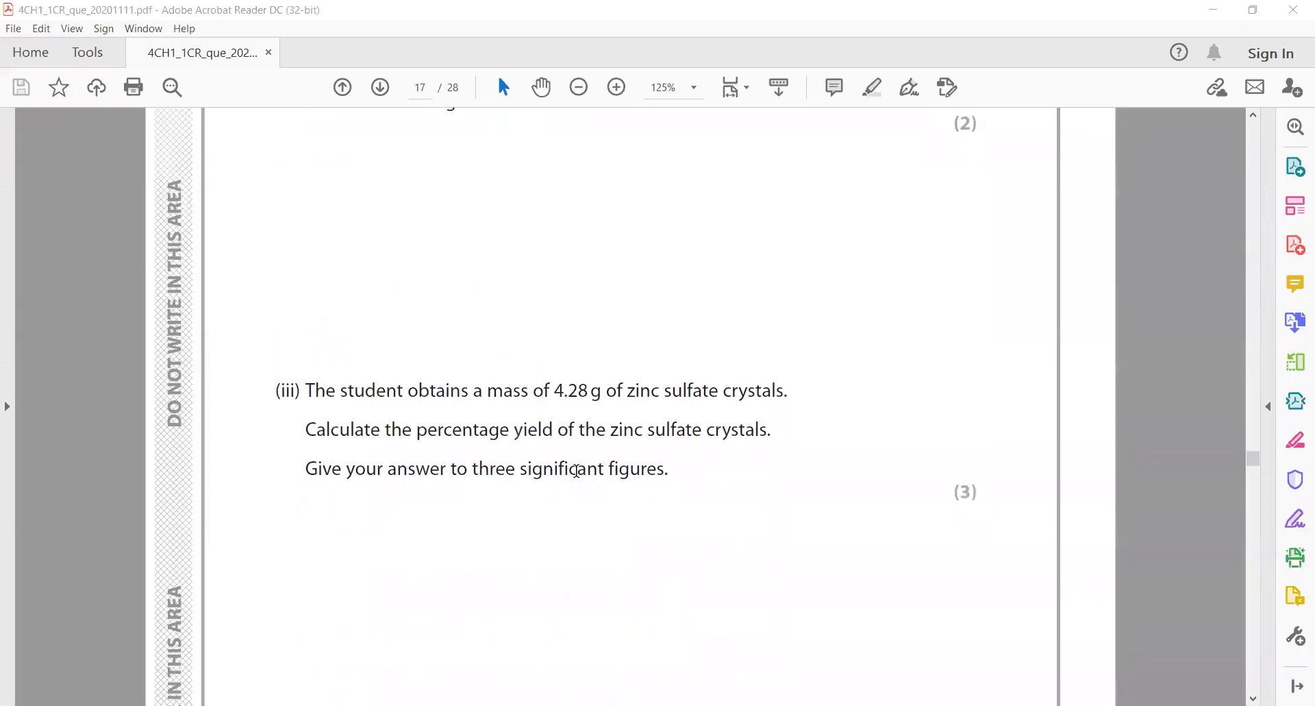
pyautogui.scroll(-3)
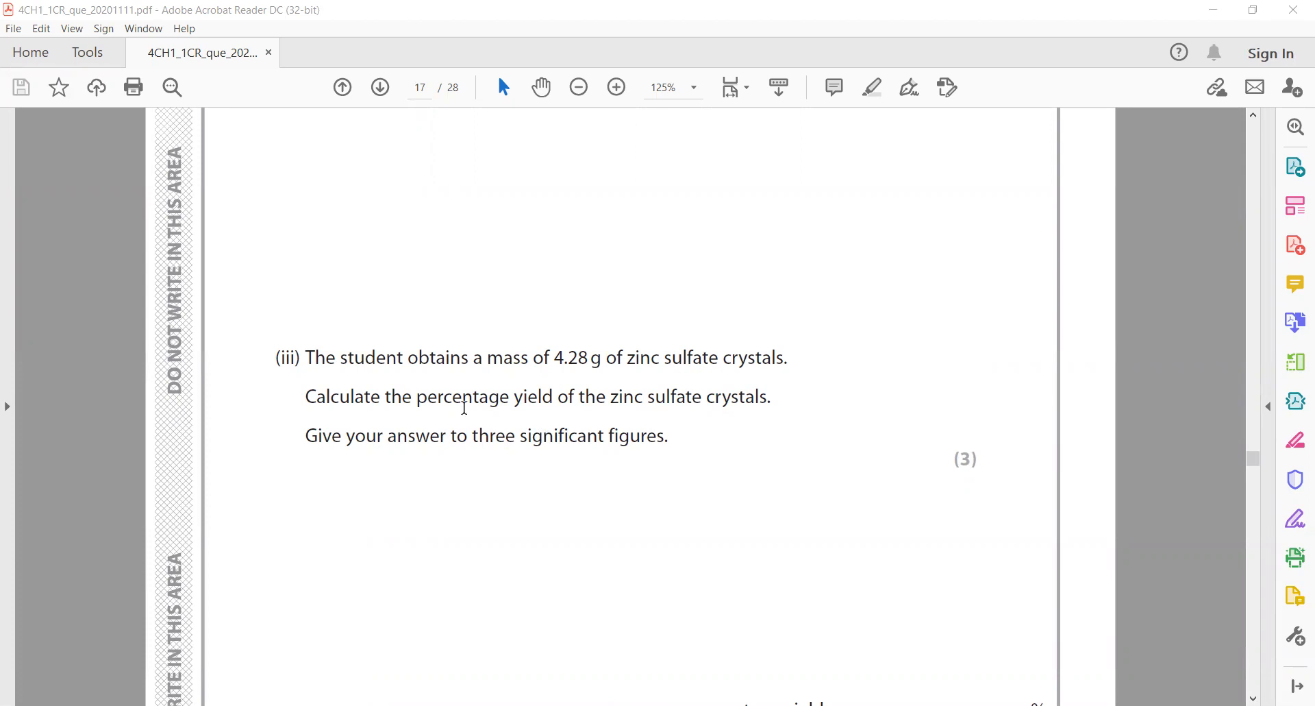
pyautogui.moveTo(708, 278)
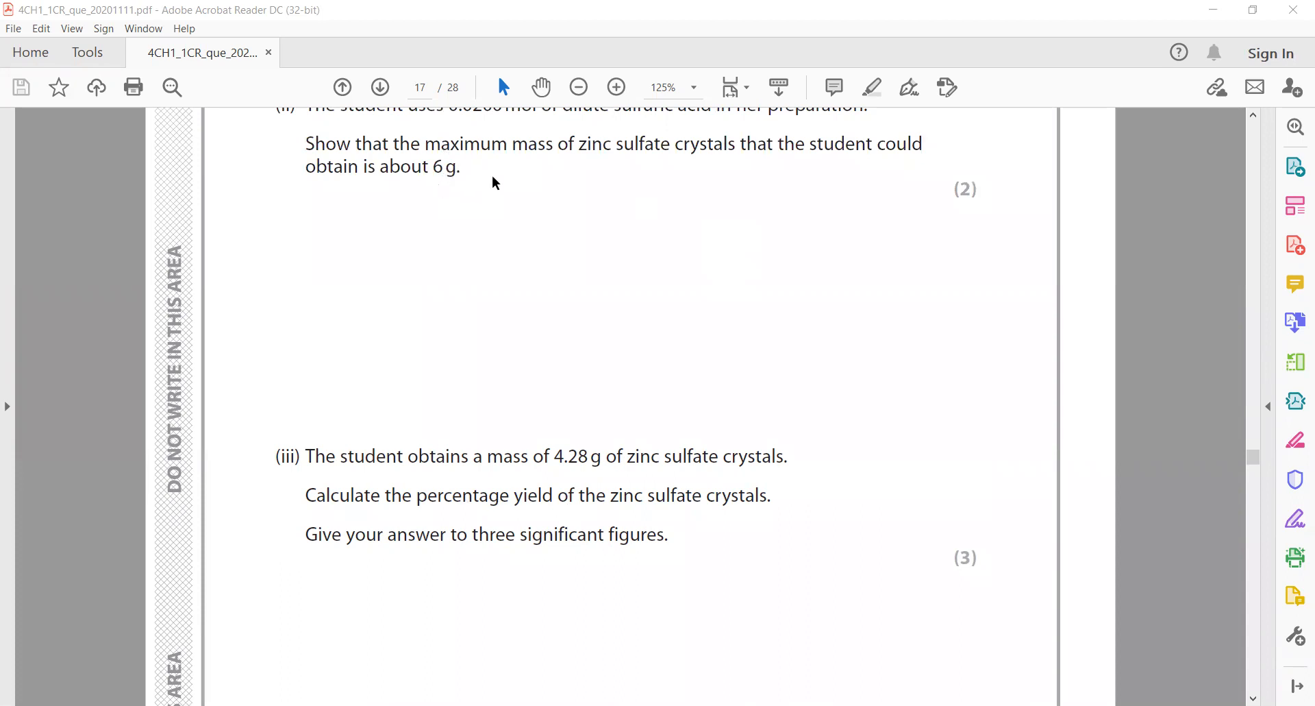
pyautogui.moveTo(430, 155)
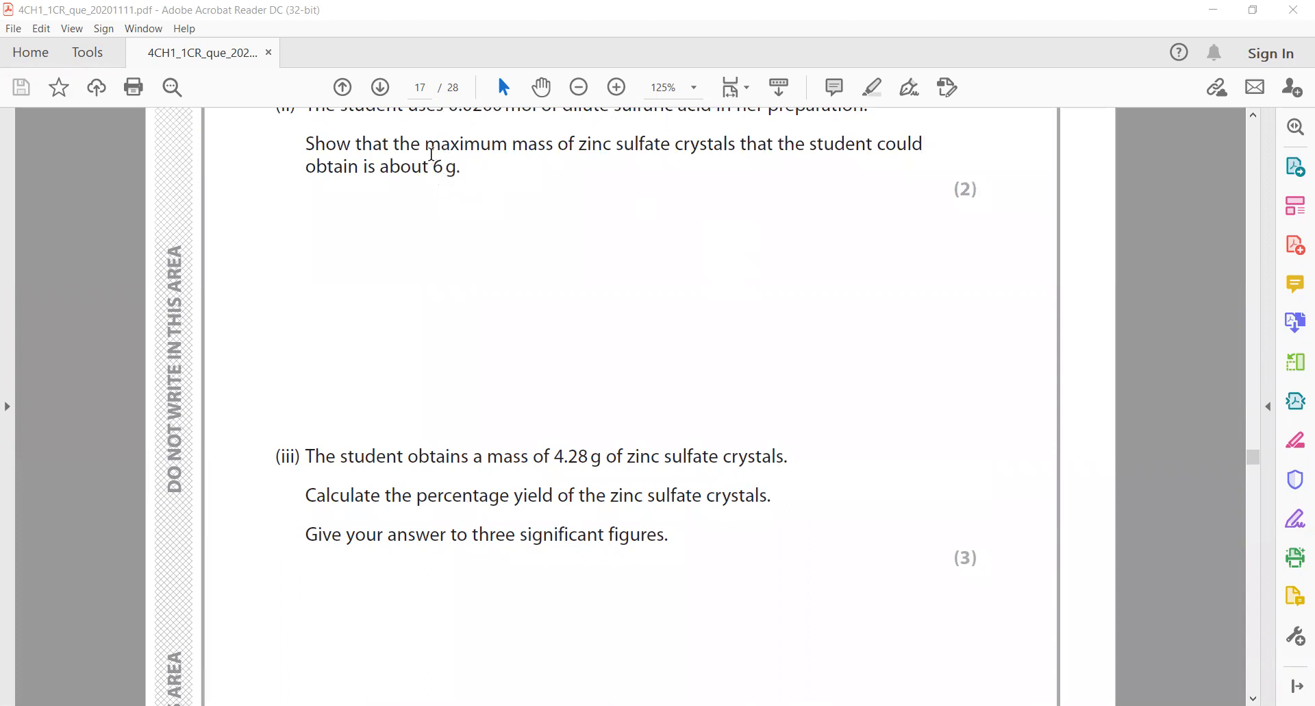
pyautogui.moveTo(543, 56)
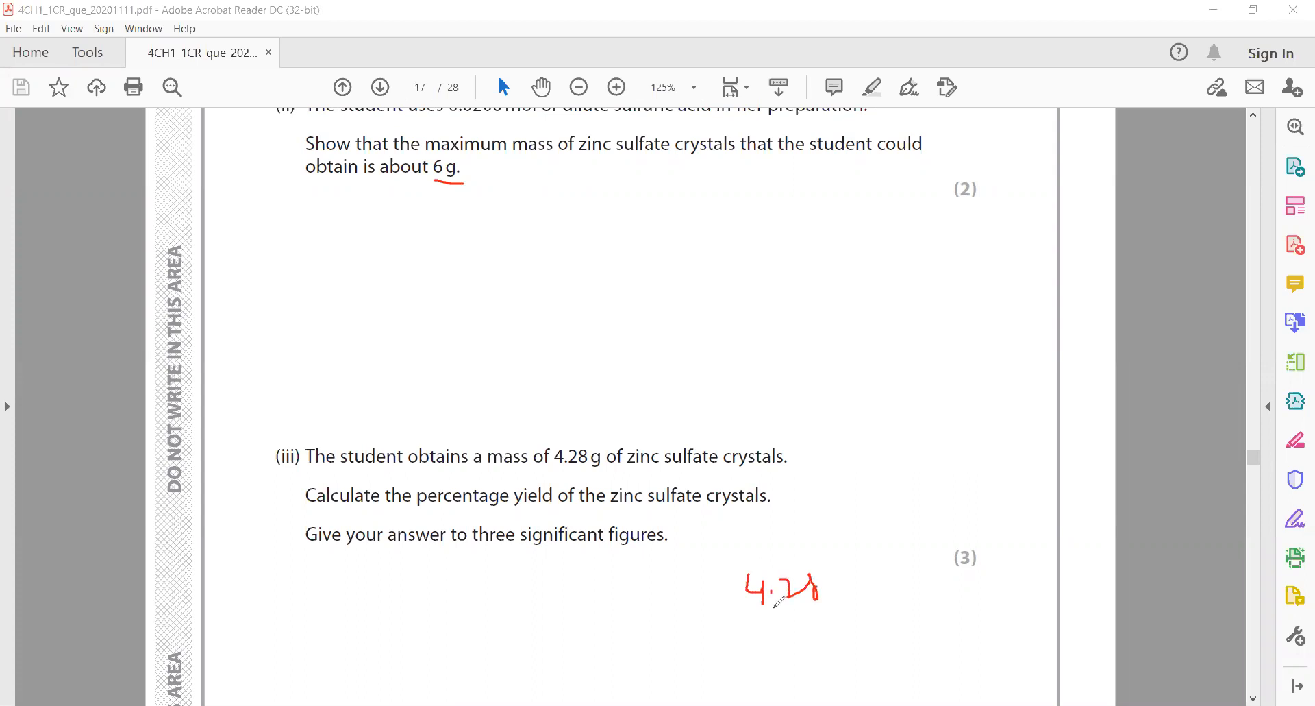
pyautogui.moveTo(727, 614); pyautogui.dragTo(838, 614)
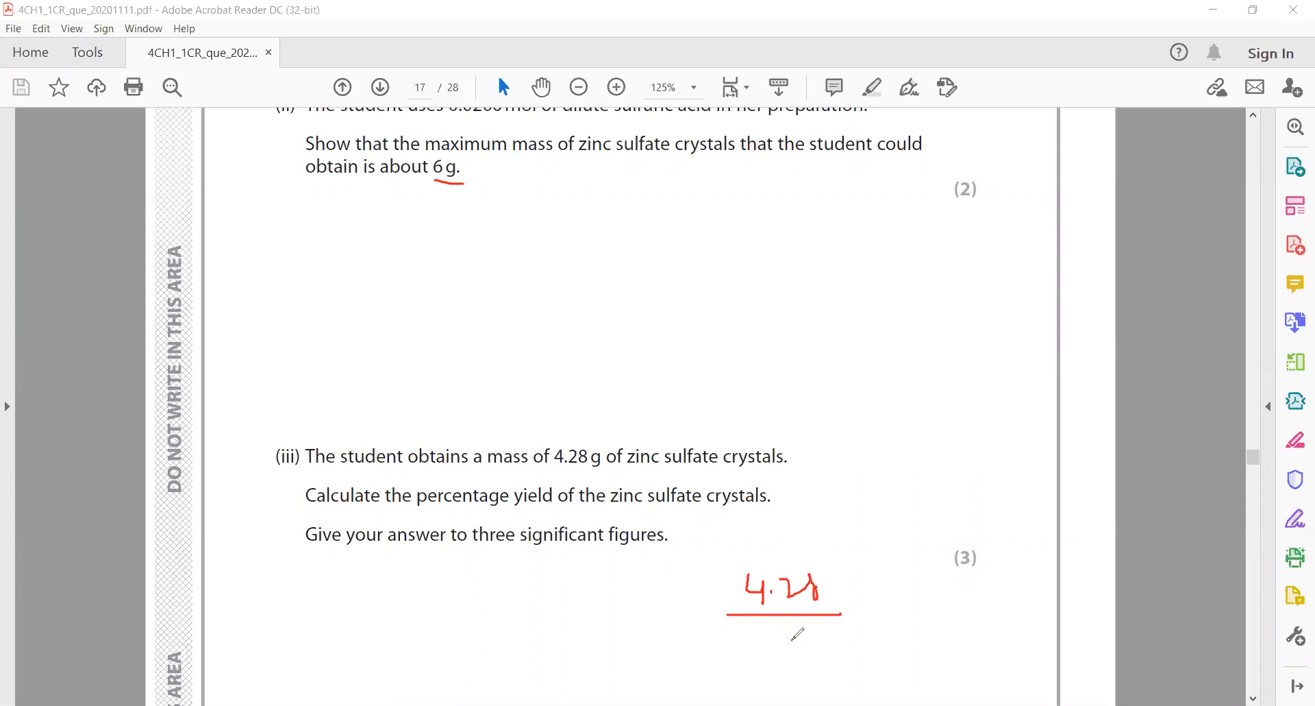
pyautogui.moveTo(789, 642); pyautogui.dragTo(843, 641)
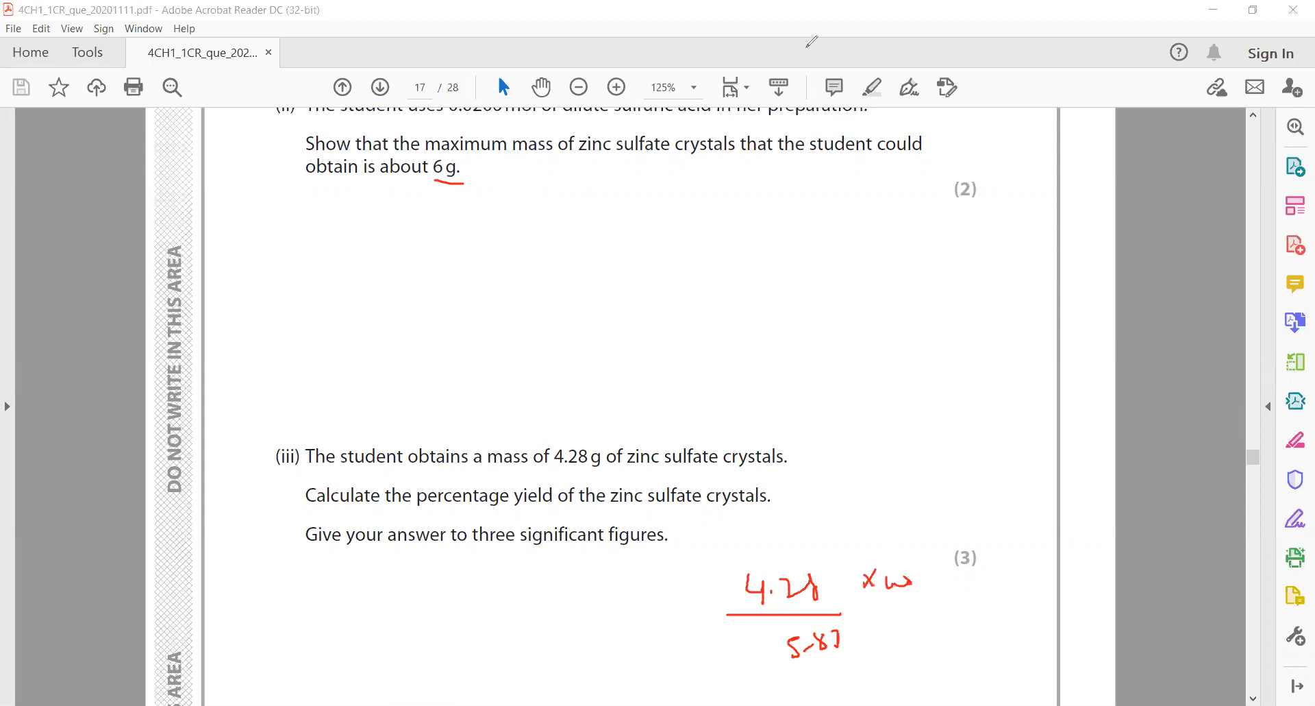
pyautogui.scroll(-3)
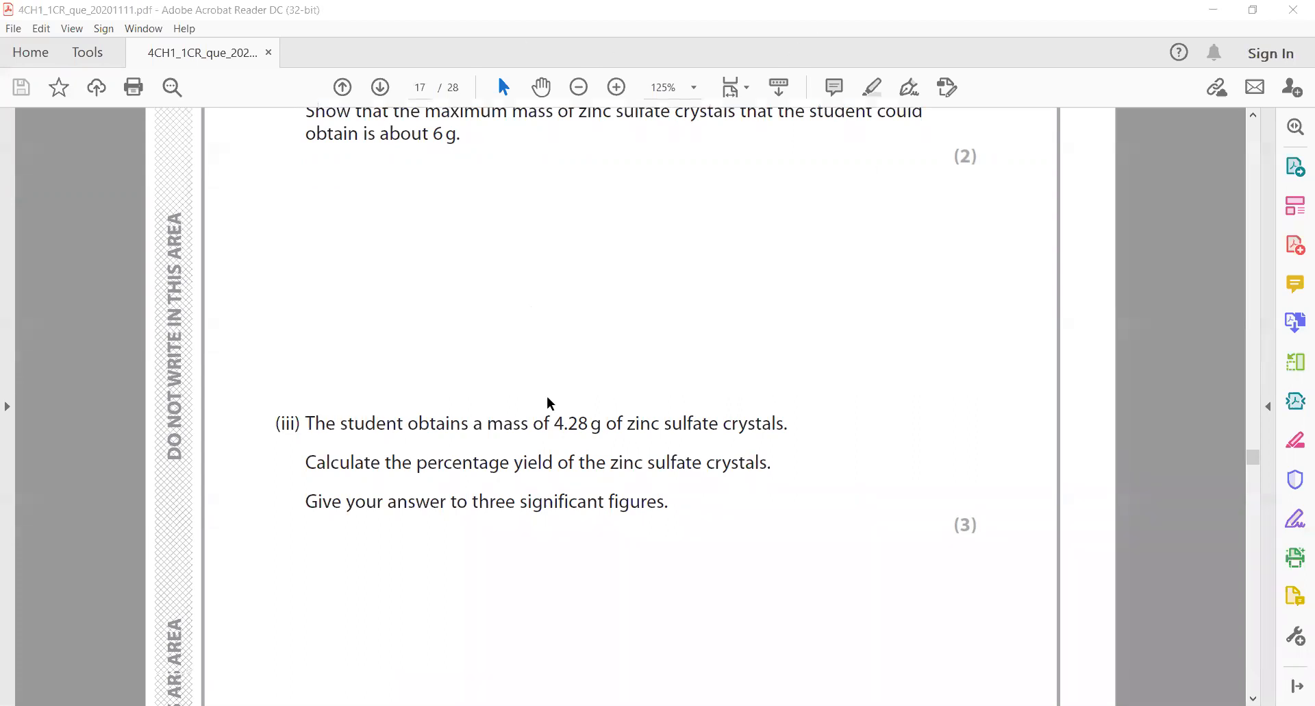
# - Scroll down page 18 until question 8 part (b) on burning magnesium is on screen
pyautogui.scroll(-3)
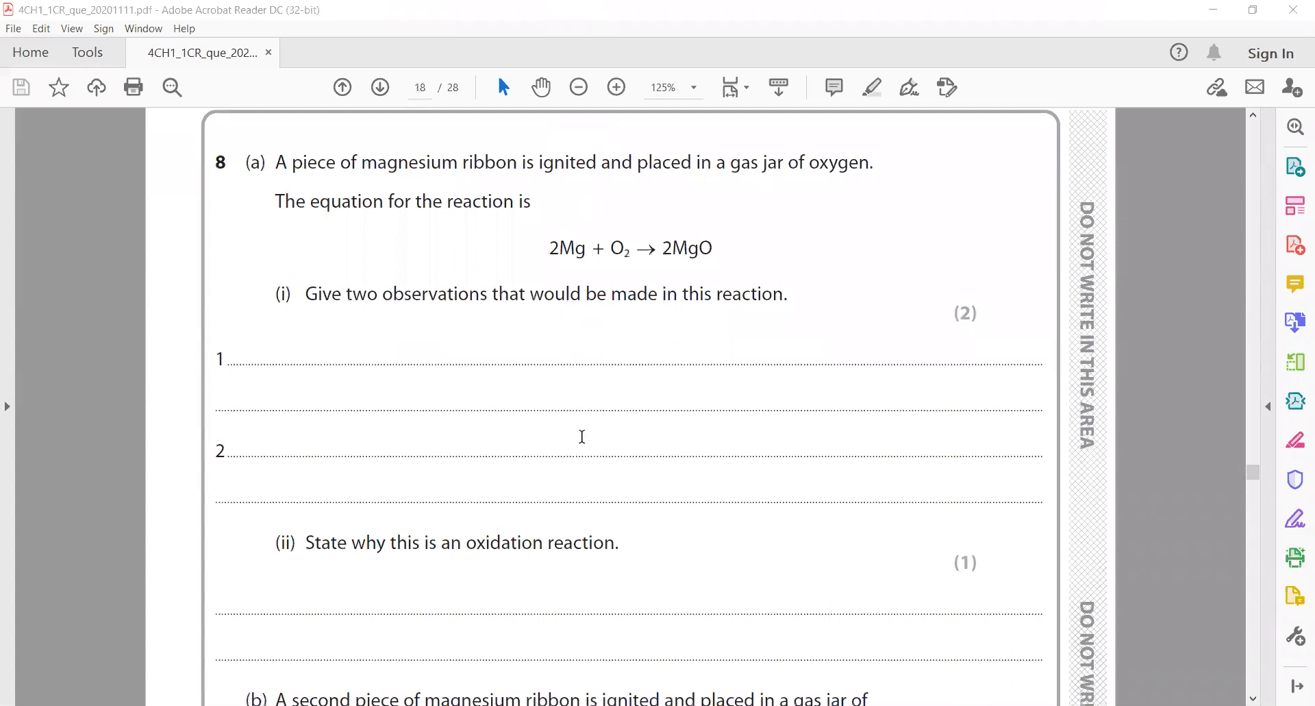
pyautogui.moveTo(581, 451)
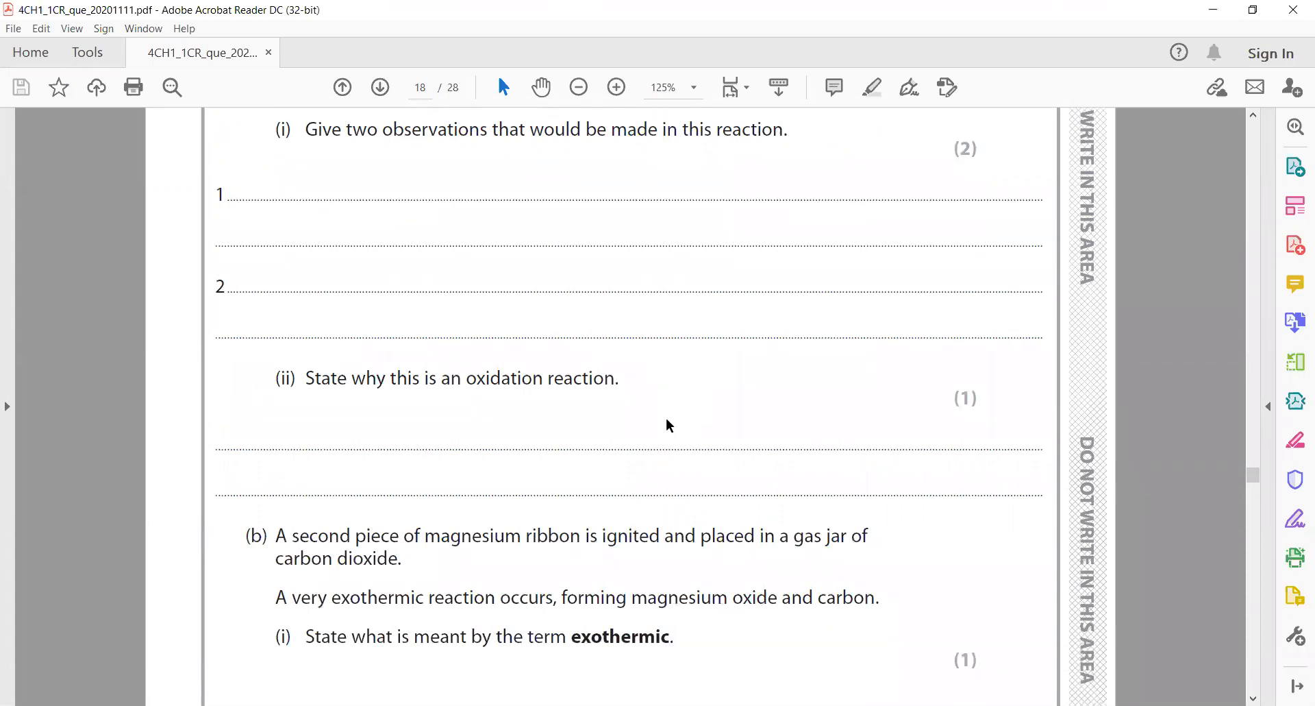
pyautogui.scroll(-3)
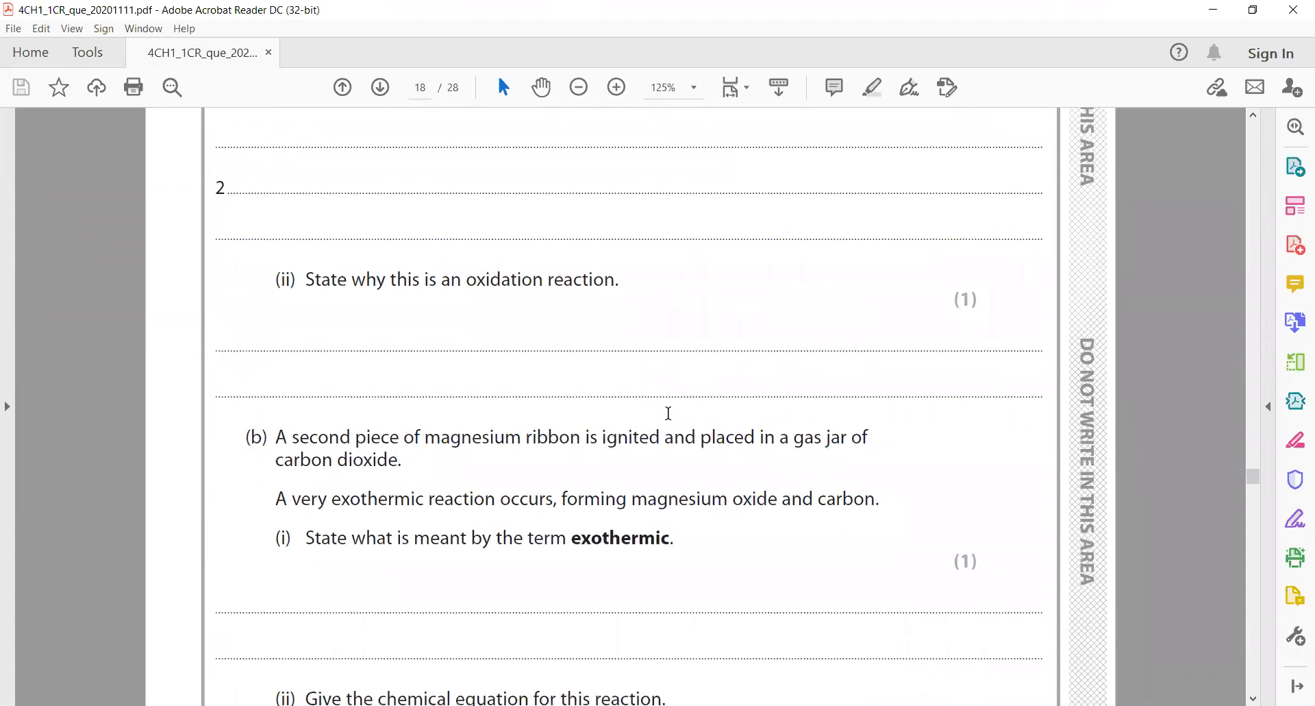
pyautogui.scroll(-3)
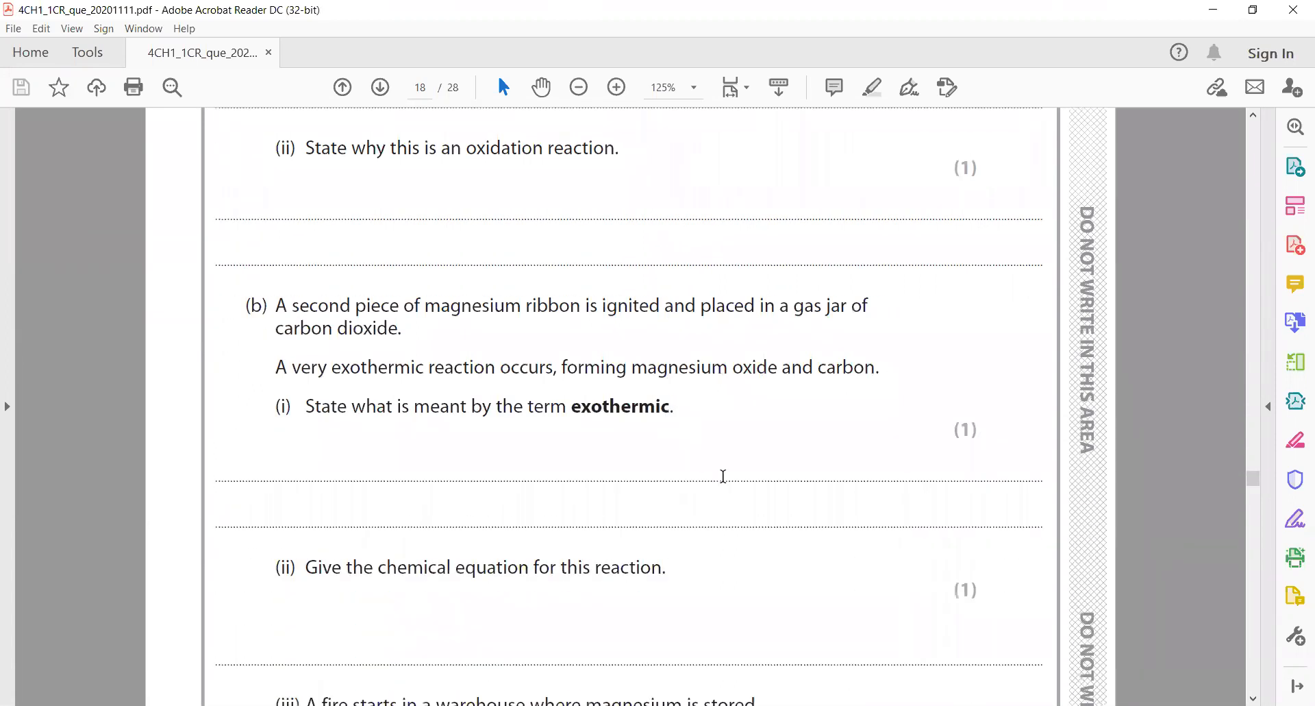
pyautogui.scroll(-3)
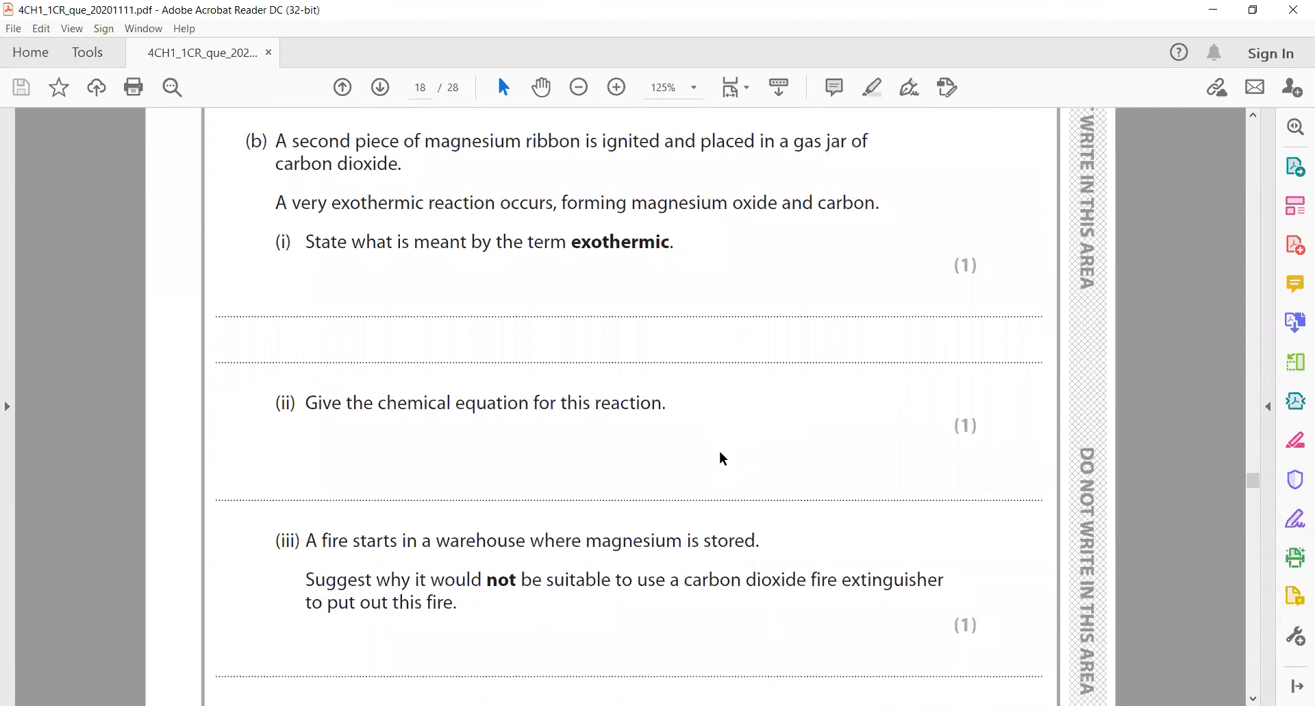
pyautogui.moveTo(727, 463)
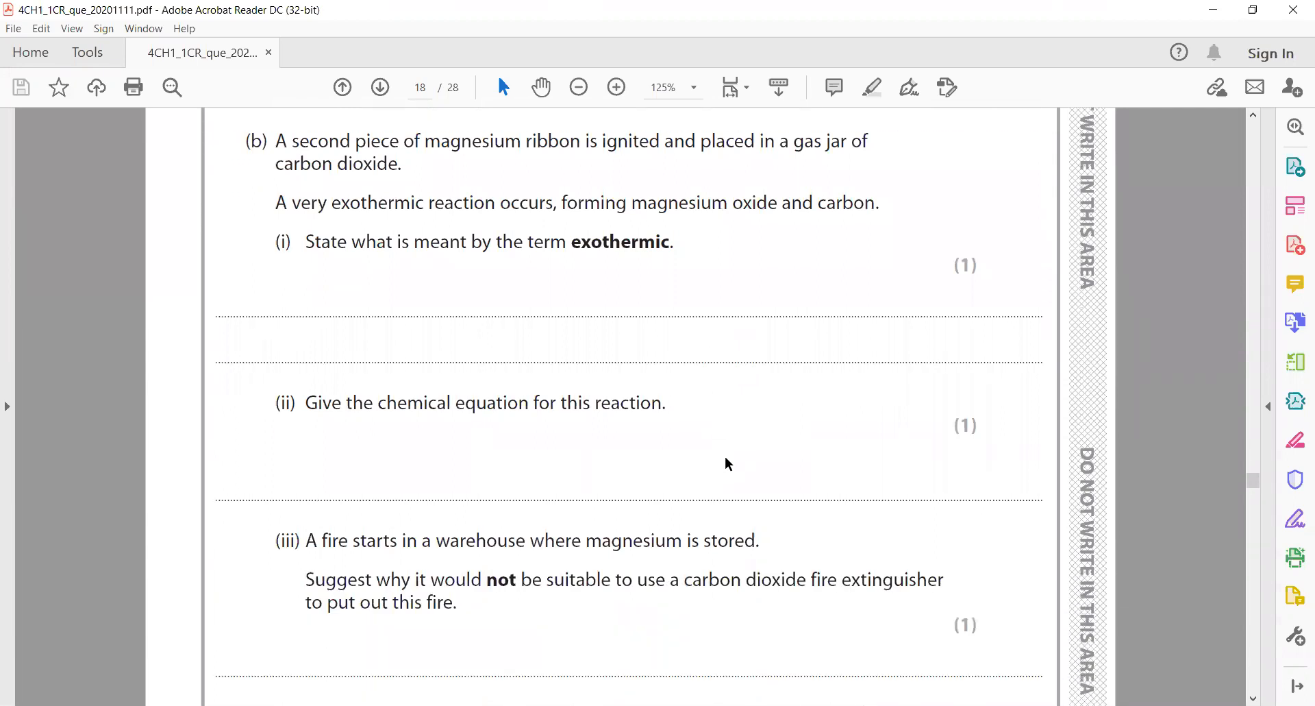
pyautogui.scroll(-3)
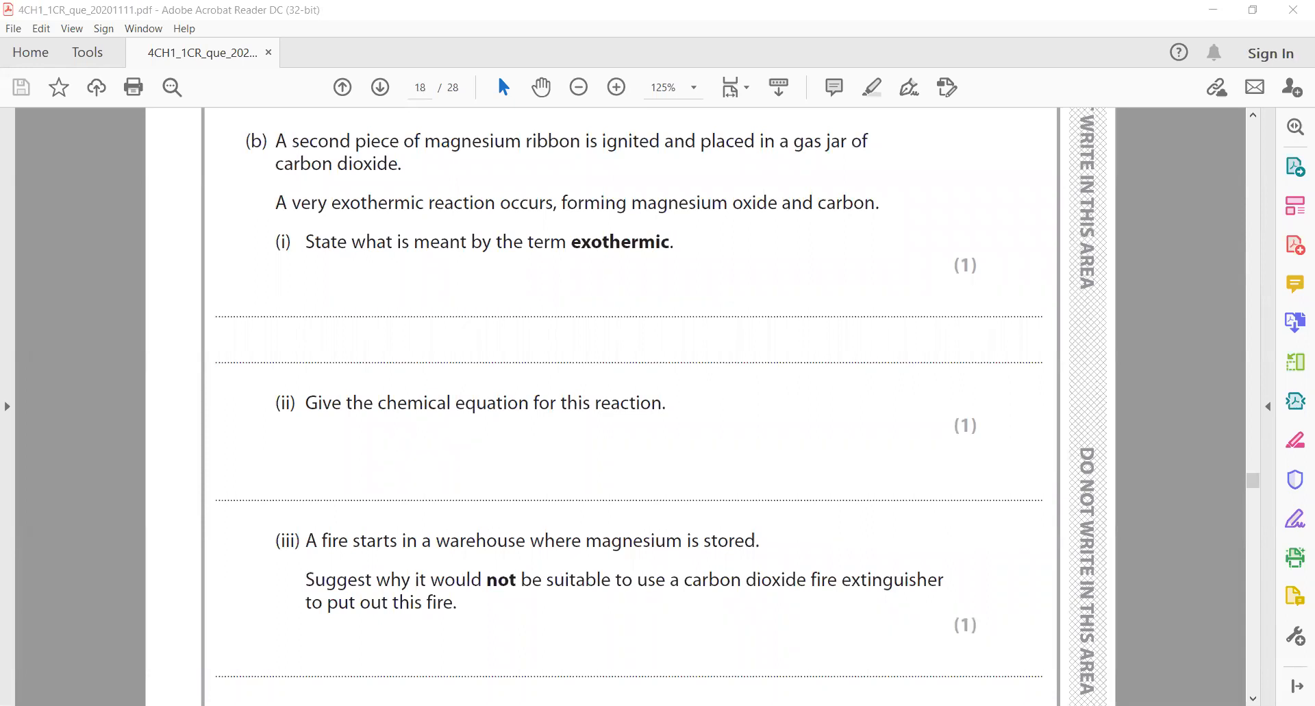
# - Sketch the red equation 2Mg + CO2 → 2MgO + C for 8(b)(ii), then move down to part (iii)
pyautogui.moveTo(424, 164); pyautogui.dragTo(521, 163)
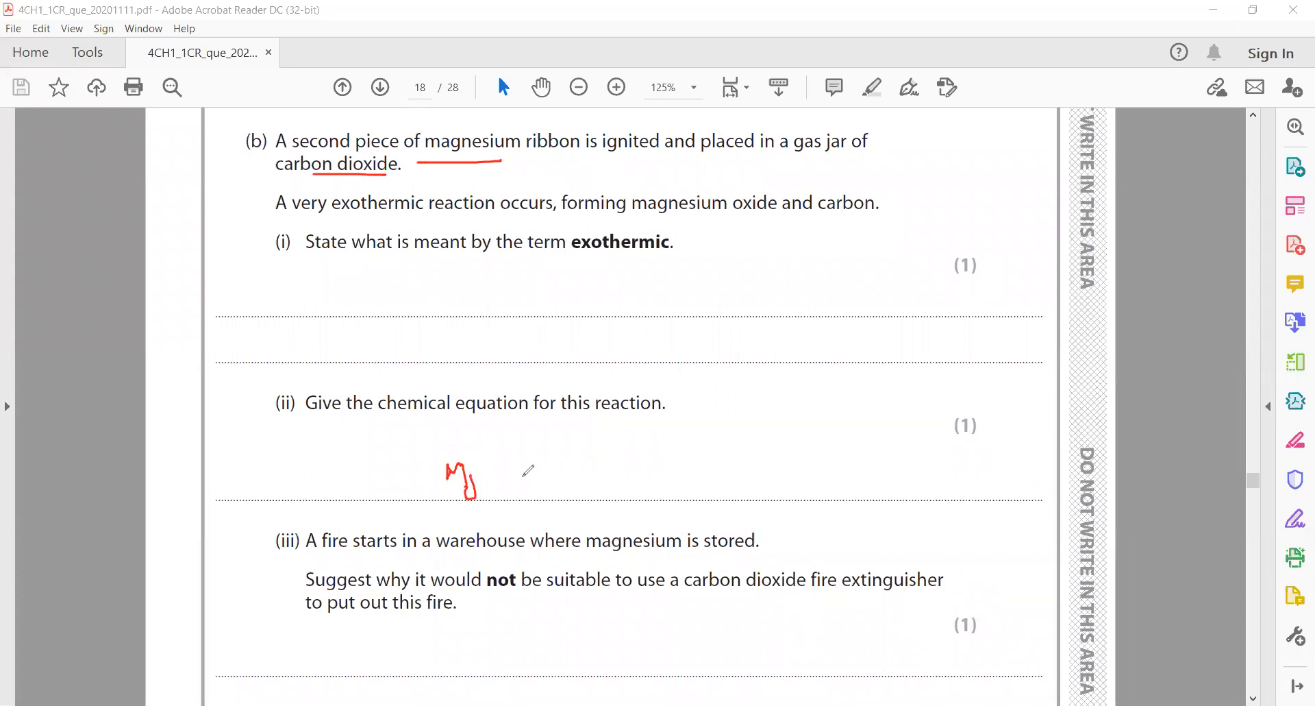
pyautogui.moveTo(516, 474); pyautogui.dragTo(617, 478)
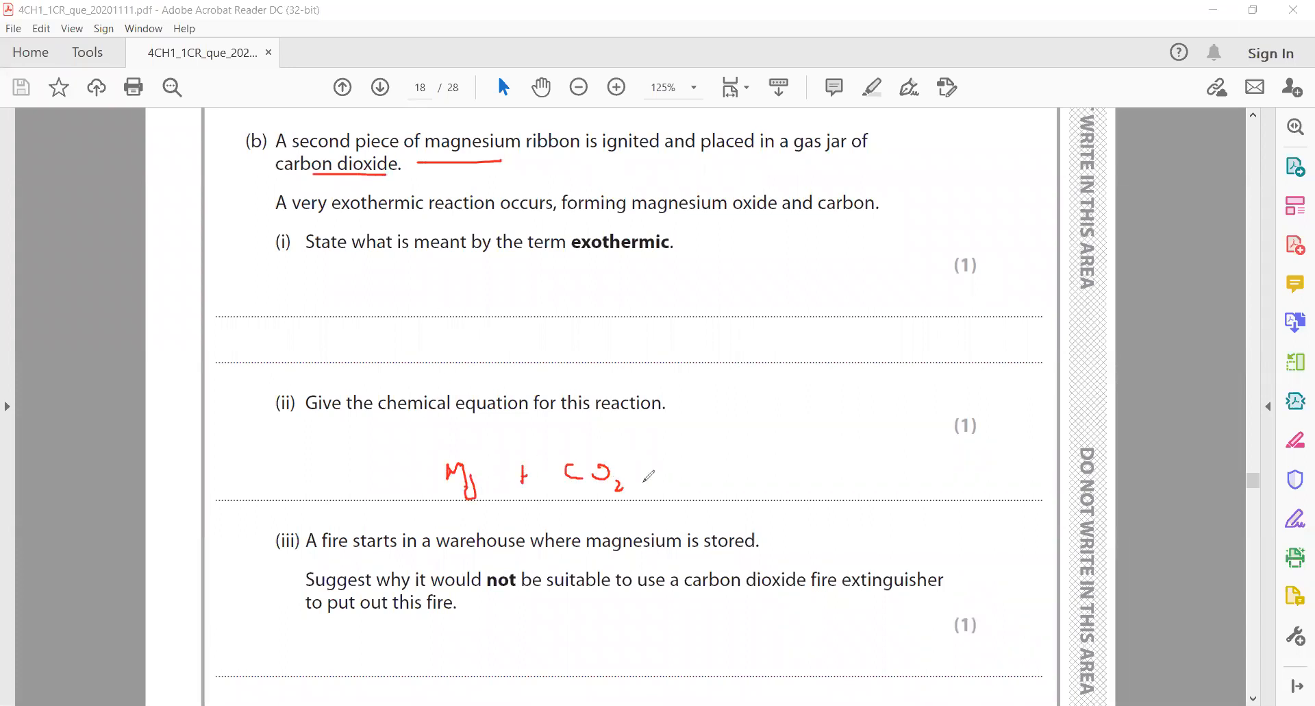
pyautogui.moveTo(638, 478); pyautogui.dragTo(790, 478)
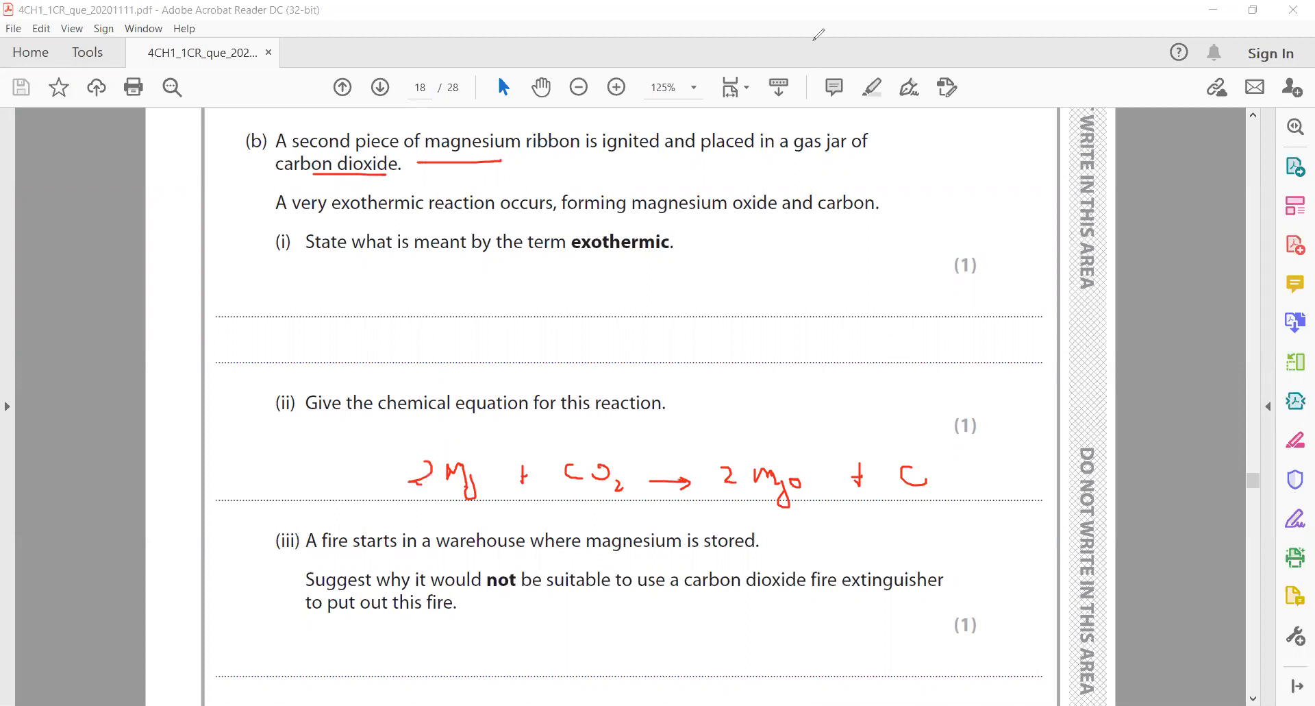
pyautogui.scroll(-3)
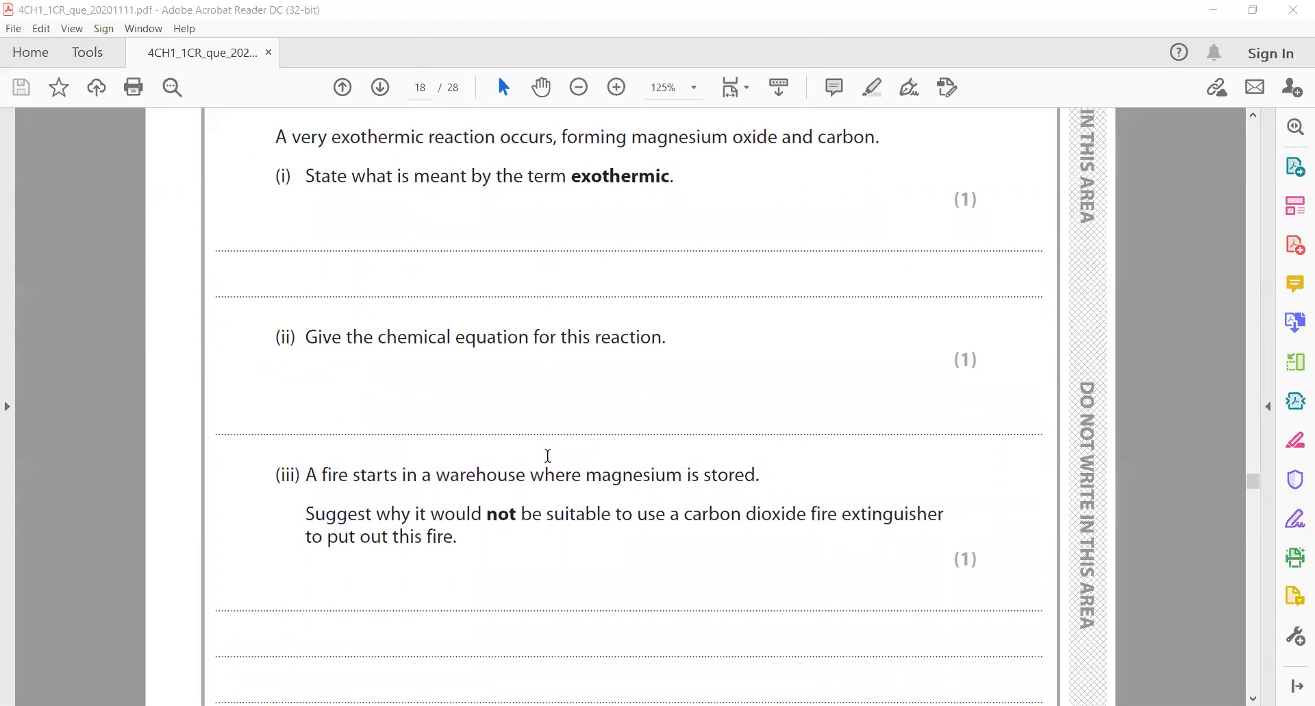
pyautogui.scroll(-3)
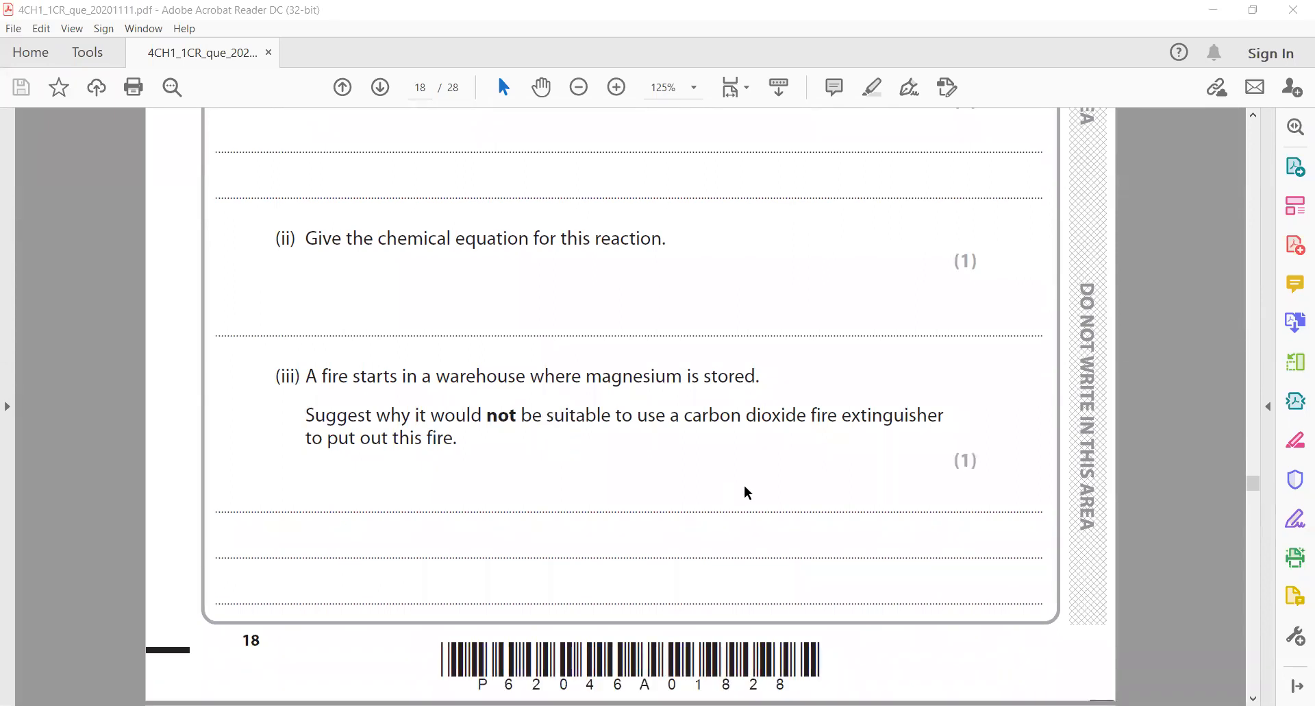
pyautogui.moveTo(800, 503)
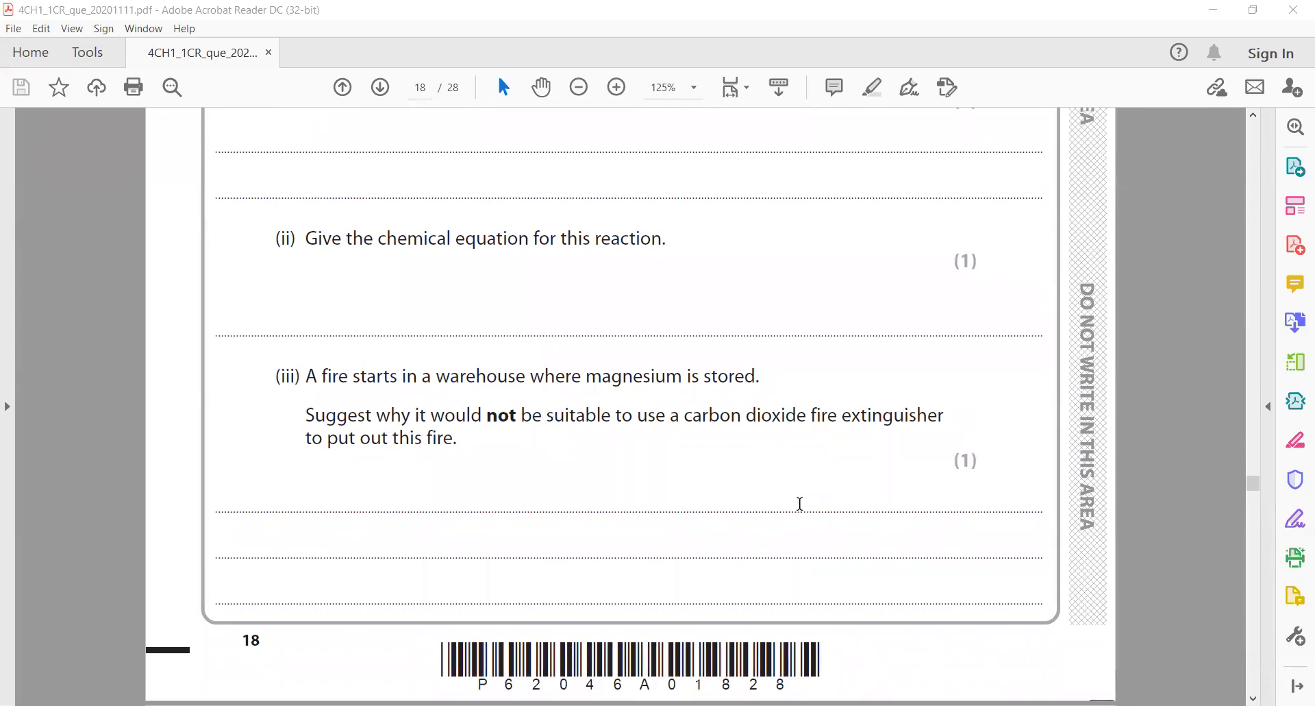
pyautogui.moveTo(832, 506)
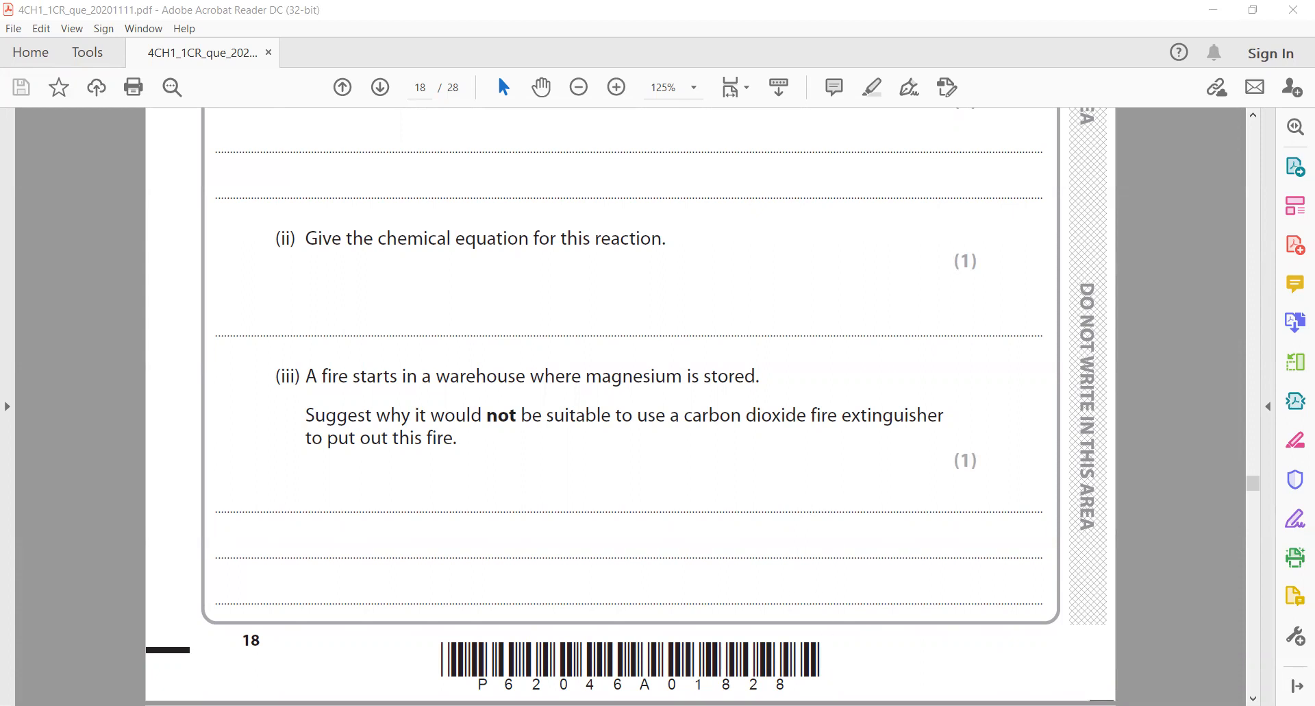
pyautogui.moveTo(752, 488)
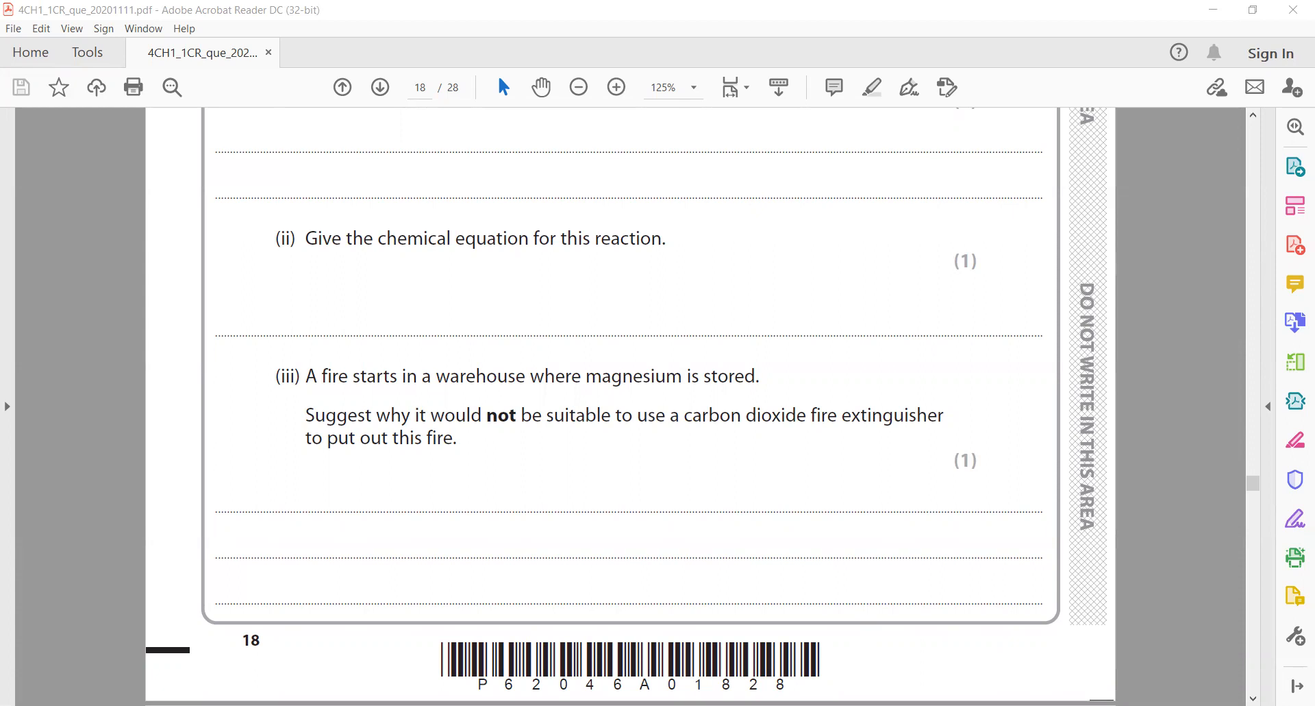
# - Scroll through question 8(c) on the crucible heating method on page 19
pyautogui.scroll(-3)
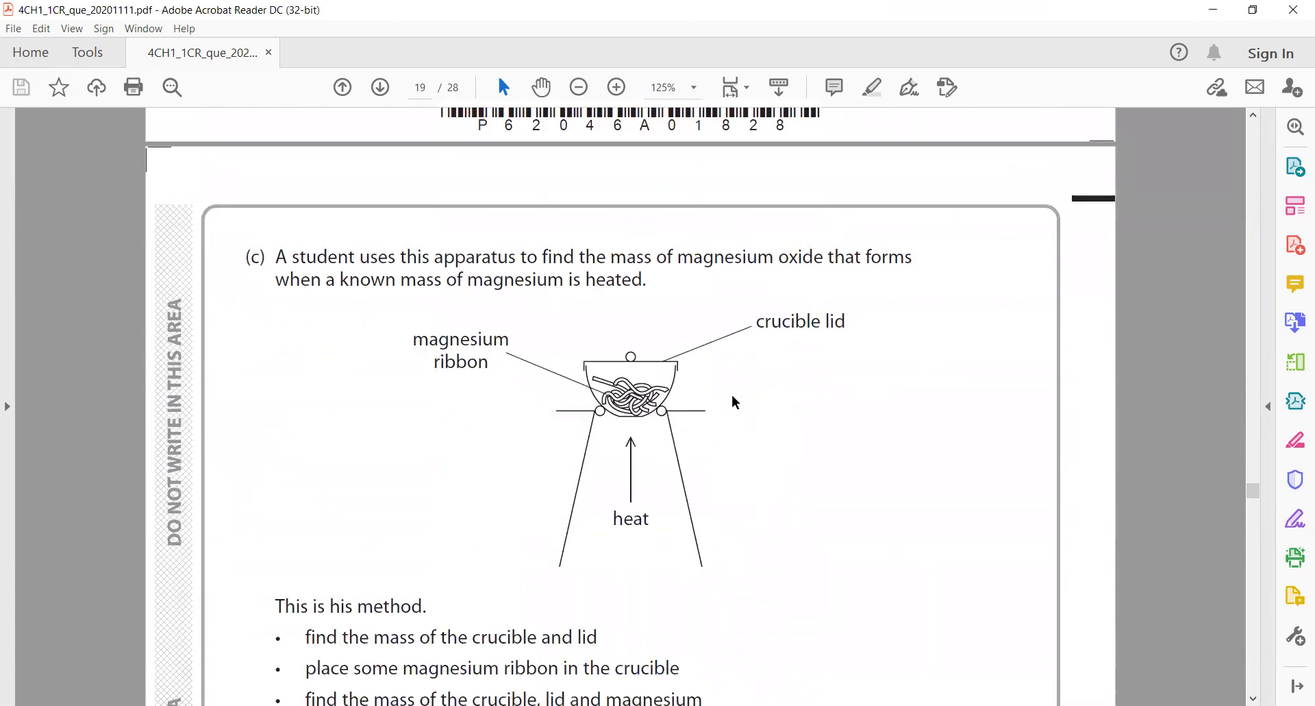
pyautogui.scroll(-3)
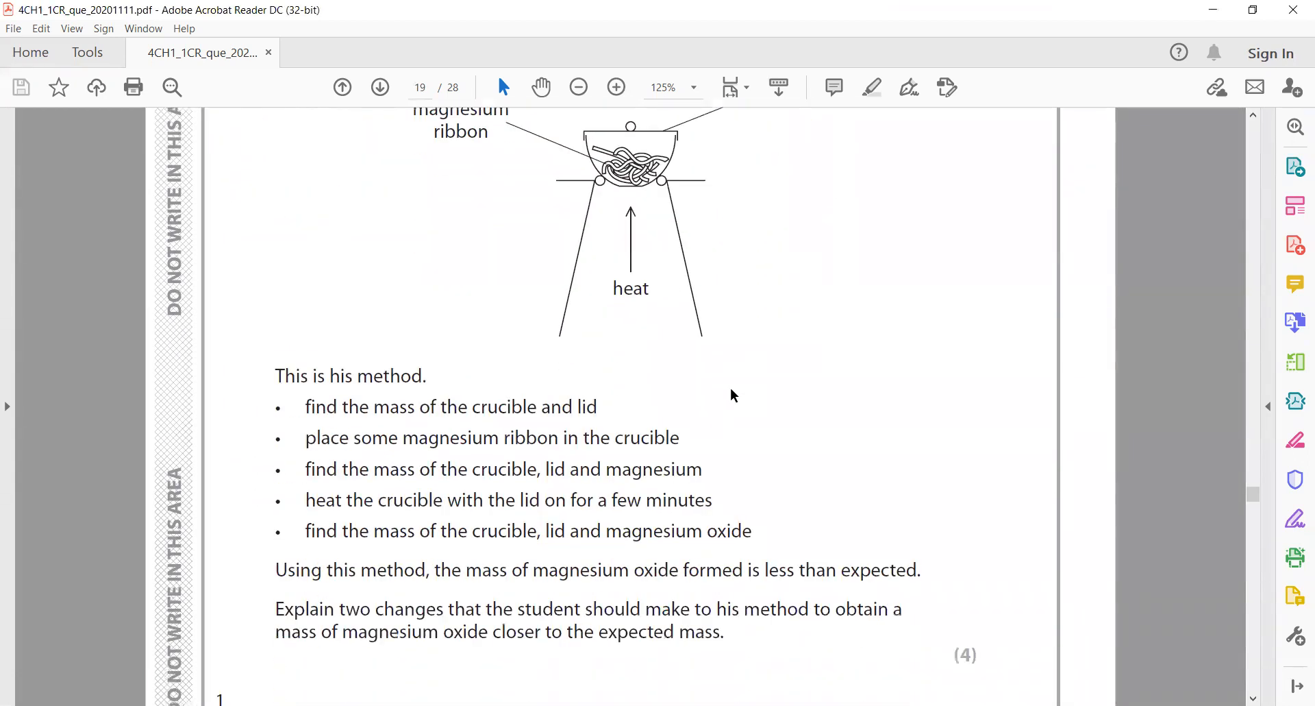
pyautogui.scroll(-3)
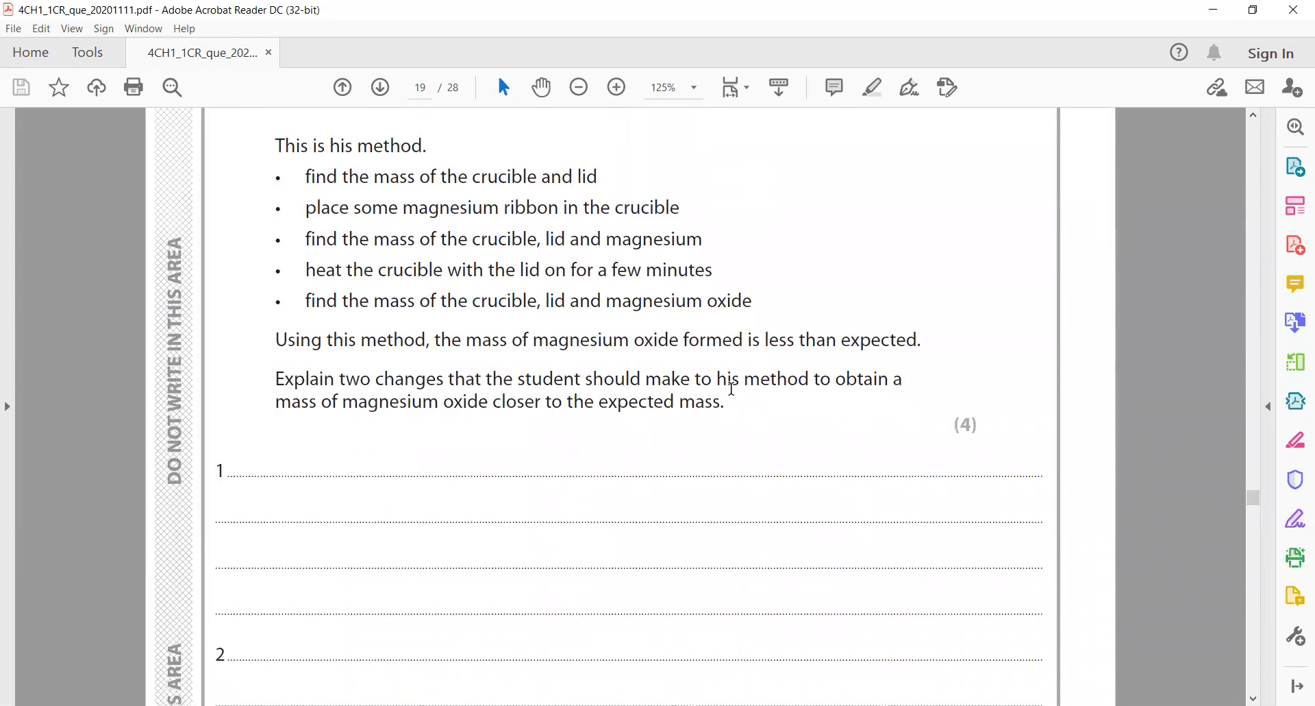
pyautogui.scroll(-3)
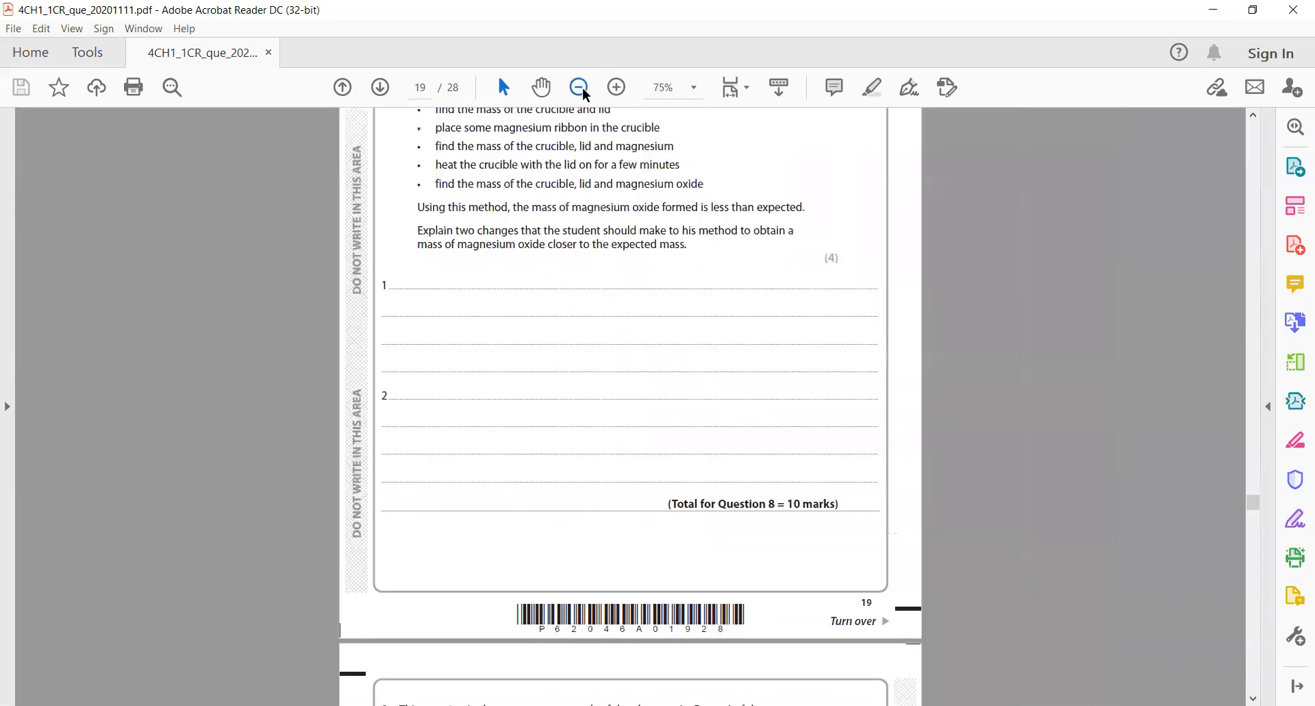
# - Enlarge the page and continue down to question 9 on Group 4 compounds on page 20
pyautogui.click(617, 88)
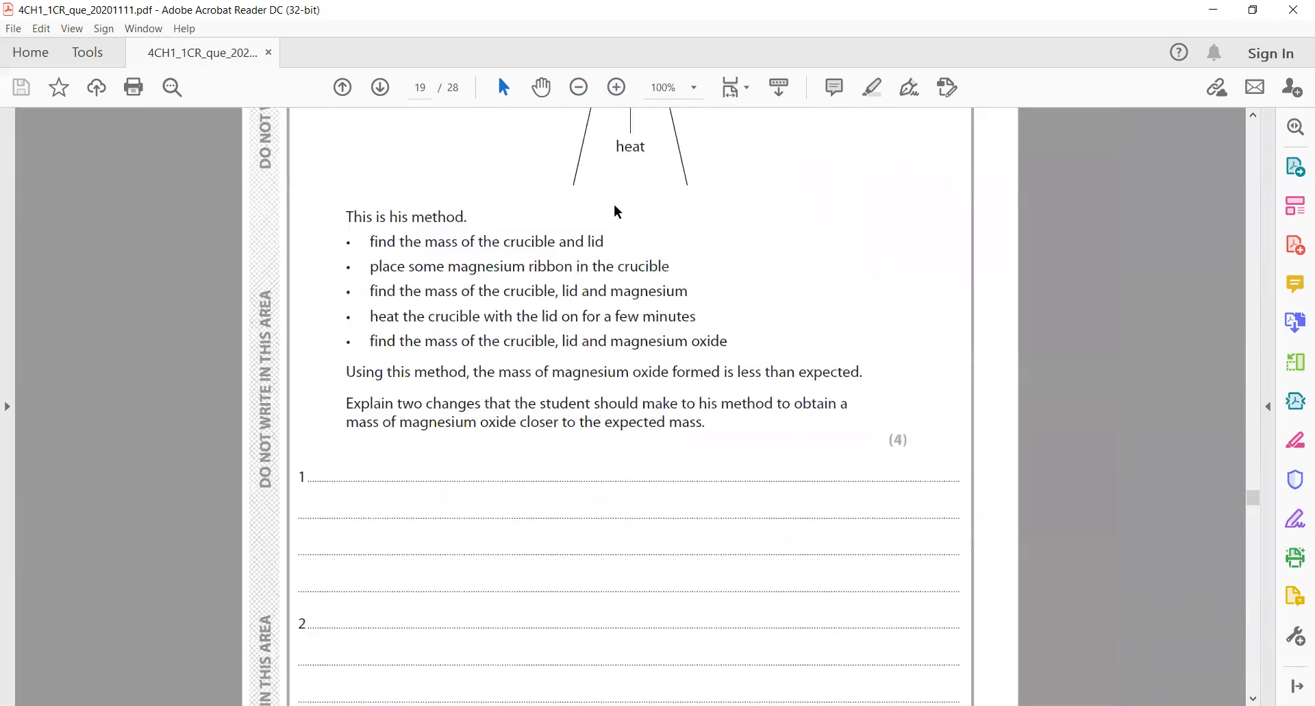
pyautogui.scroll(-3)
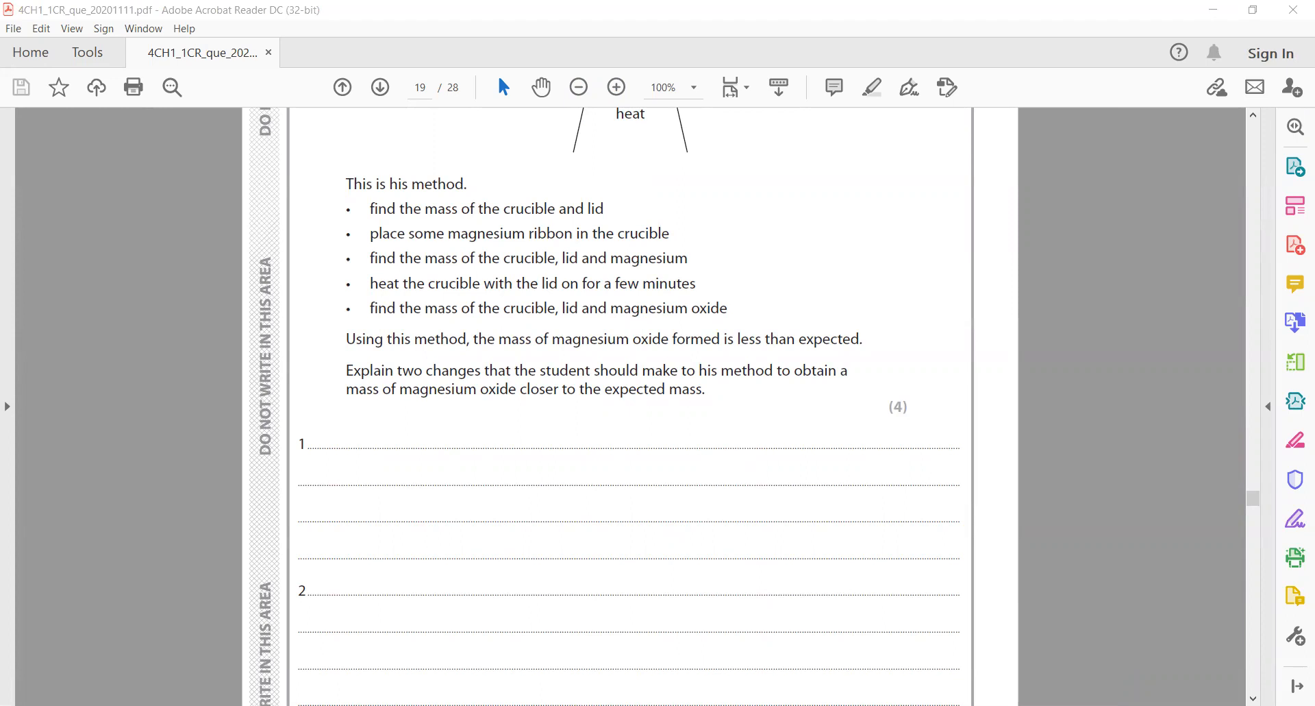
pyautogui.scroll(-3)
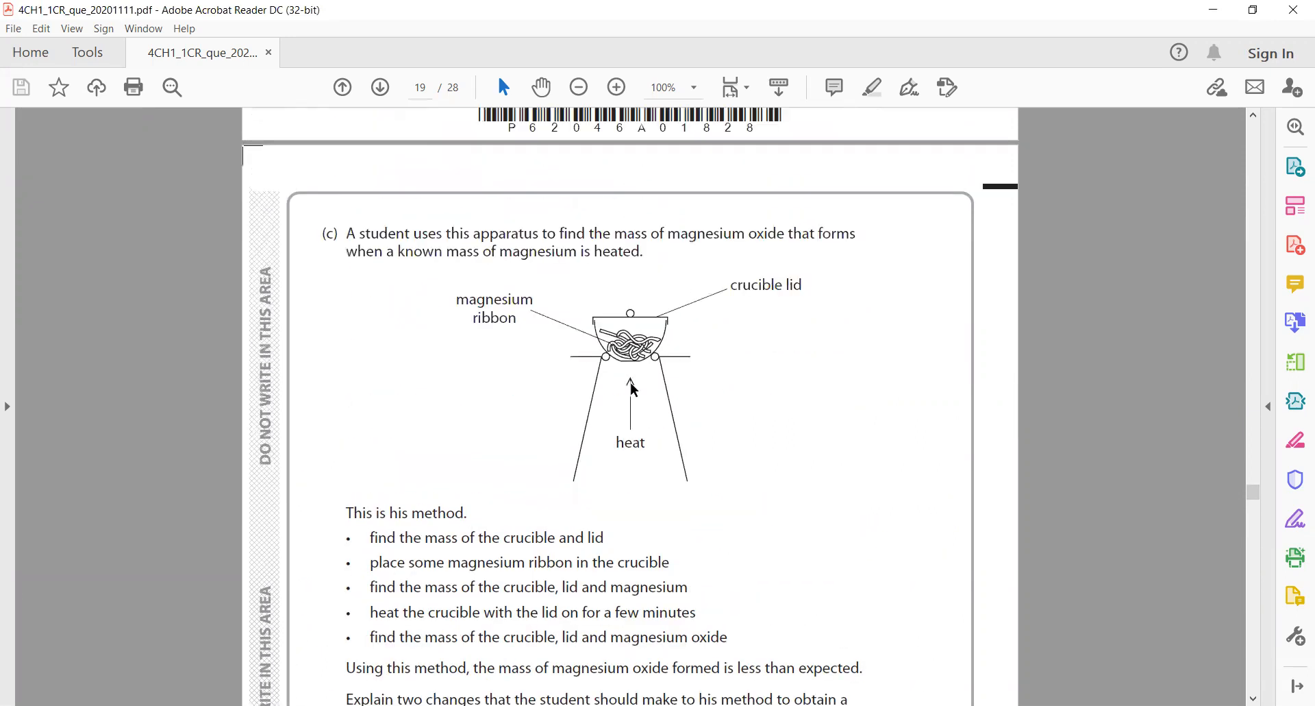
pyautogui.scroll(-3)
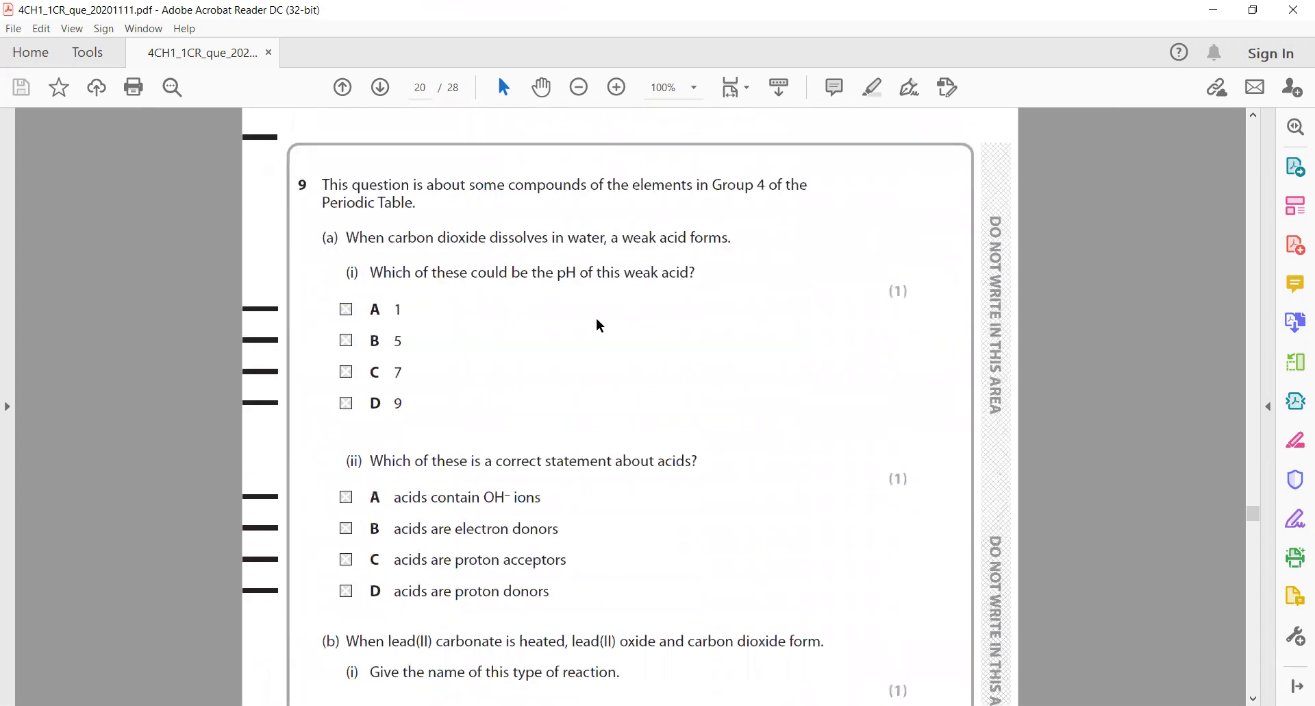
# - Circle option D in red for 9(a)(ii), then move down to part (b) on heating lead(II) carbonate
pyautogui.scroll(-3)
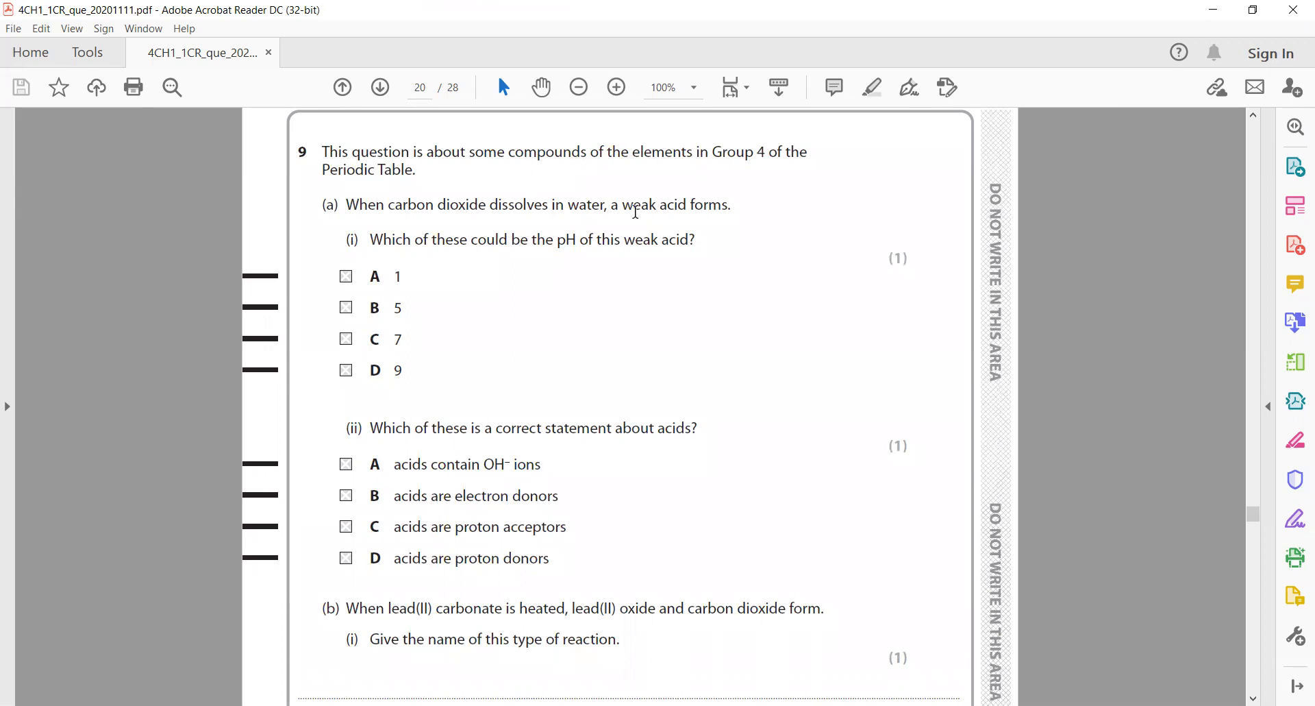
pyautogui.moveTo(658, 216)
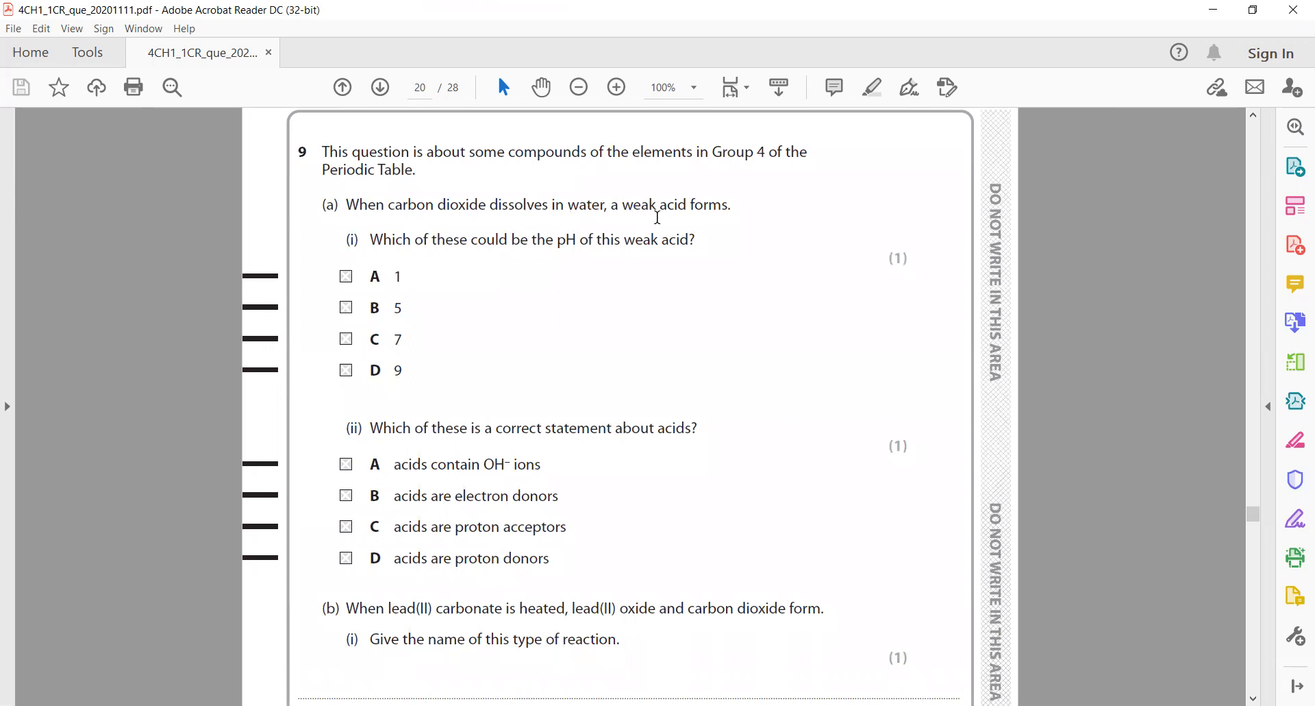
pyautogui.moveTo(542, 256)
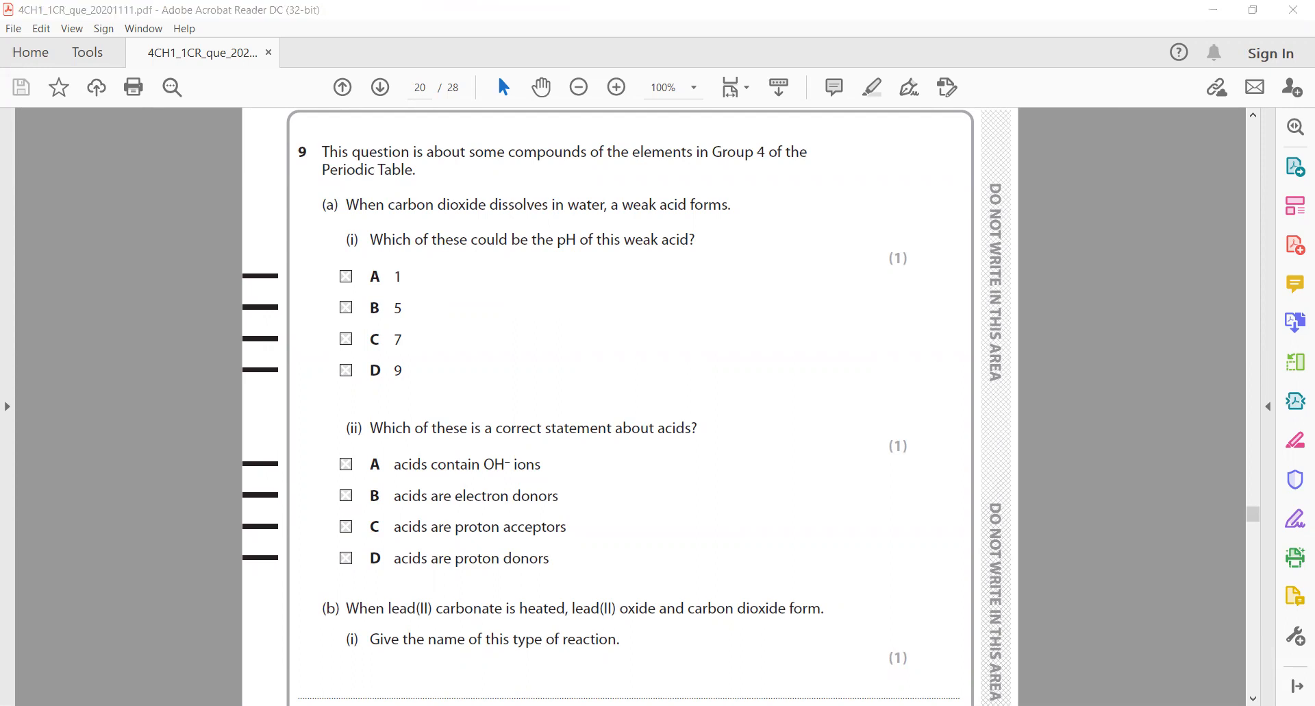
pyautogui.moveTo(525, 46)
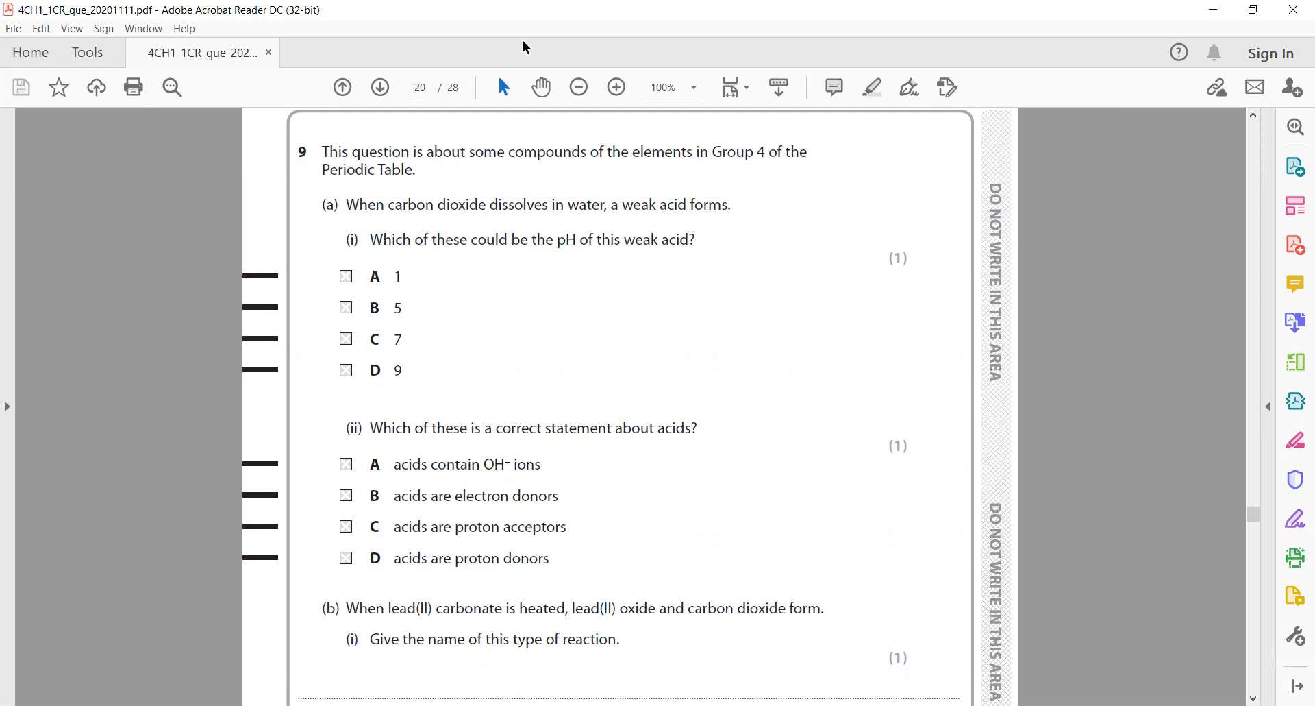
pyautogui.moveTo(407, 297); pyautogui.dragTo(411, 316)
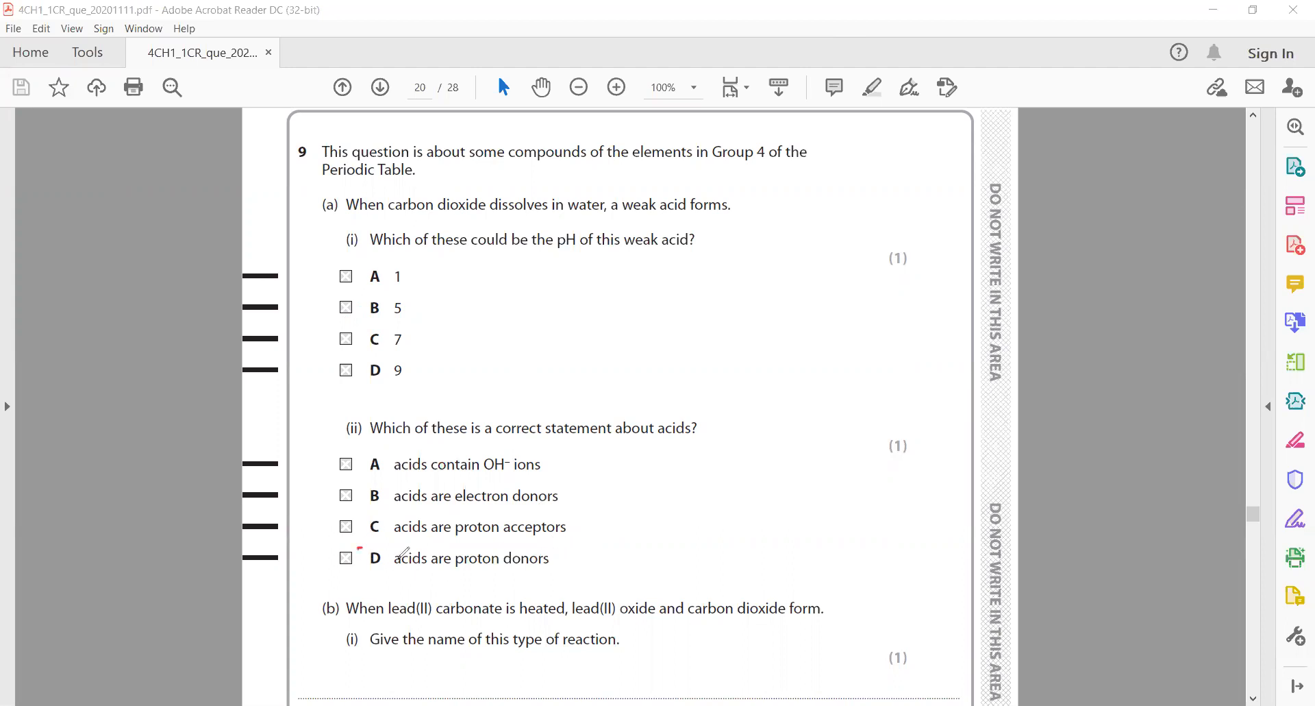
pyautogui.moveTo(360, 546); pyautogui.dragTo(395, 570)
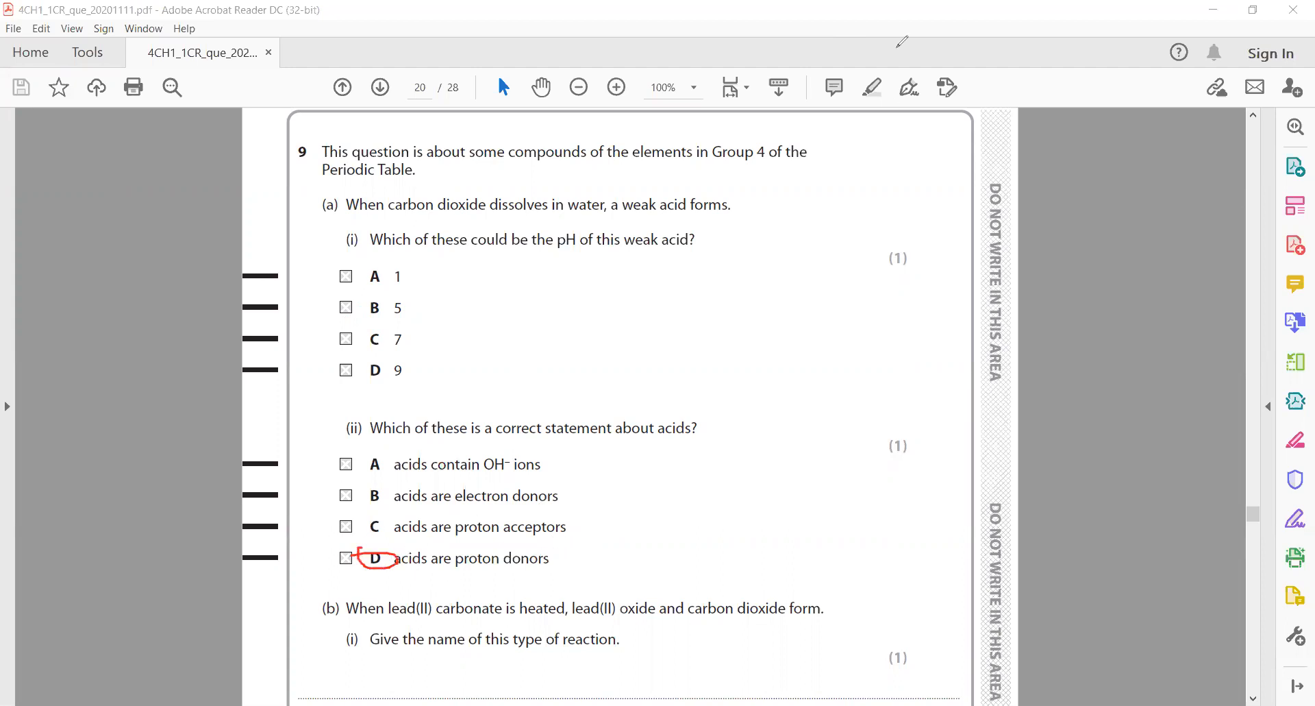
pyautogui.scroll(-3)
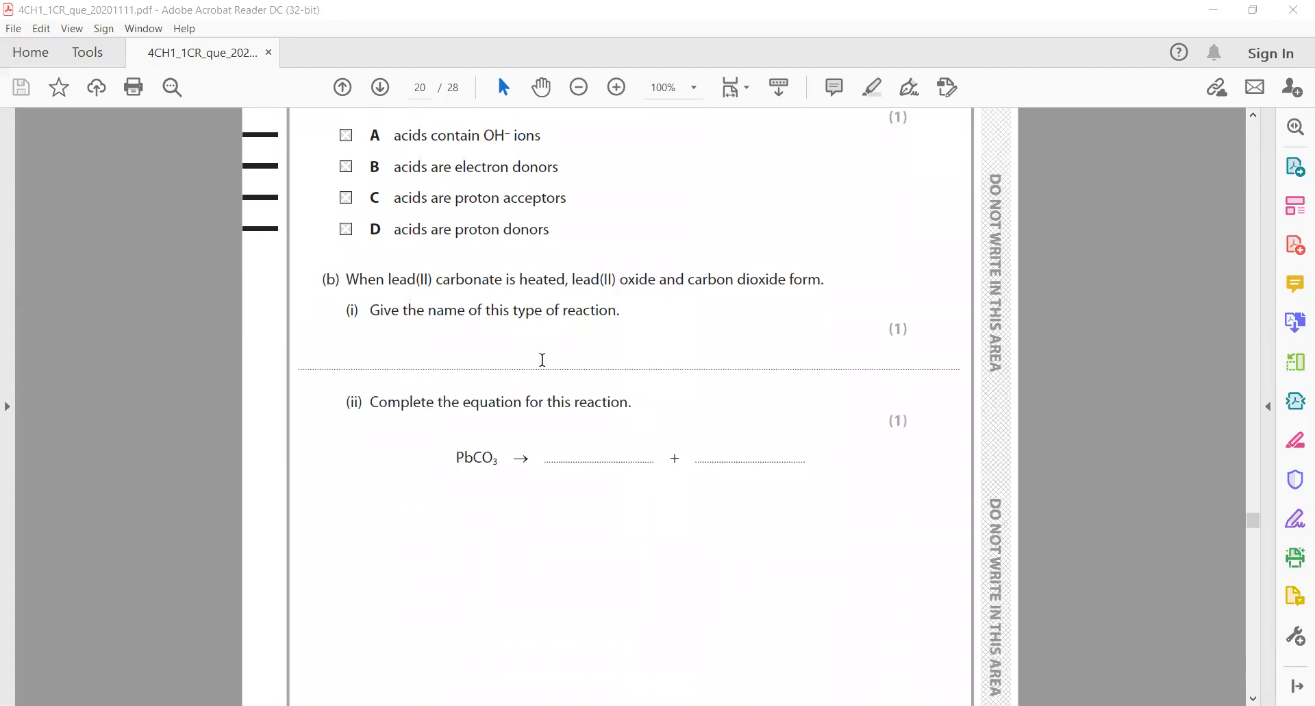
pyautogui.moveTo(732, 404)
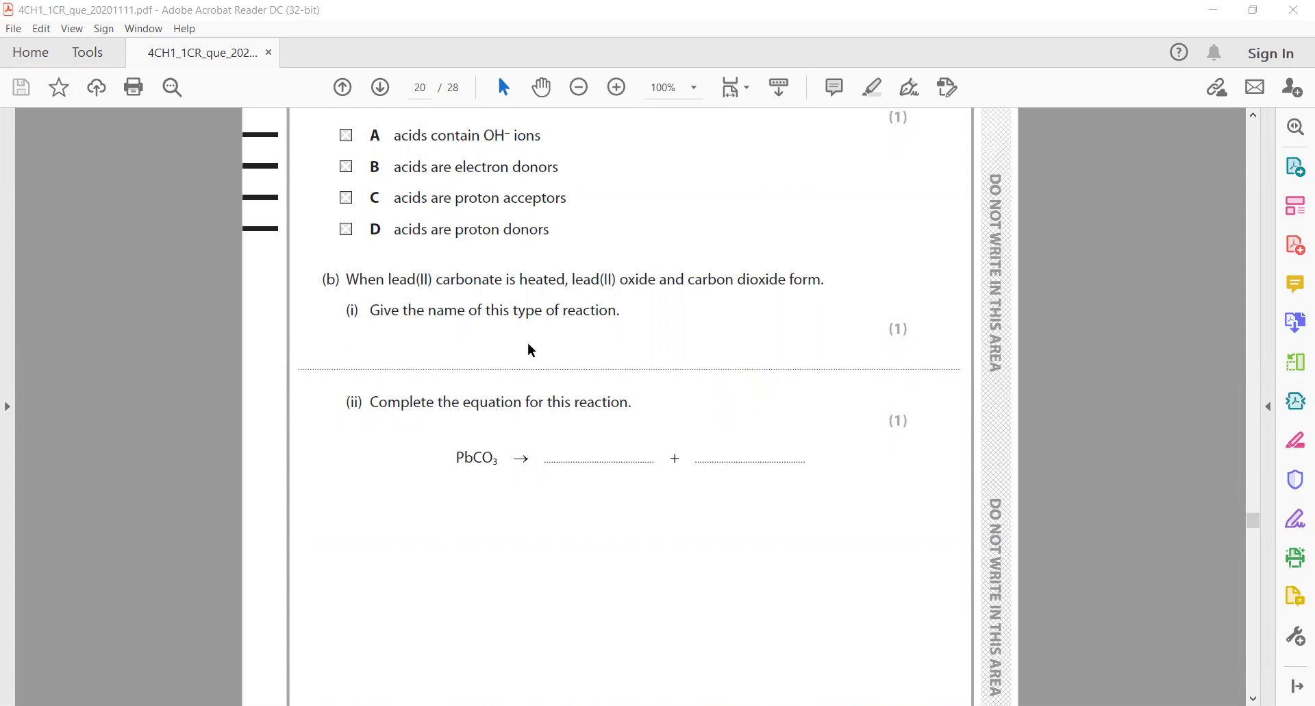
pyautogui.moveTo(623, 567)
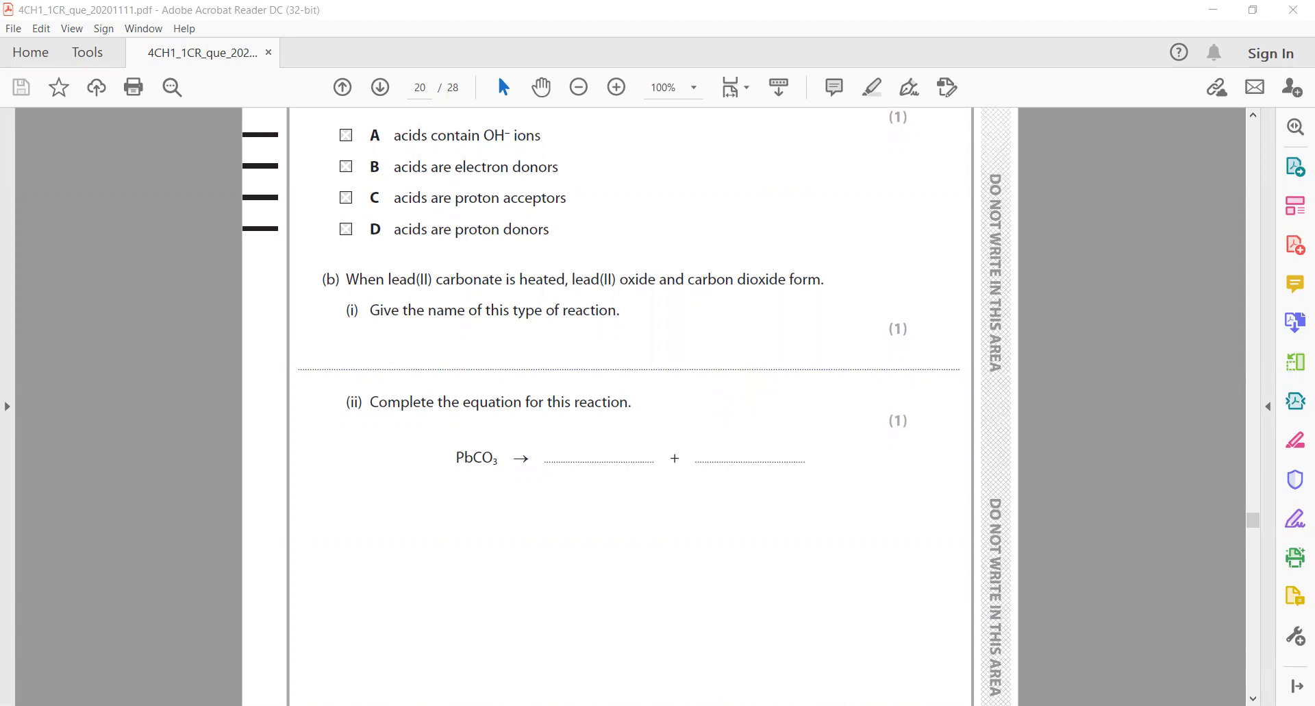
pyautogui.moveTo(515, 53)
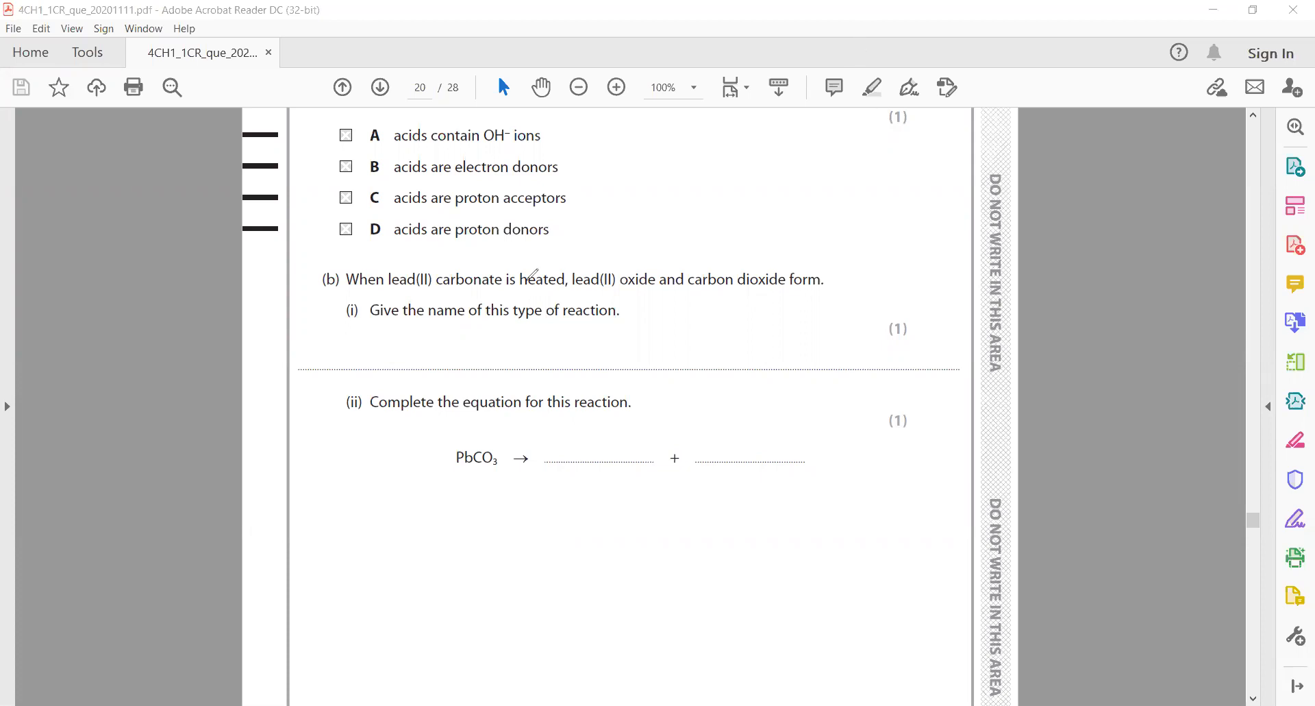
# - Bring question 9(c) on silicon dioxide into view and sketch a red mark in the SiCl4 physical state cell
pyautogui.scroll(-3)
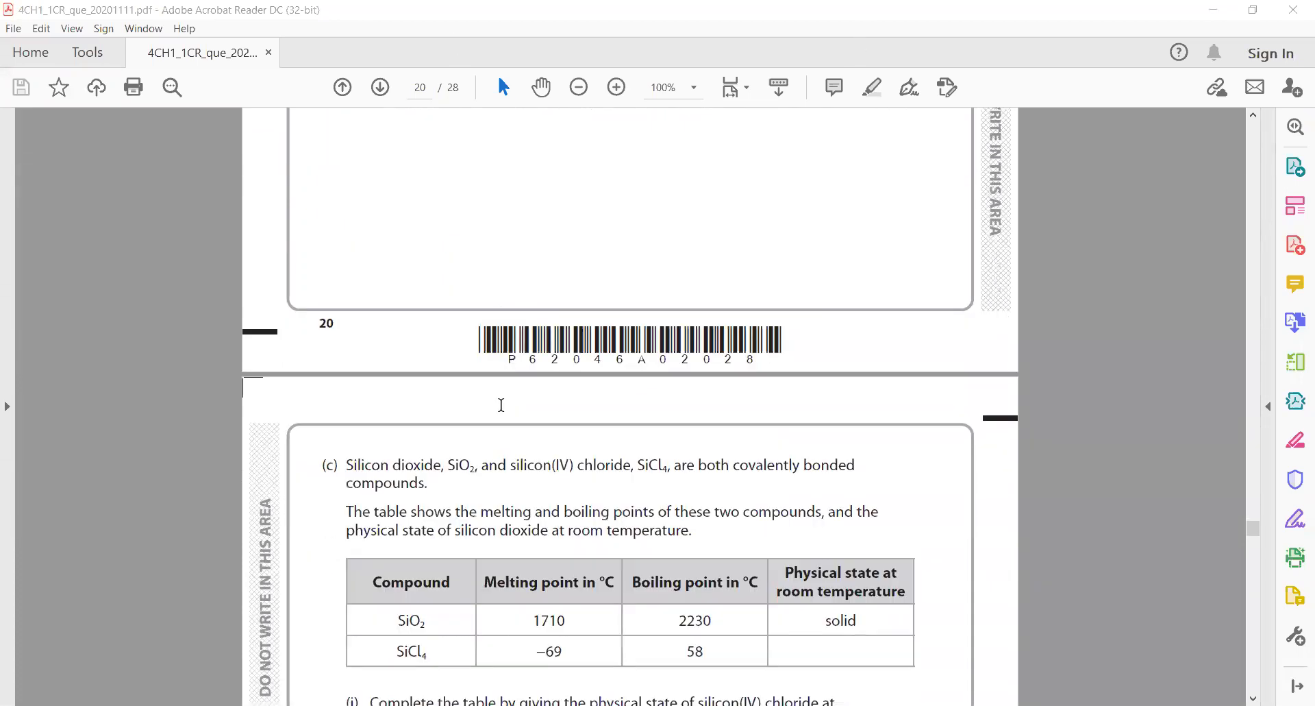
pyautogui.scroll(-3)
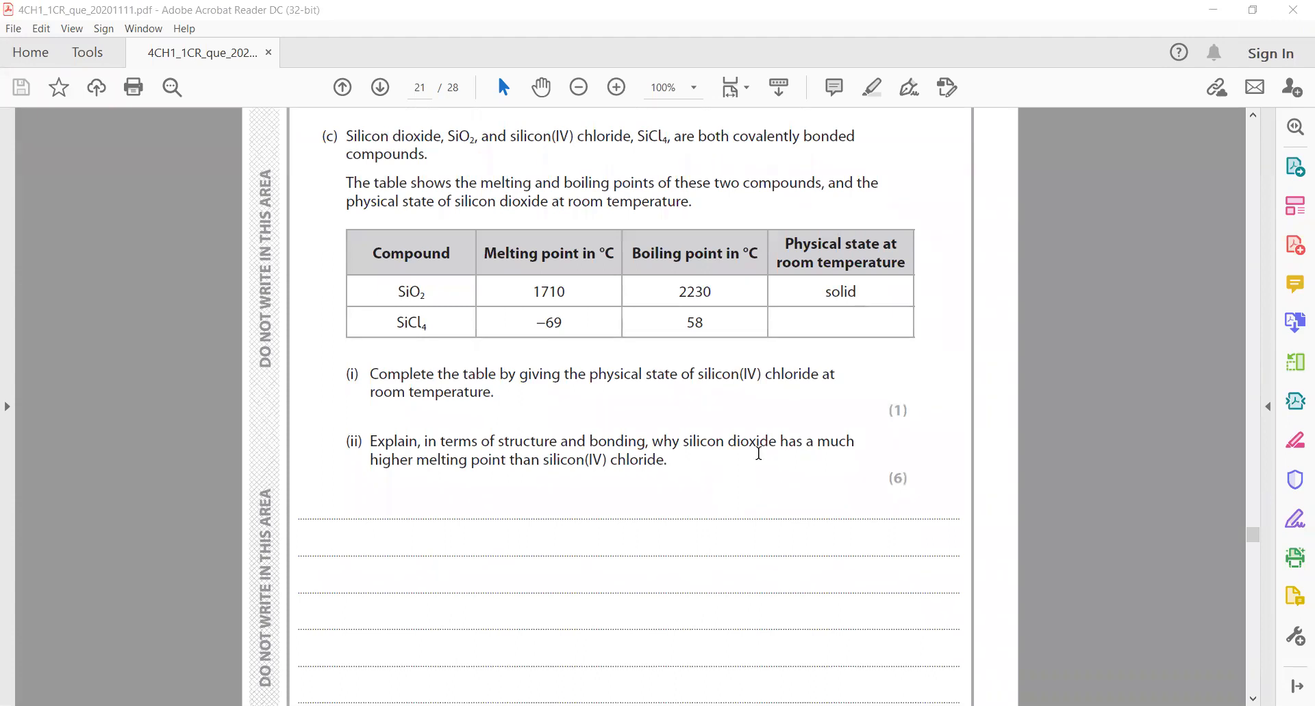
pyautogui.moveTo(586, 347)
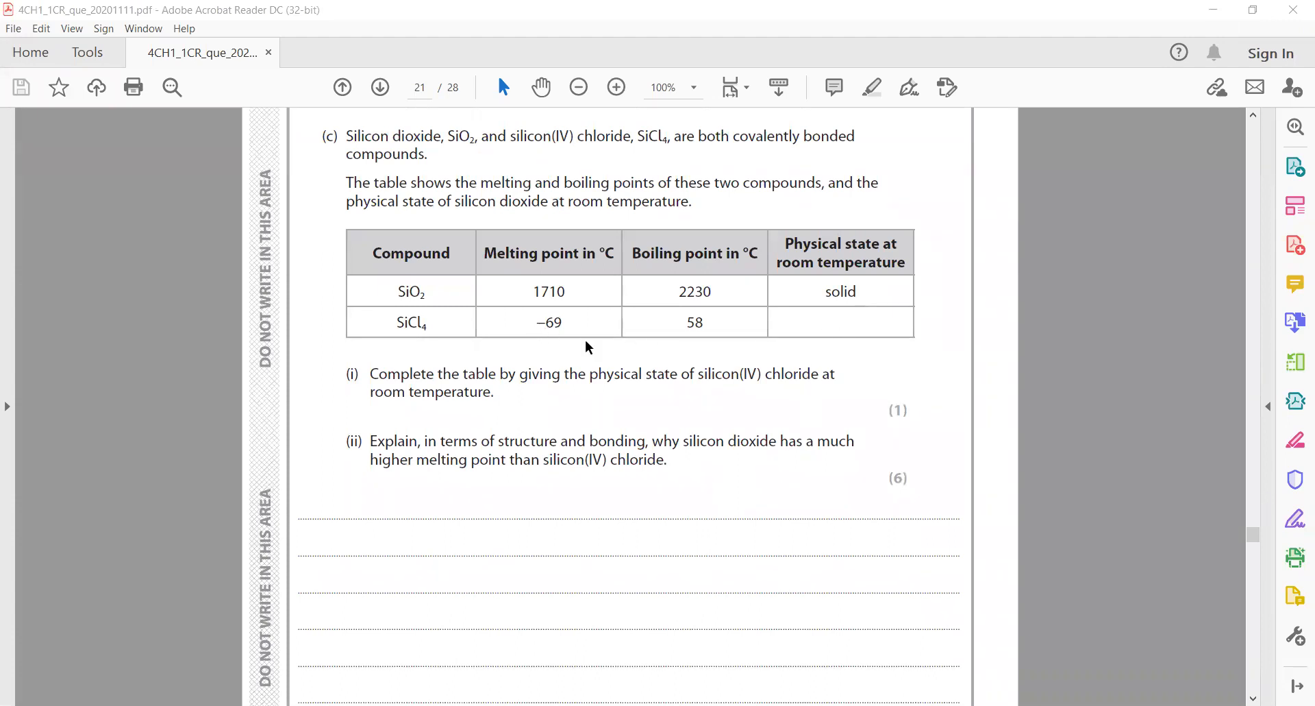
pyautogui.moveTo(577, 49)
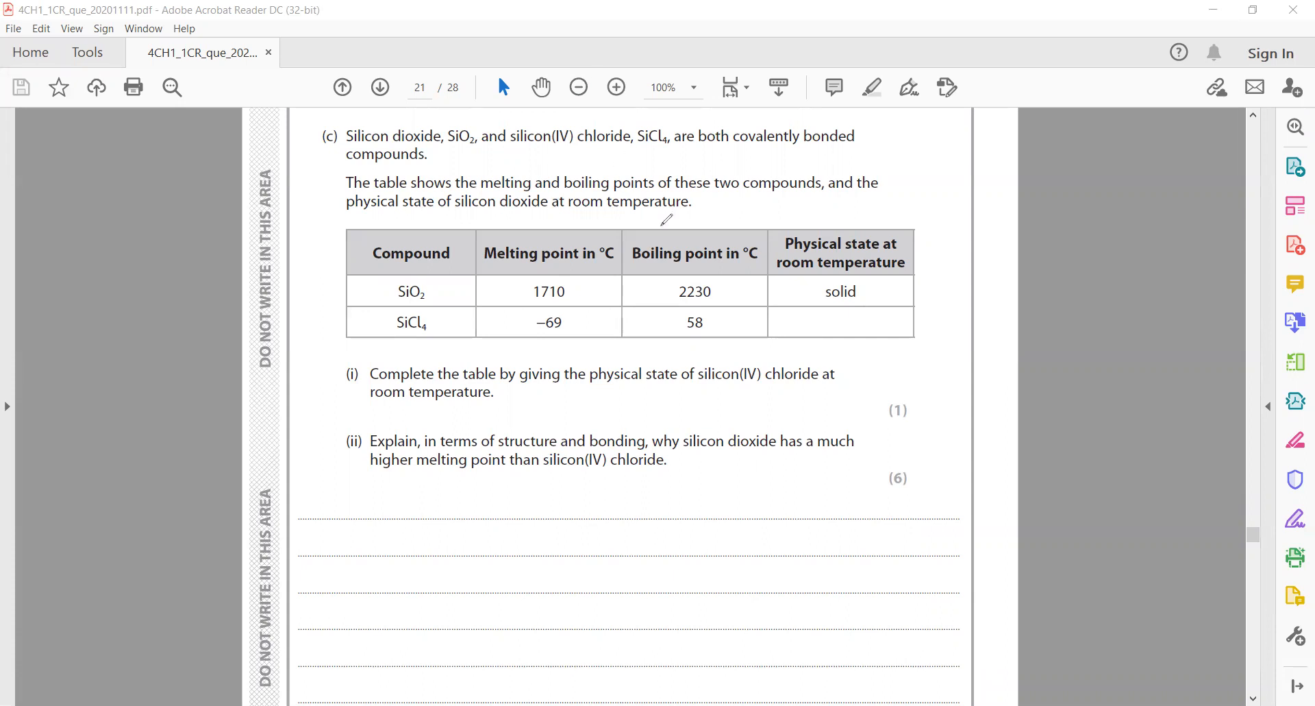
pyautogui.moveTo(619, 317)
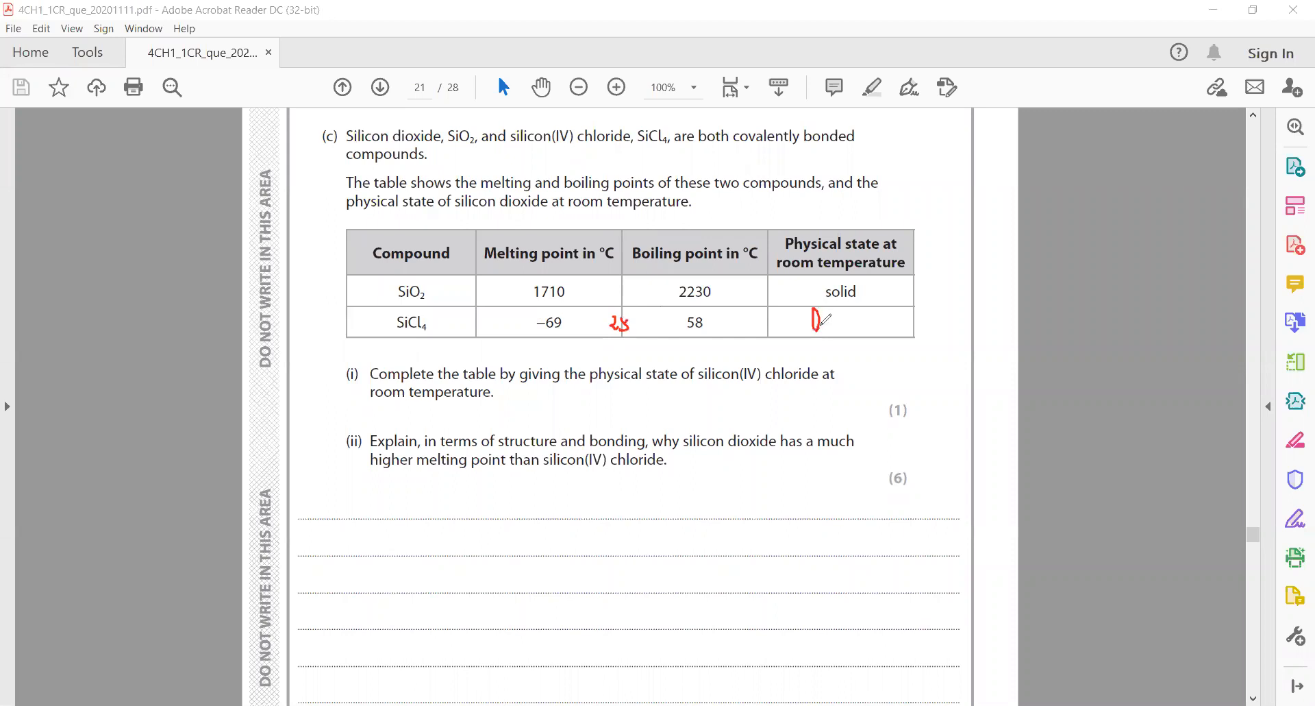
pyautogui.moveTo(822, 319); pyautogui.dragTo(835, 335)
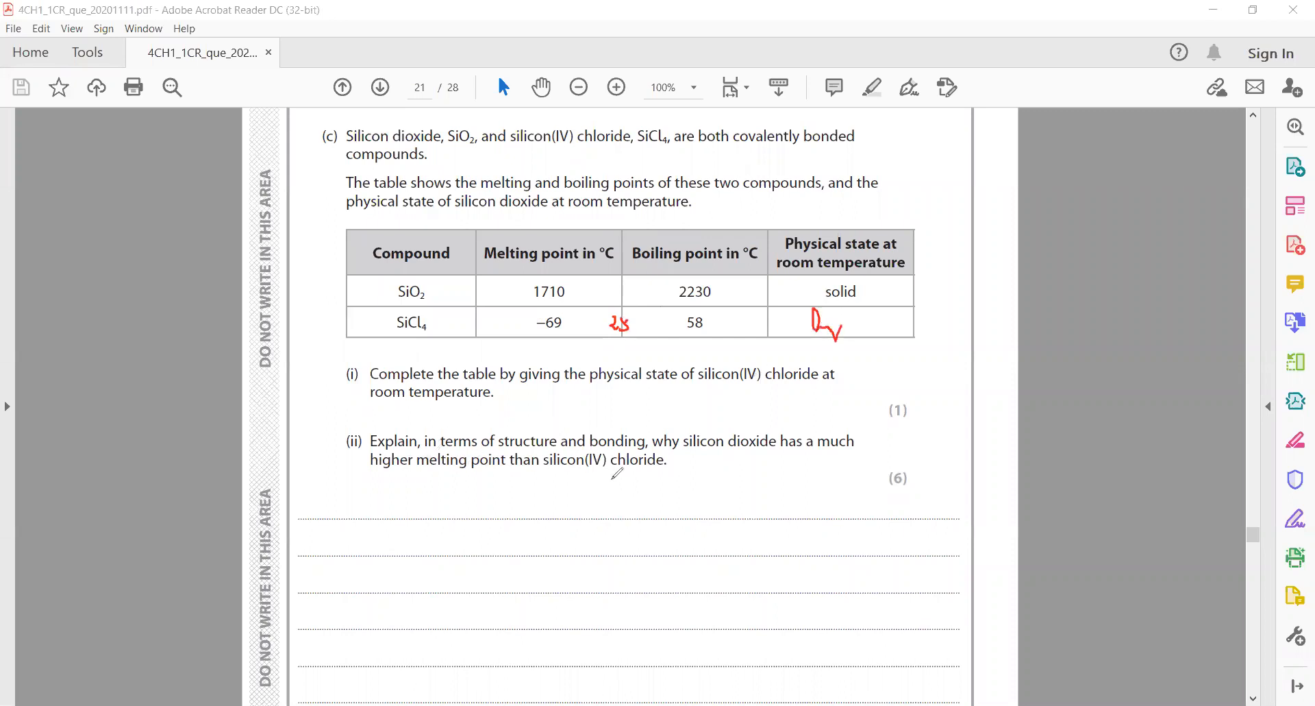
pyautogui.moveTo(722, 456)
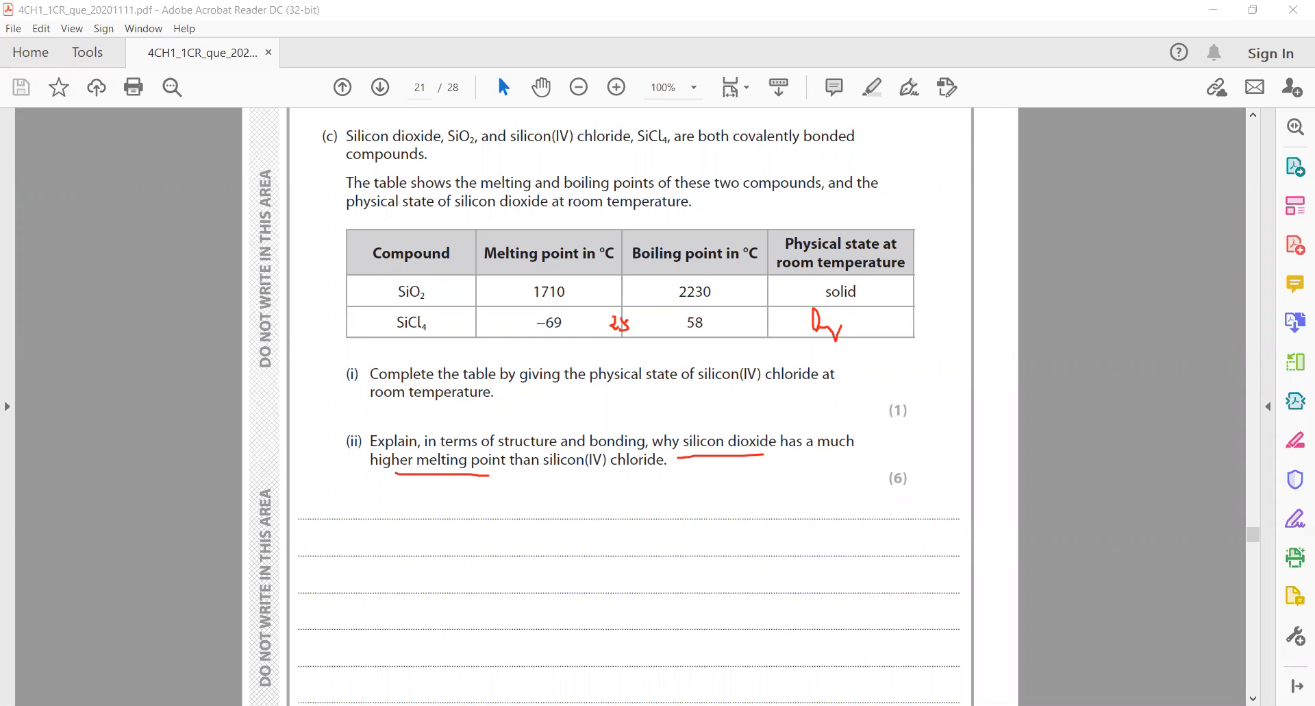
pyautogui.moveTo(861, 63)
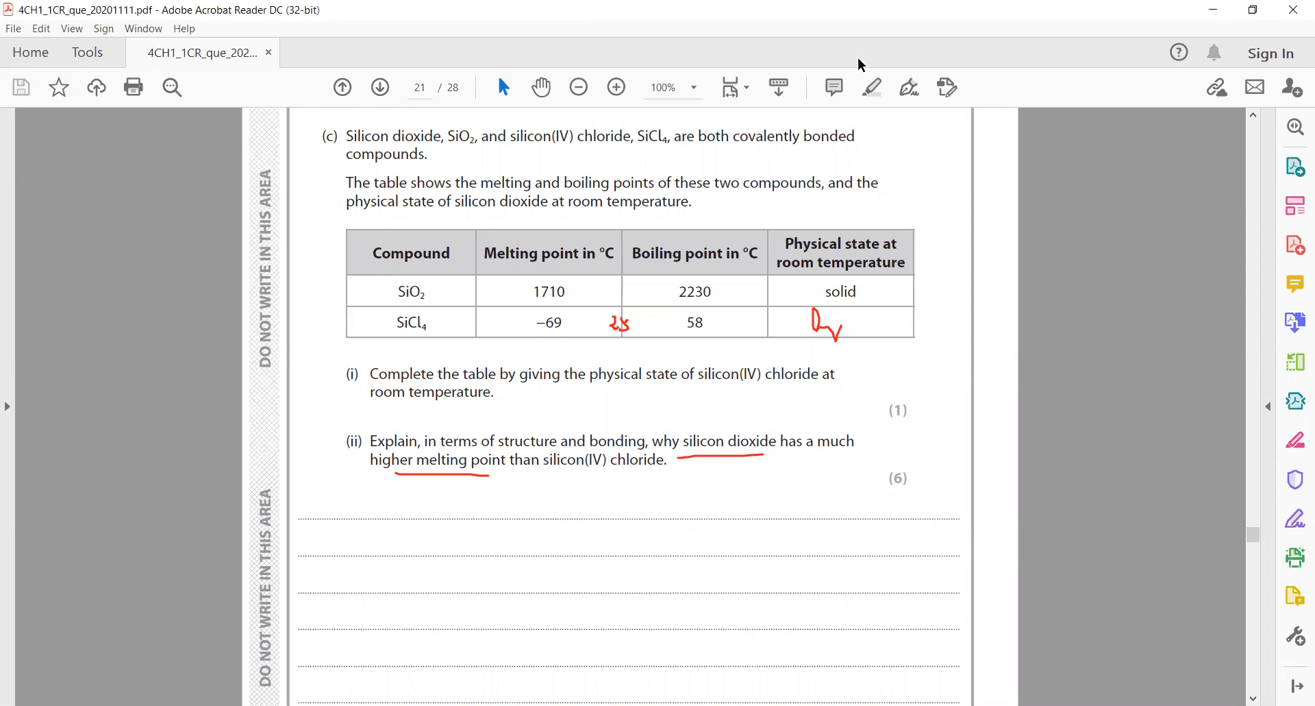
# - Scroll down to page 23 showing question 10 on potassium hydroxide and hydrochloric acid, parts (a)(i) and (ii)
pyautogui.scroll(-3)
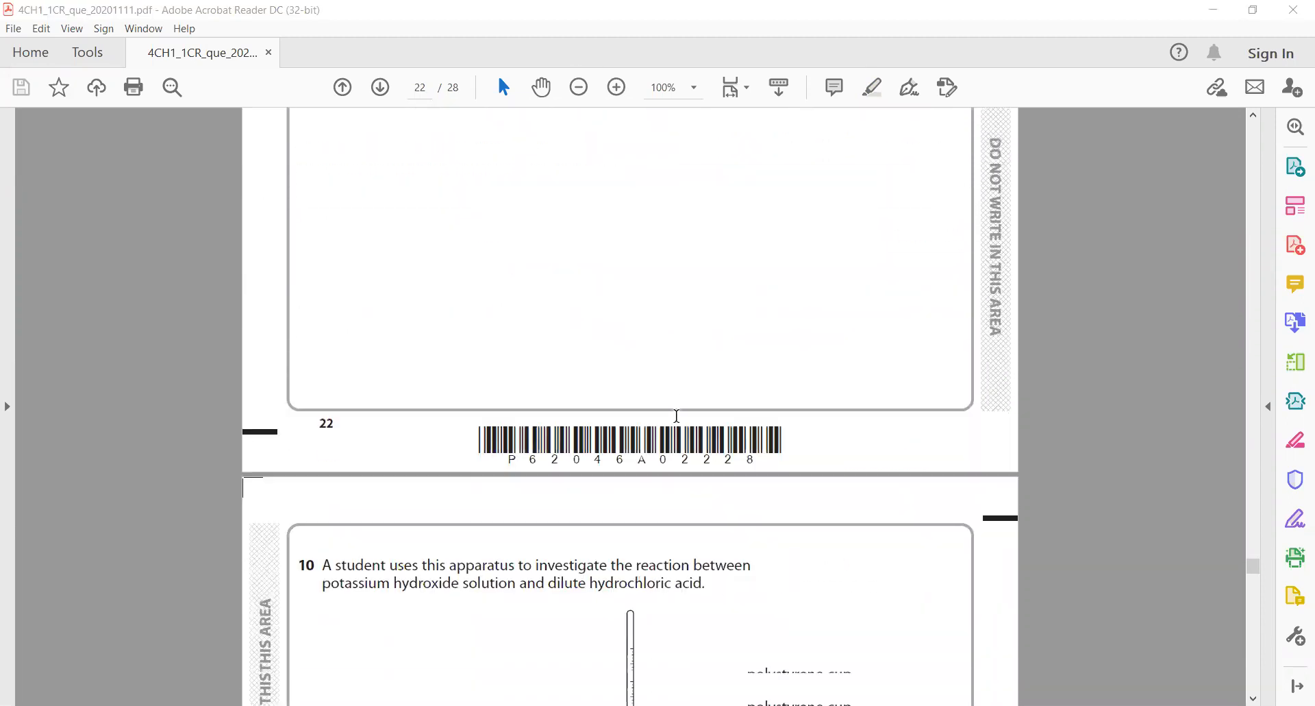
pyautogui.scroll(-3)
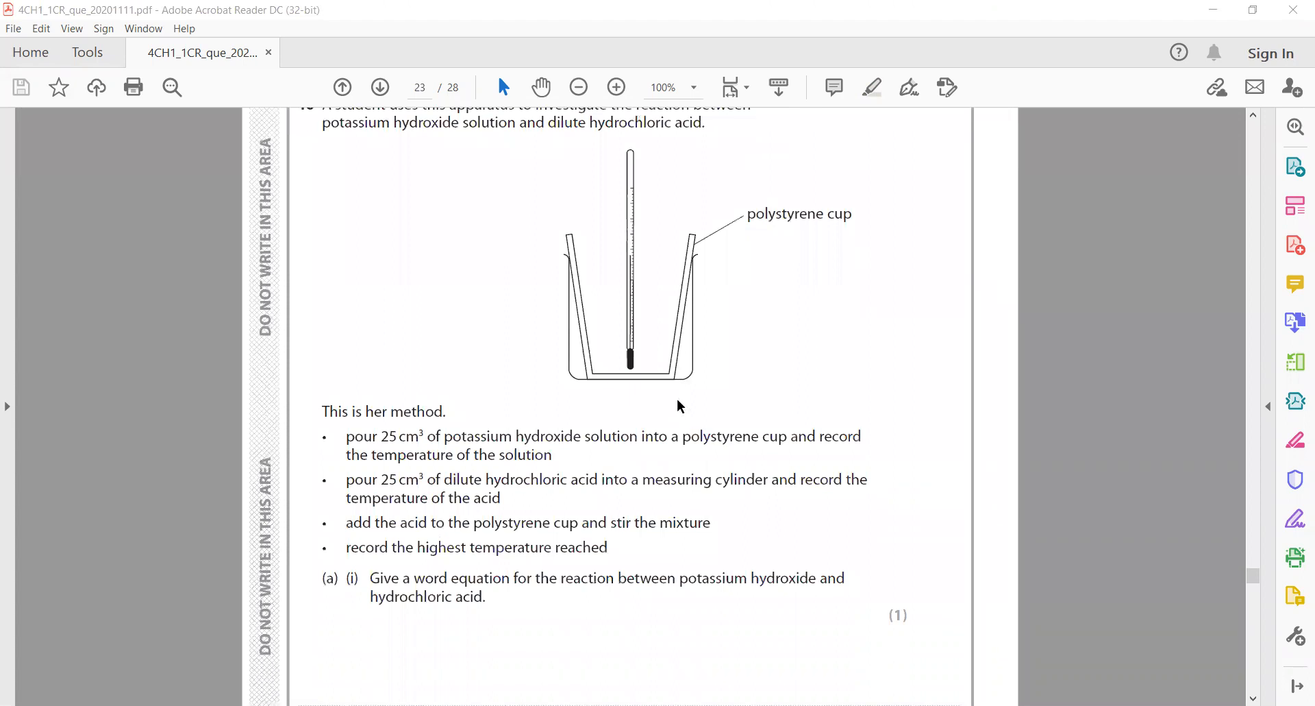
pyautogui.scroll(-3)
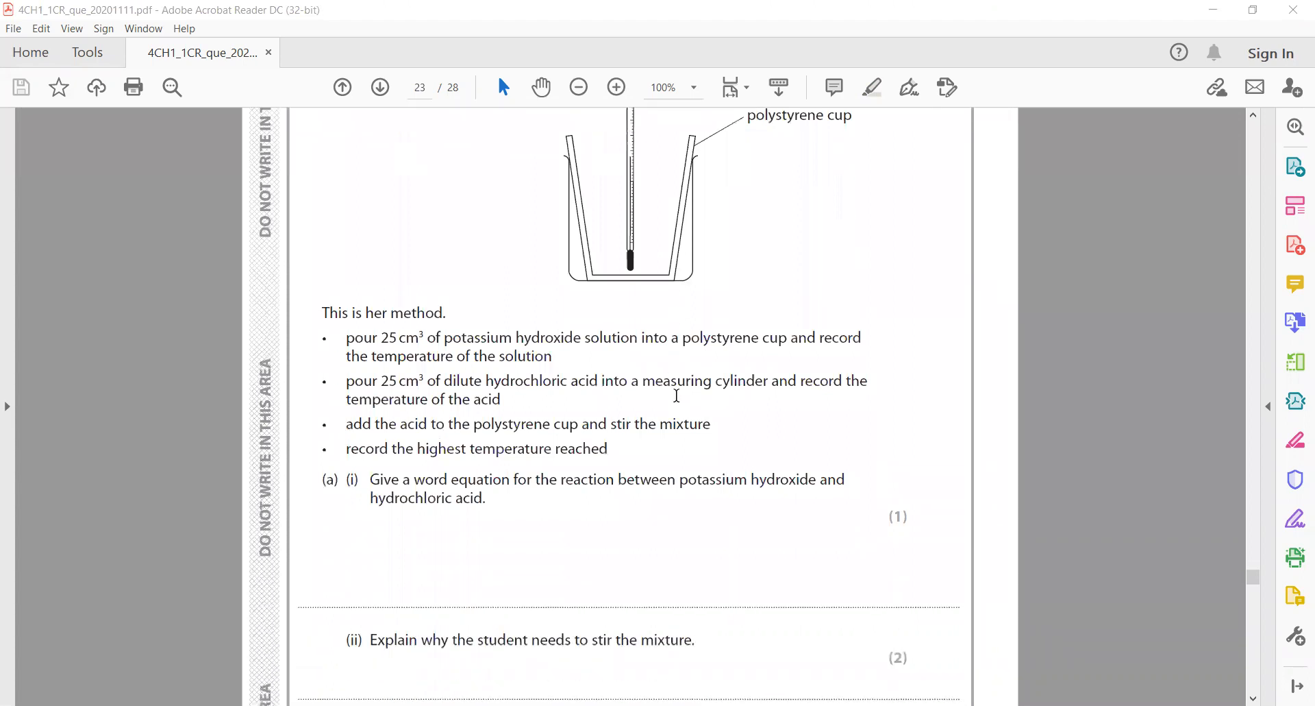
pyautogui.scroll(-3)
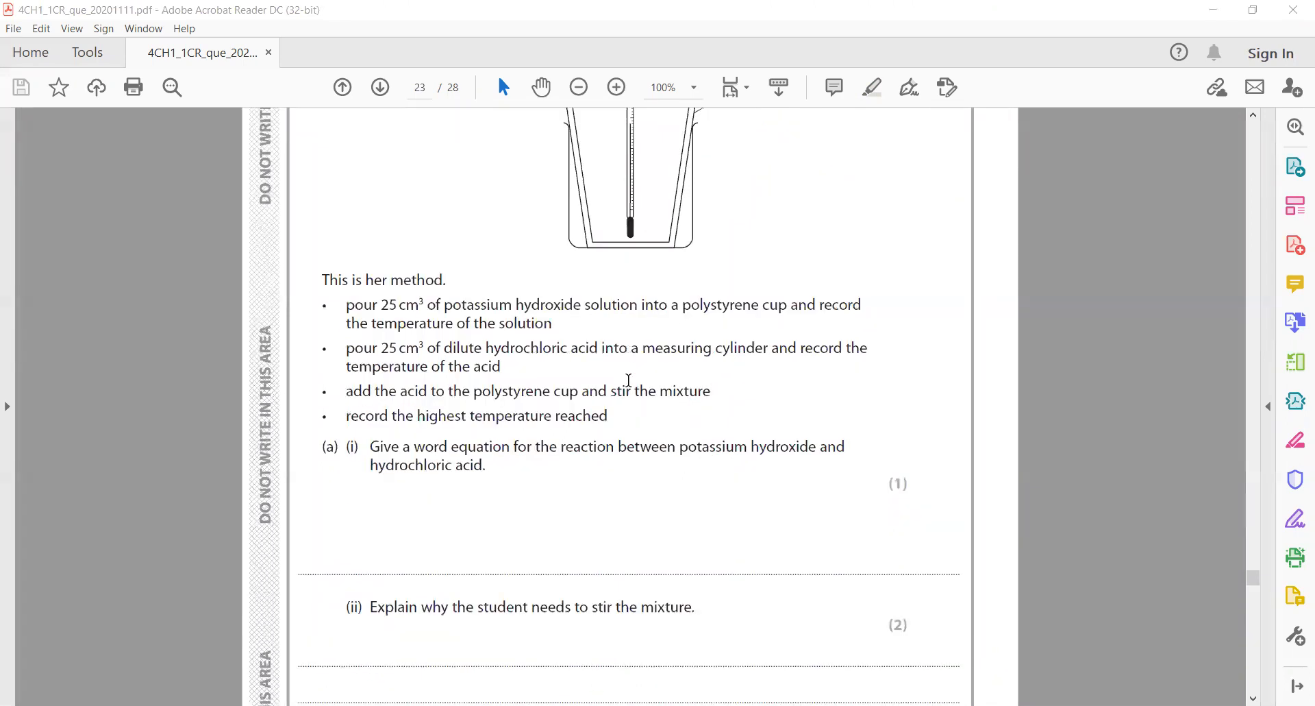
pyautogui.scroll(-3)
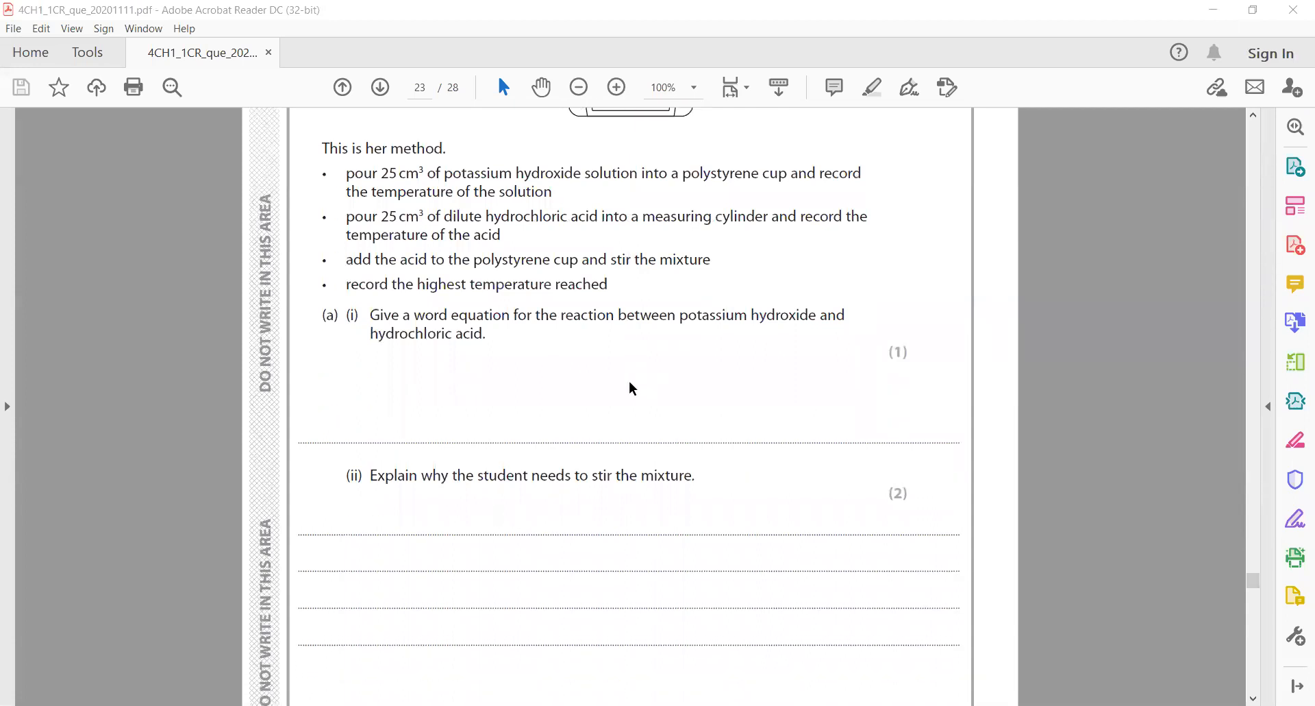
pyautogui.scroll(-3)
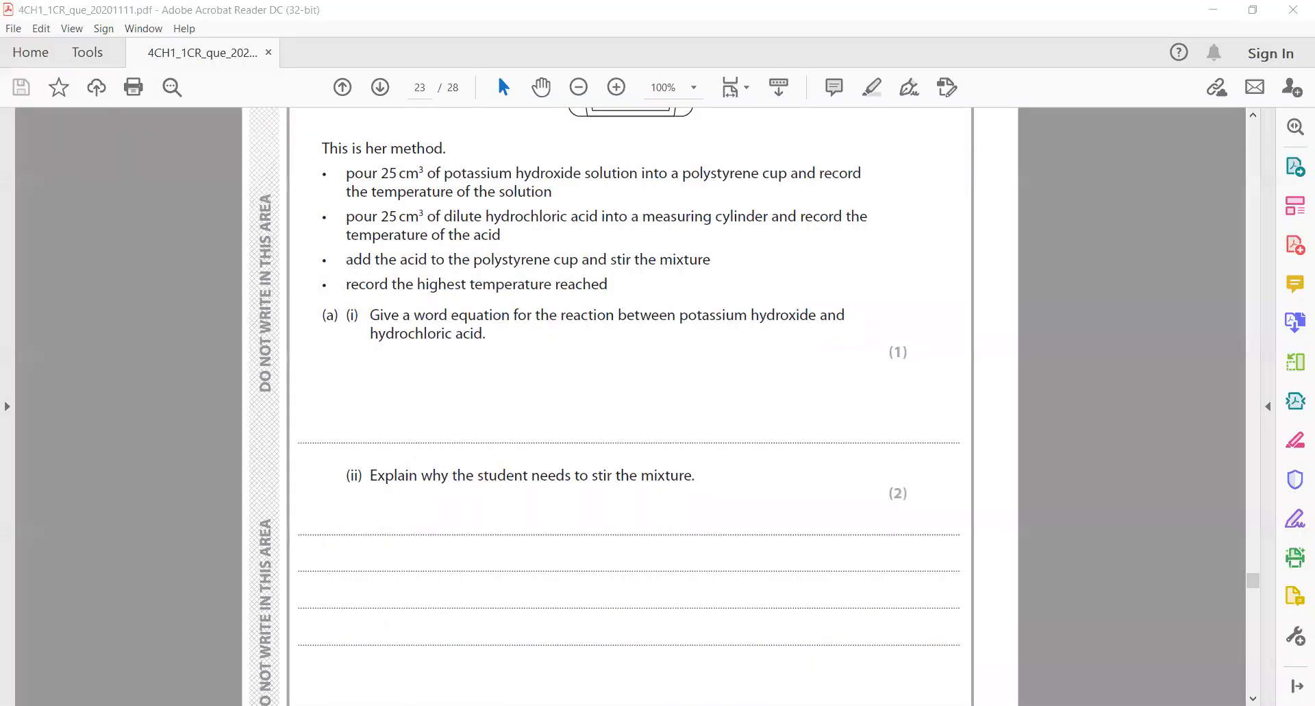
# - Reach the 10(c)(i) temperature table on page 24 and jot the red value 22.4 in it
pyautogui.scroll(-3)
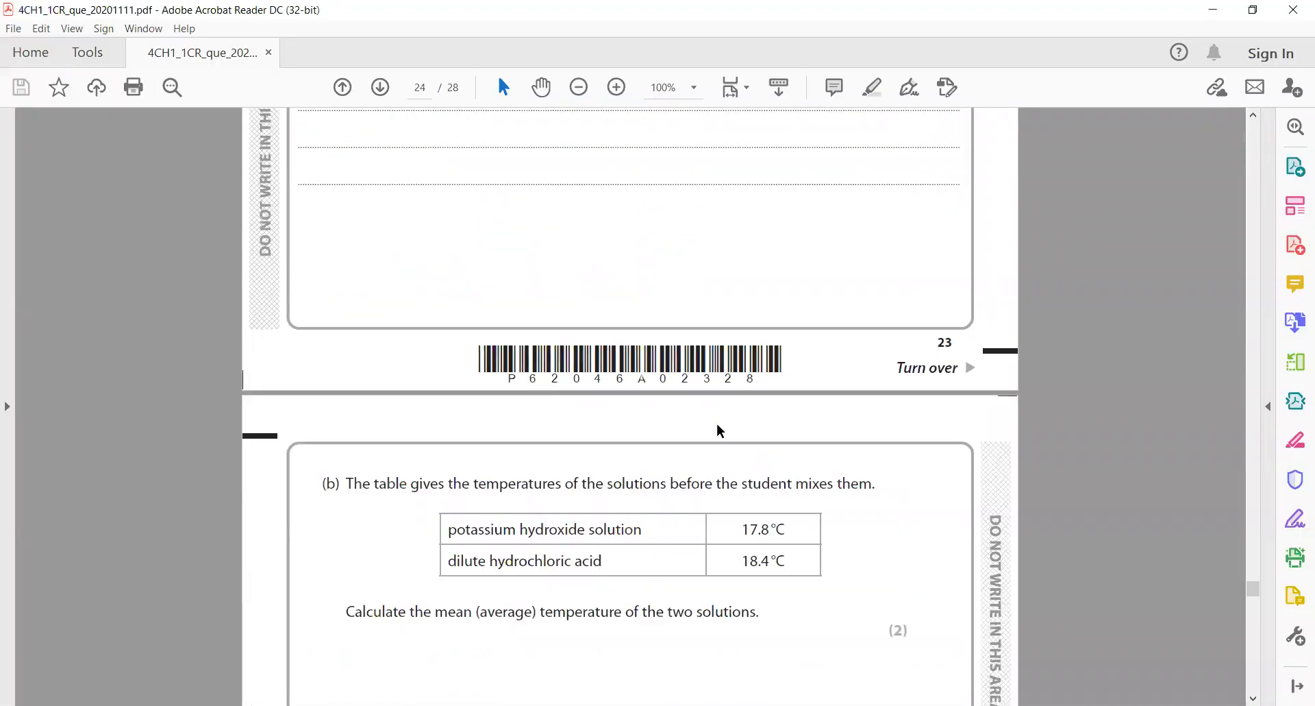
pyautogui.scroll(-3)
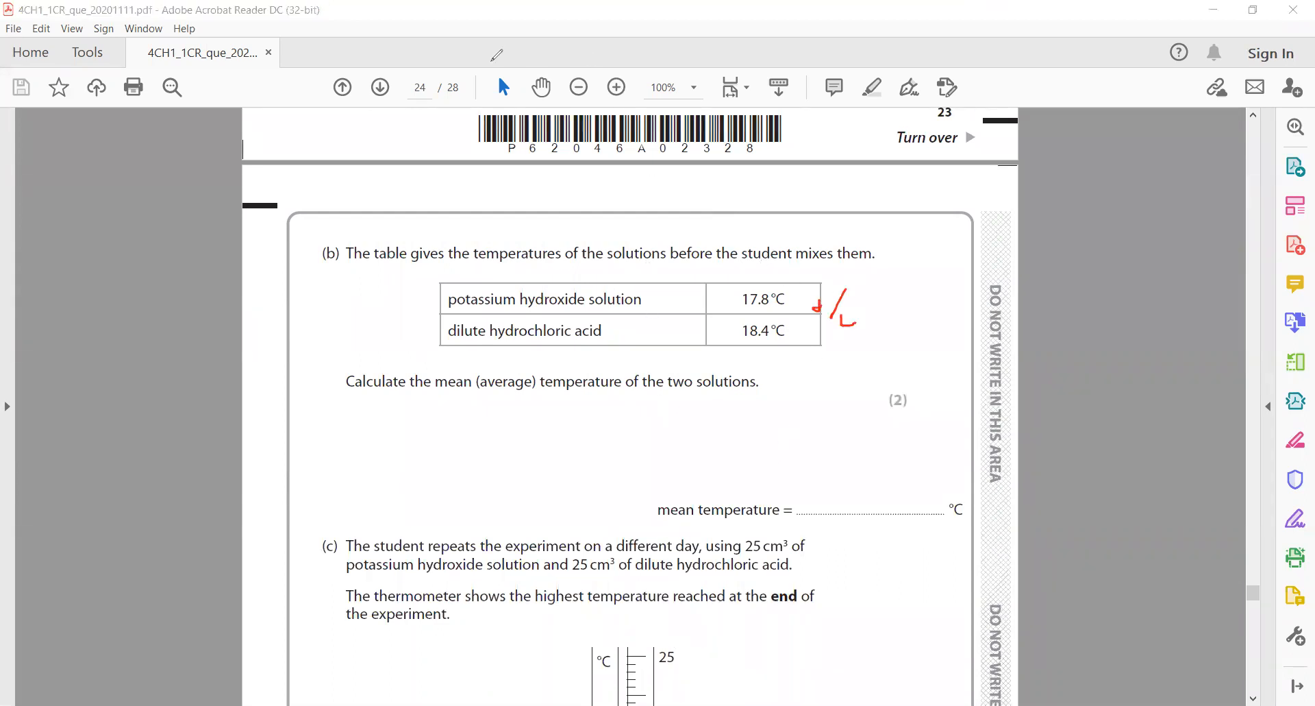
pyautogui.scroll(-3)
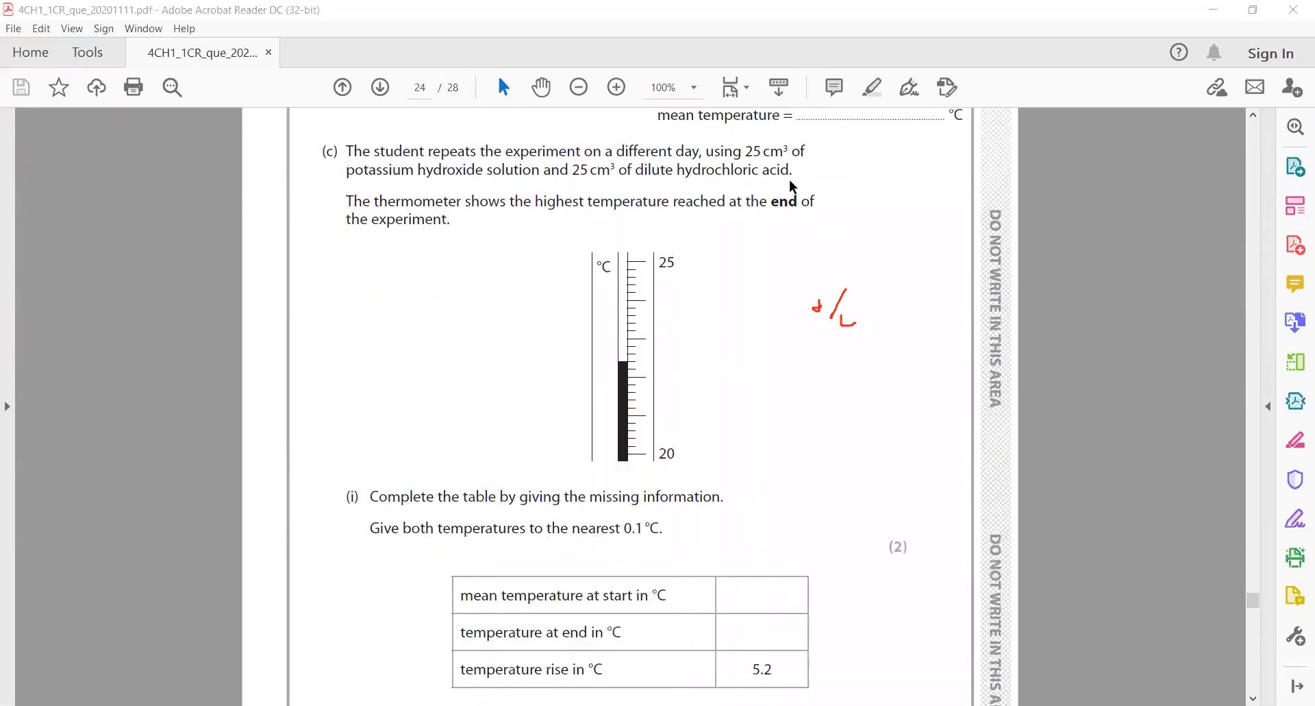
pyautogui.scroll(-3)
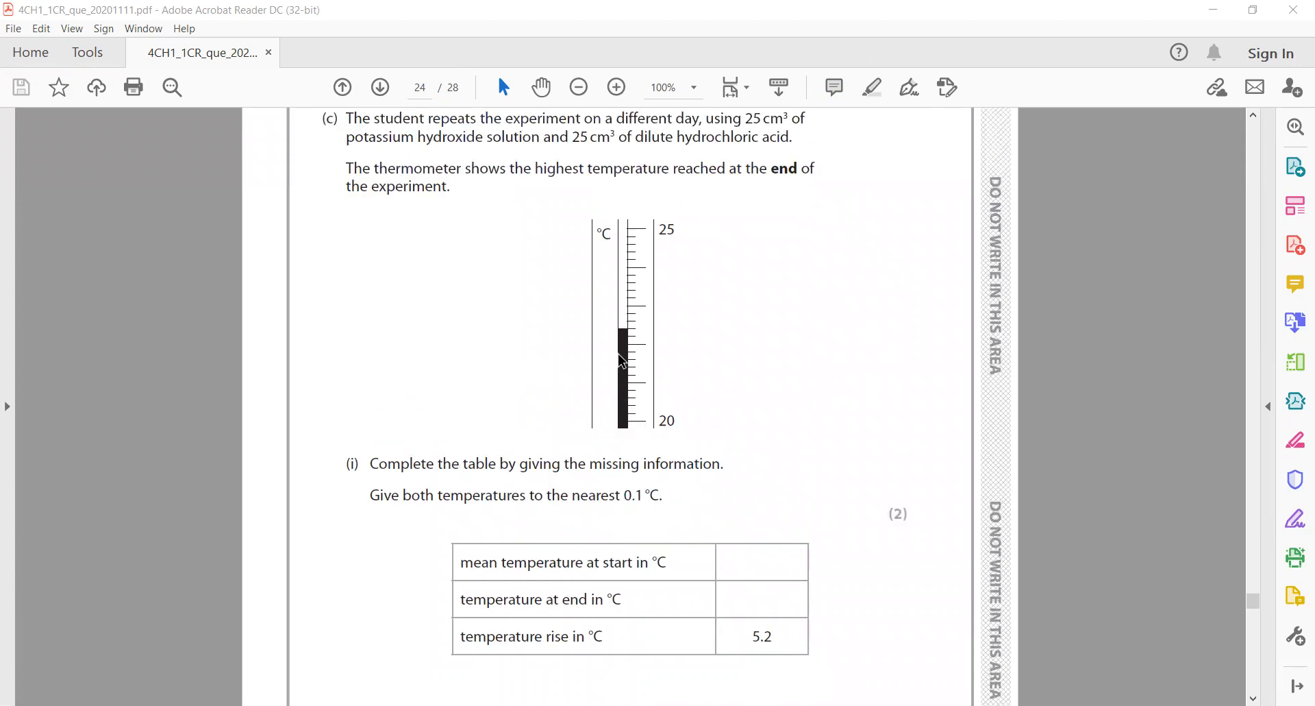
pyautogui.moveTo(646, 394)
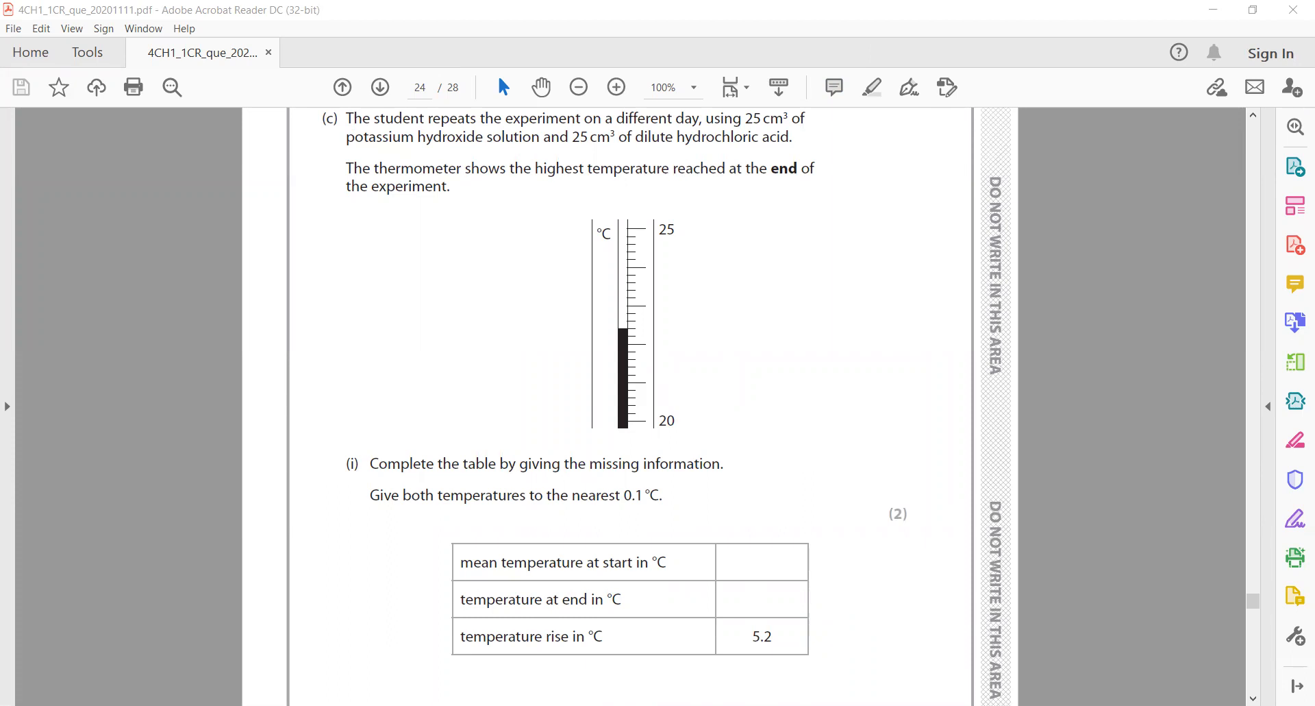
pyautogui.moveTo(762, 517)
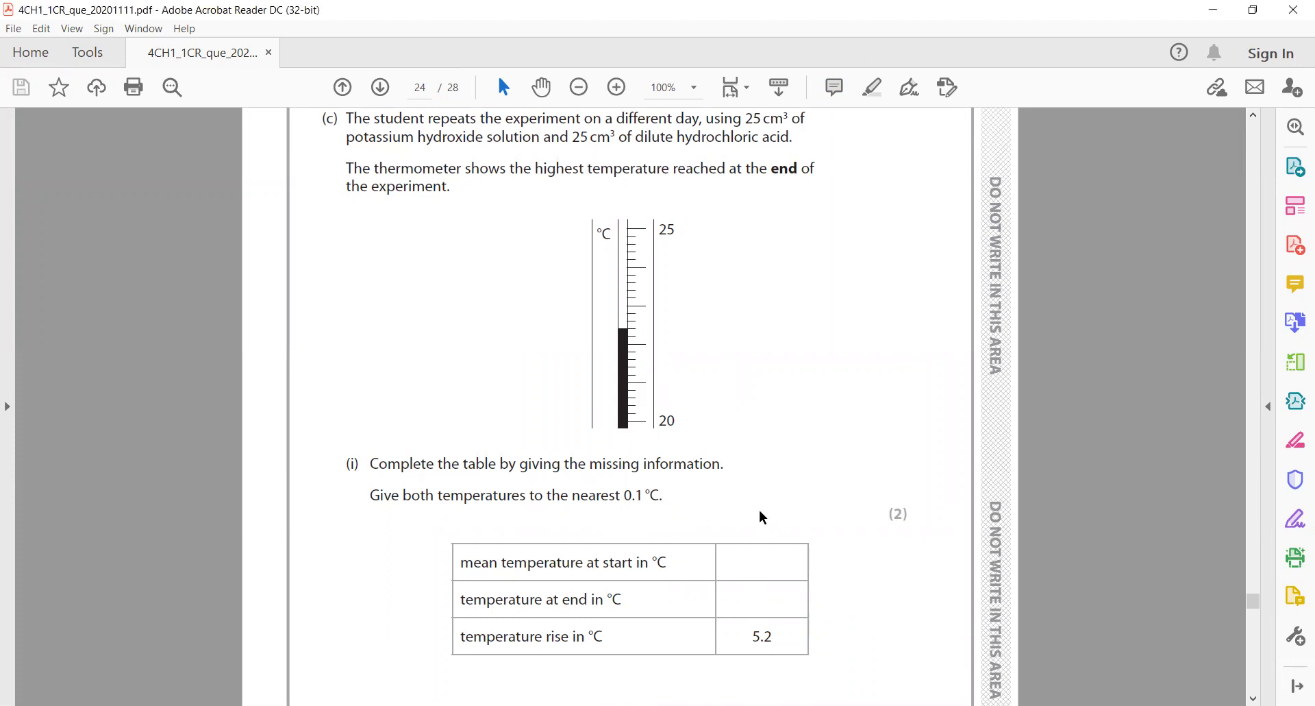
pyautogui.moveTo(539, 52)
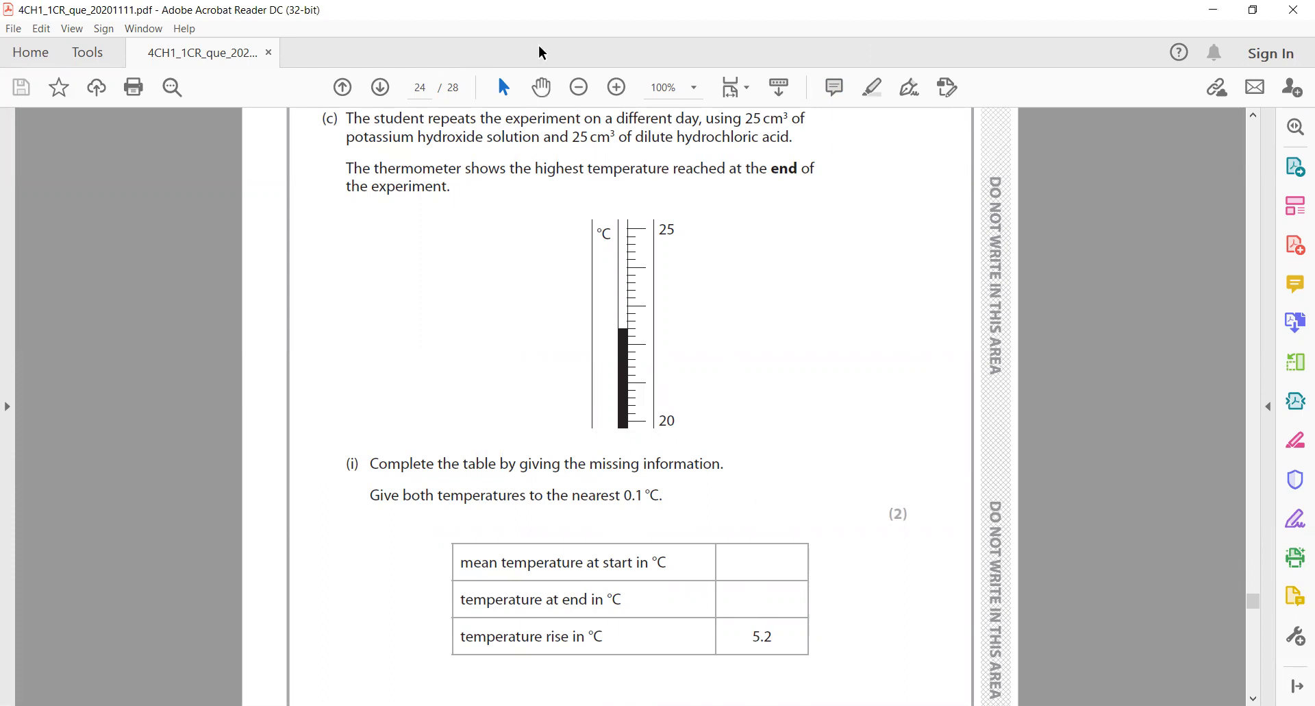
pyautogui.moveTo(679, 381)
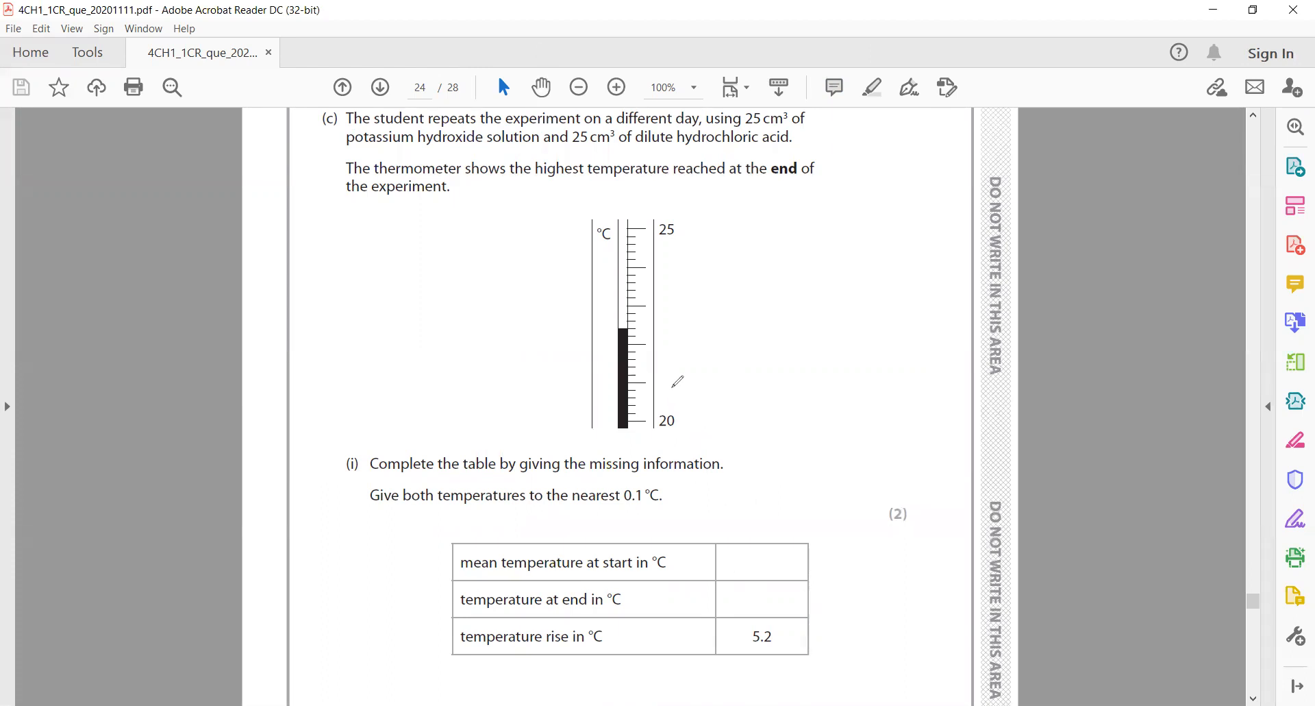
pyautogui.moveTo(751, 567)
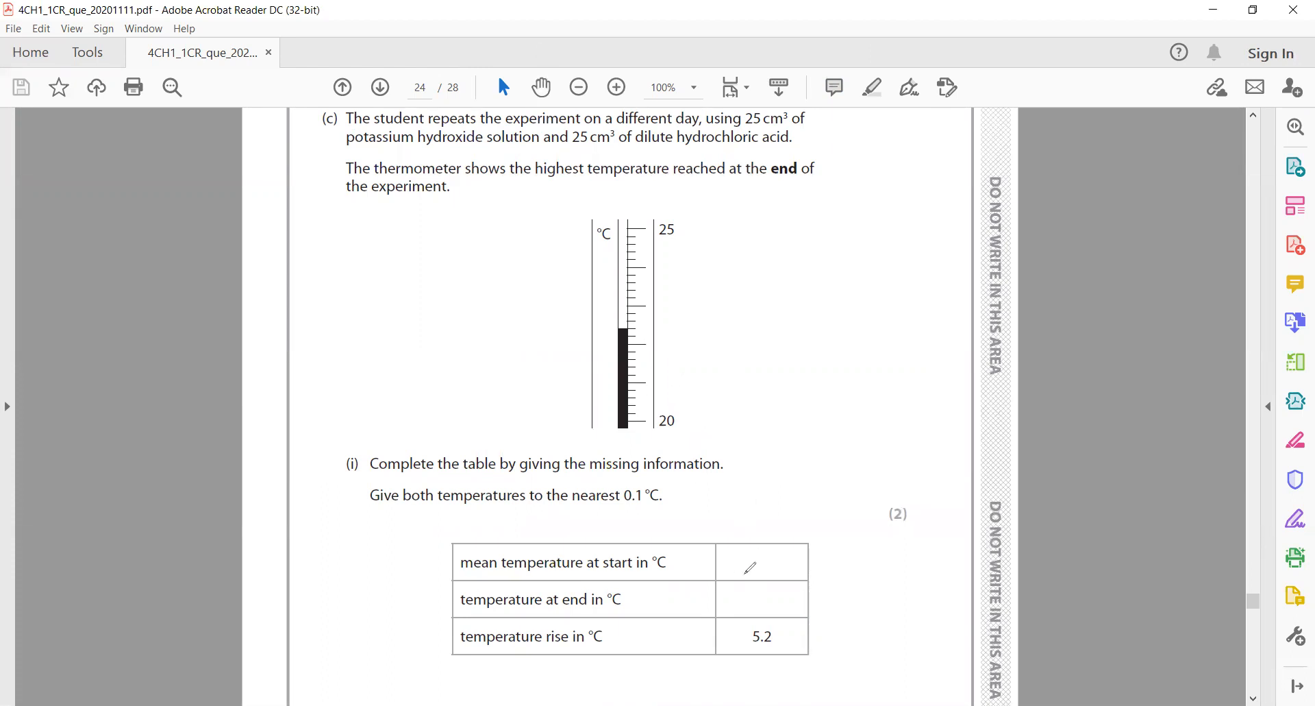
pyautogui.write('22.4')
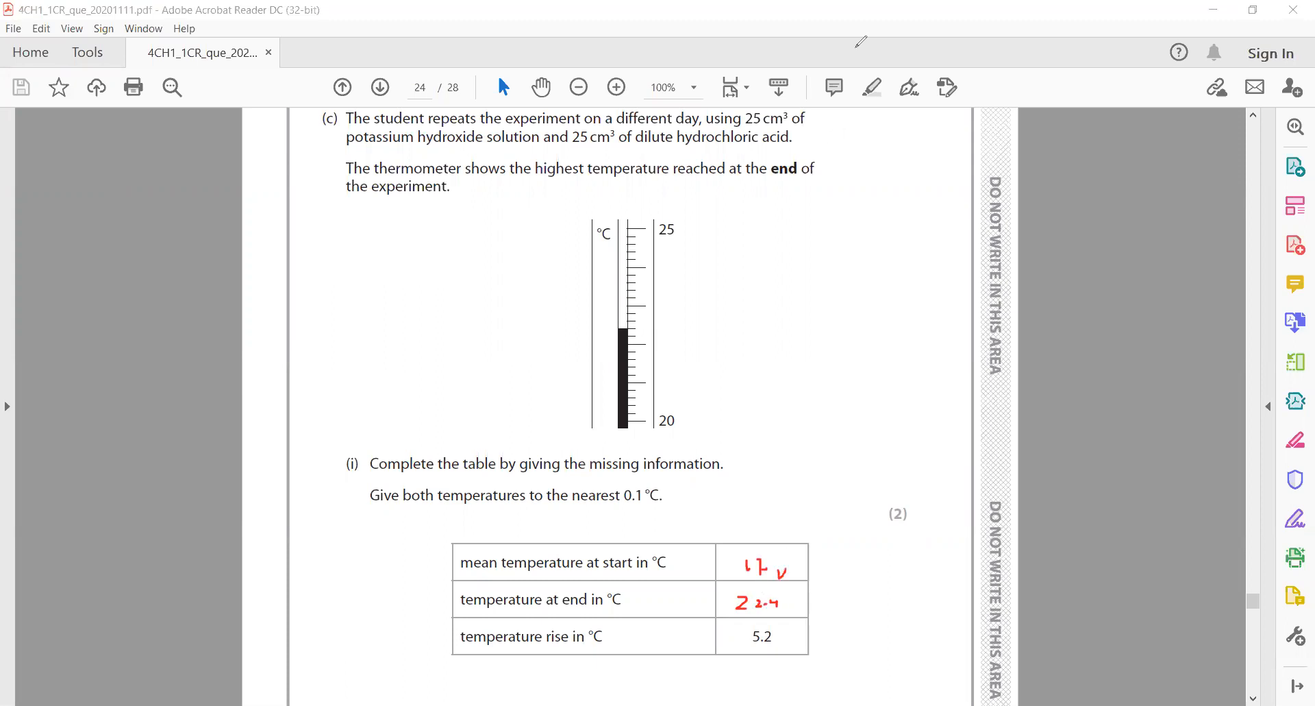
pyautogui.scroll(-3)
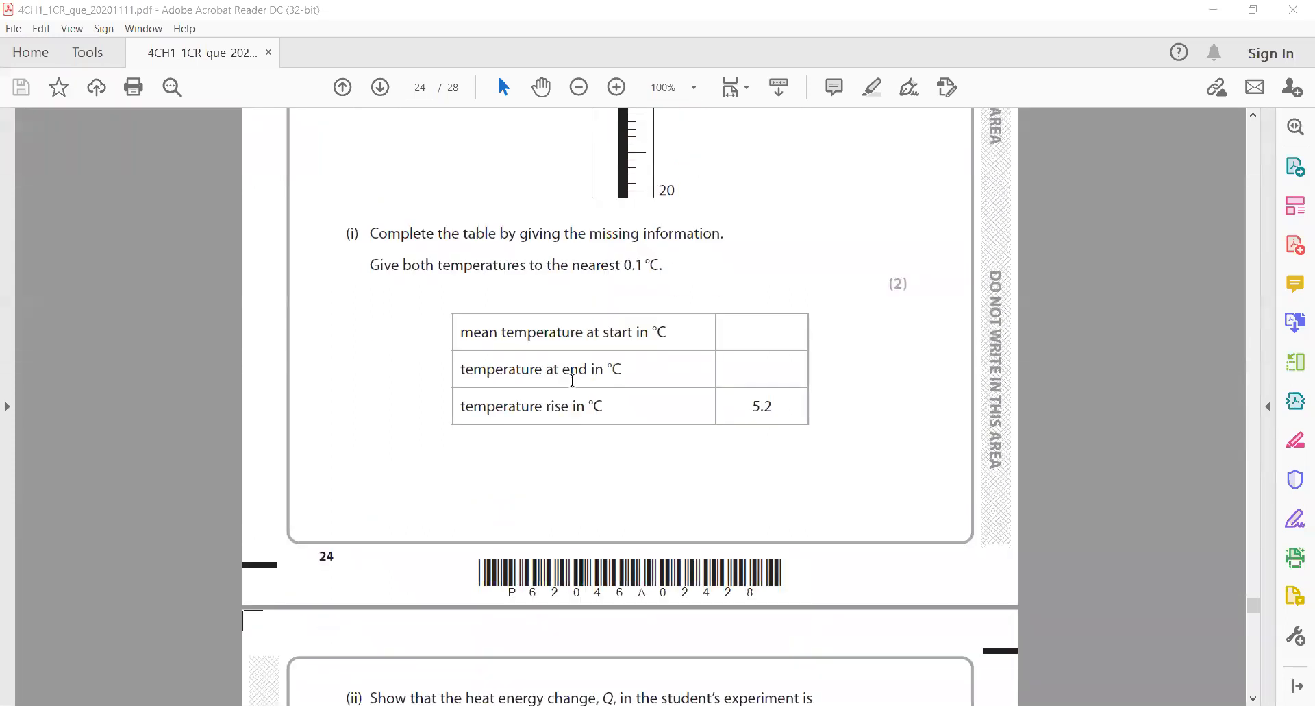
# - Write the red heat energy equation Q = mcΔT under 10(c)(ii) on page 25
pyautogui.scroll(-3)
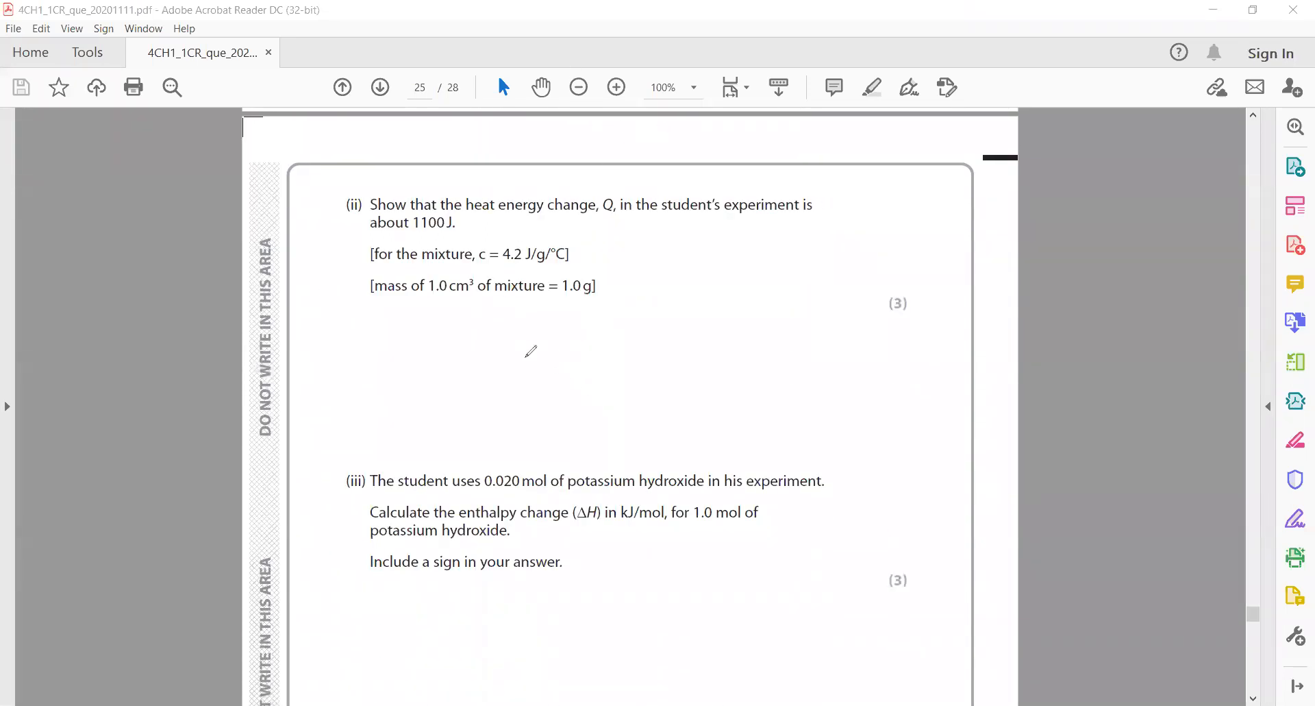
pyautogui.moveTo(529, 344); pyautogui.dragTo(570, 352)
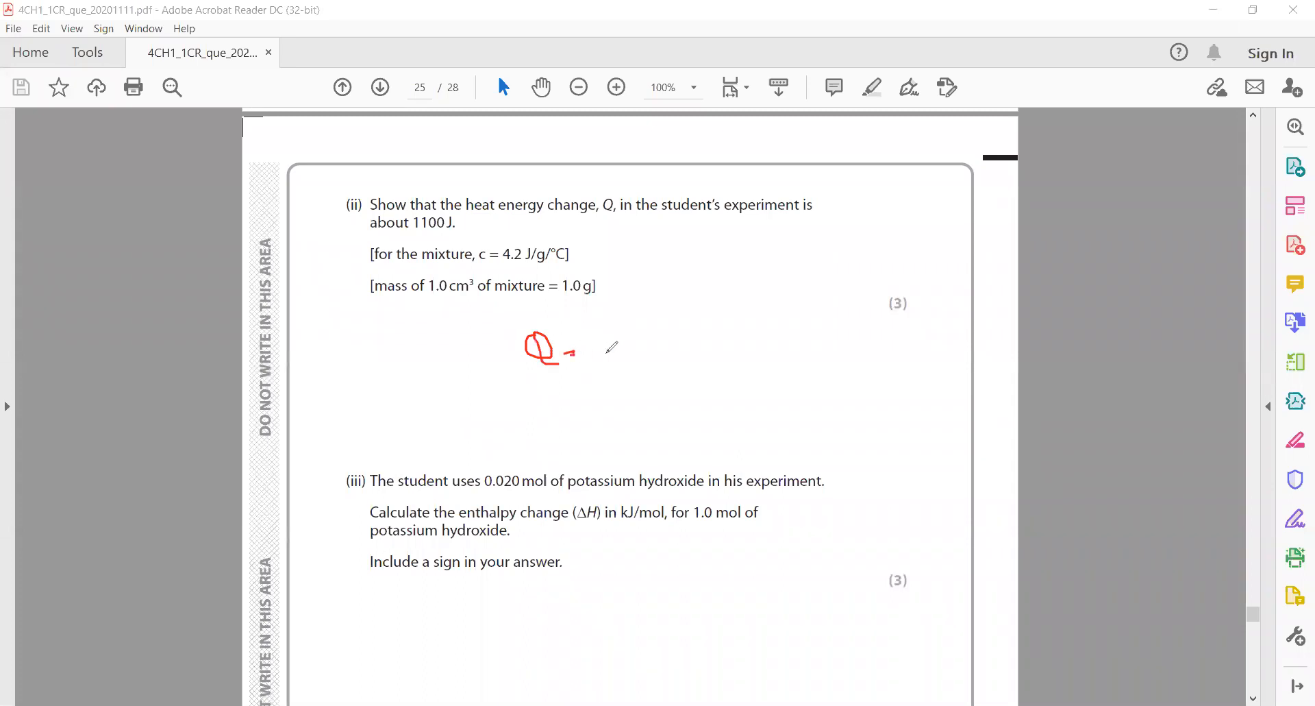
pyautogui.moveTo(587, 349); pyautogui.dragTo(663, 348)
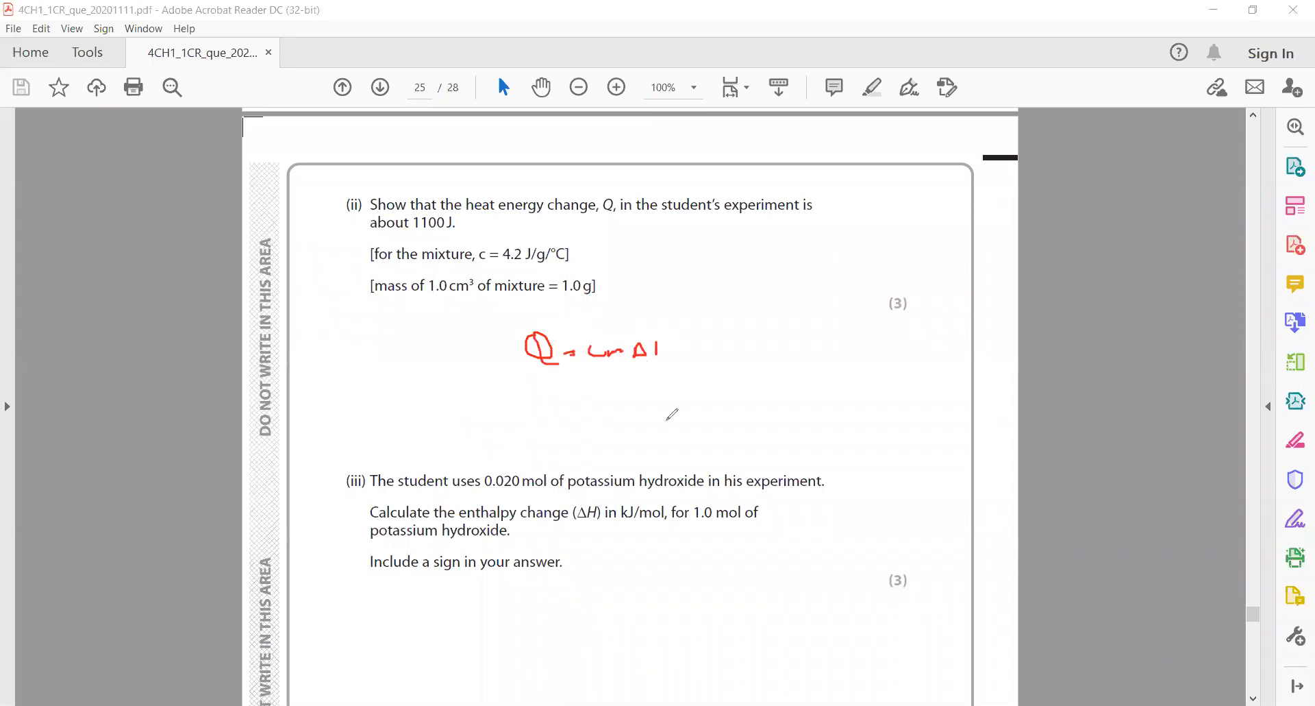
pyautogui.moveTo(484, 497); pyautogui.dragTo(518, 497)
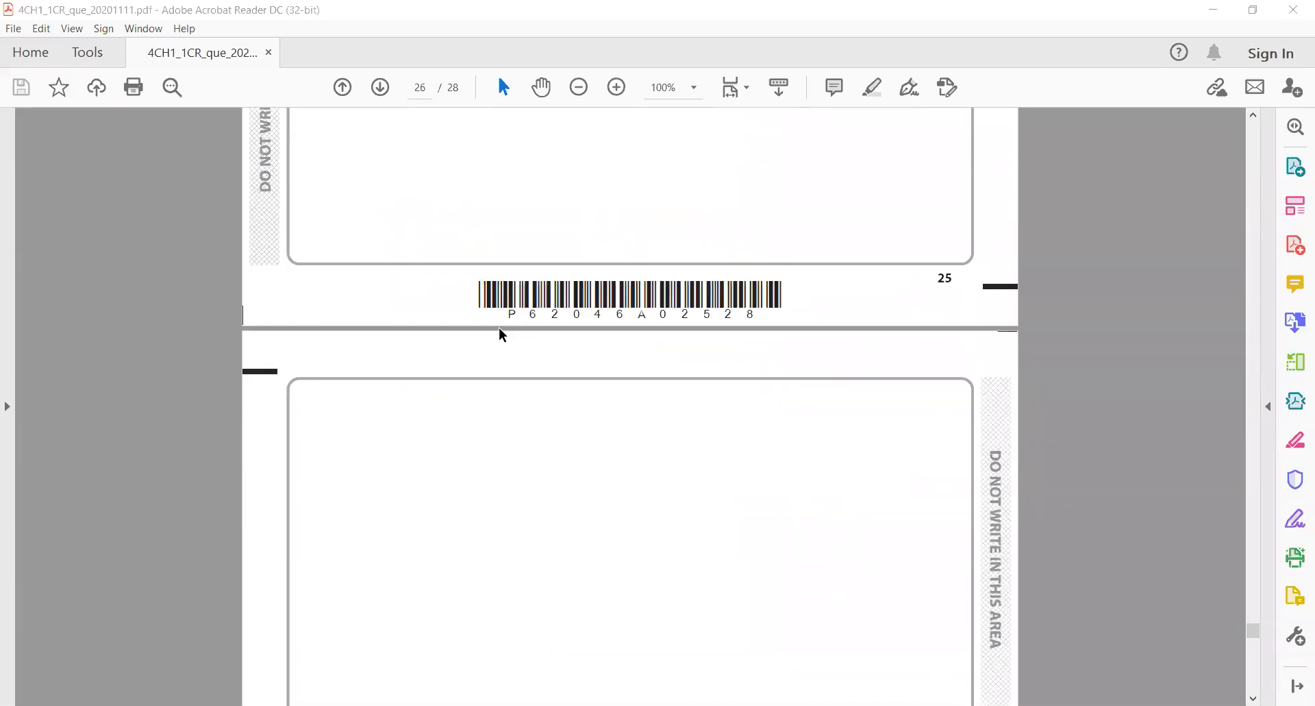
# - Return to the exam cover page and enlarge it to 150%
pyautogui.scroll(-3)
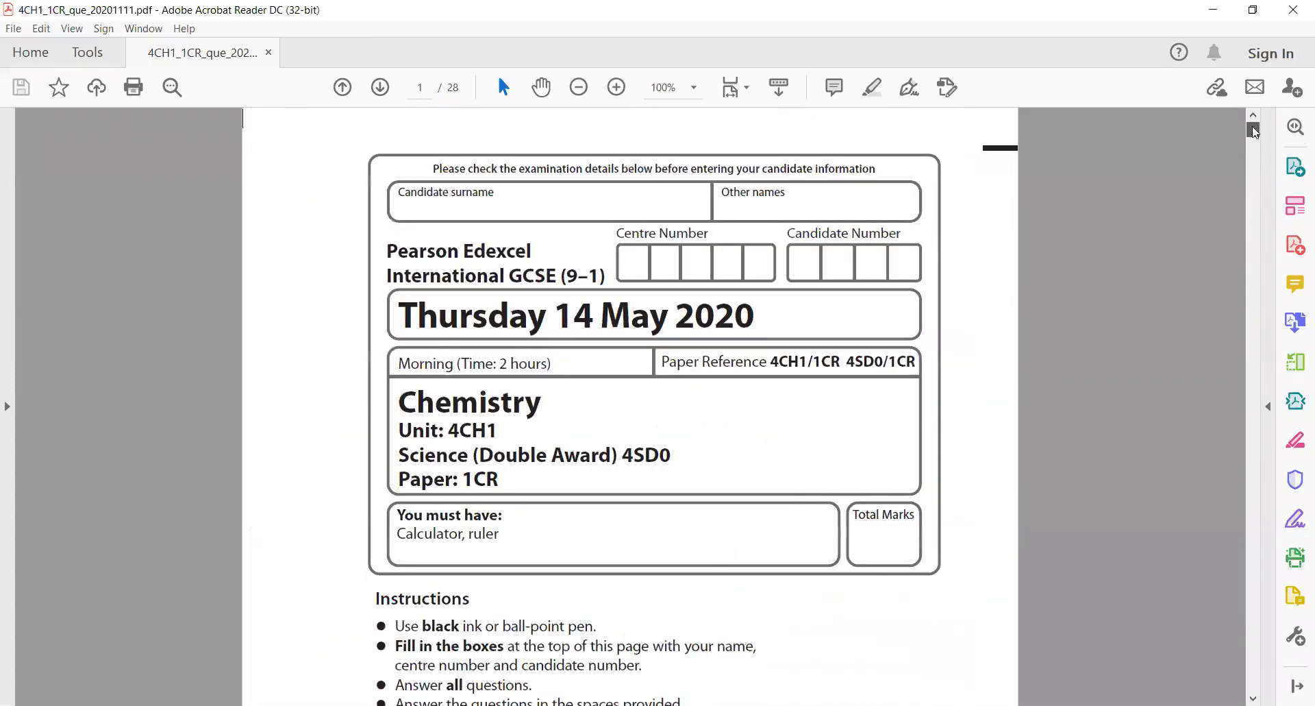
pyautogui.click(615, 87)
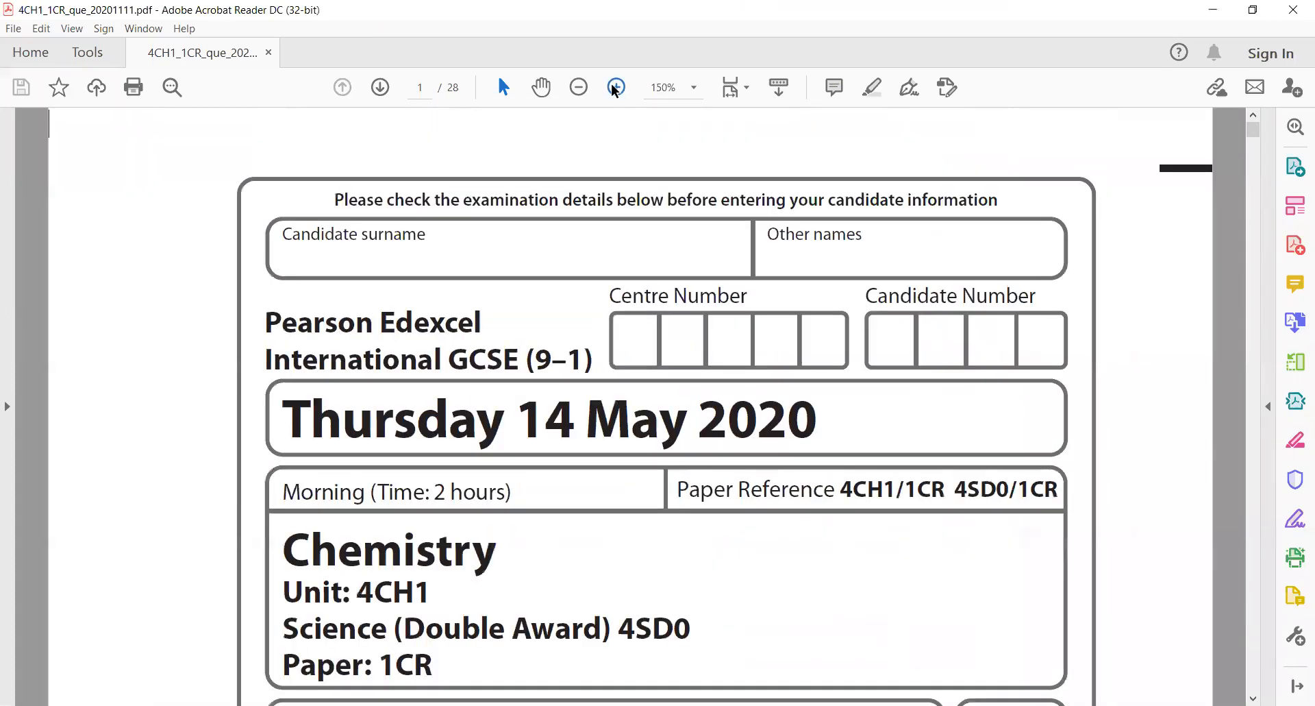
pyautogui.scroll(-3)
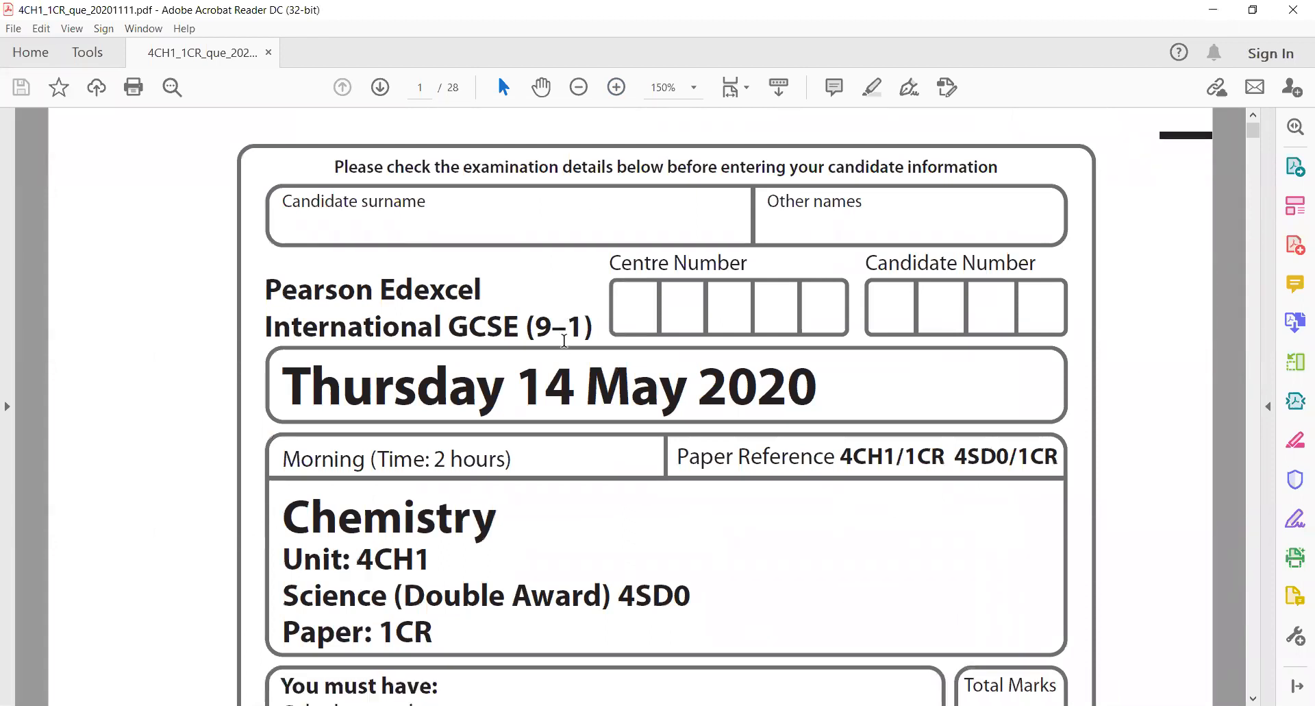